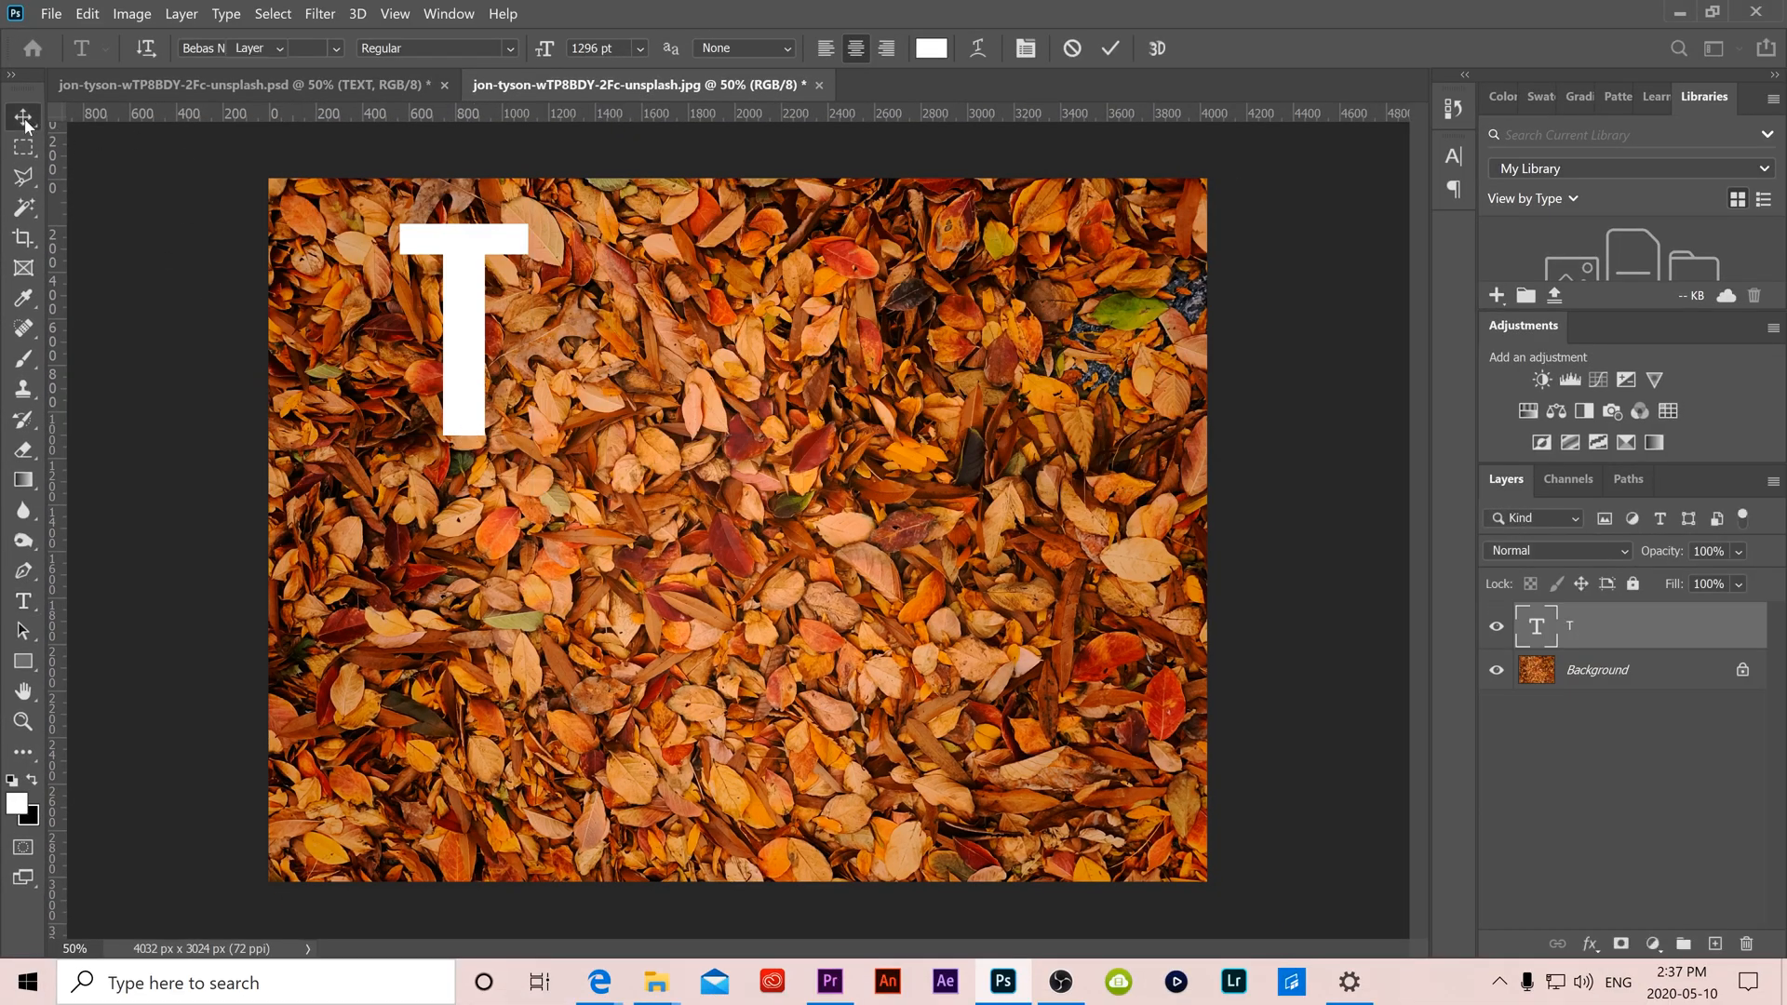
# Commit the letter T and add the letter E on its own type layer over the photo
pyautogui.click(22, 116)
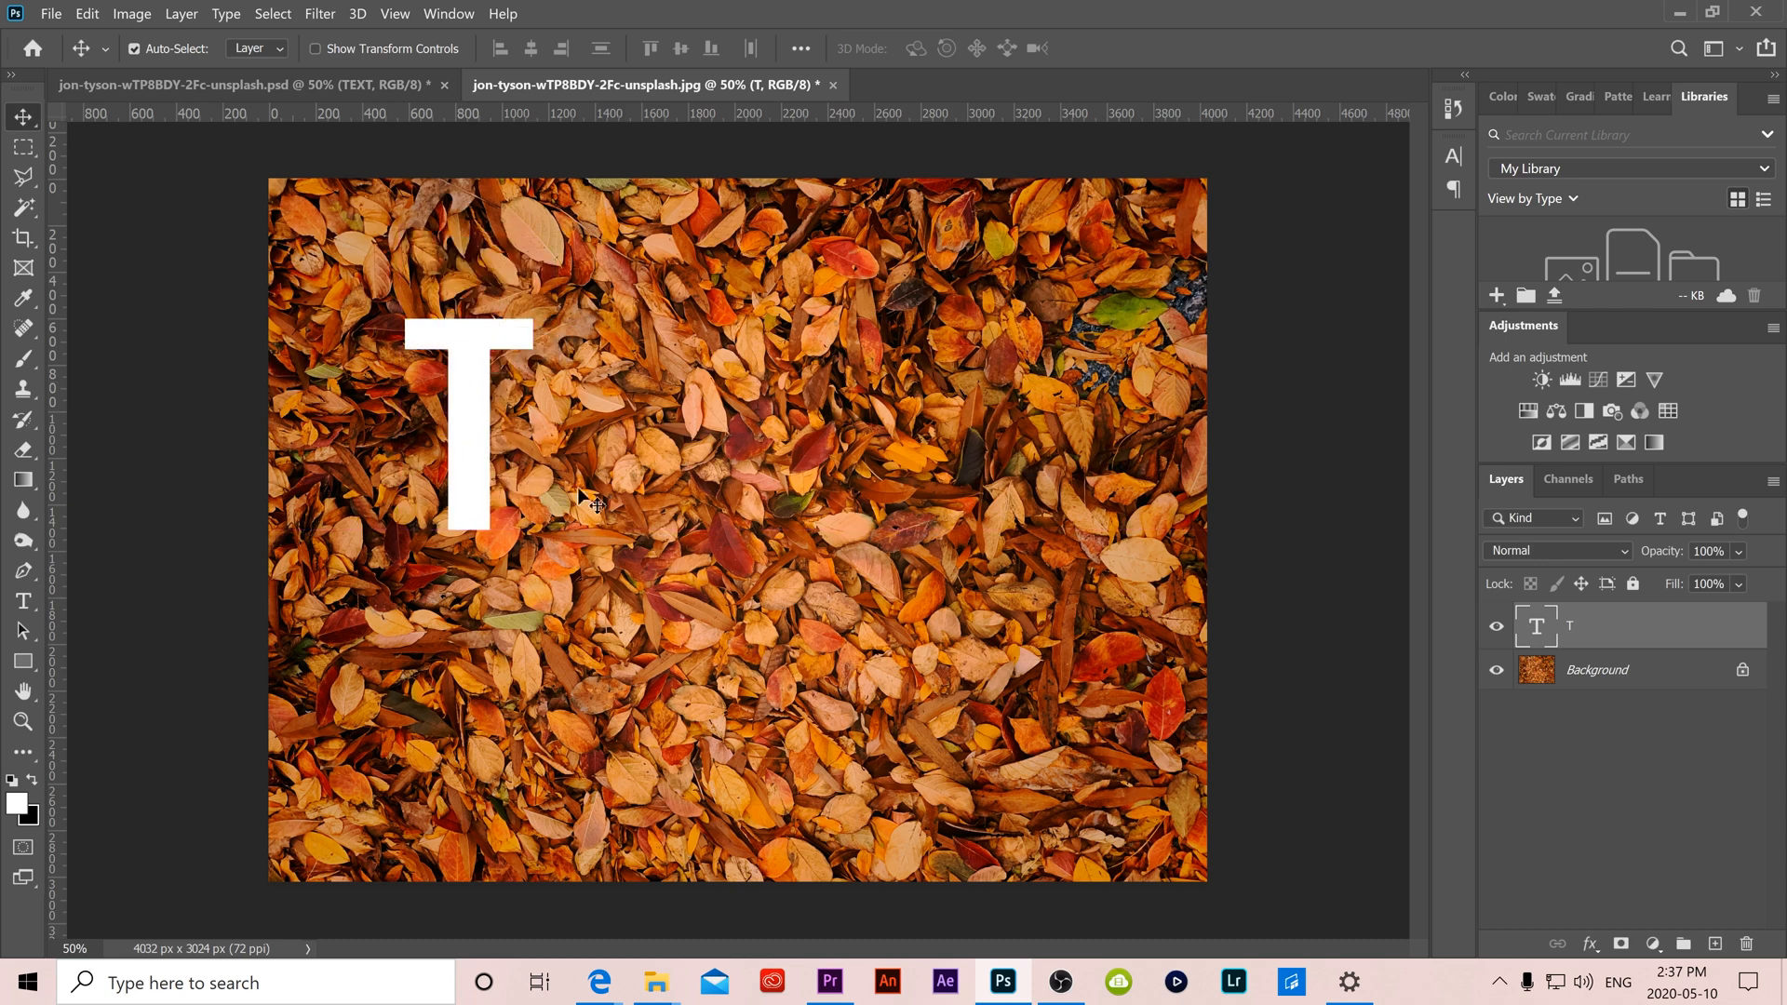
pyautogui.moveTo(863, 462)
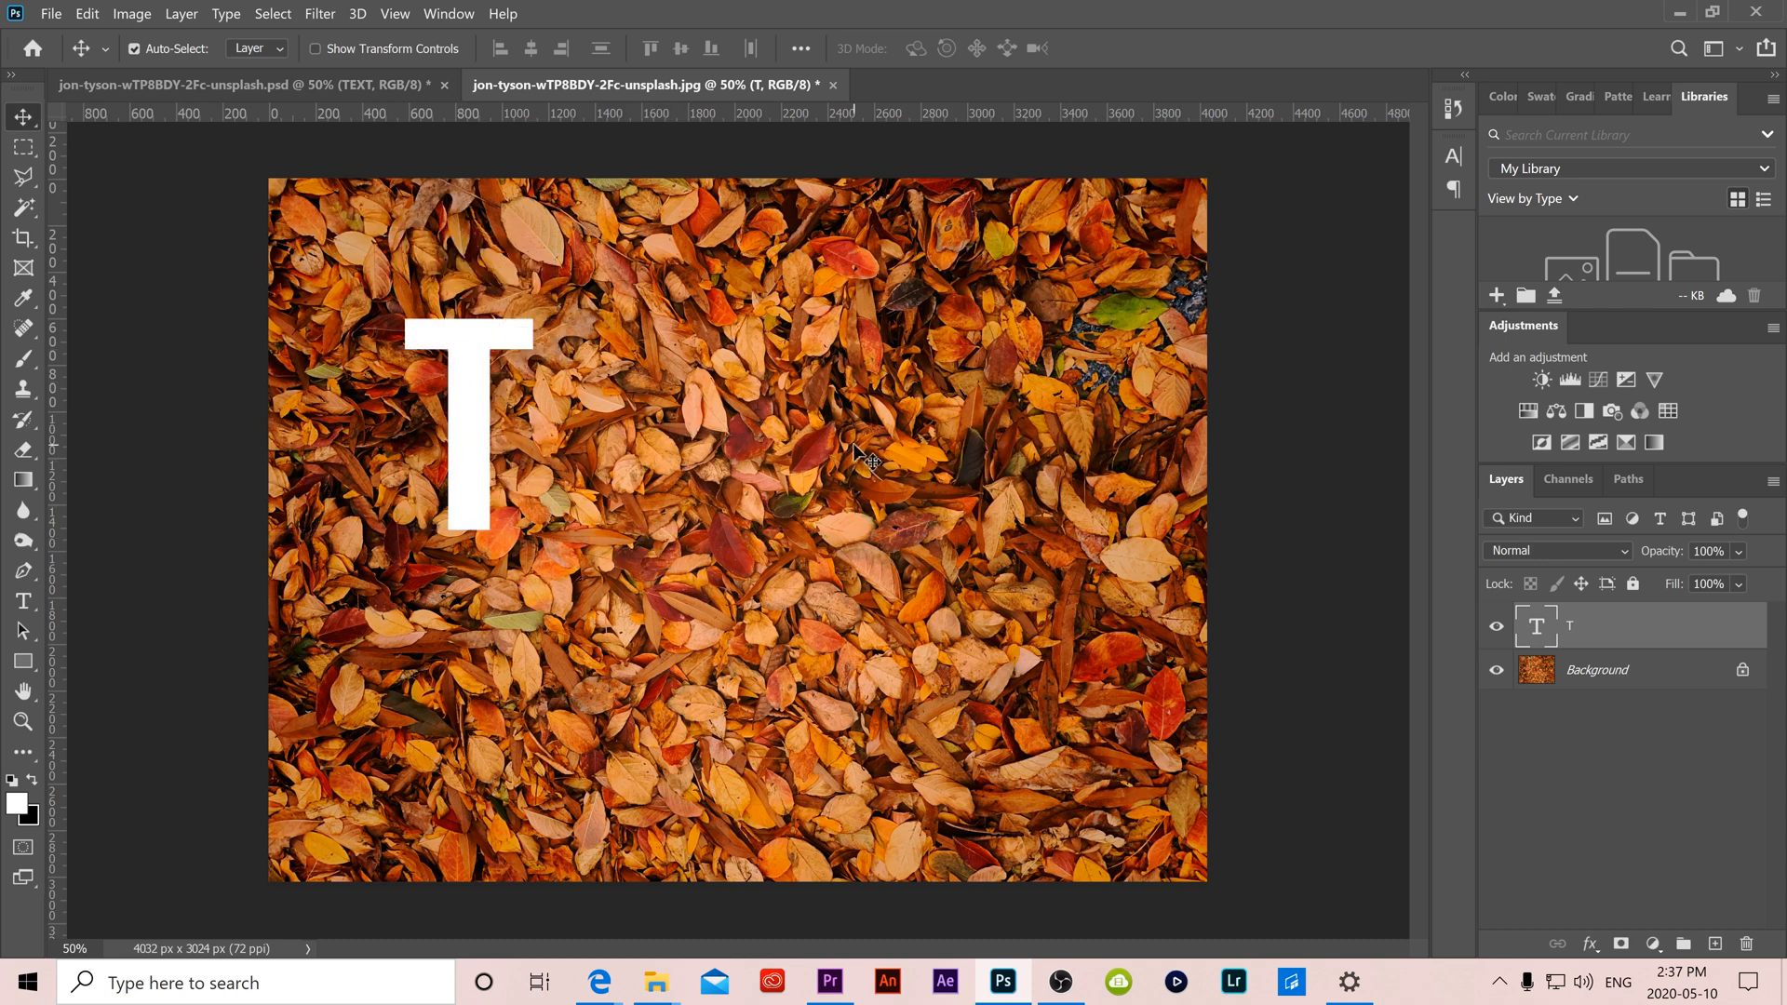
pyautogui.click(1595, 668)
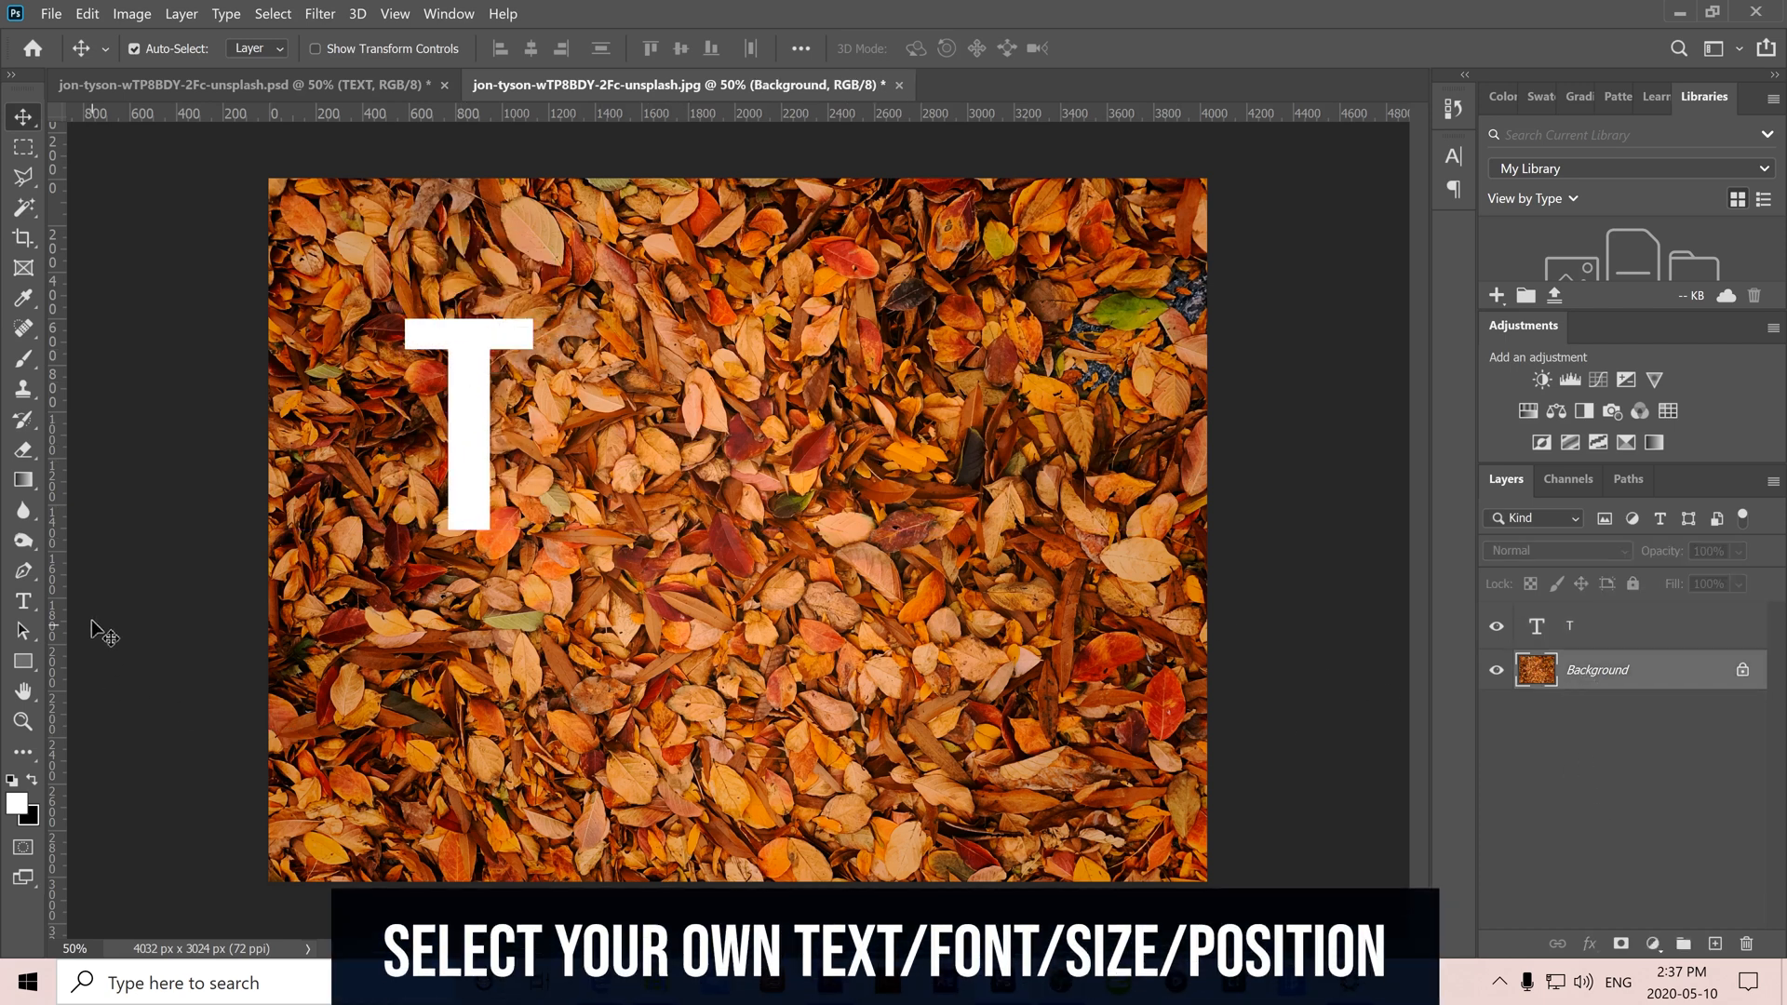
pyautogui.click(22, 601)
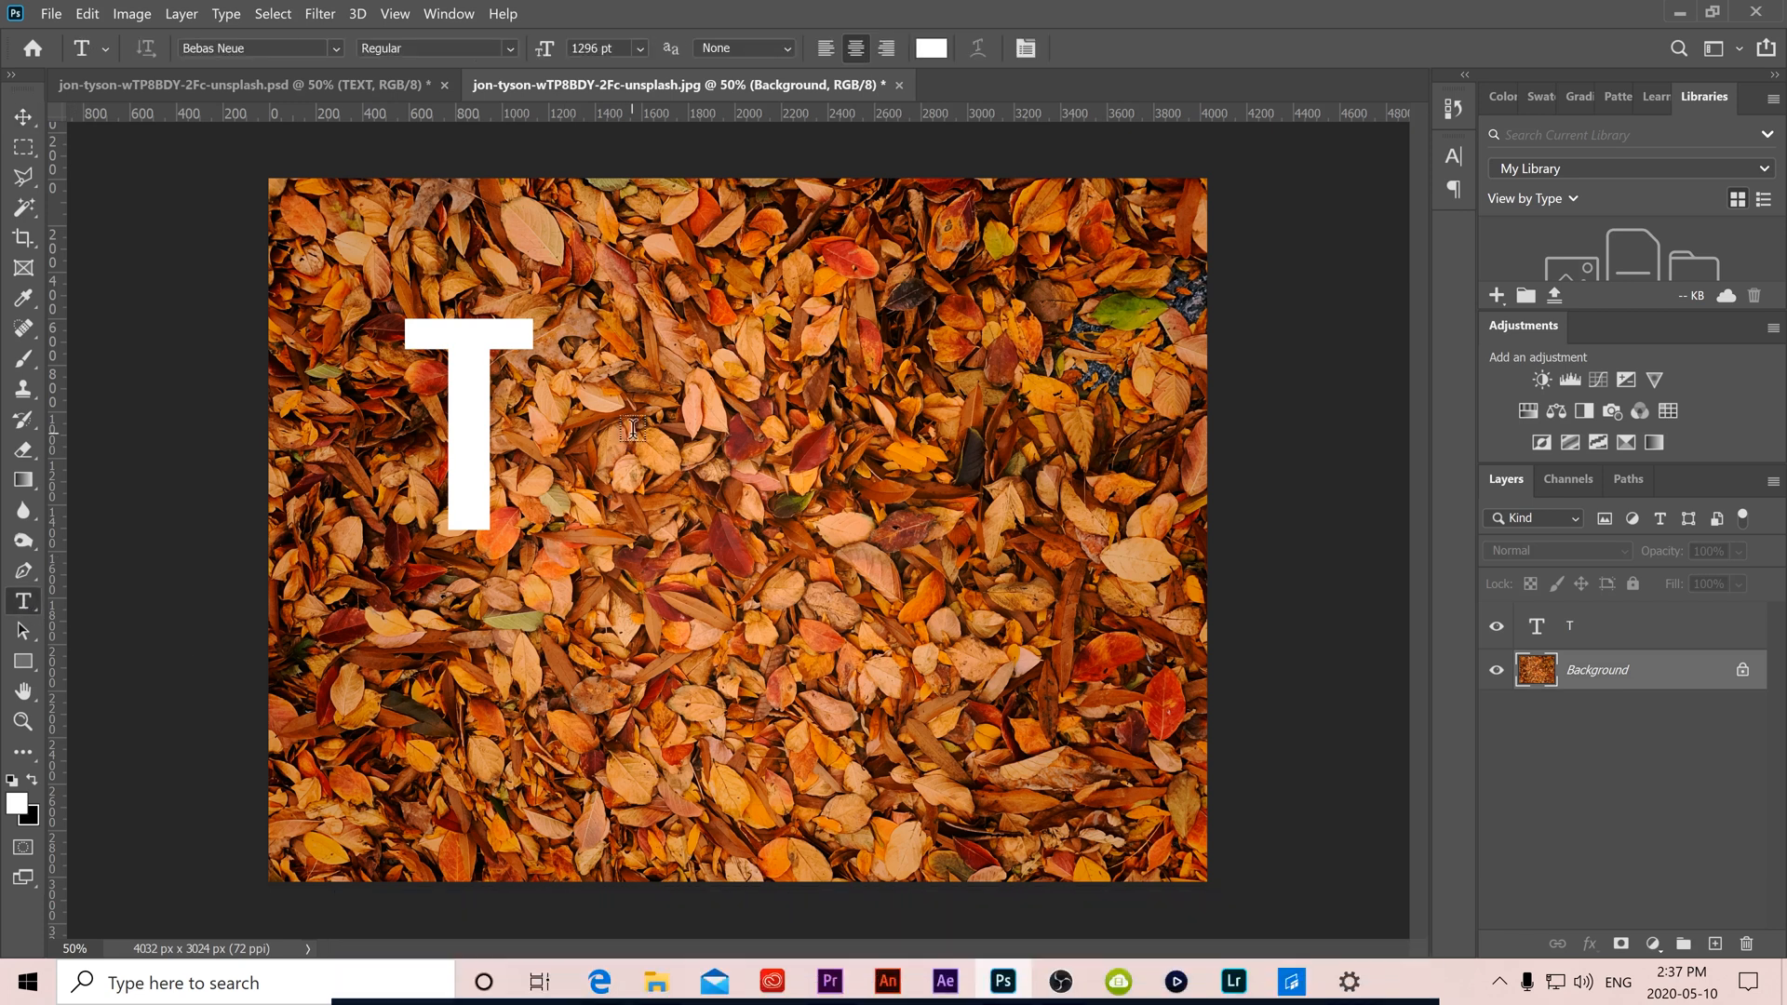
pyautogui.write('E')
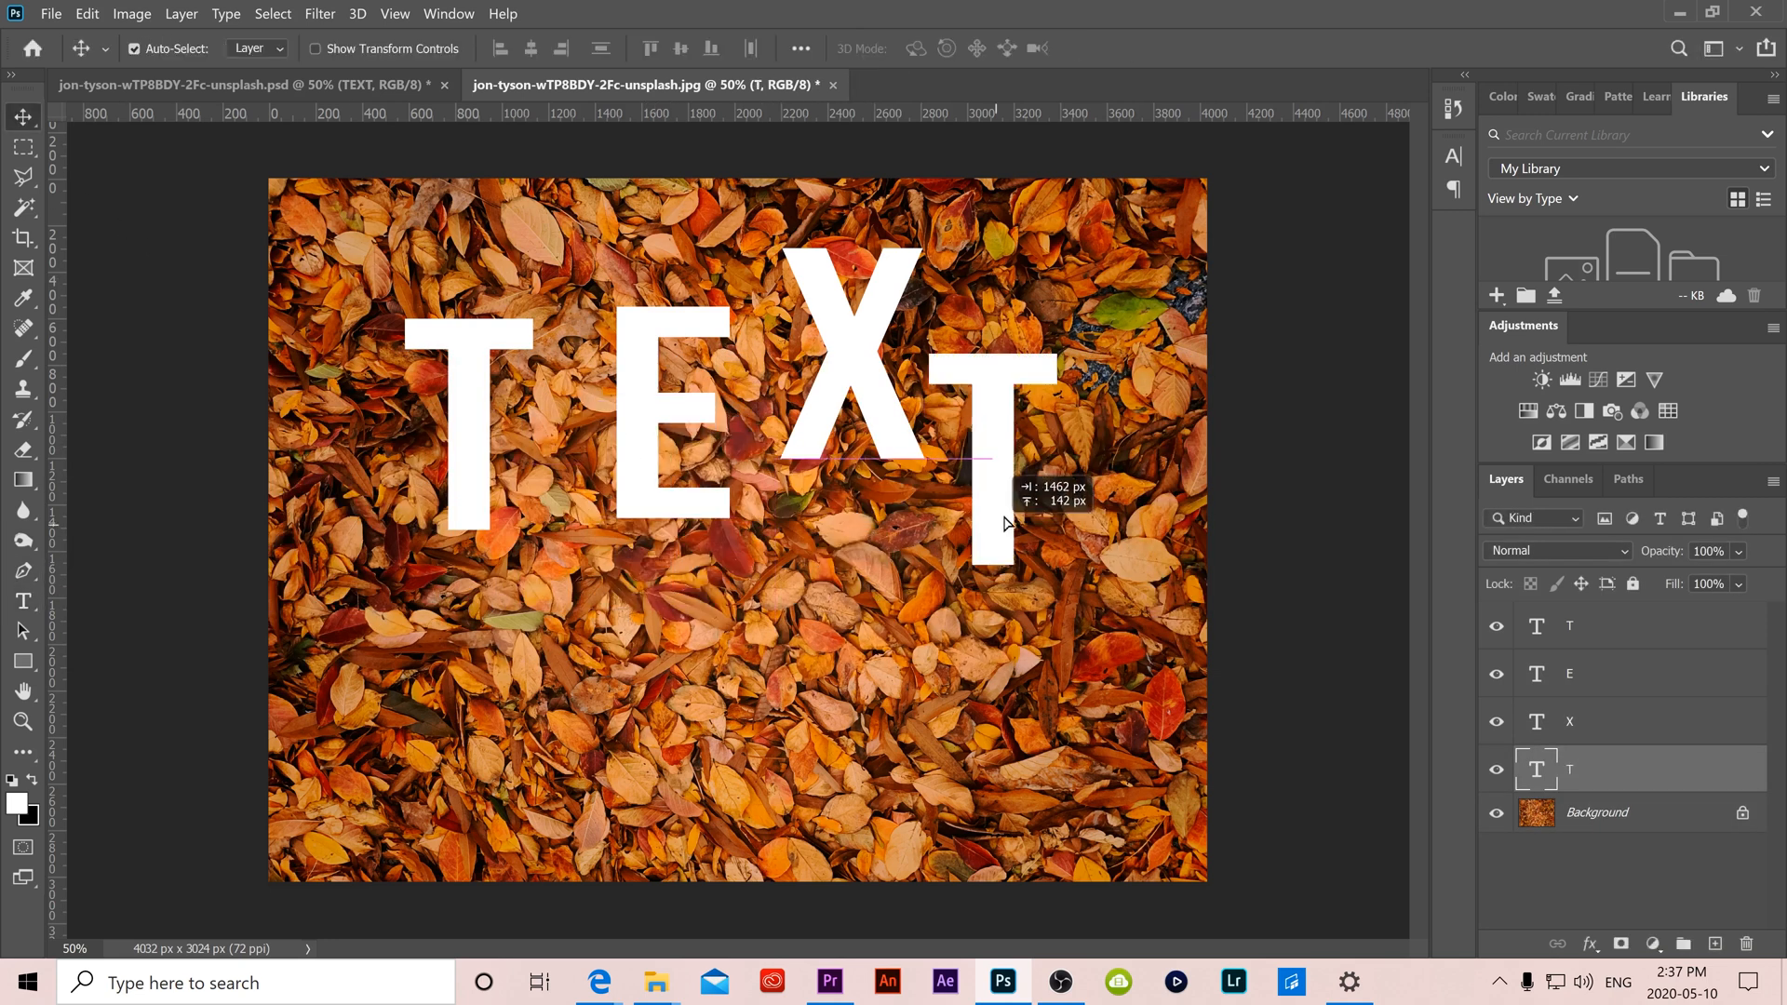
# Line a letter up with the word, then rotate and resize it with Free Transform and commit the tilt
pyautogui.moveTo(992, 525); pyautogui.dragTo(1036, 467)
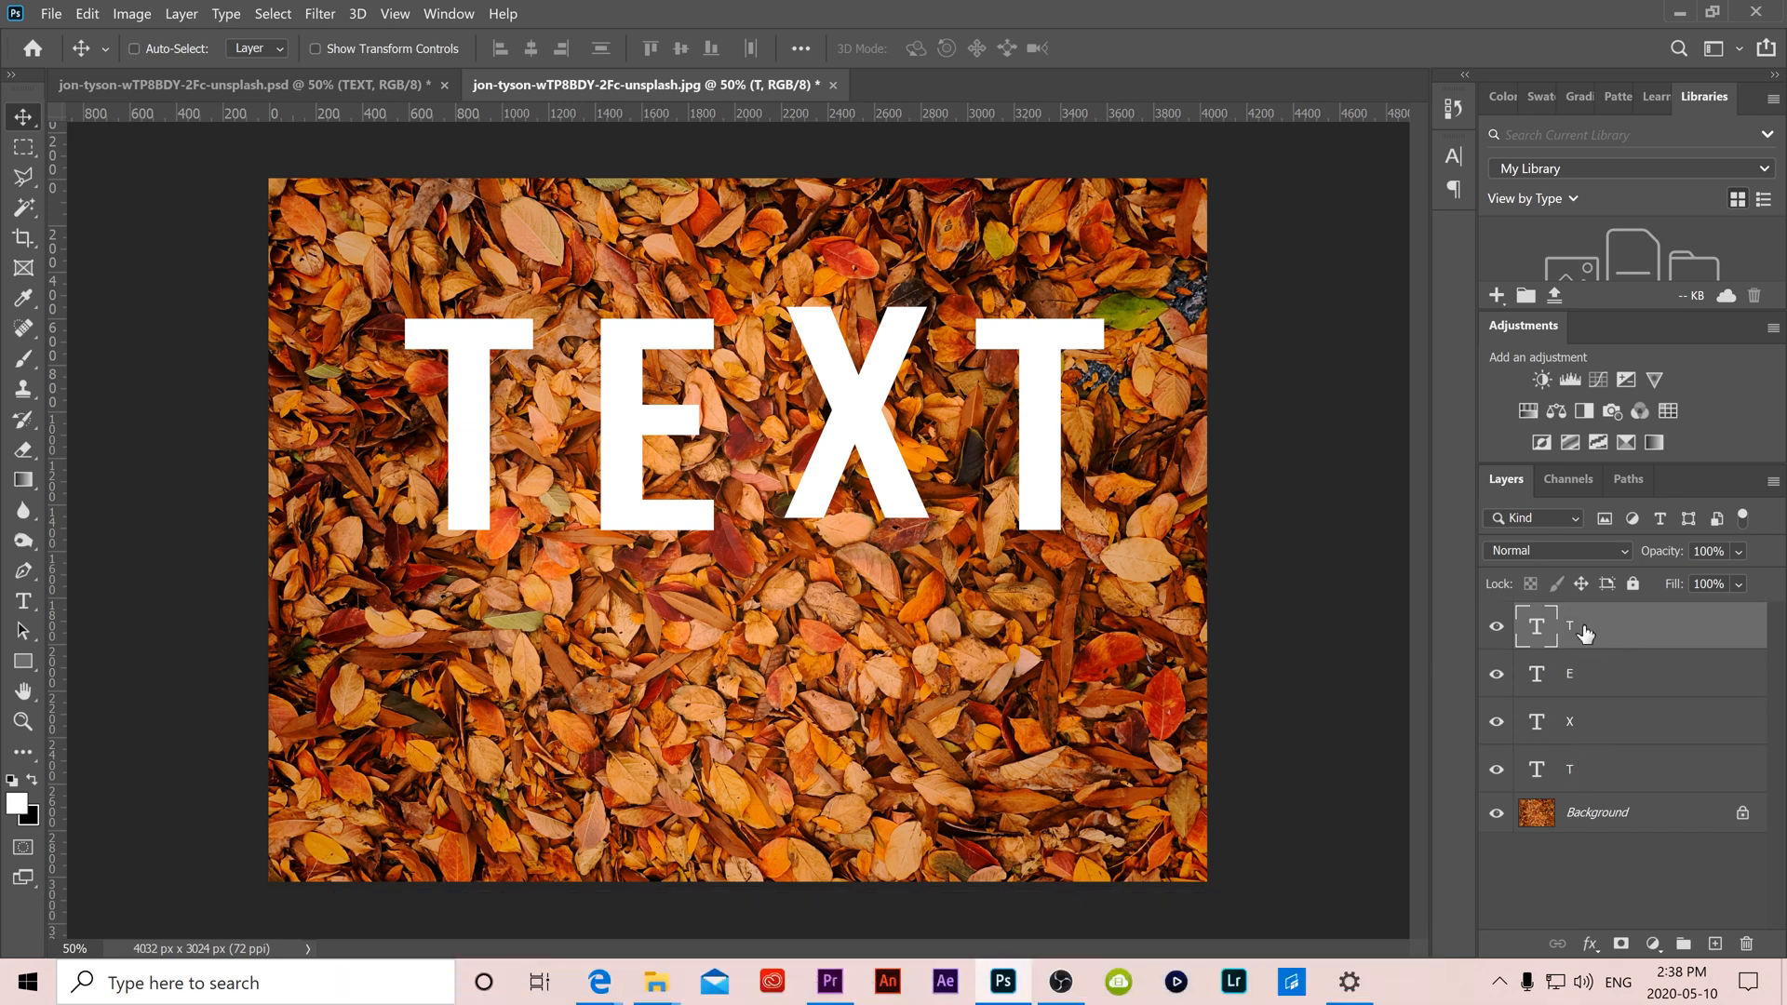
pyautogui.press('ctrl+t')
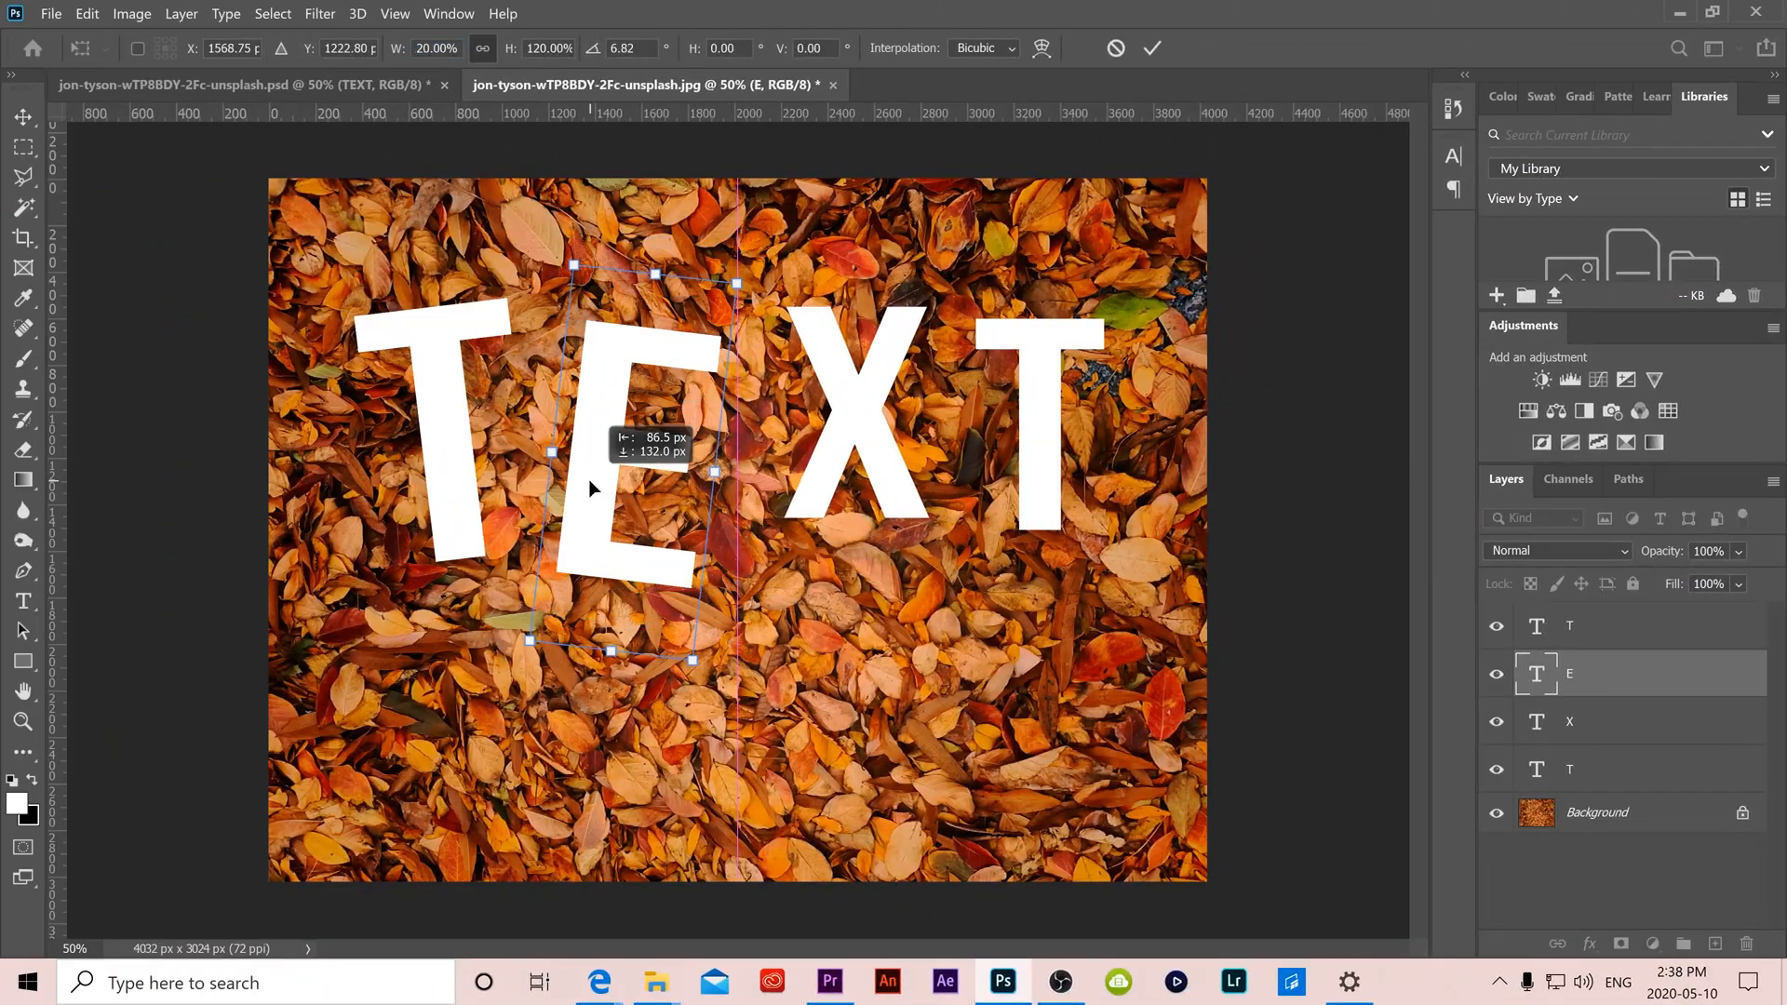
pyautogui.click(1569, 721)
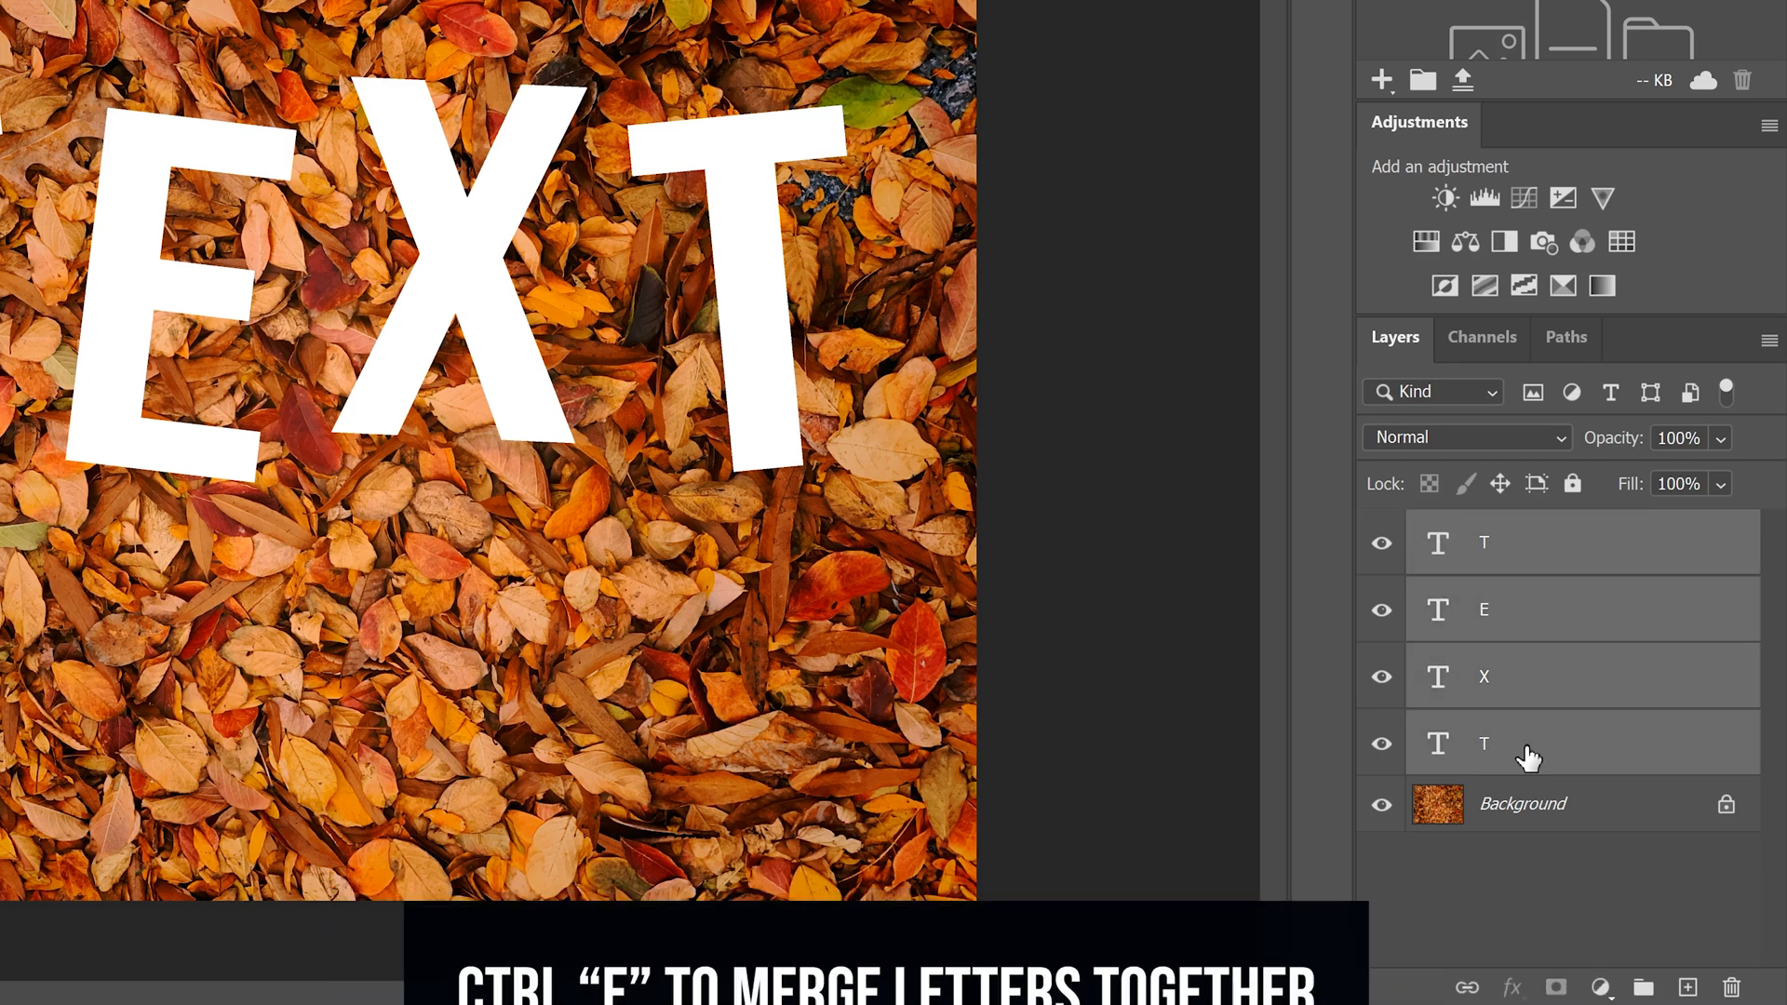
# Merge the four letter layers into one, then duplicate the Background photo layer
pyautogui.press('ctrl+e')
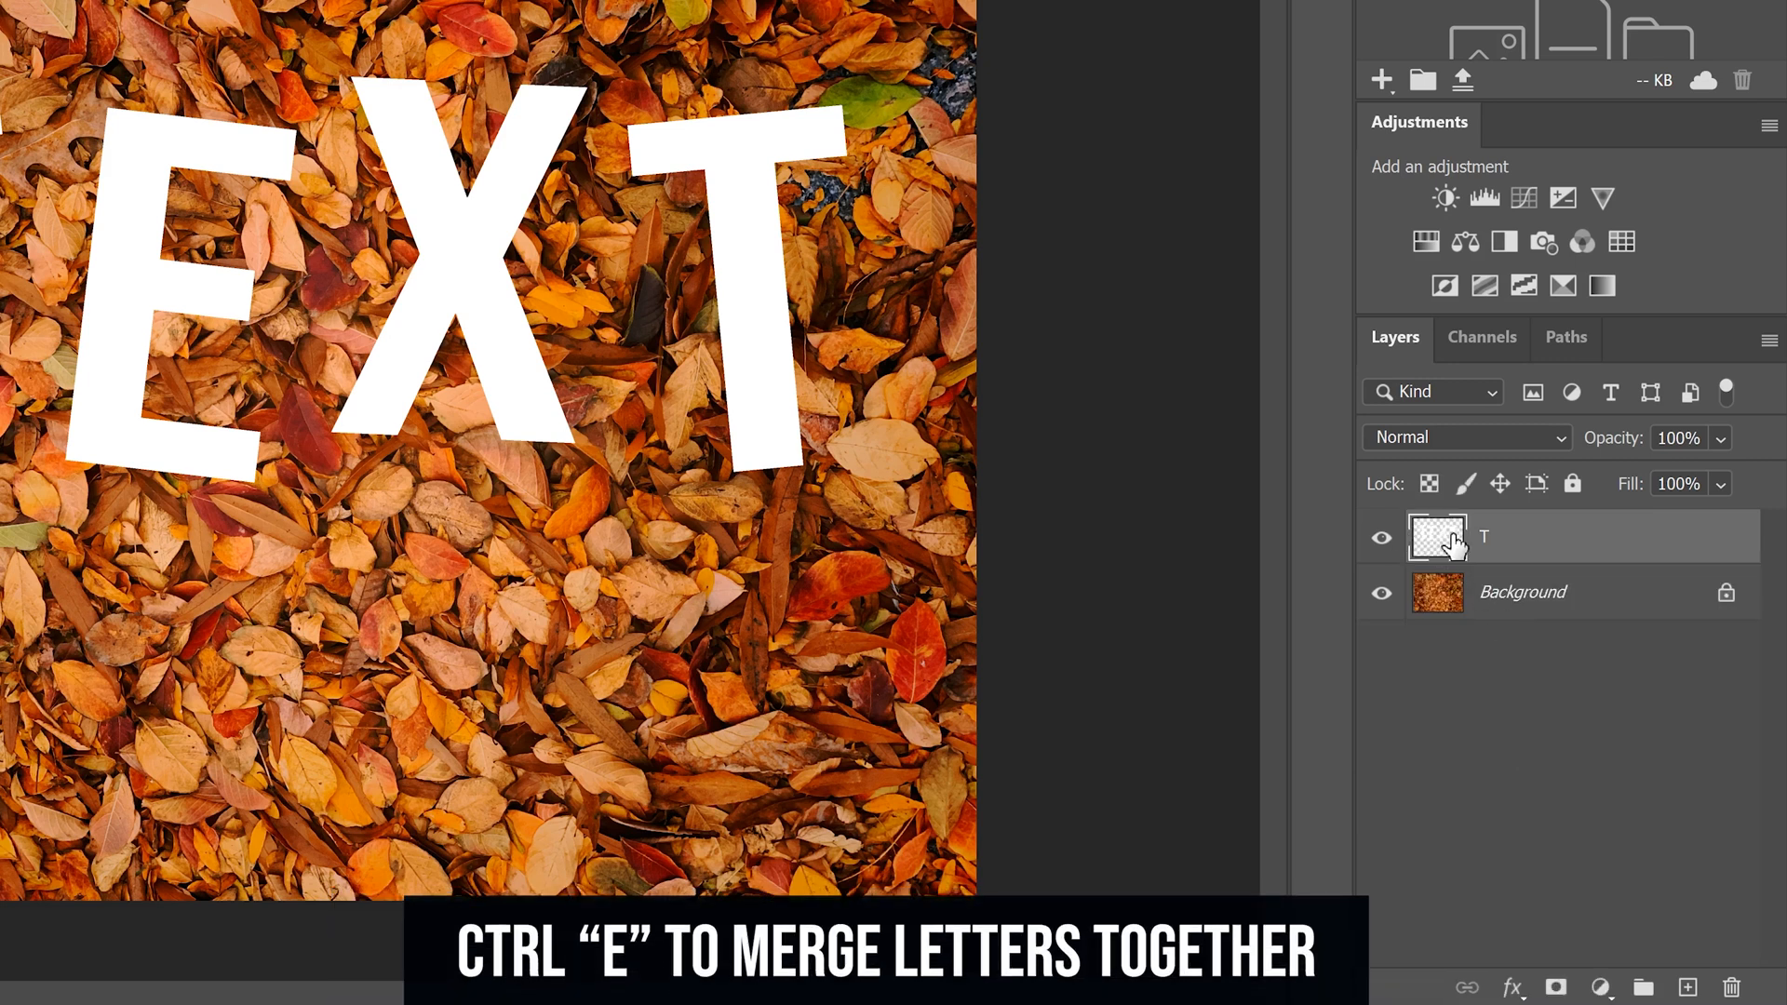
pyautogui.press('ctrl+e')
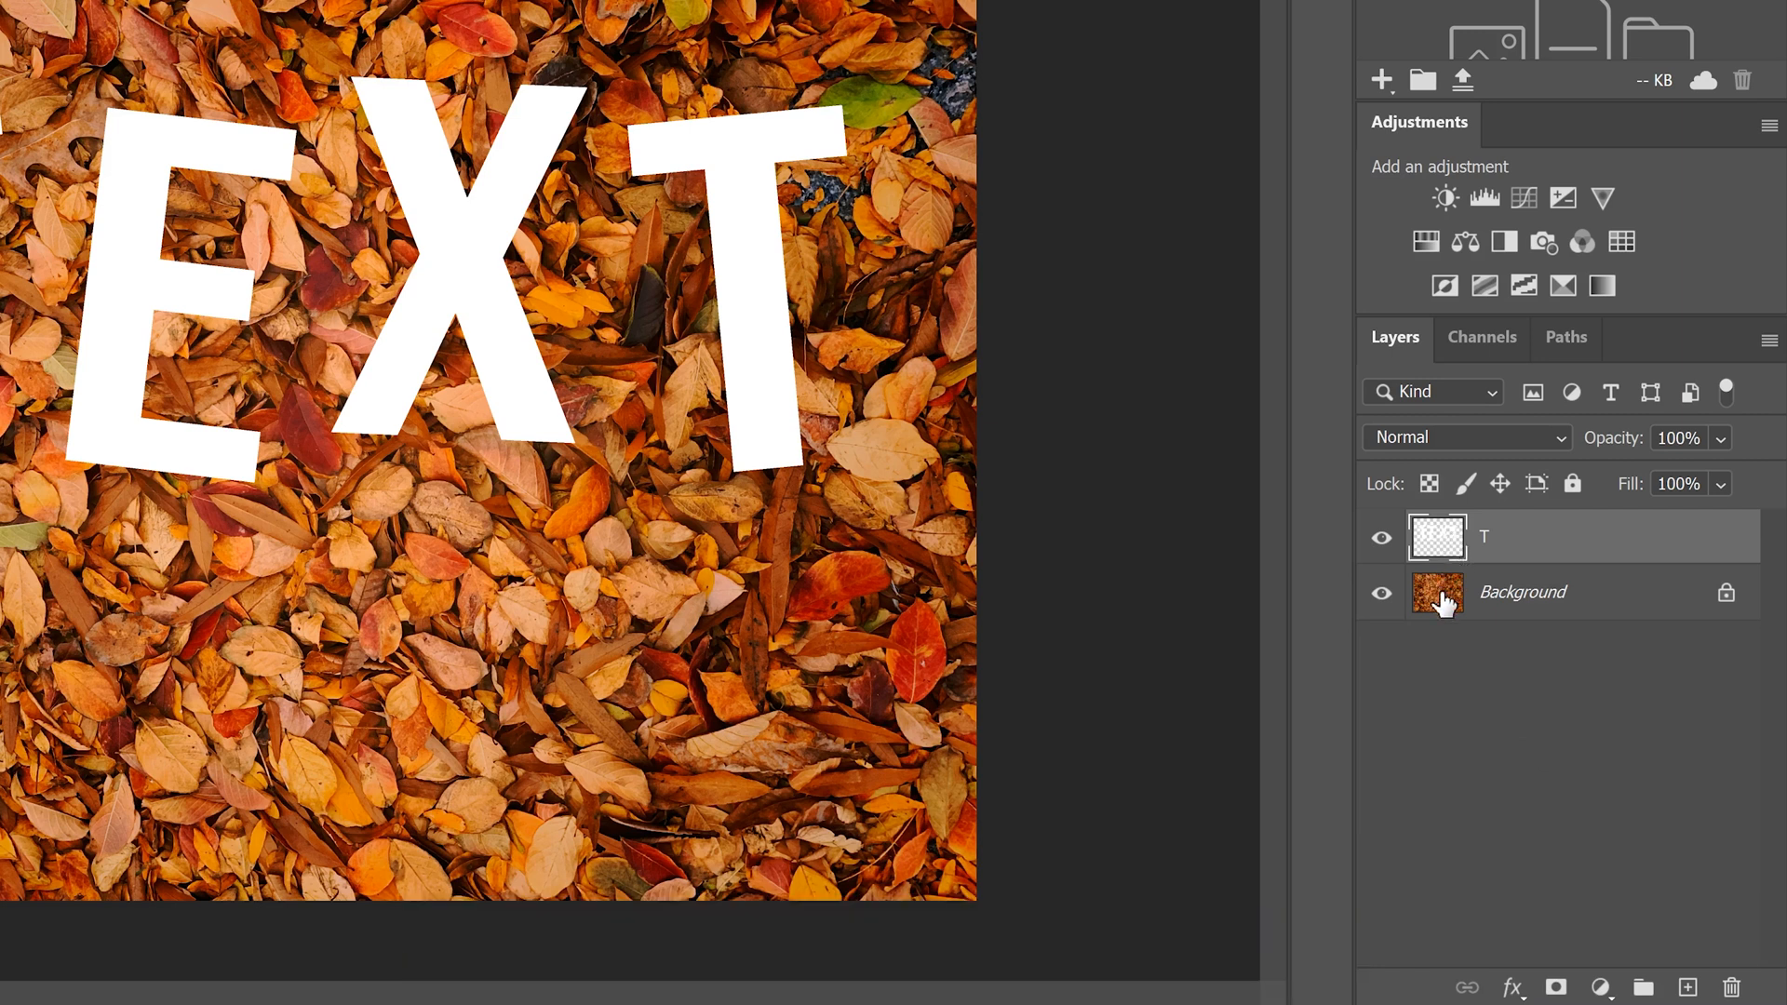
pyautogui.click(1520, 592)
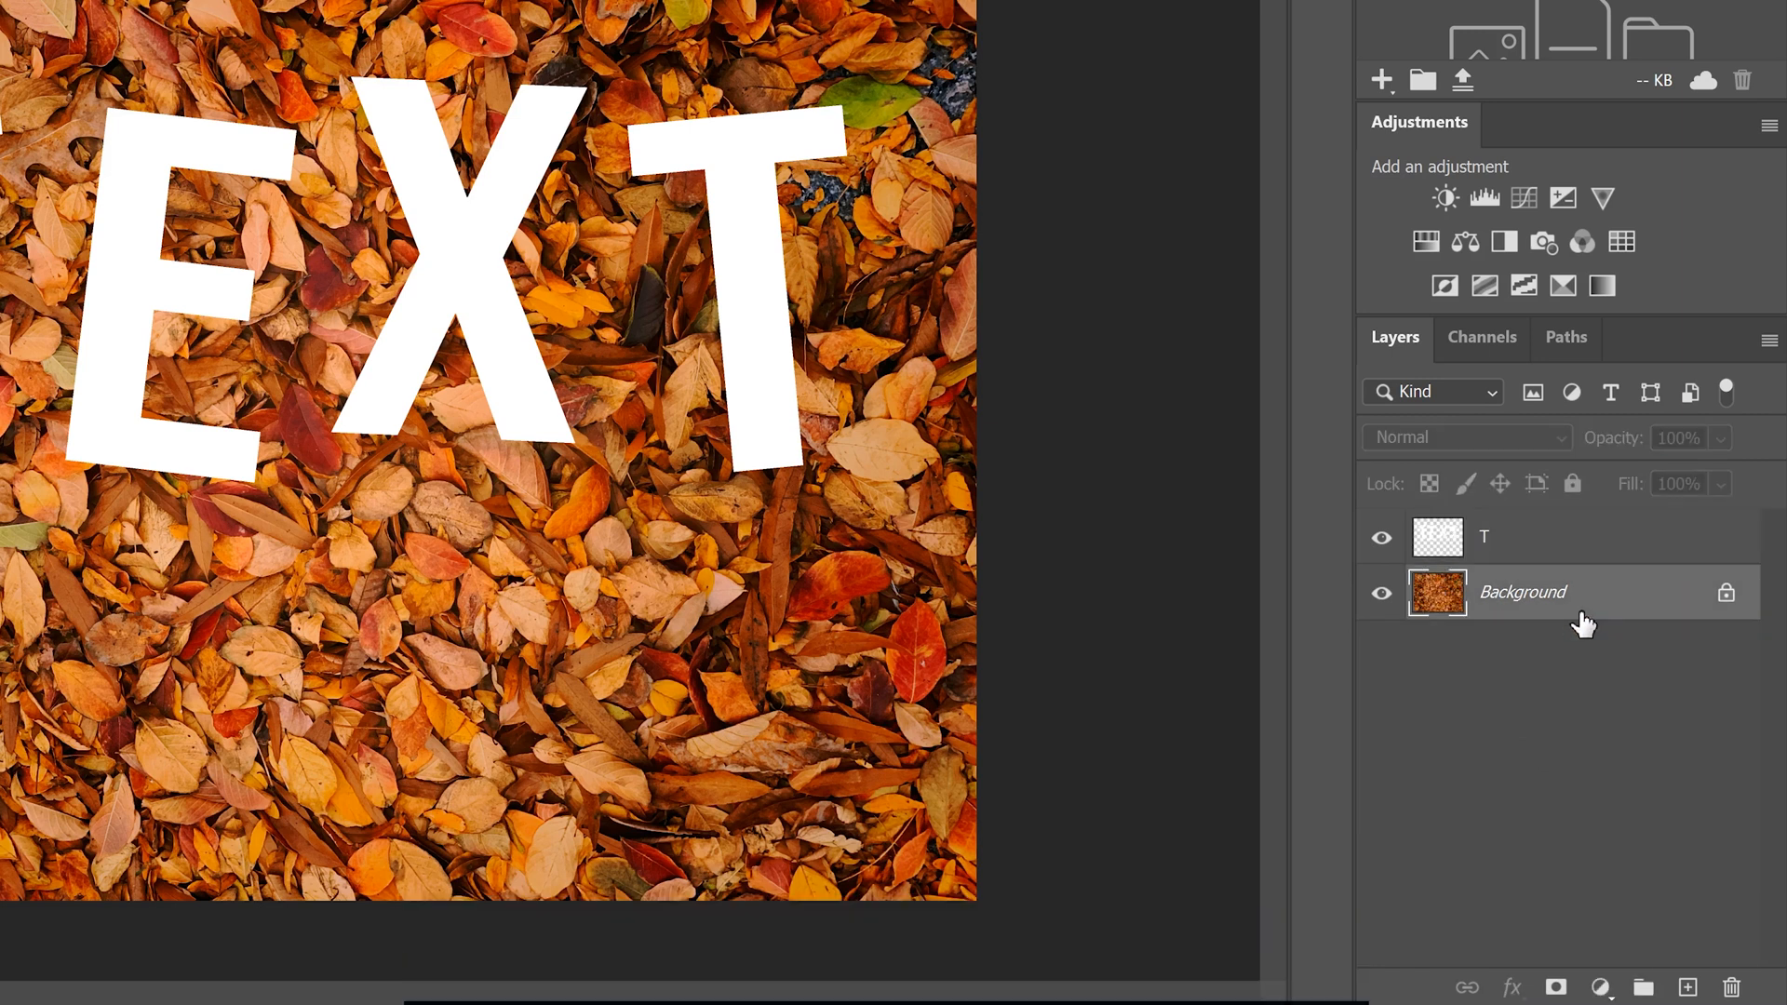
pyautogui.press('ctrl+j')
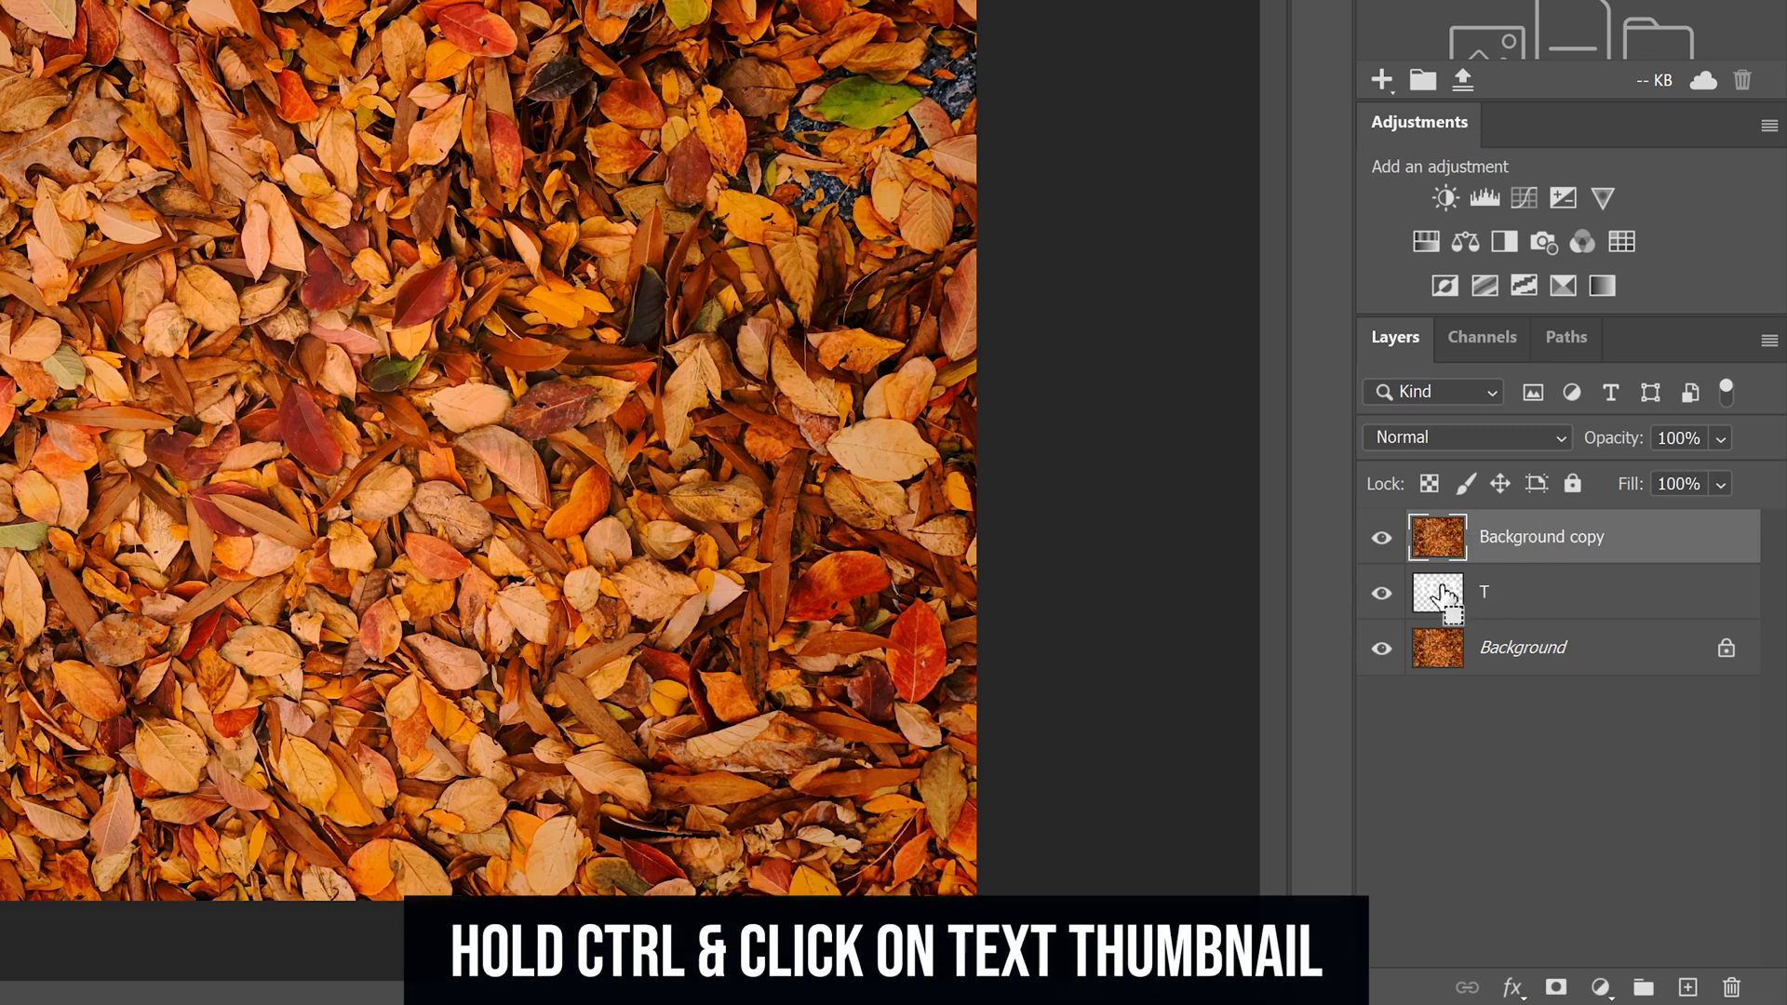
# Load the merged letters as a selection and add it as a layer mask on Background copy
pyautogui.click(1435, 592)
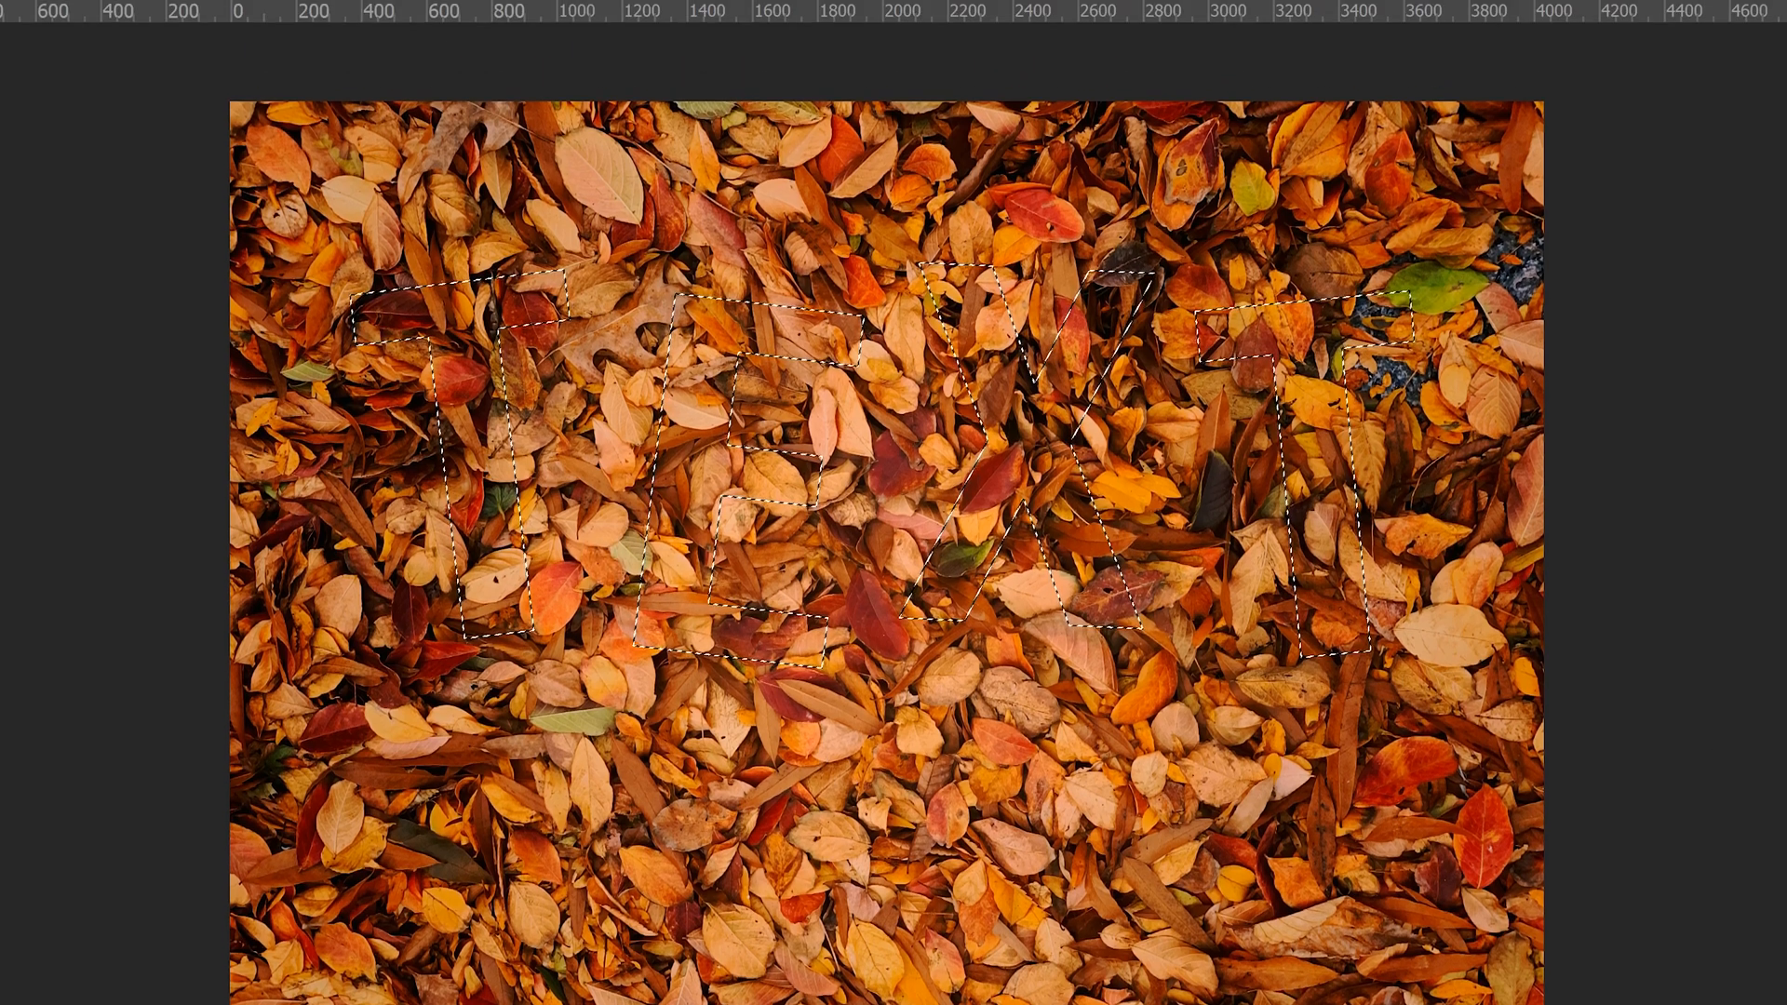
pyautogui.click(236, 18)
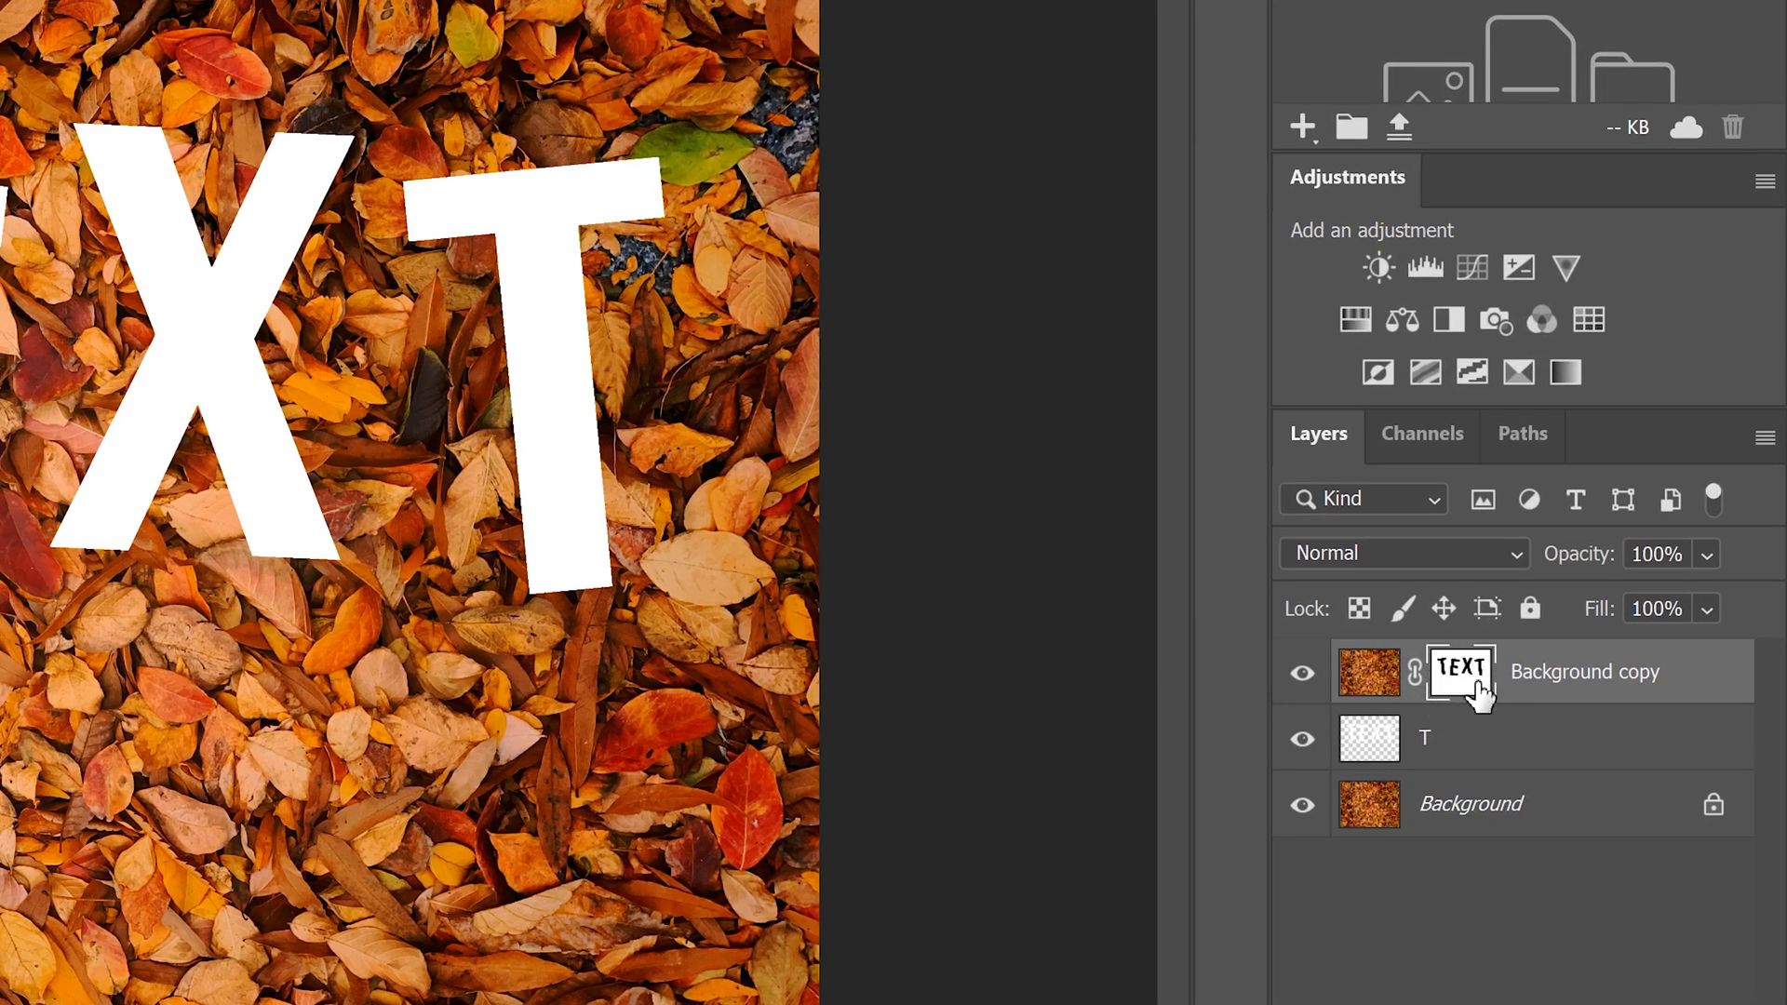
pyautogui.moveTo(707, 140)
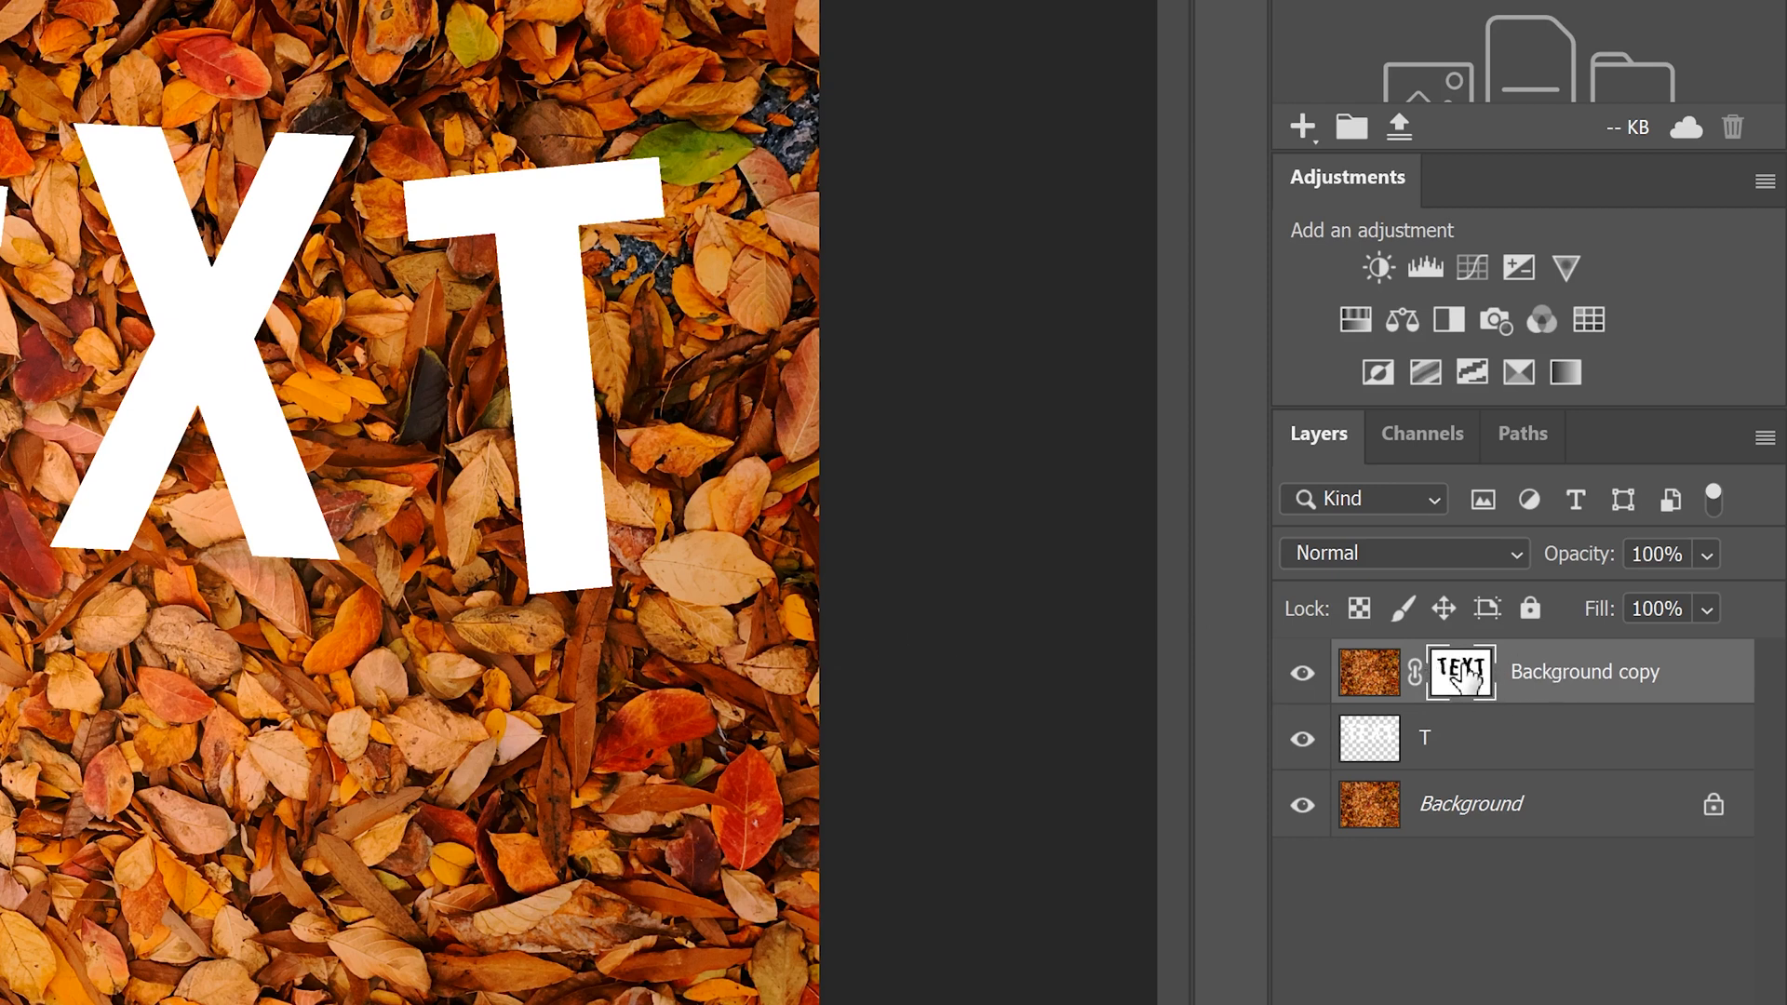
pyautogui.moveTo(1385, 733)
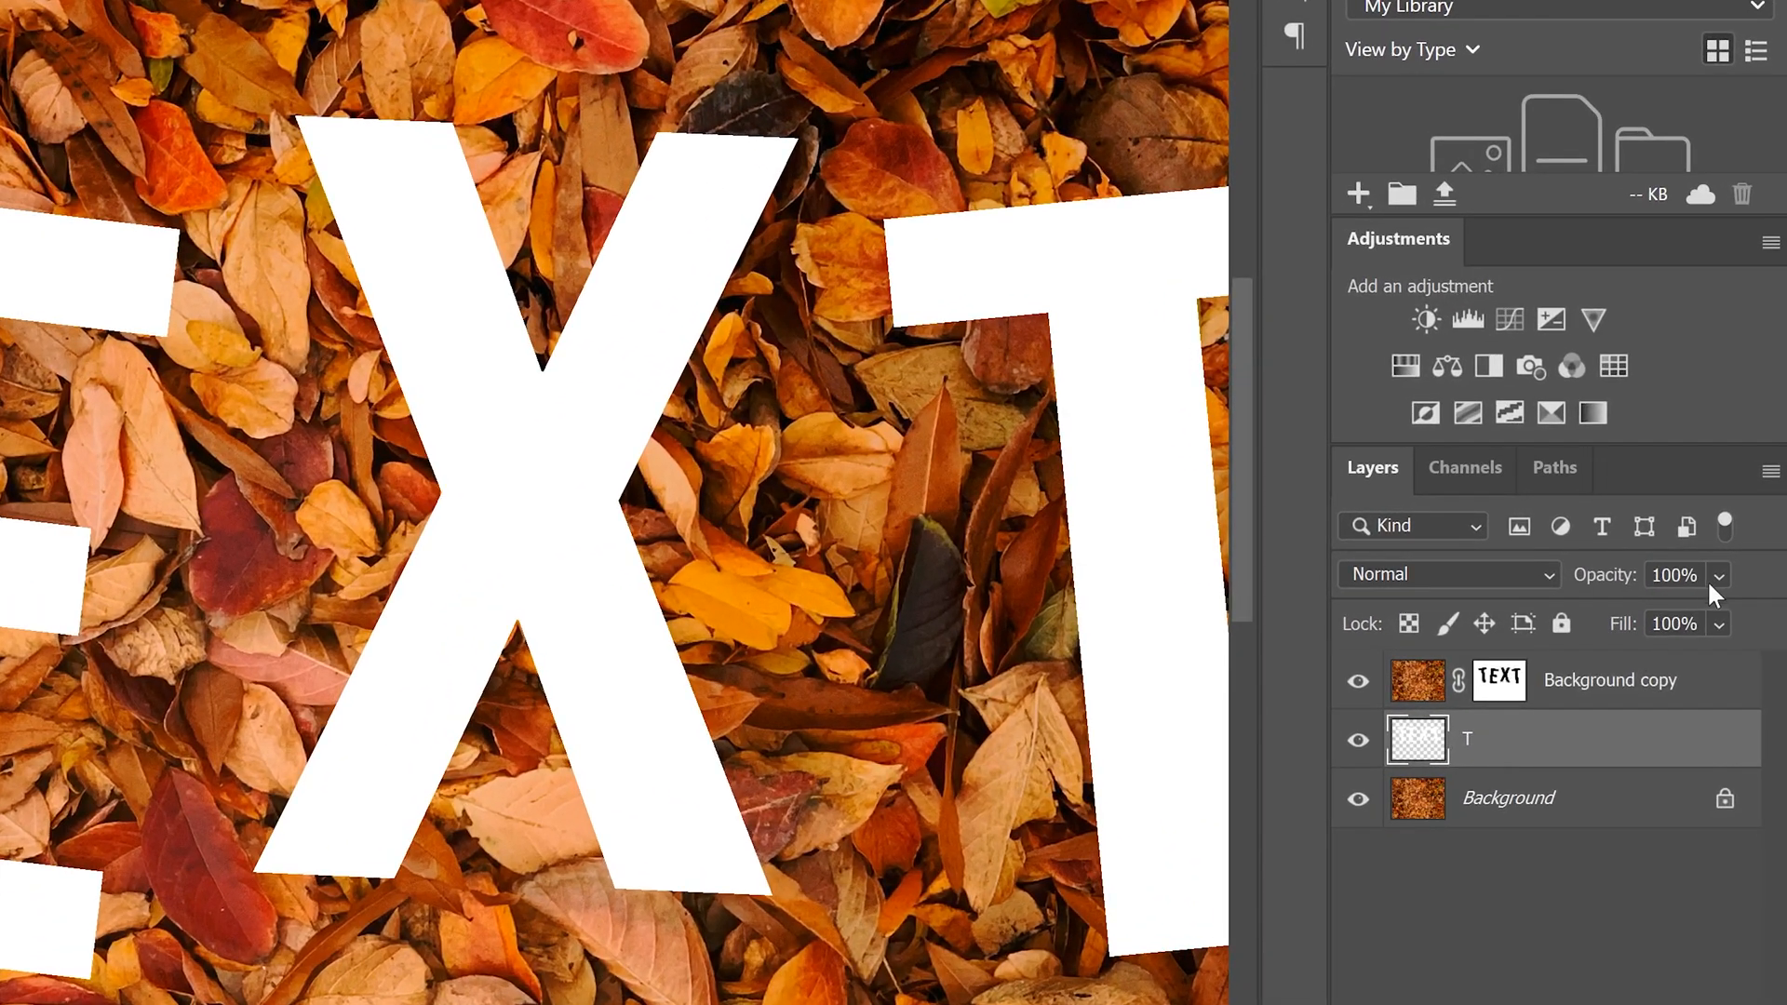
# Lower the merged letter layer's opacity to about 46%
pyautogui.moveTo(1755, 624); pyautogui.dragTo(1680, 617)
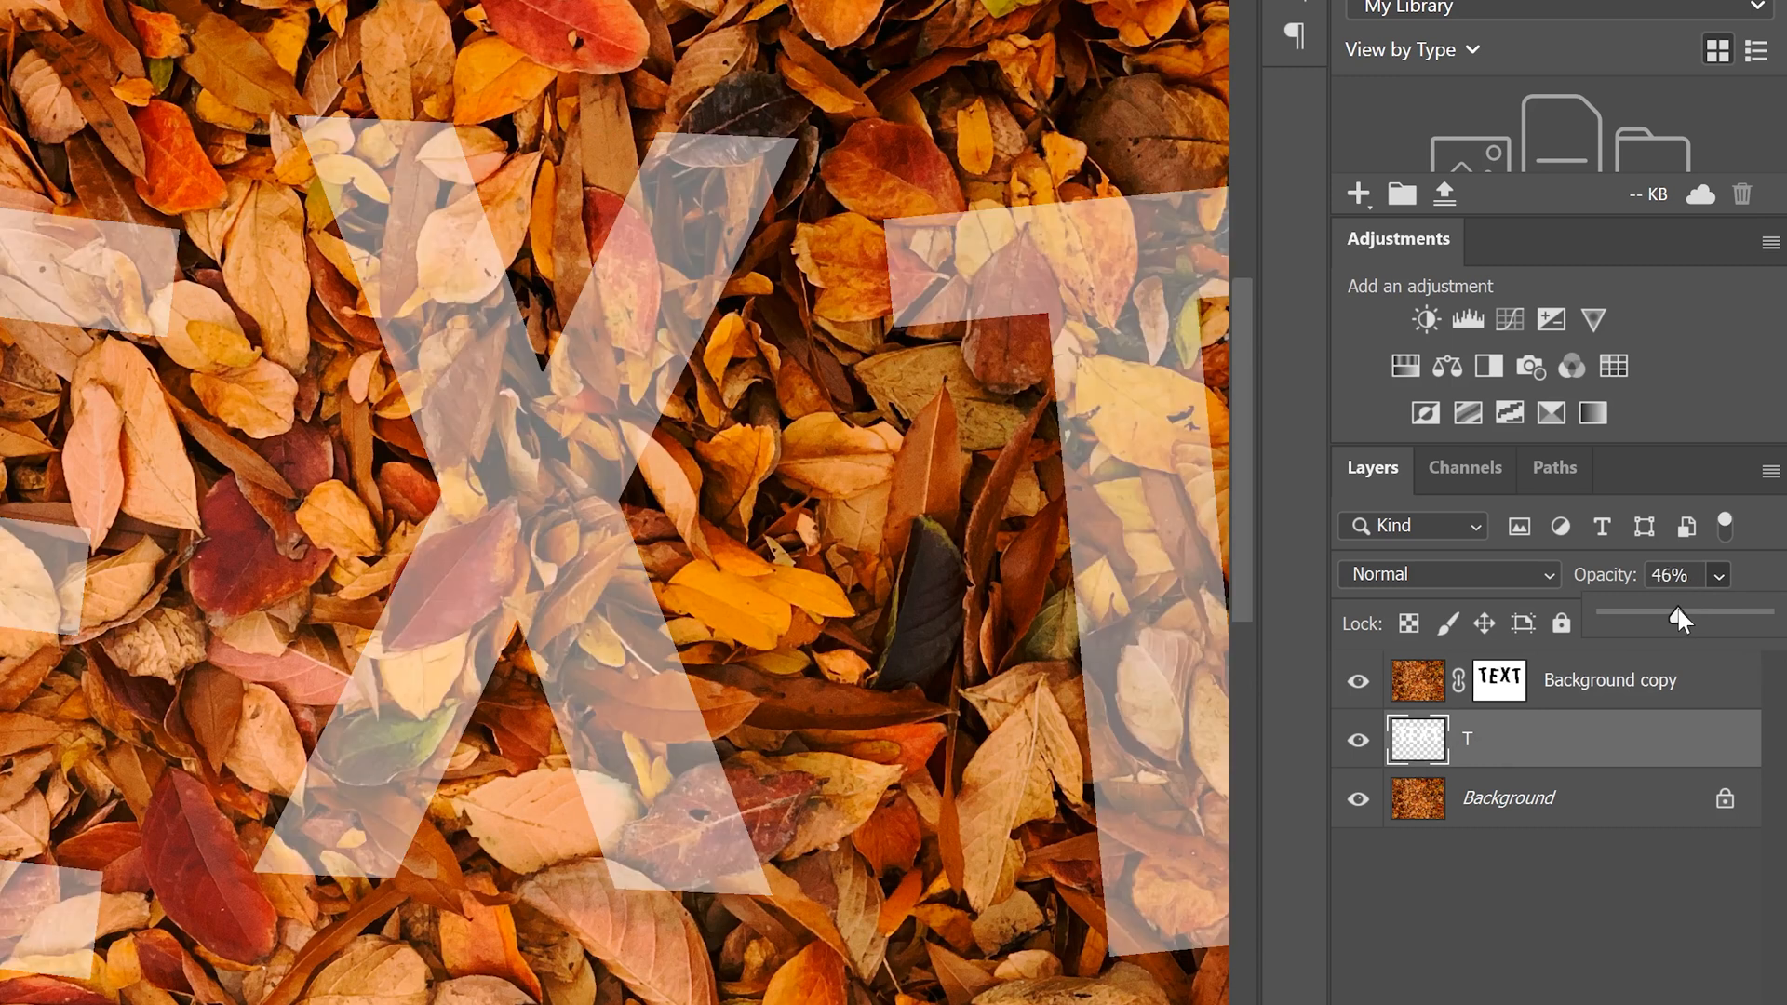
pyautogui.moveTo(1684, 616); pyautogui.dragTo(1670, 616)
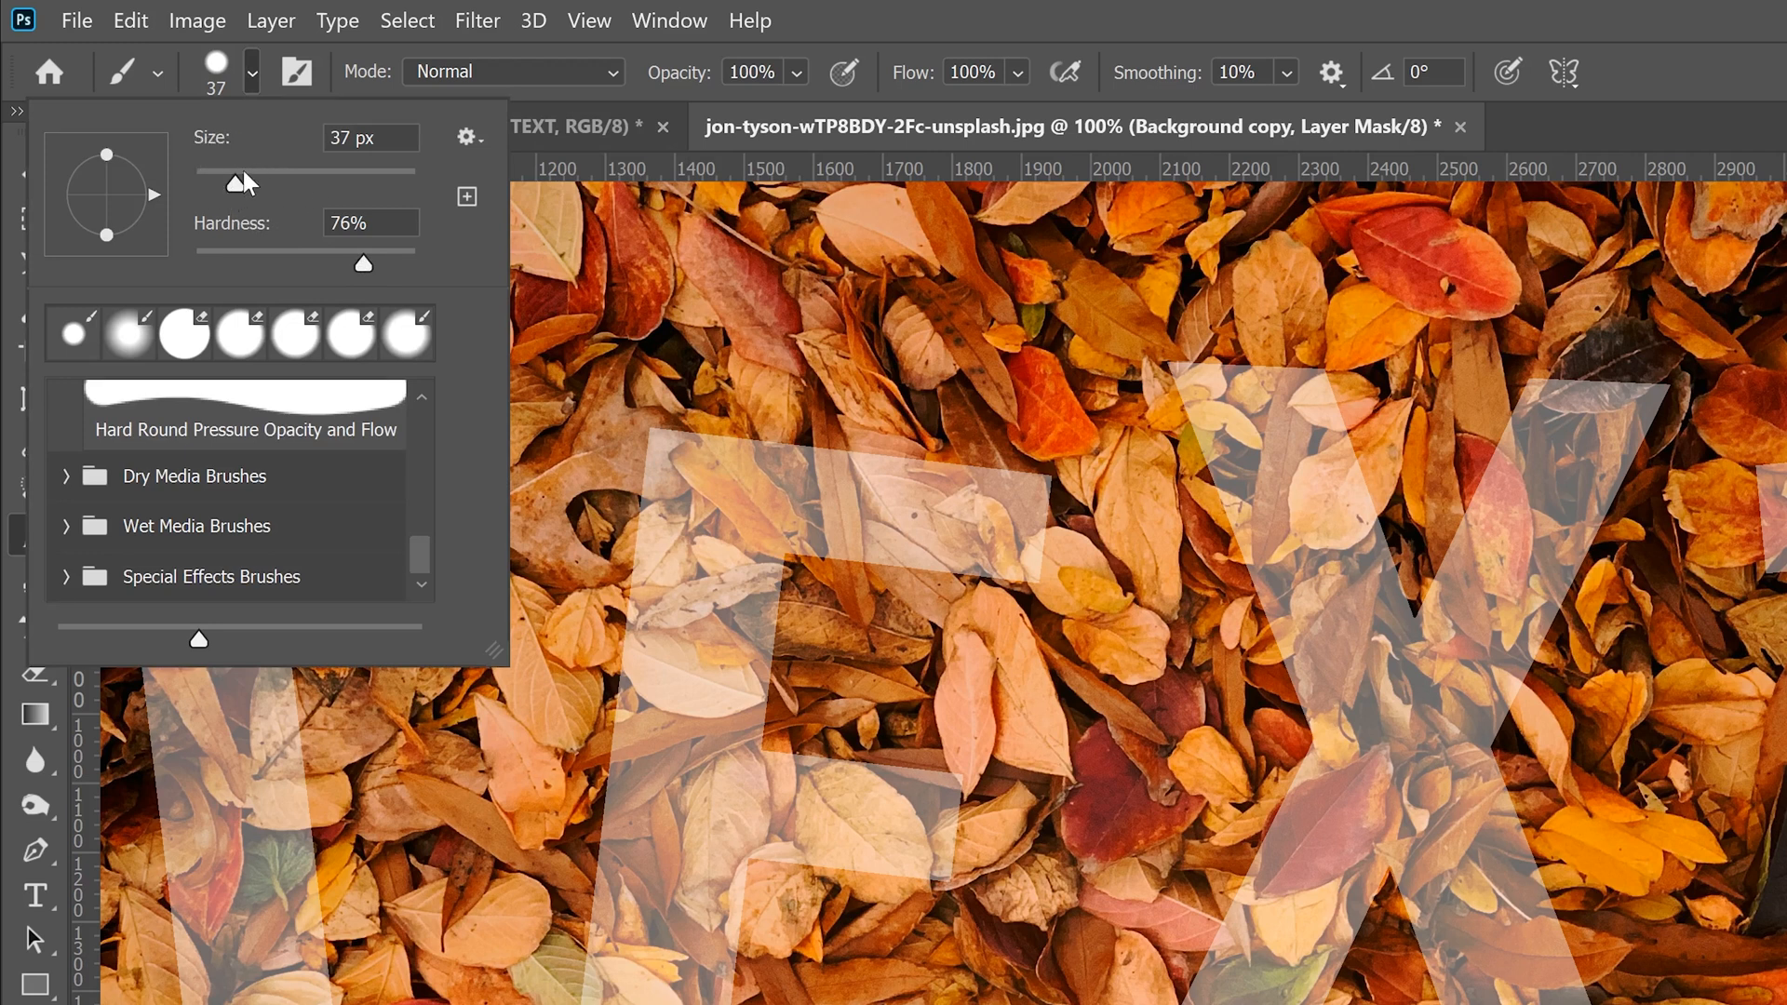
pyautogui.moveTo(214, 202)
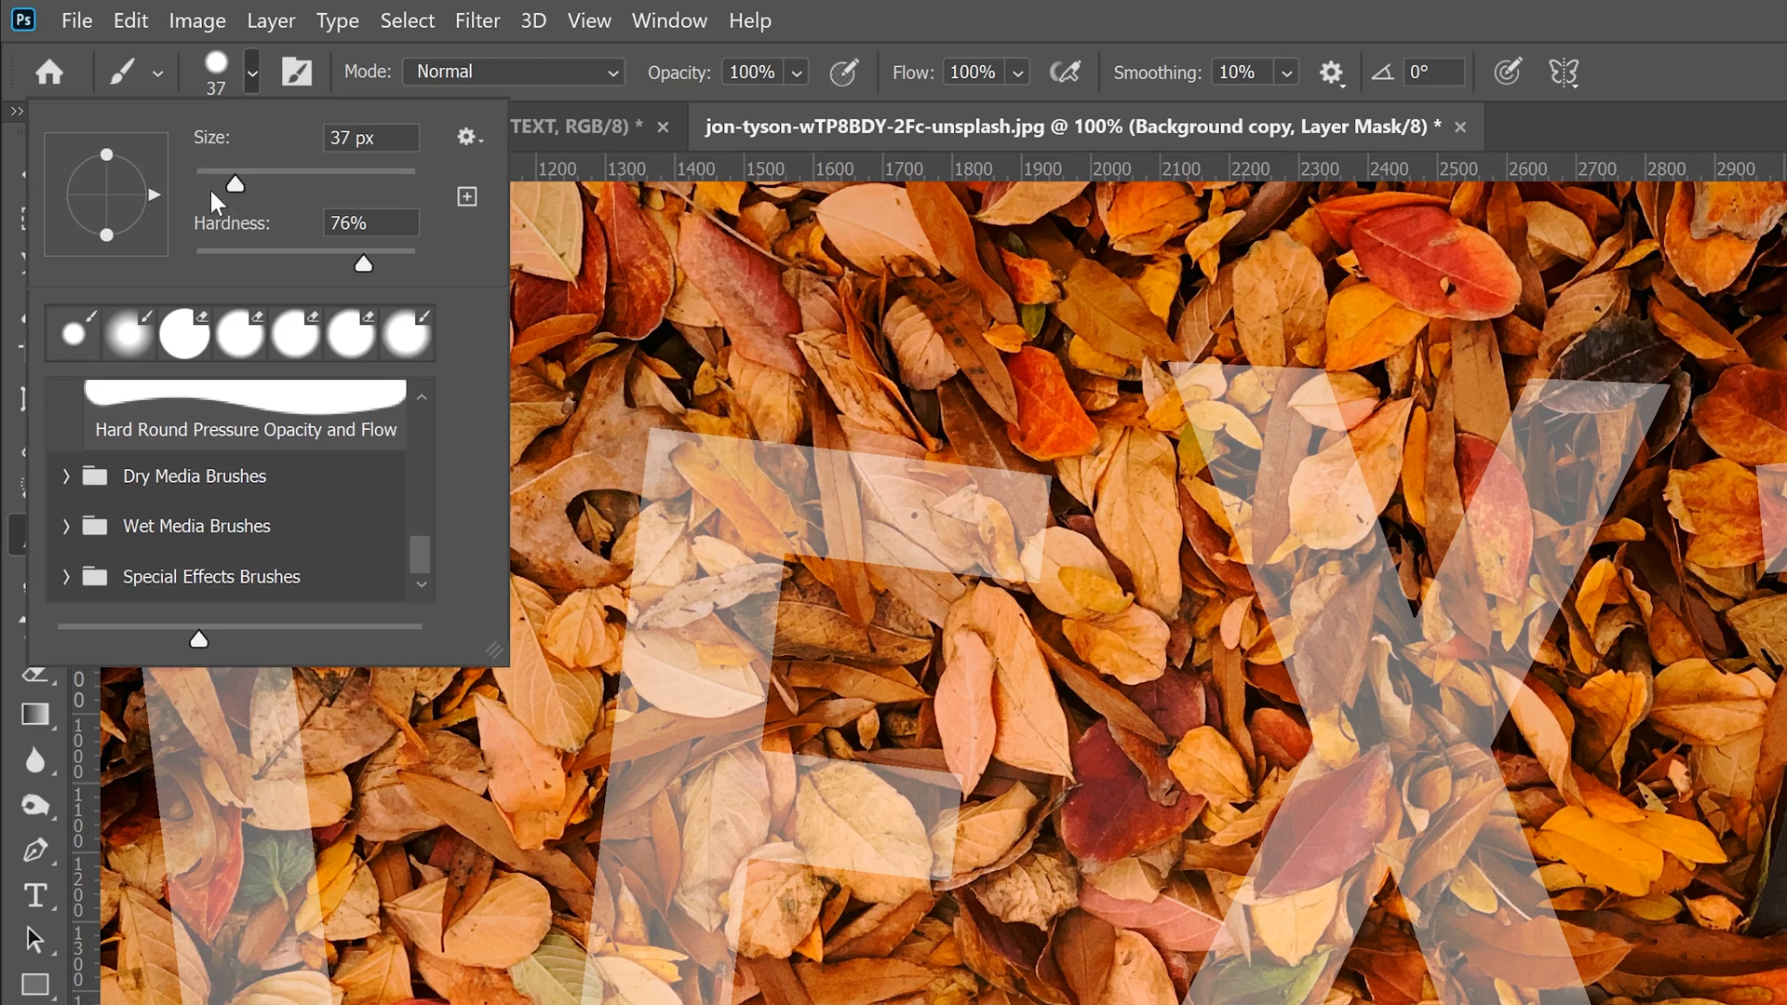
pyautogui.moveTo(783, 514)
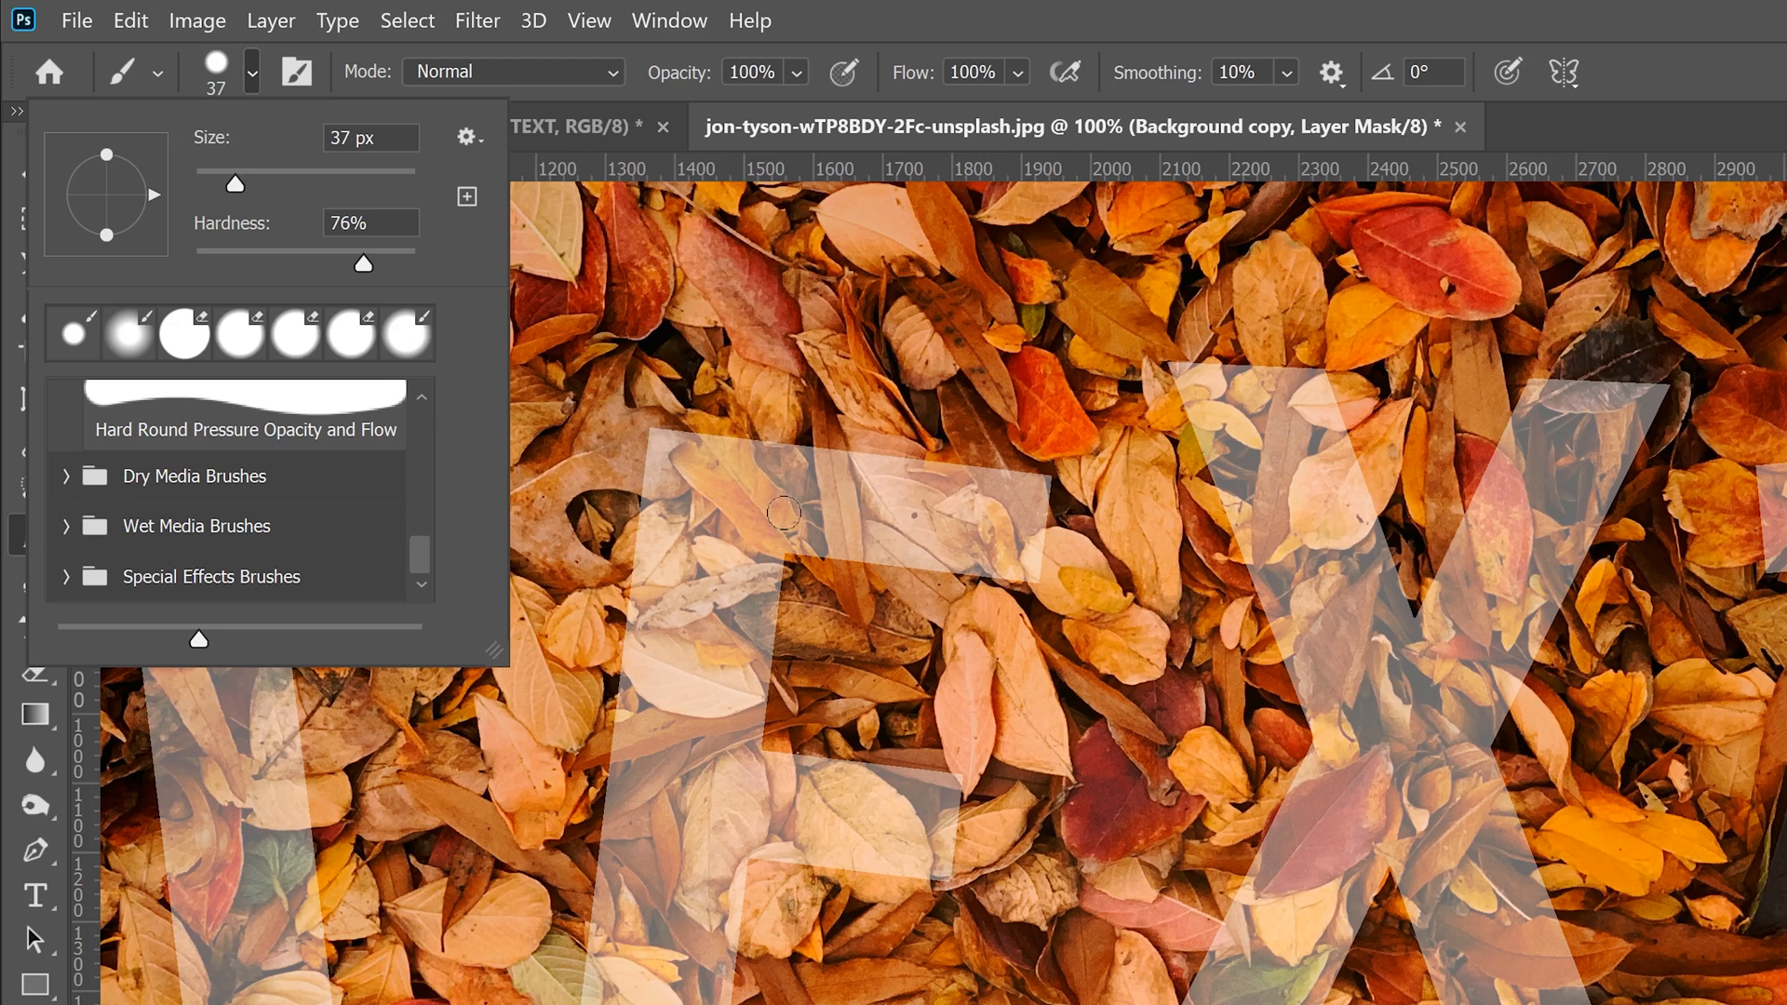
pyautogui.moveTo(1183, 392)
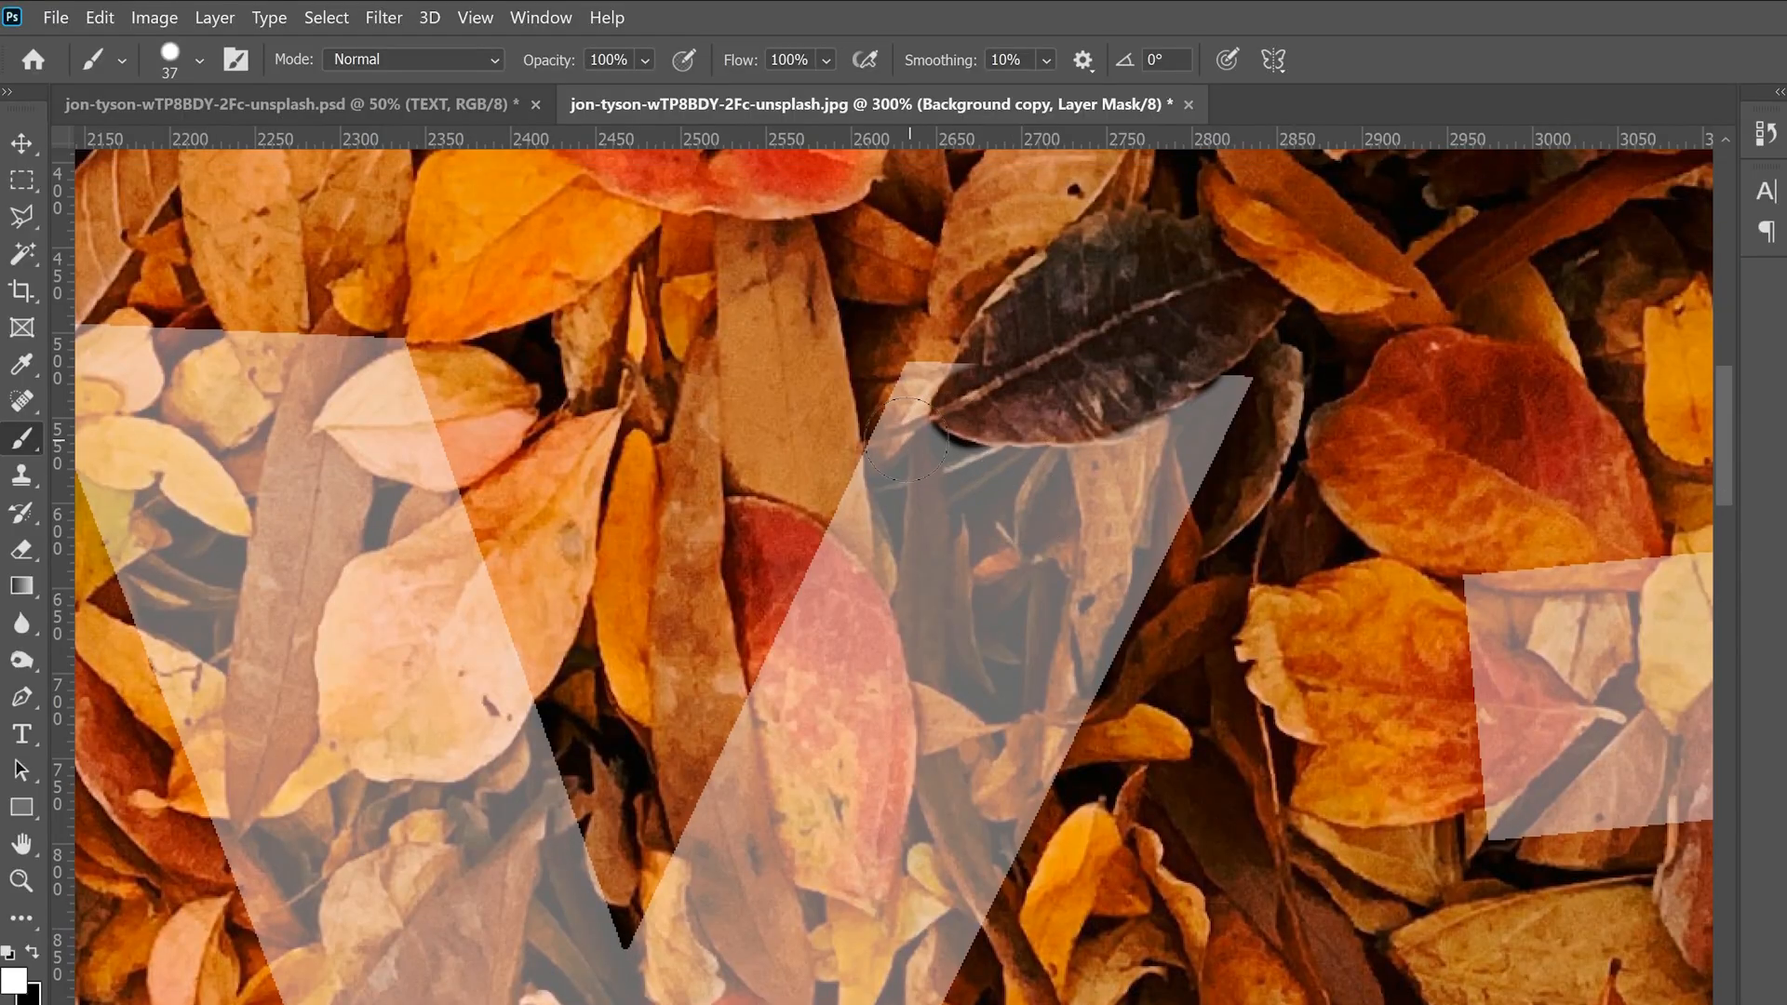
# Set the brush to a hard round tip of about 31 px for painting the mask
pyautogui.click(196, 60)
pyautogui.write('7')
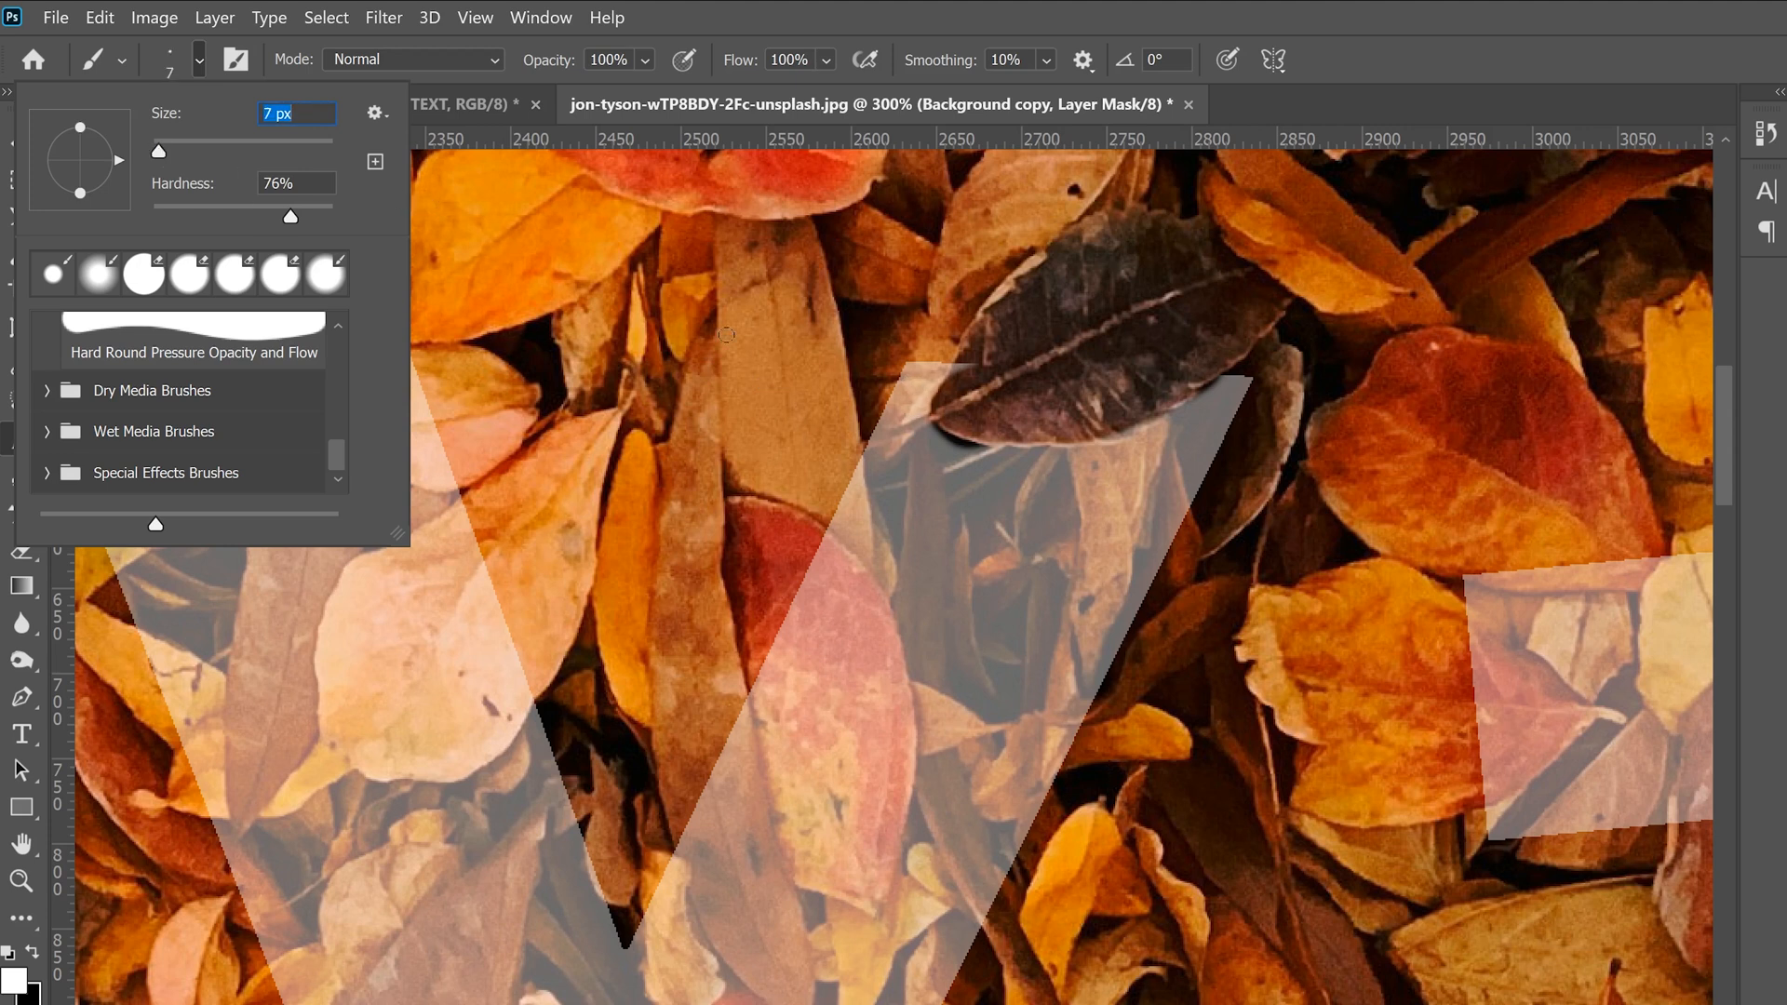
pyautogui.click(871, 441)
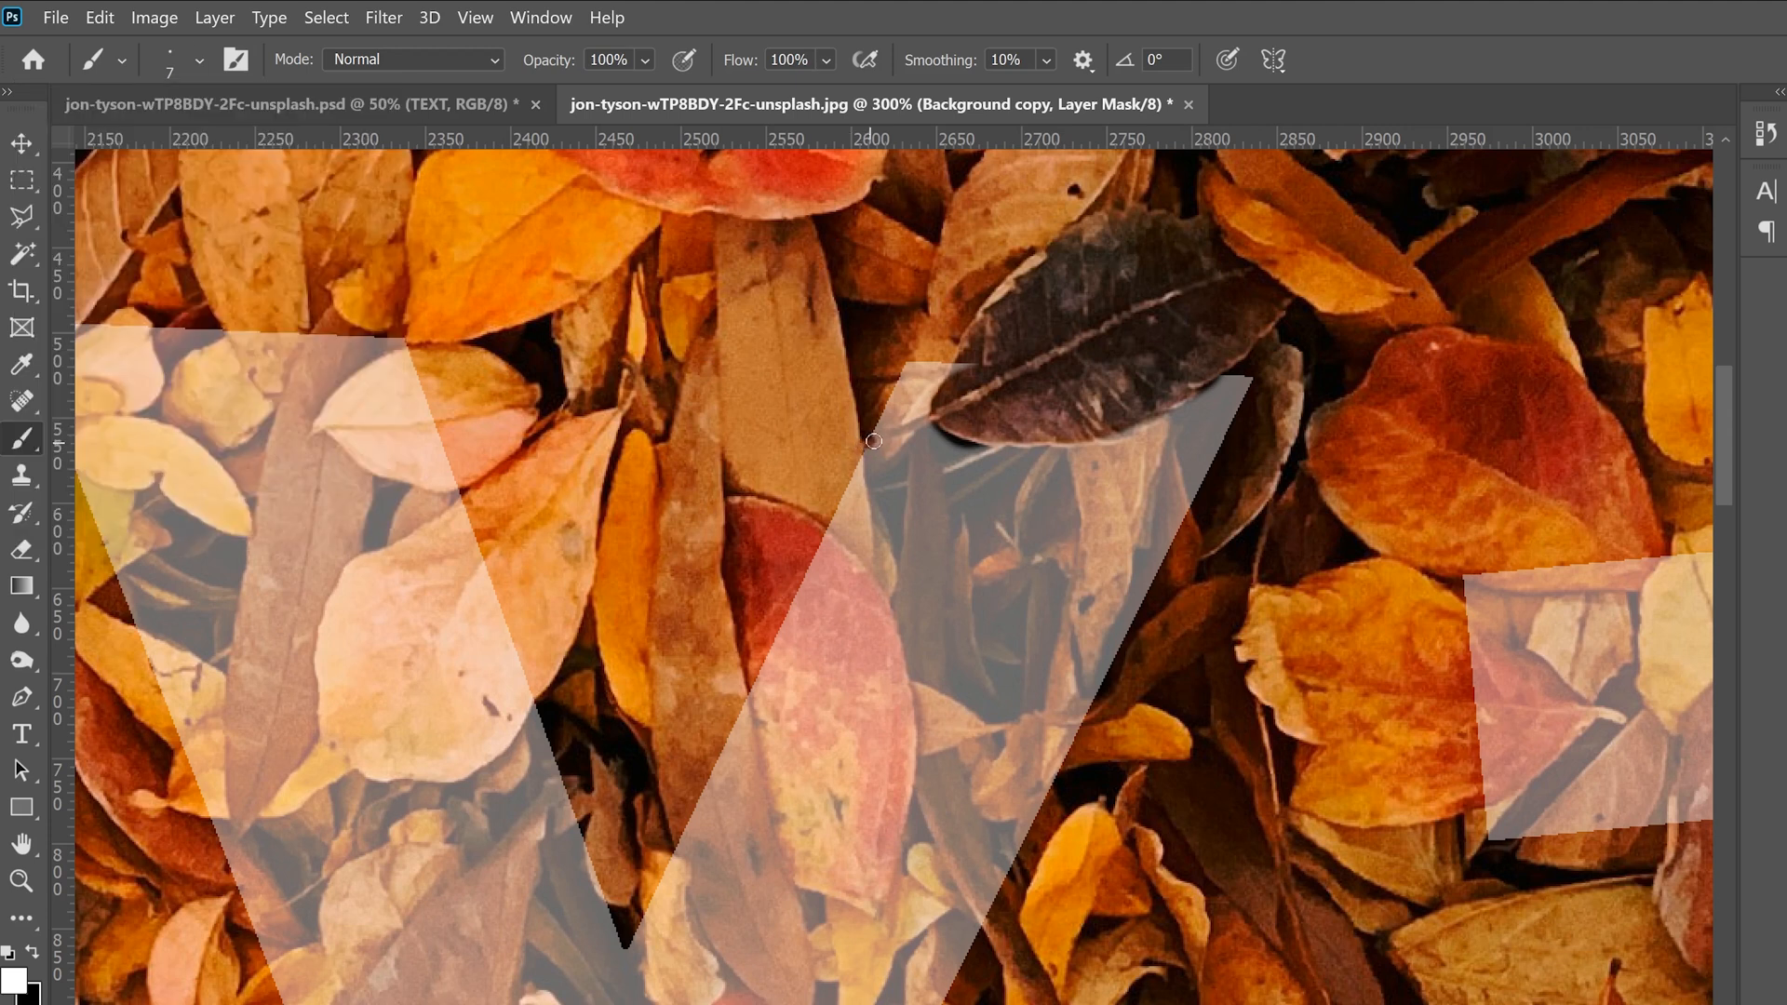
pyautogui.moveTo(972, 402)
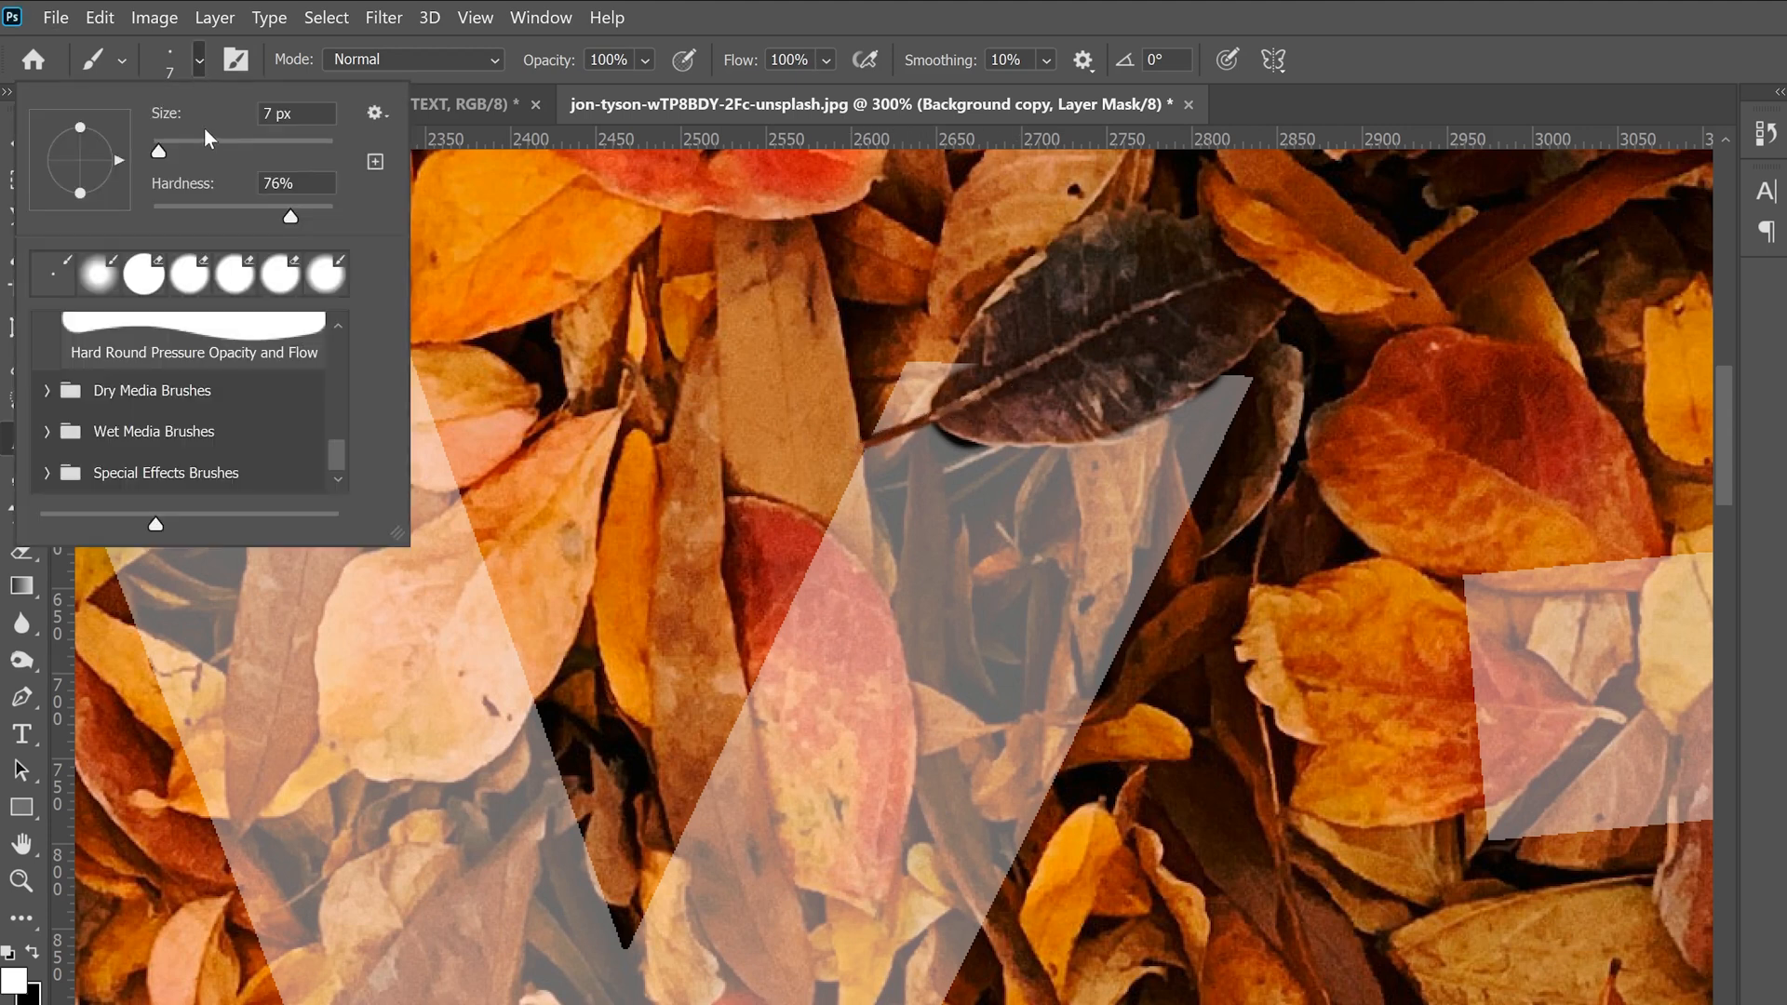
pyautogui.moveTo(157, 149); pyautogui.dragTo(181, 149)
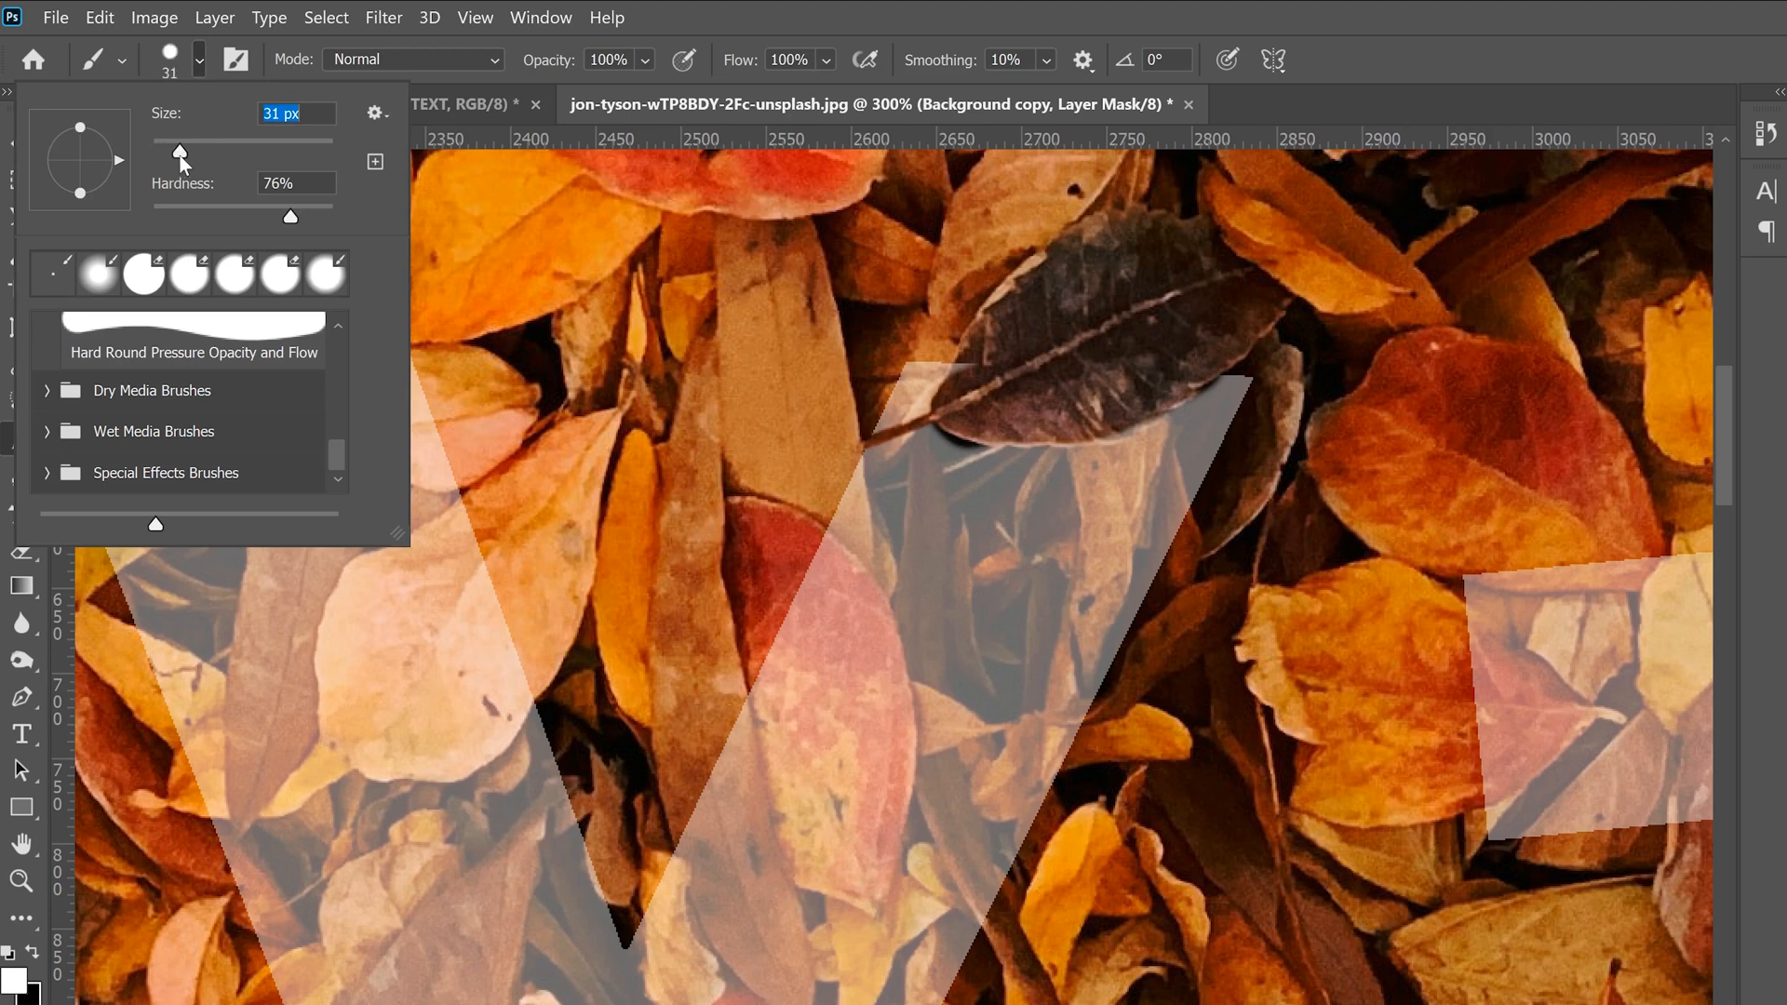
pyautogui.moveTo(800, 737)
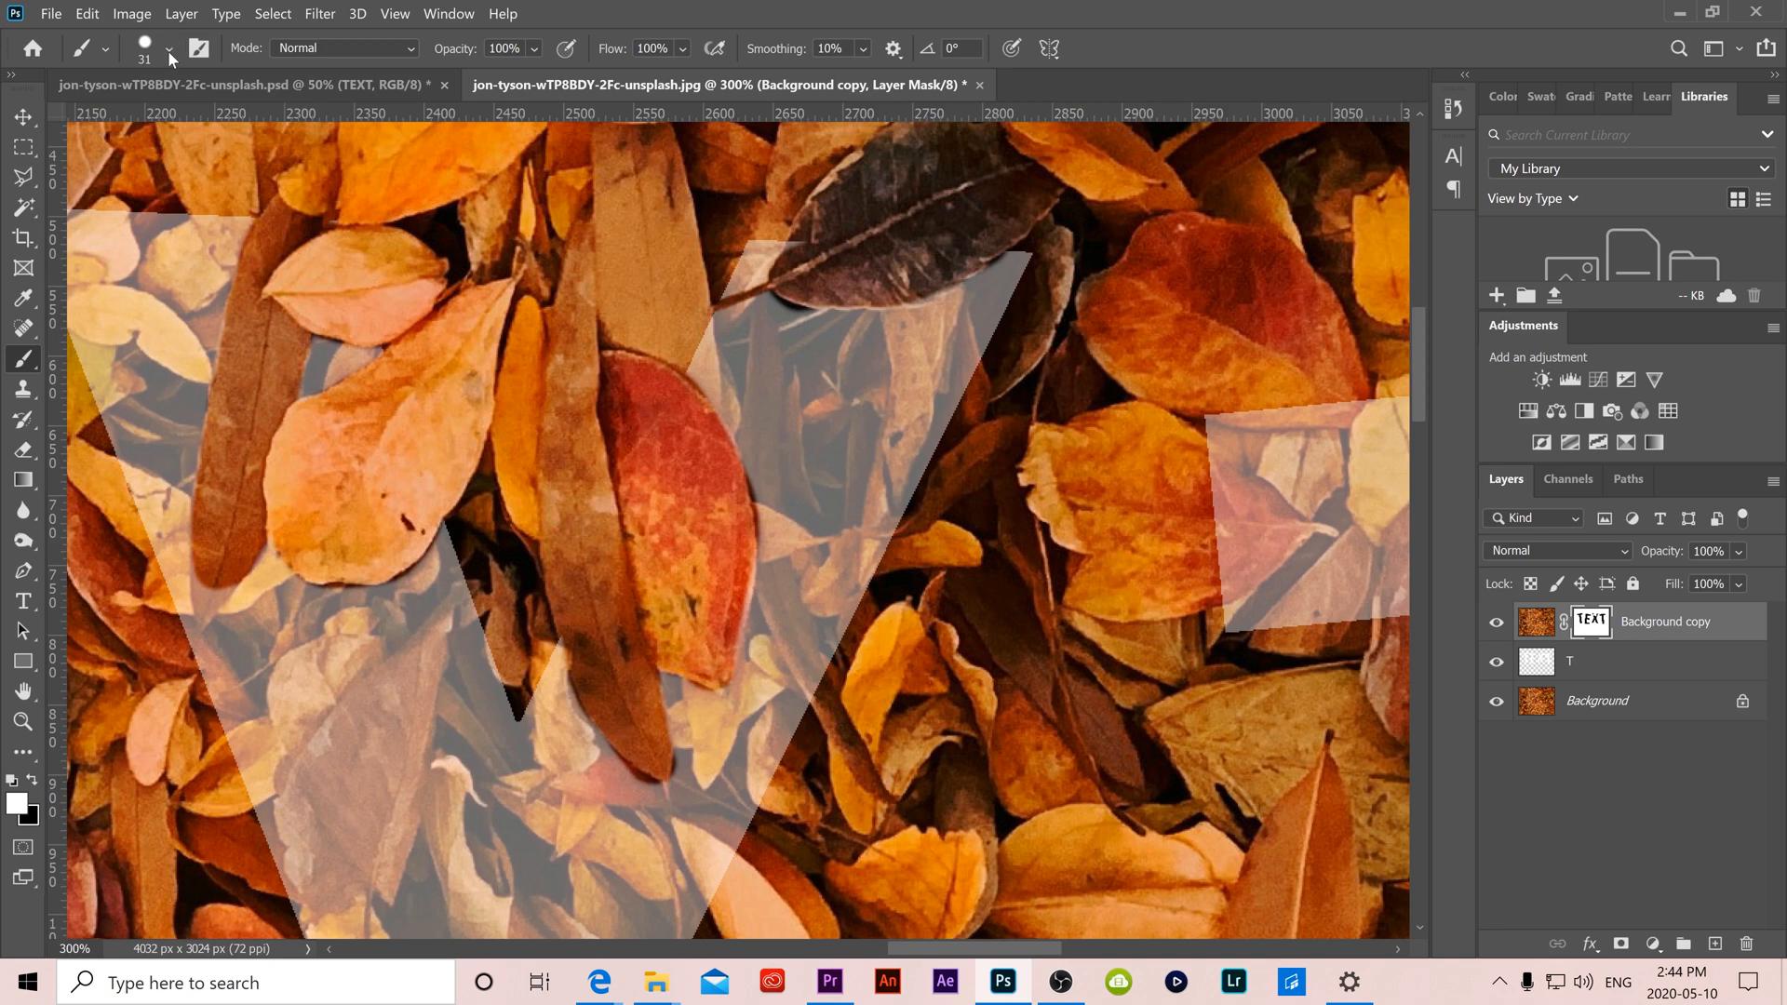
pyautogui.click(167, 49)
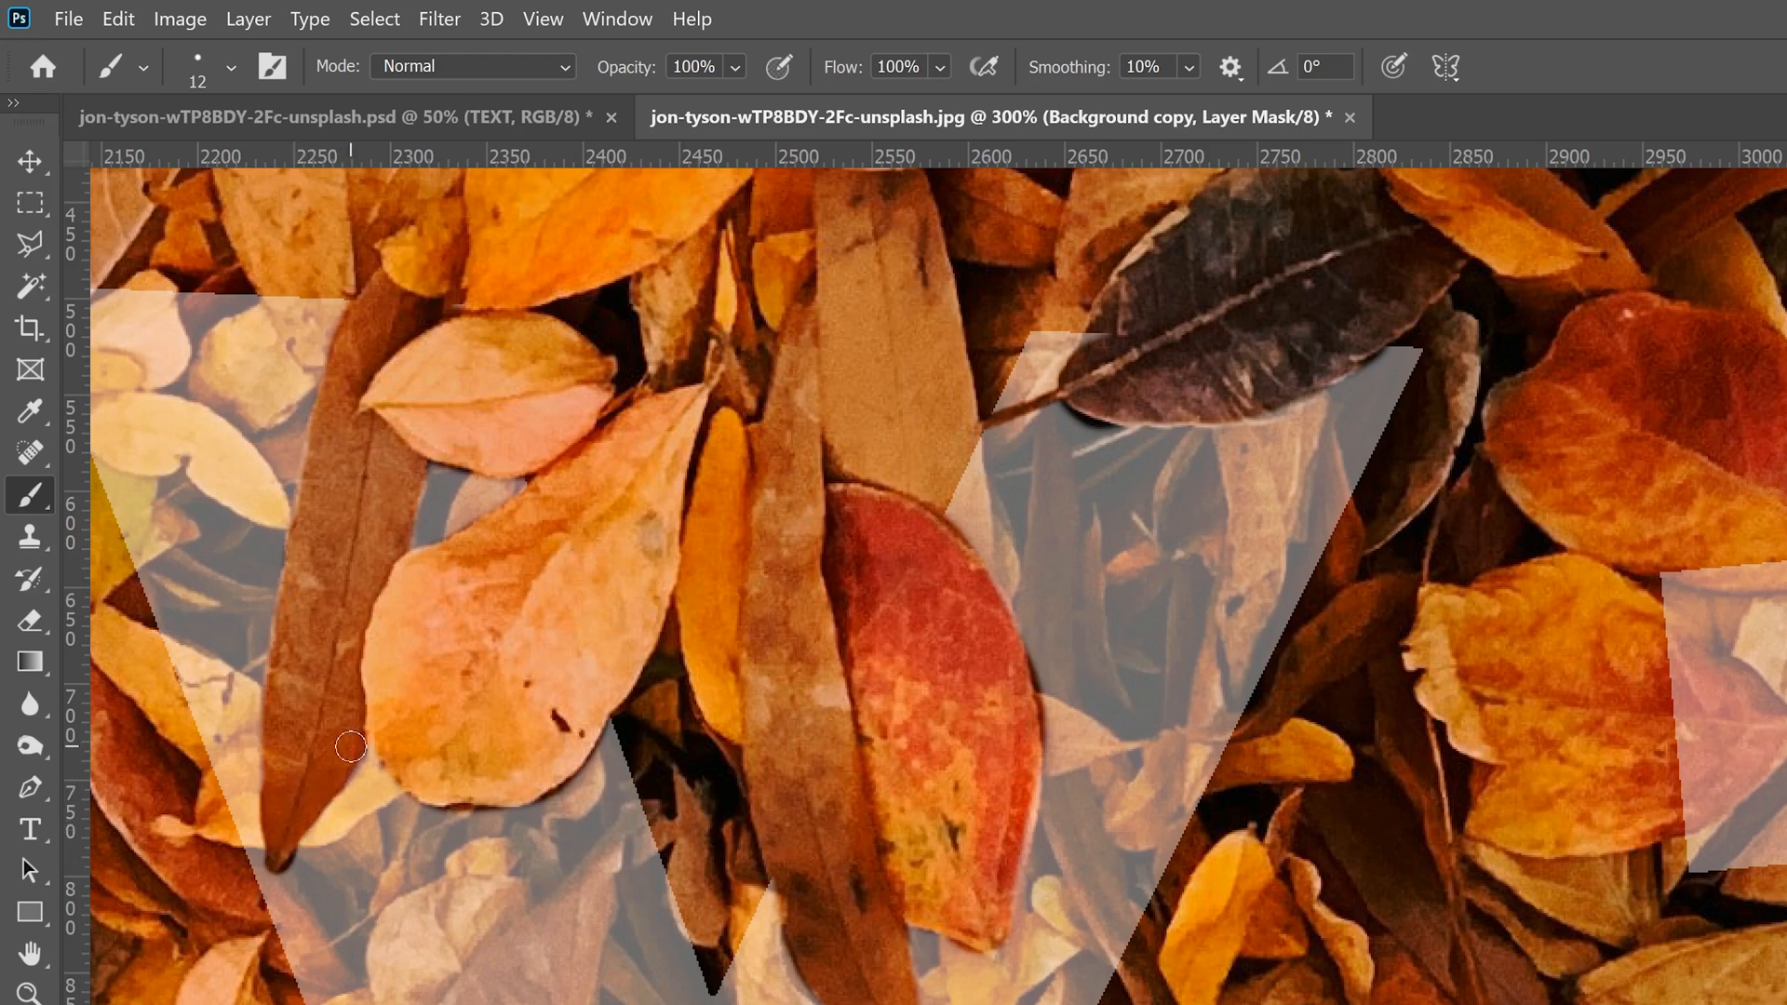
pyautogui.moveTo(290, 687)
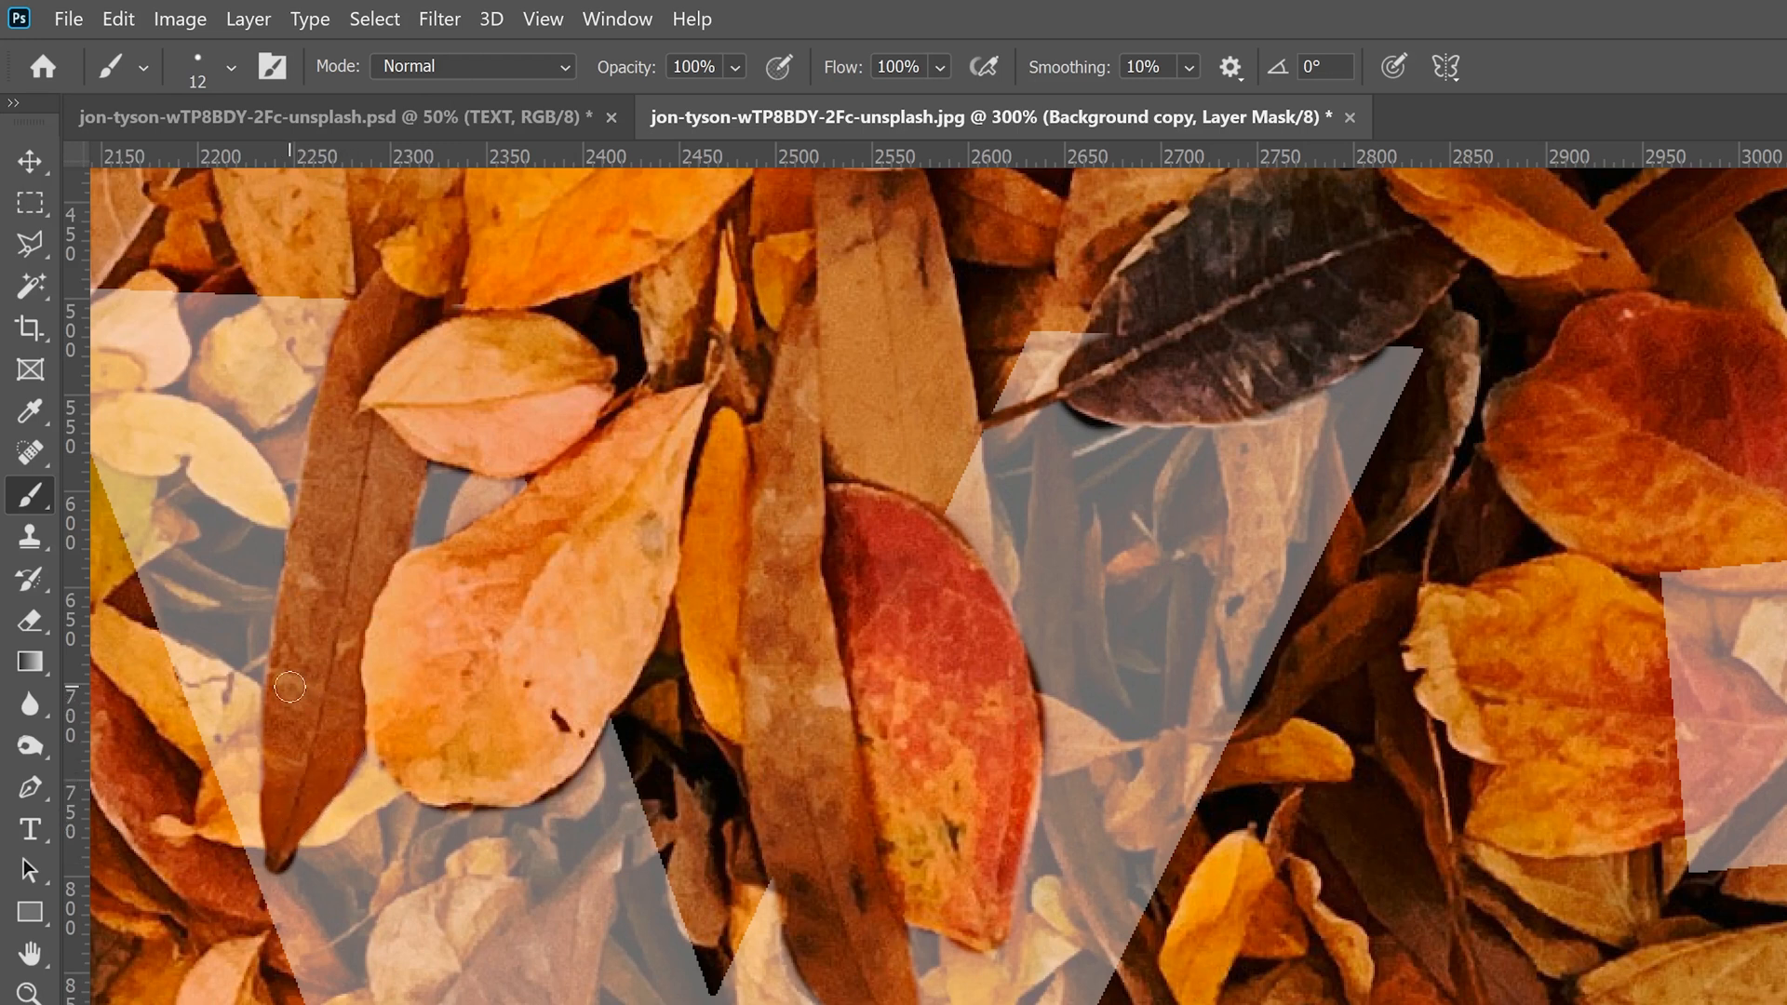
# Paint on the Background copy mask to reveal a leaf lying across a letter
pyautogui.moveTo(288, 686); pyautogui.dragTo(227, 552)
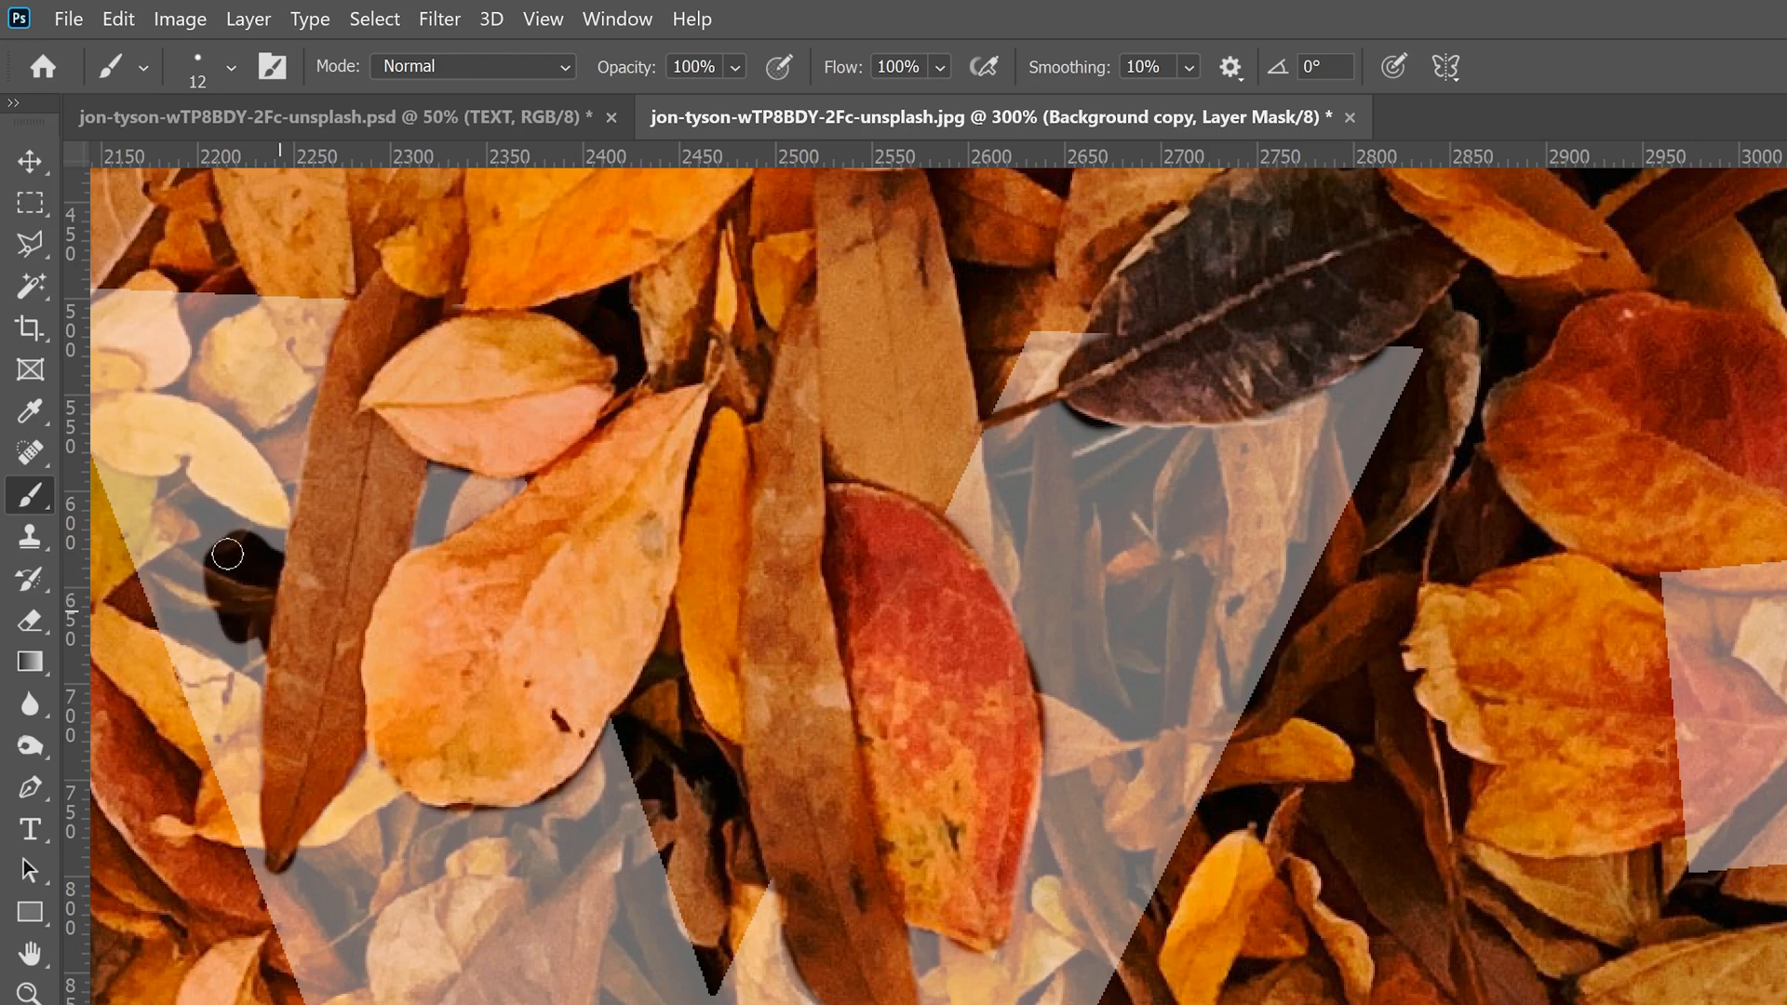
pyautogui.moveTo(227, 552); pyautogui.dragTo(322, 745)
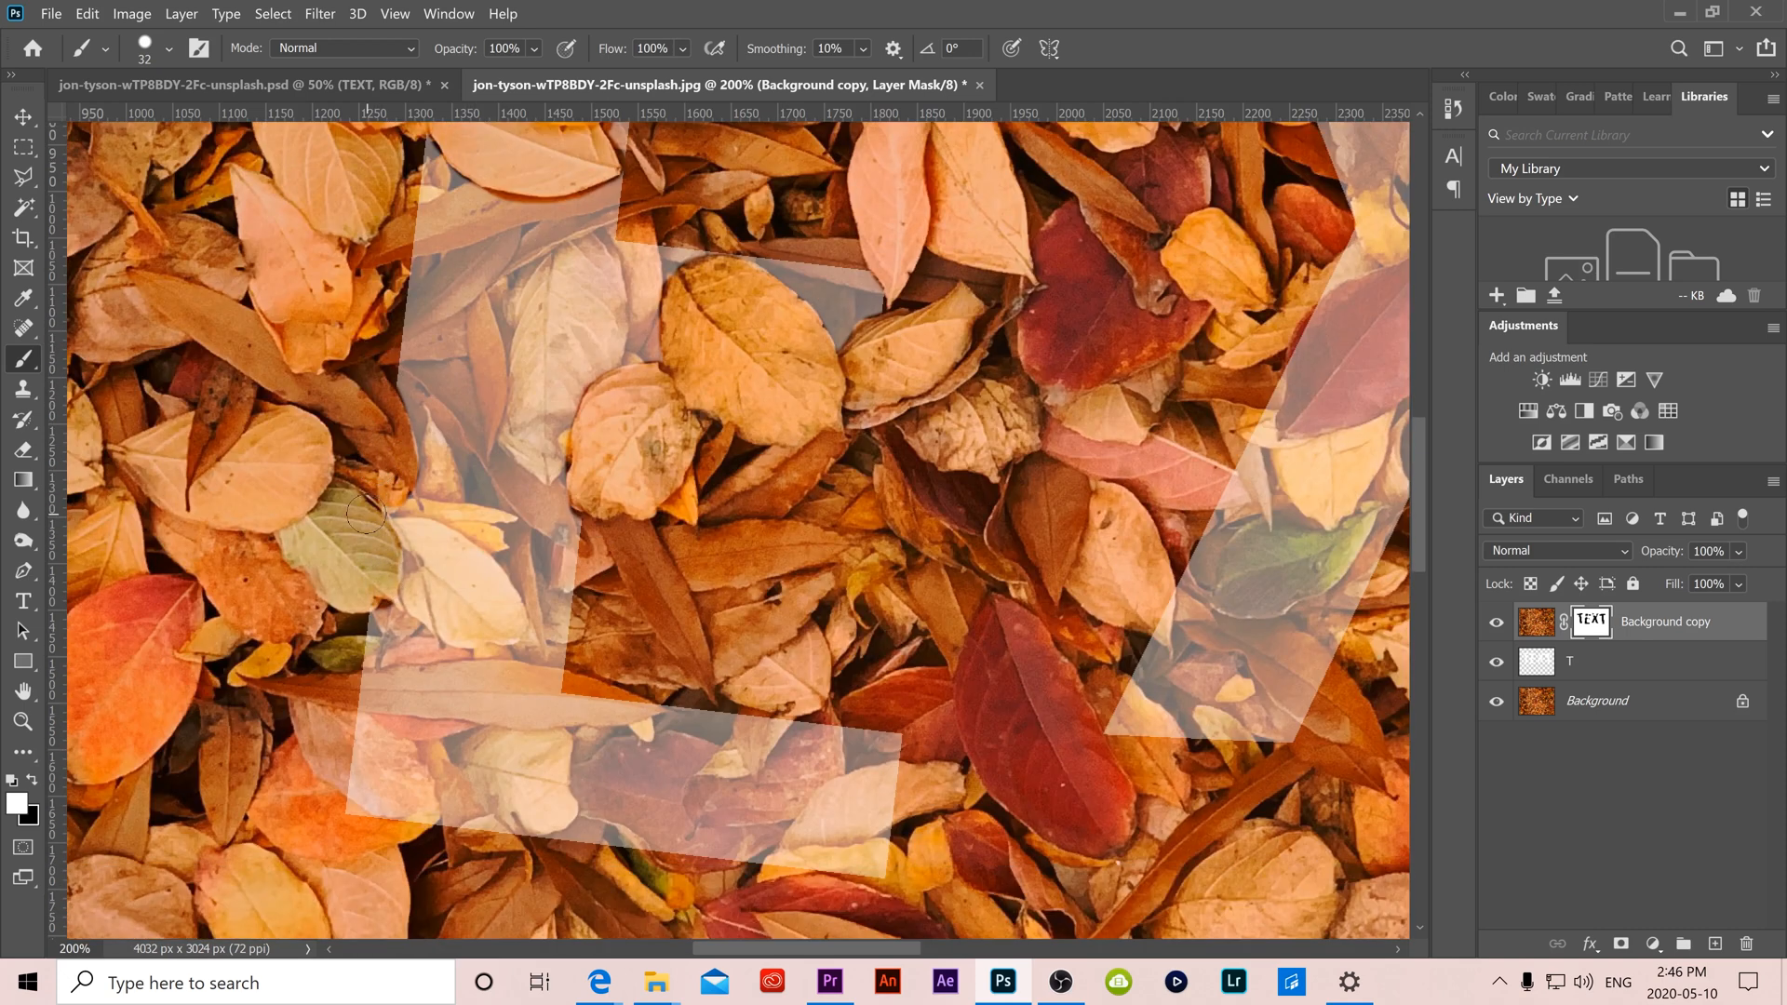
pyautogui.hscroll(-3)
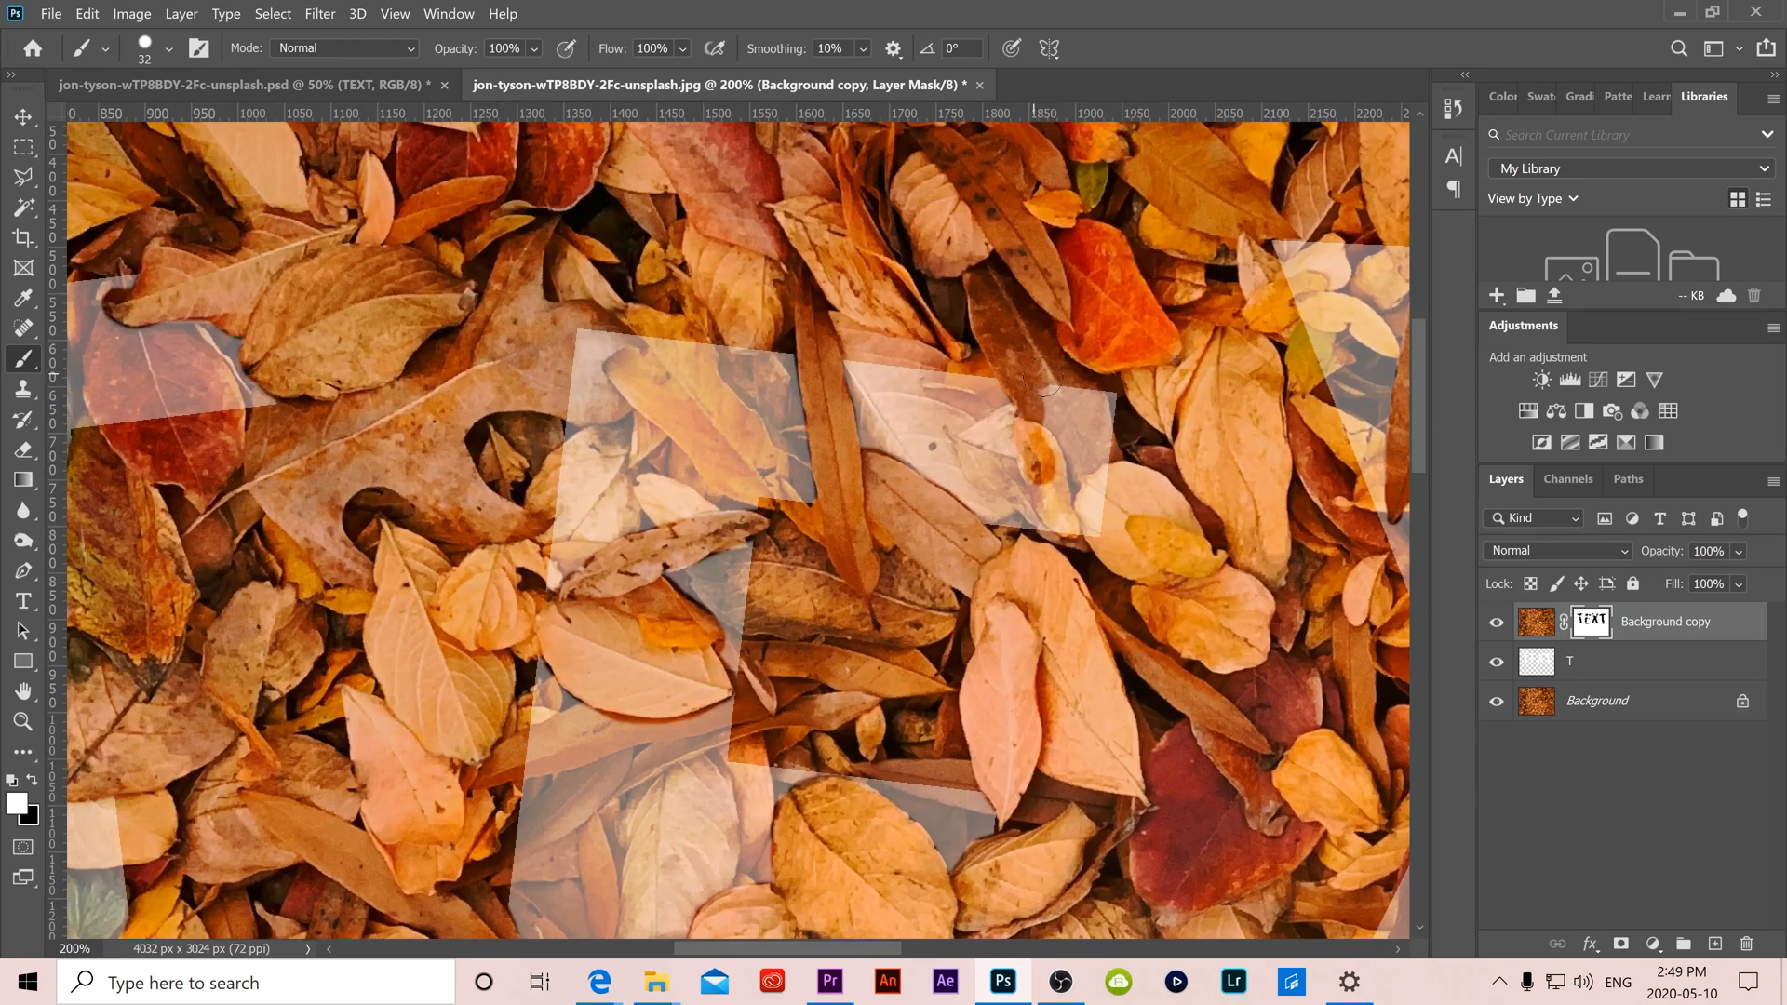
pyautogui.hscroll(3)
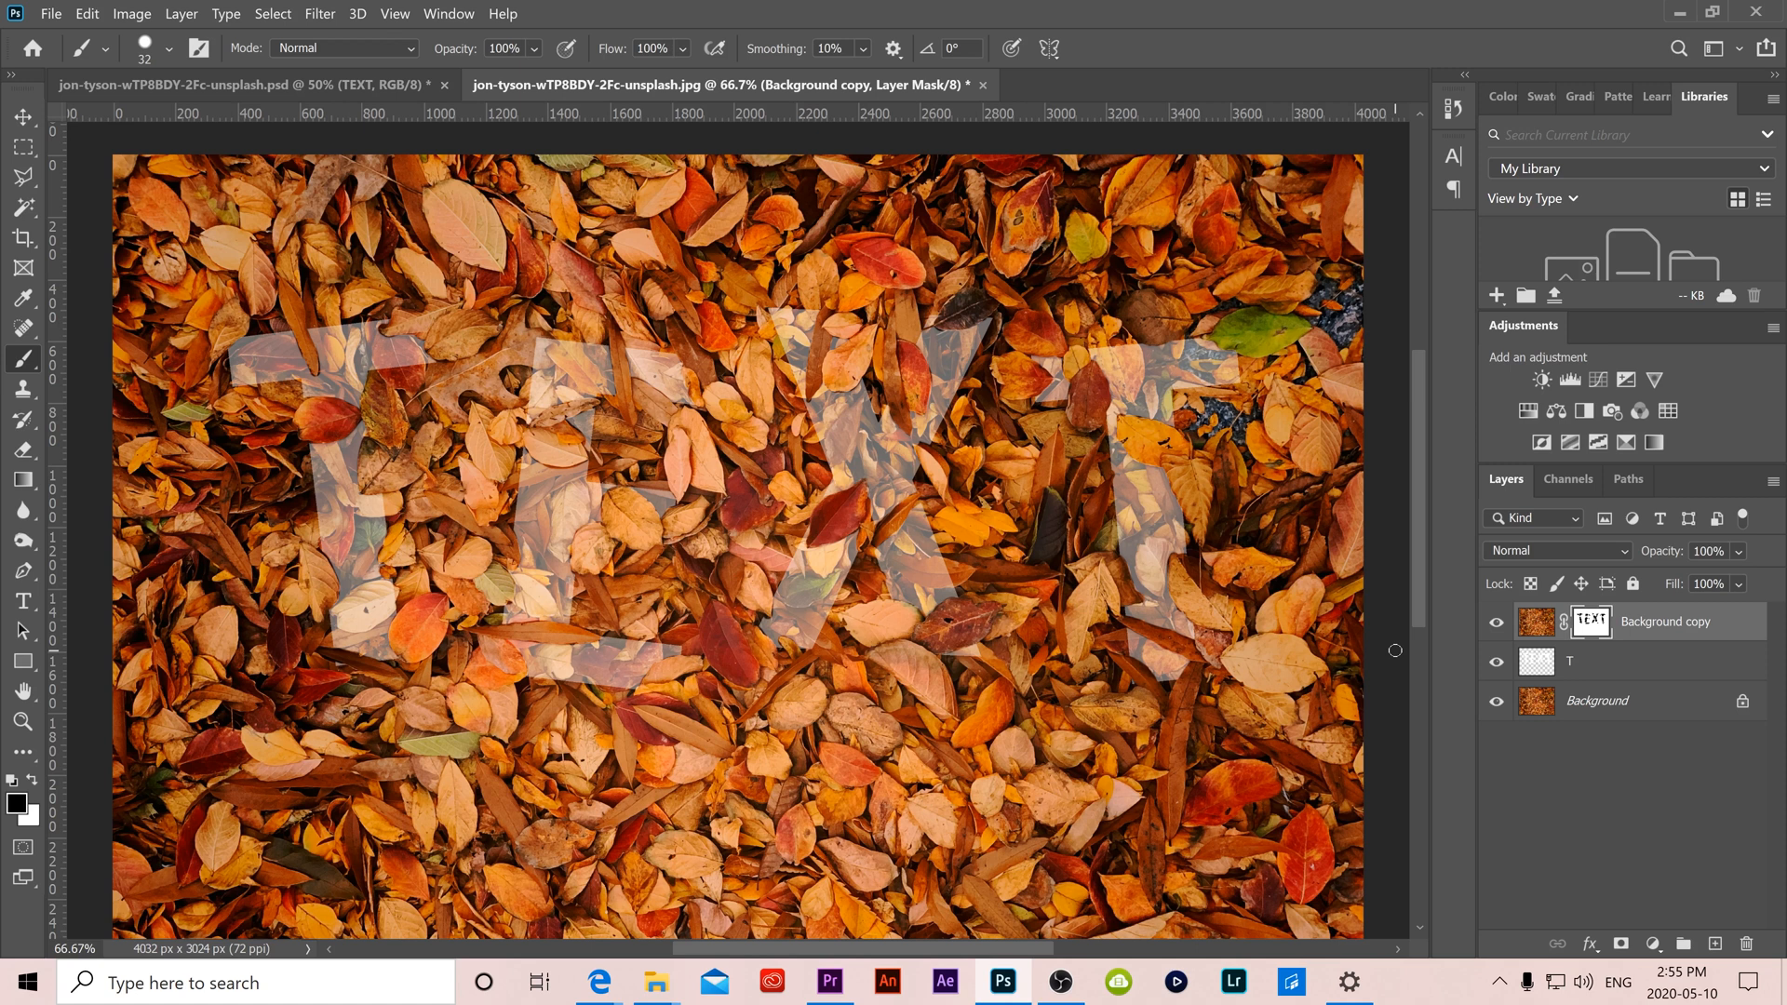
pyautogui.moveTo(1668, 601)
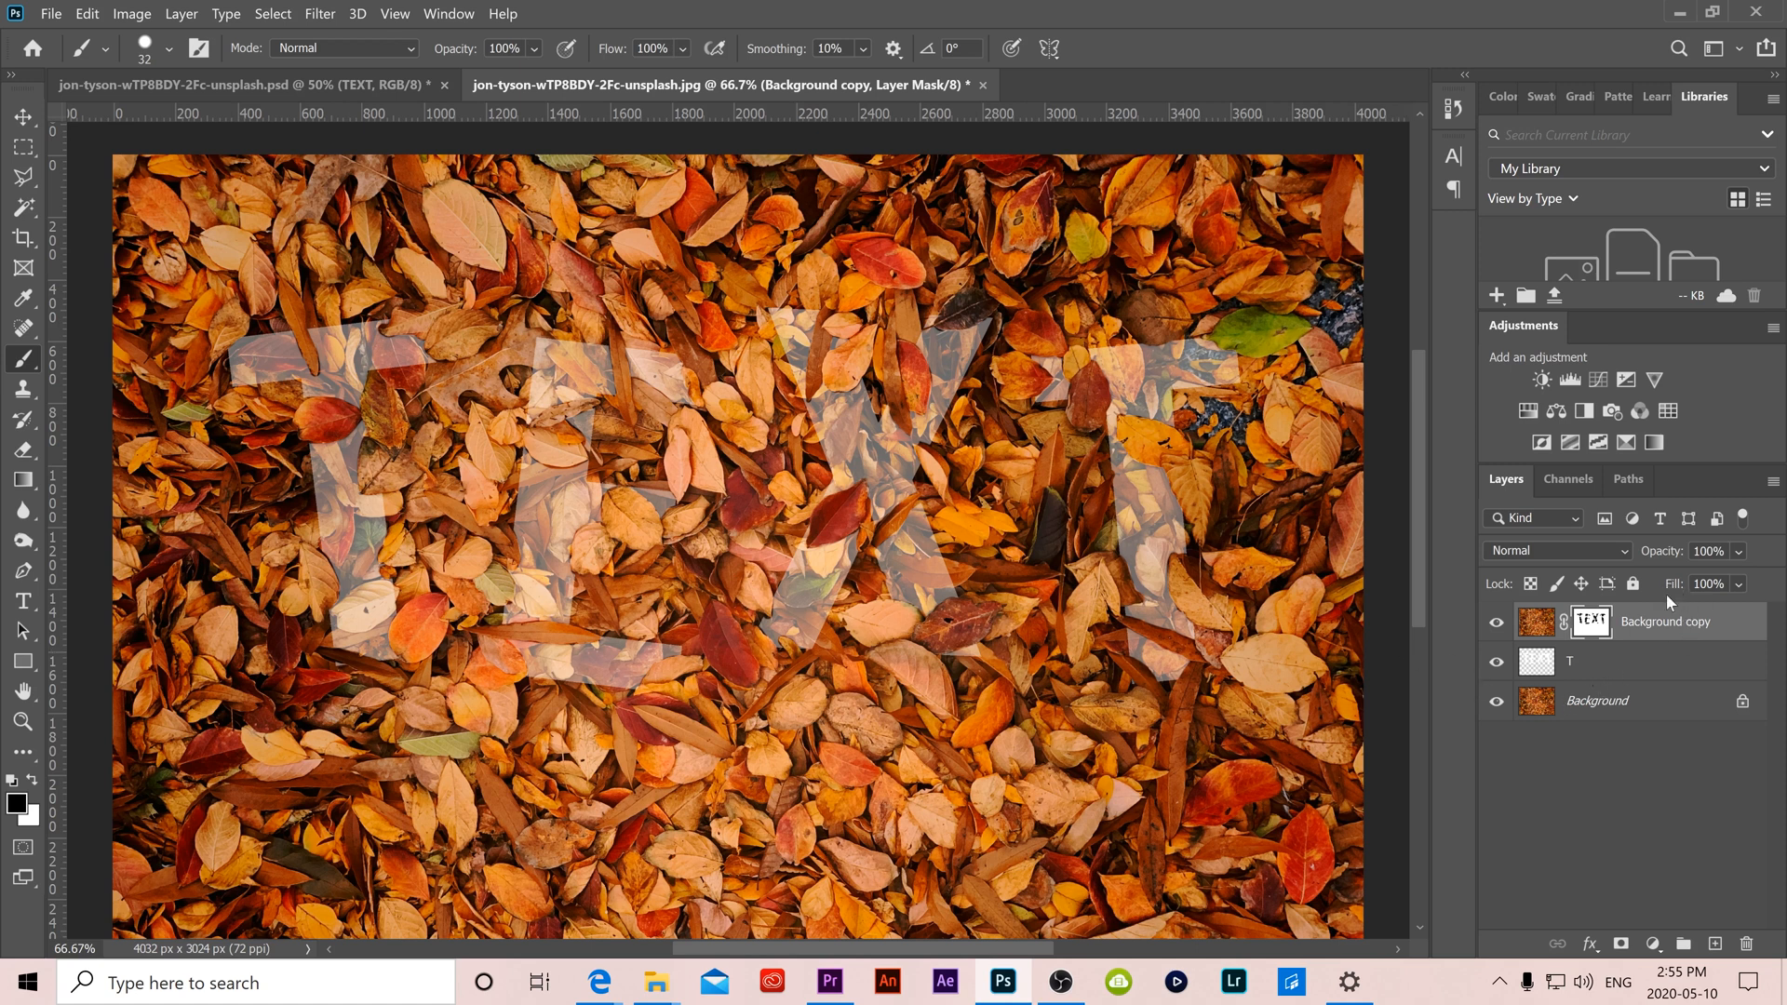
# Select the merged letter layer so it shows solid white beneath the masked leaves
pyautogui.click(1595, 661)
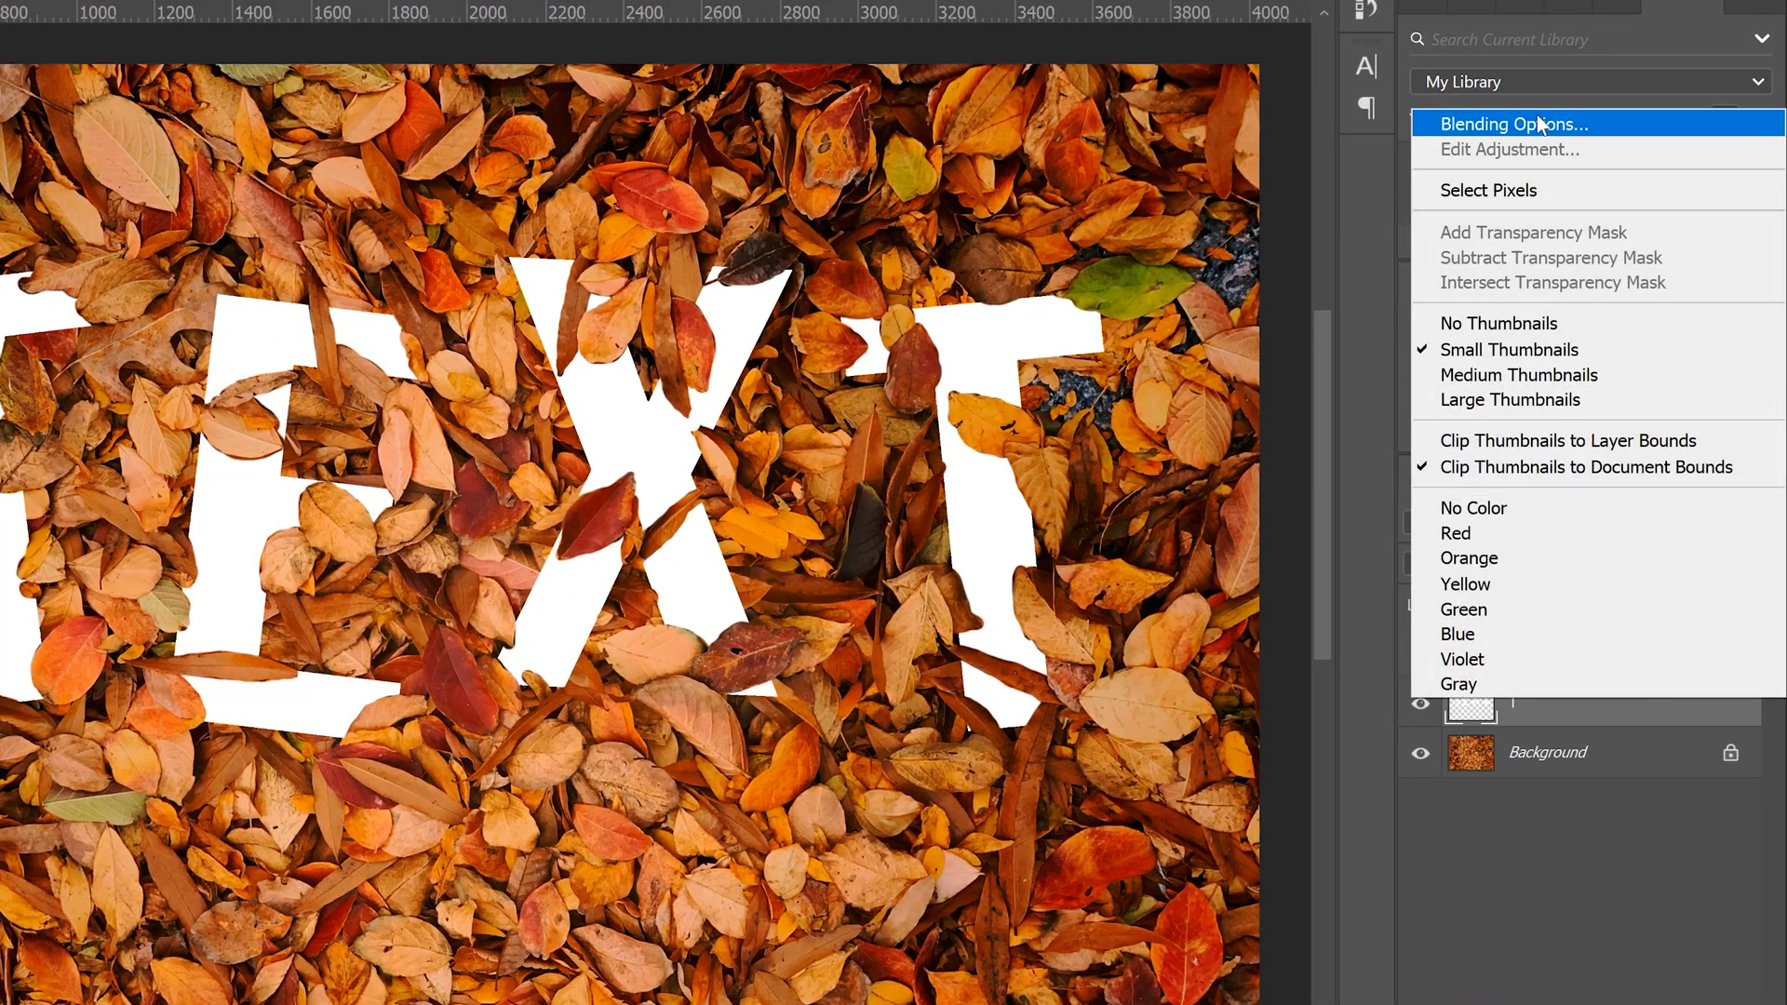
# Add a Color Overlay to the letters and pick a warm yellow (ffc600) in the Color Picker
pyautogui.click(1511, 123)
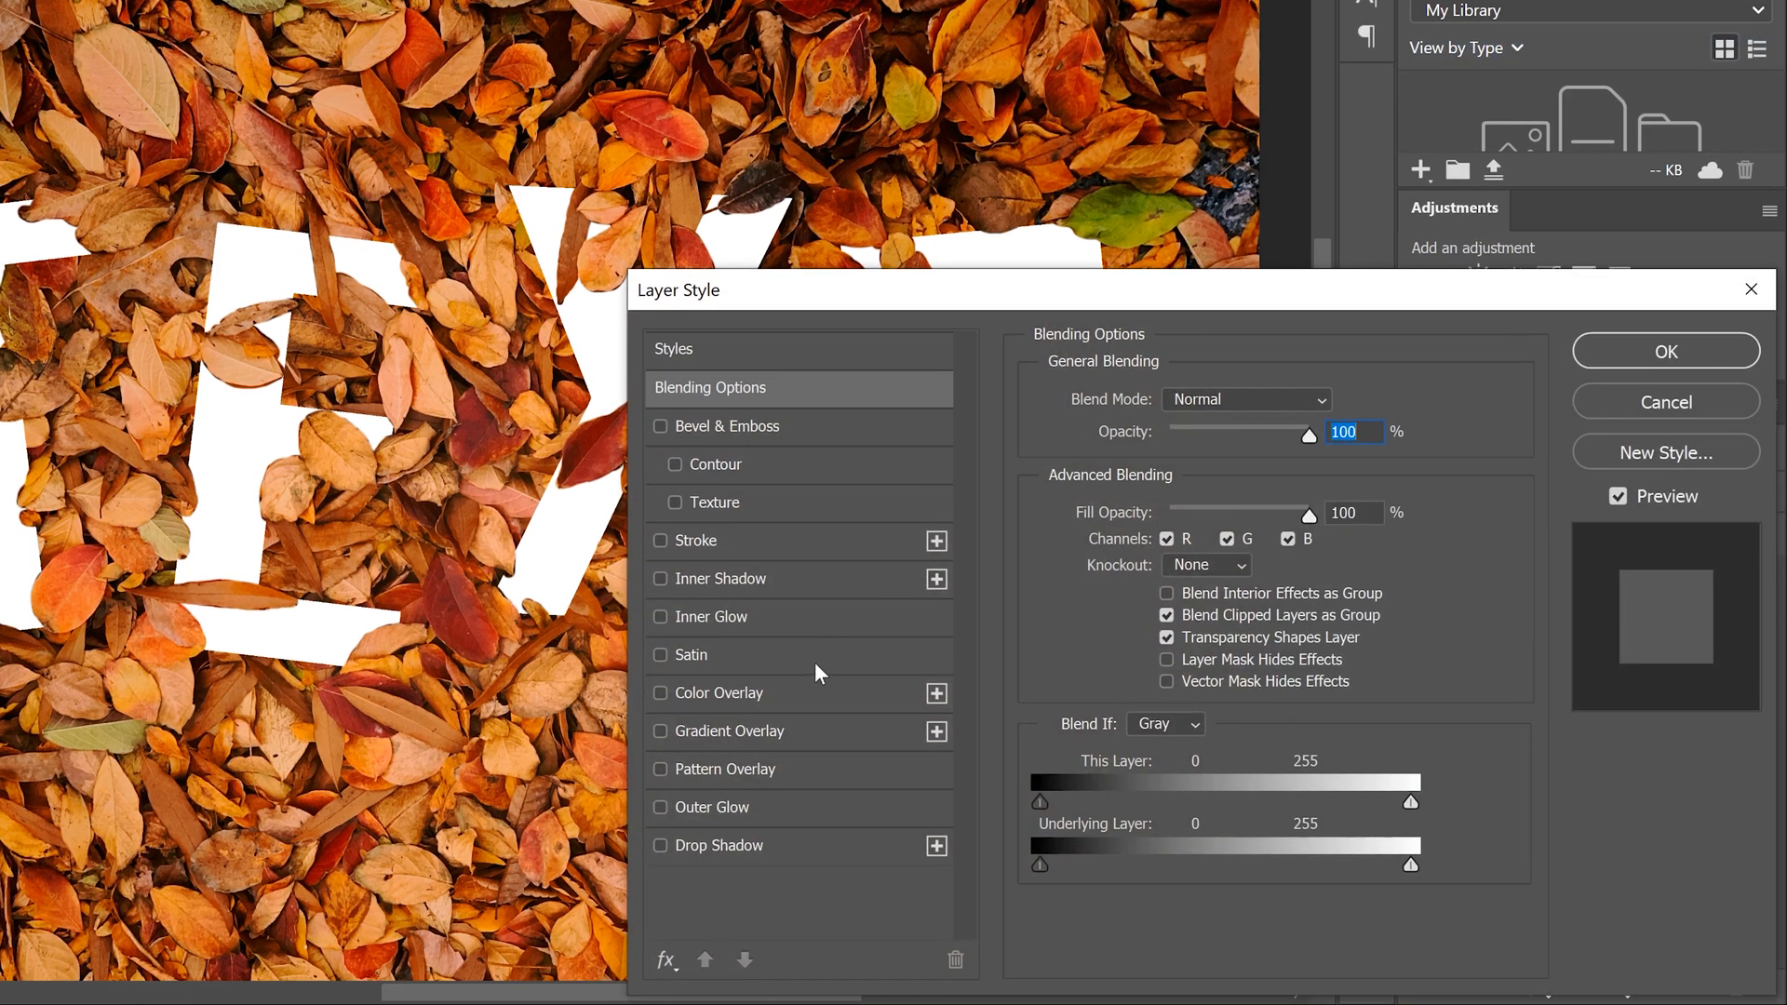
pyautogui.click(659, 692)
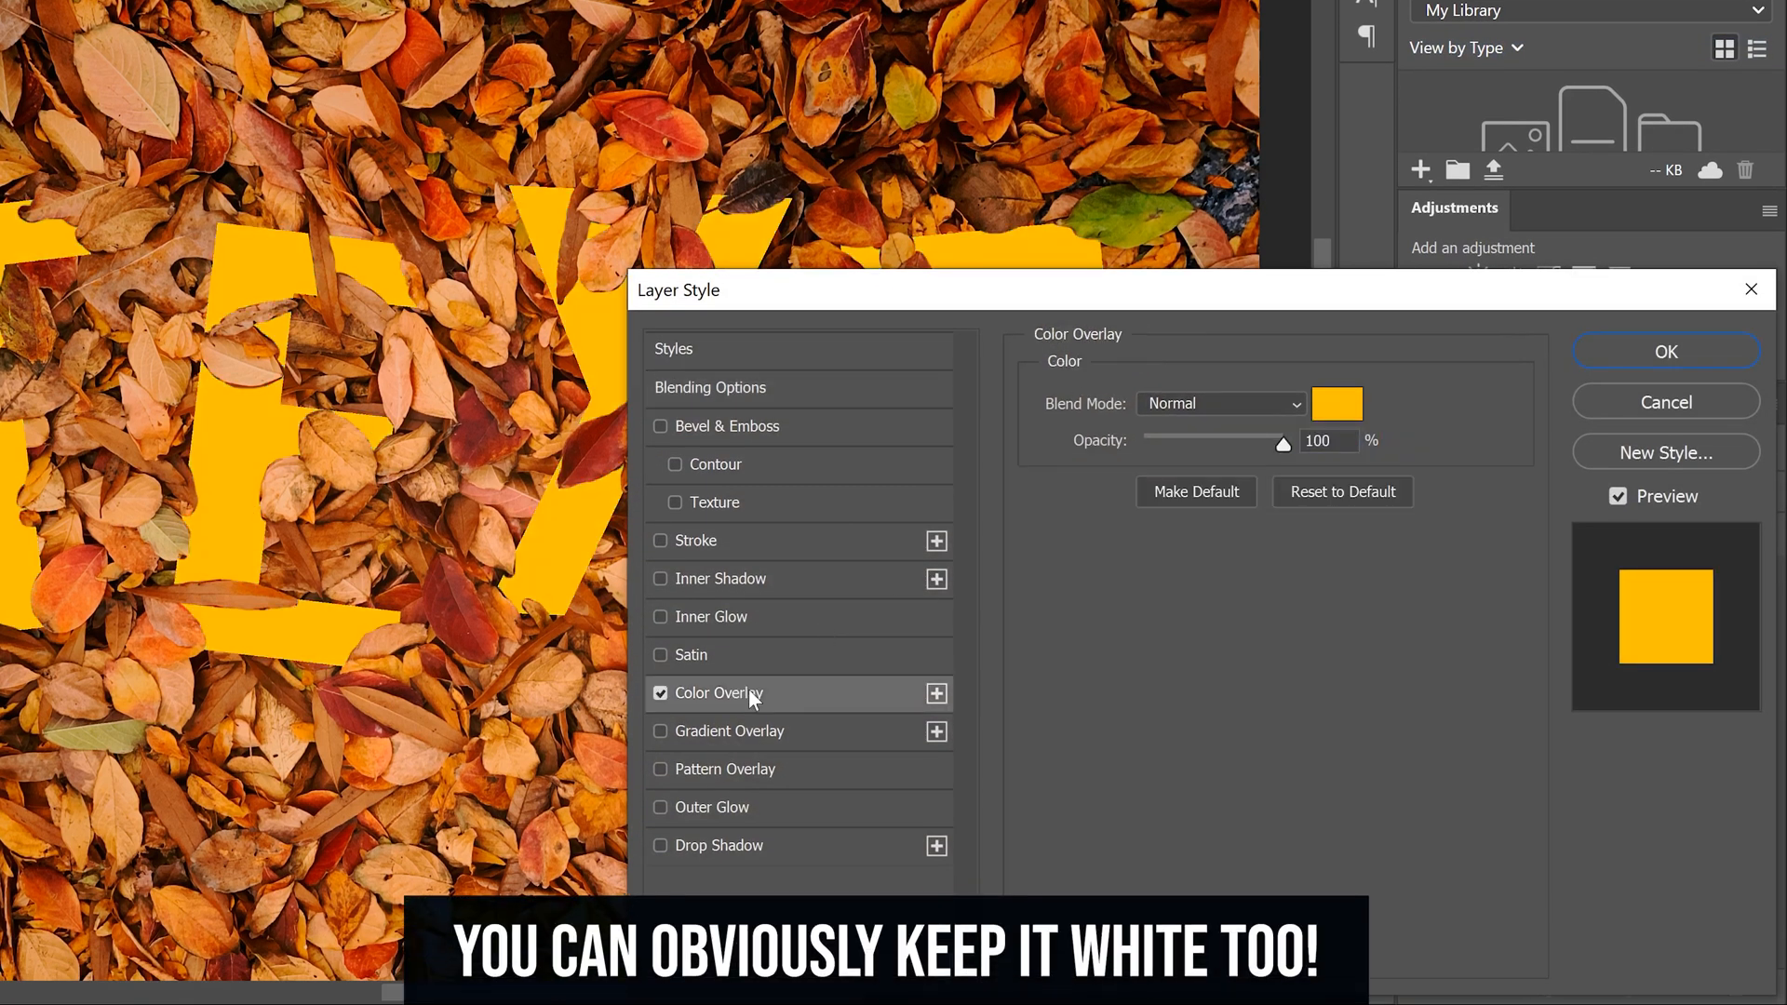
pyautogui.moveTo(253, 329)
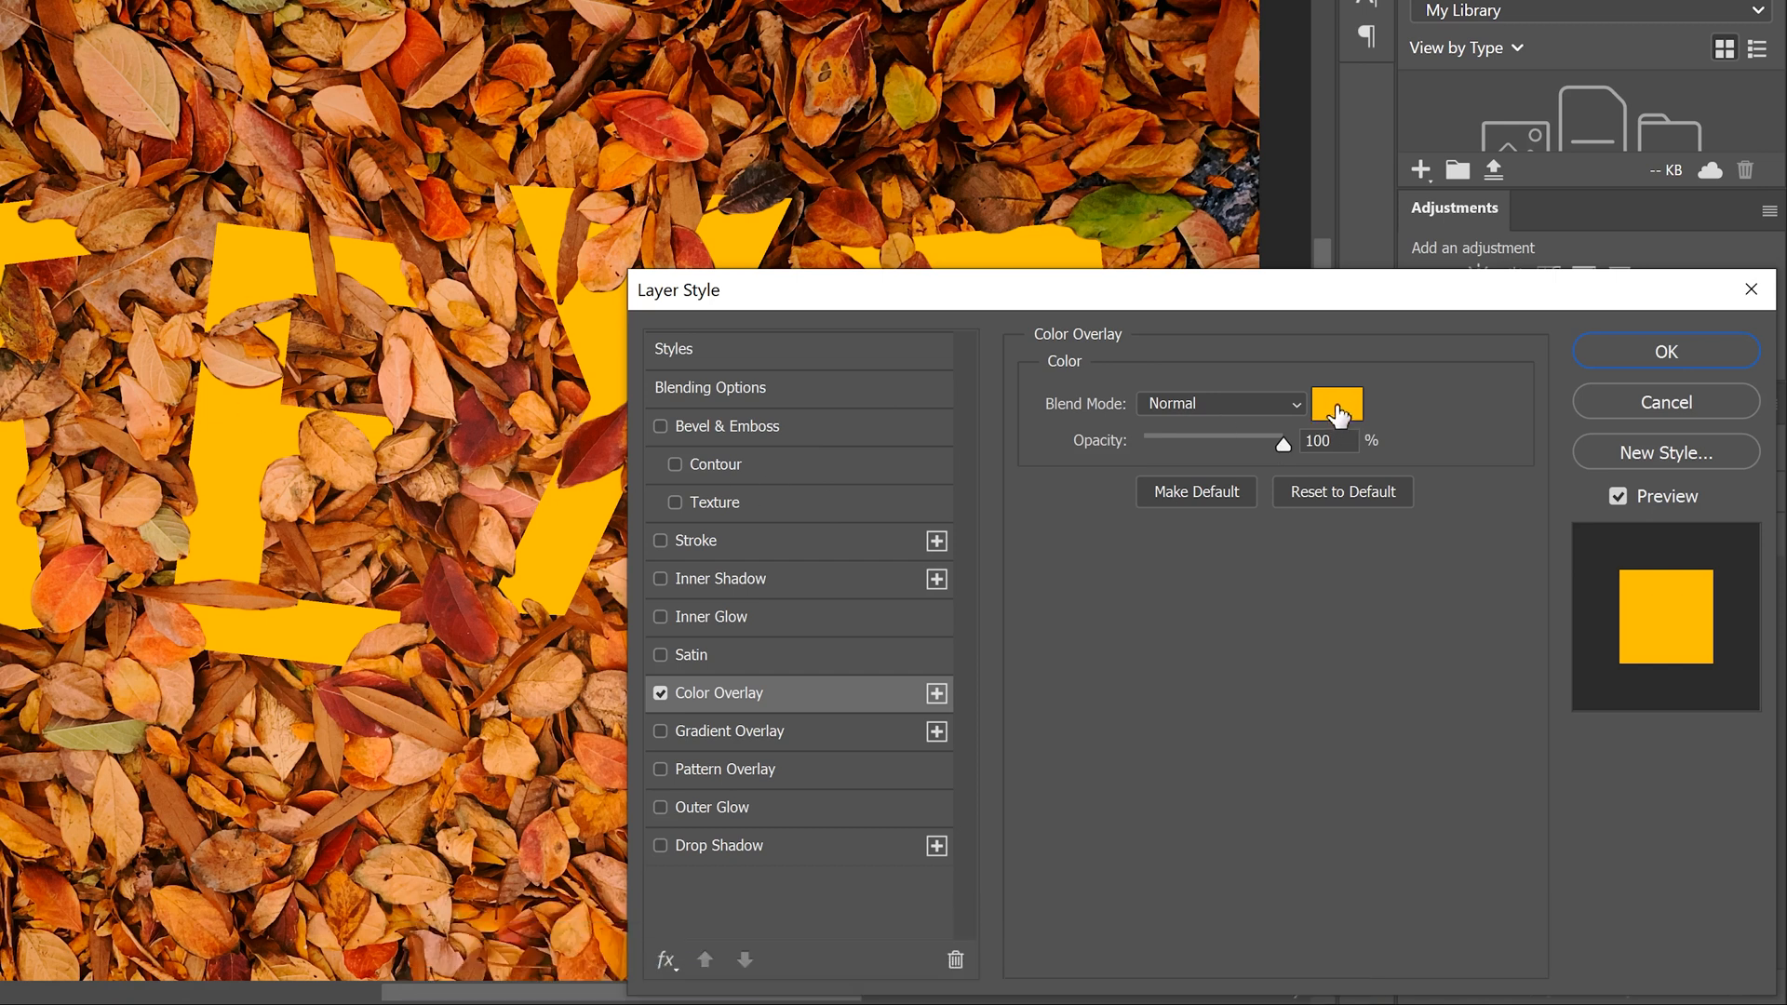
pyautogui.click(1336, 404)
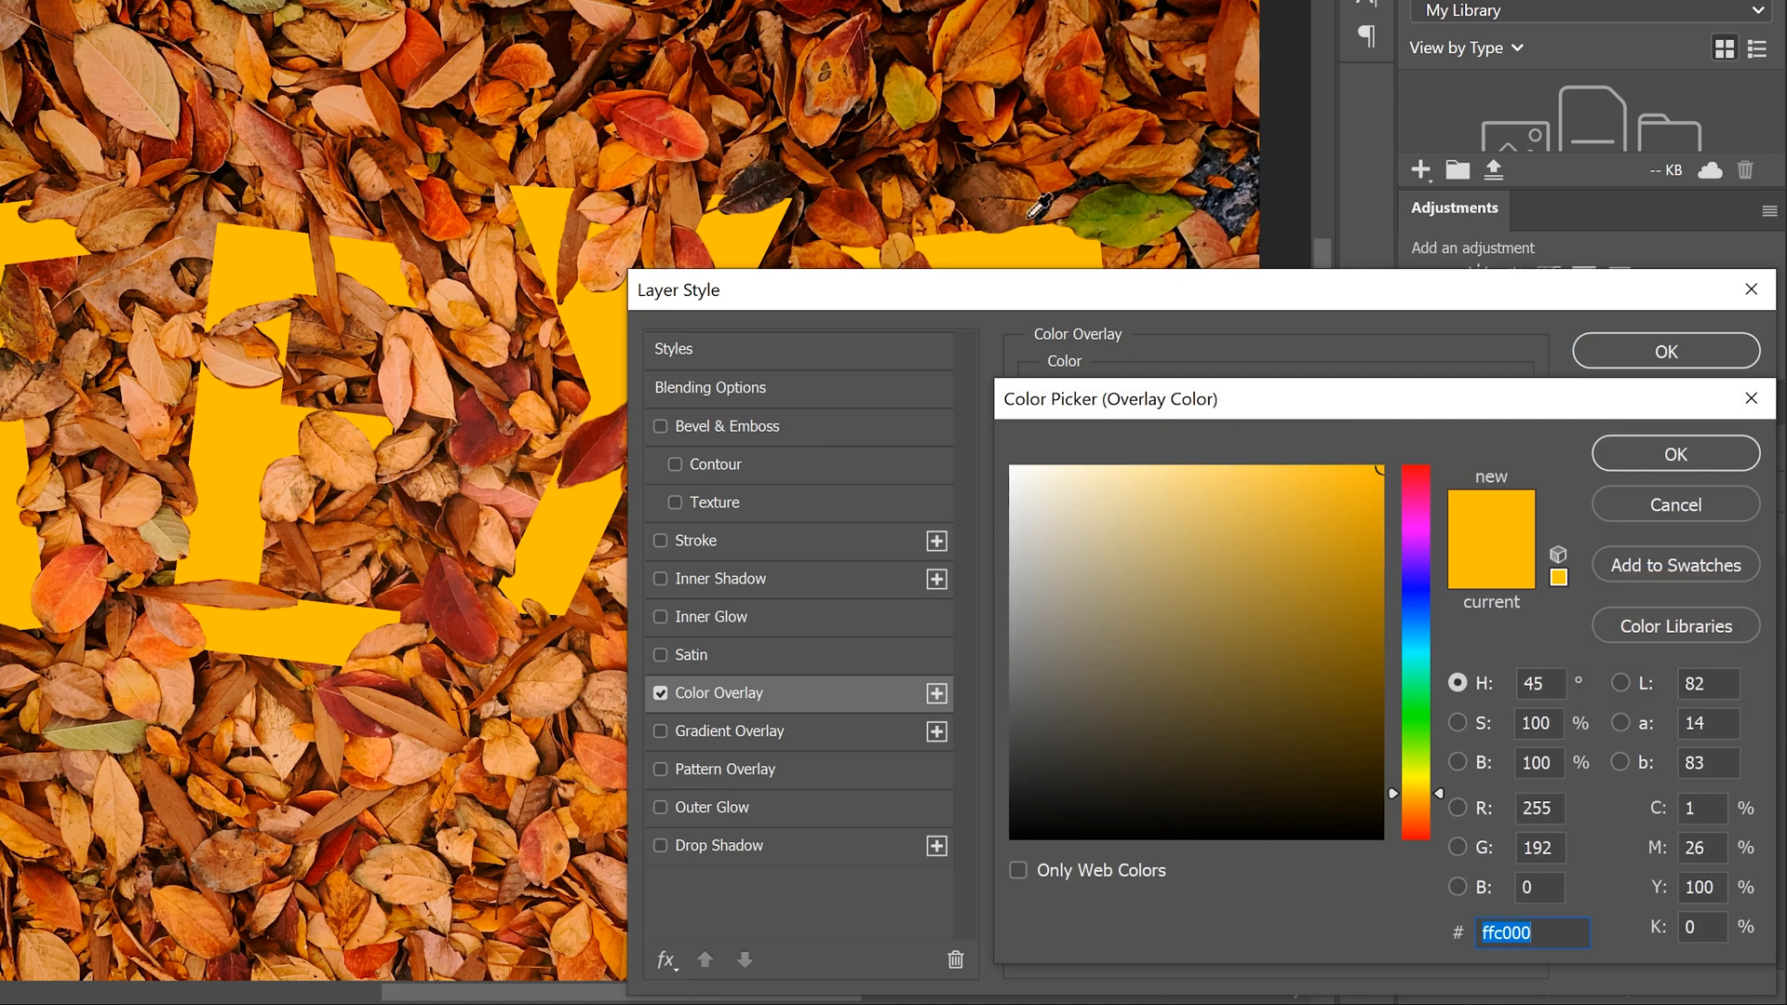
pyautogui.moveTo(203, 74)
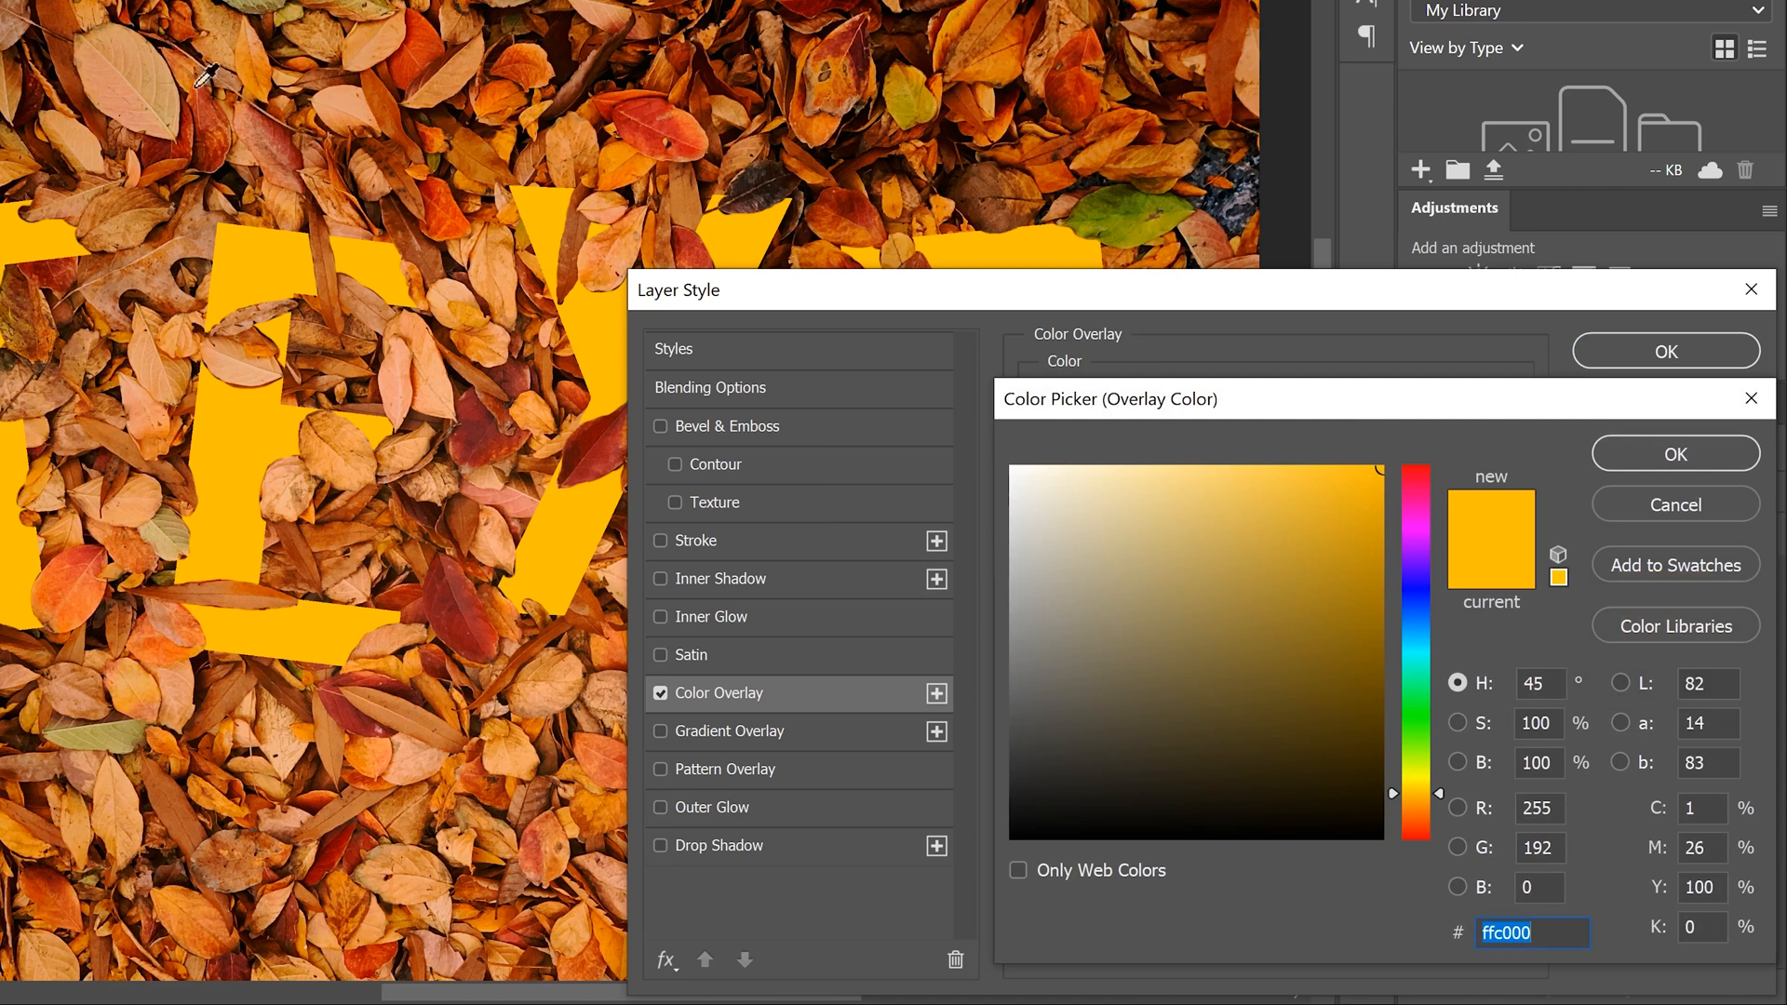
pyautogui.moveTo(52, 841)
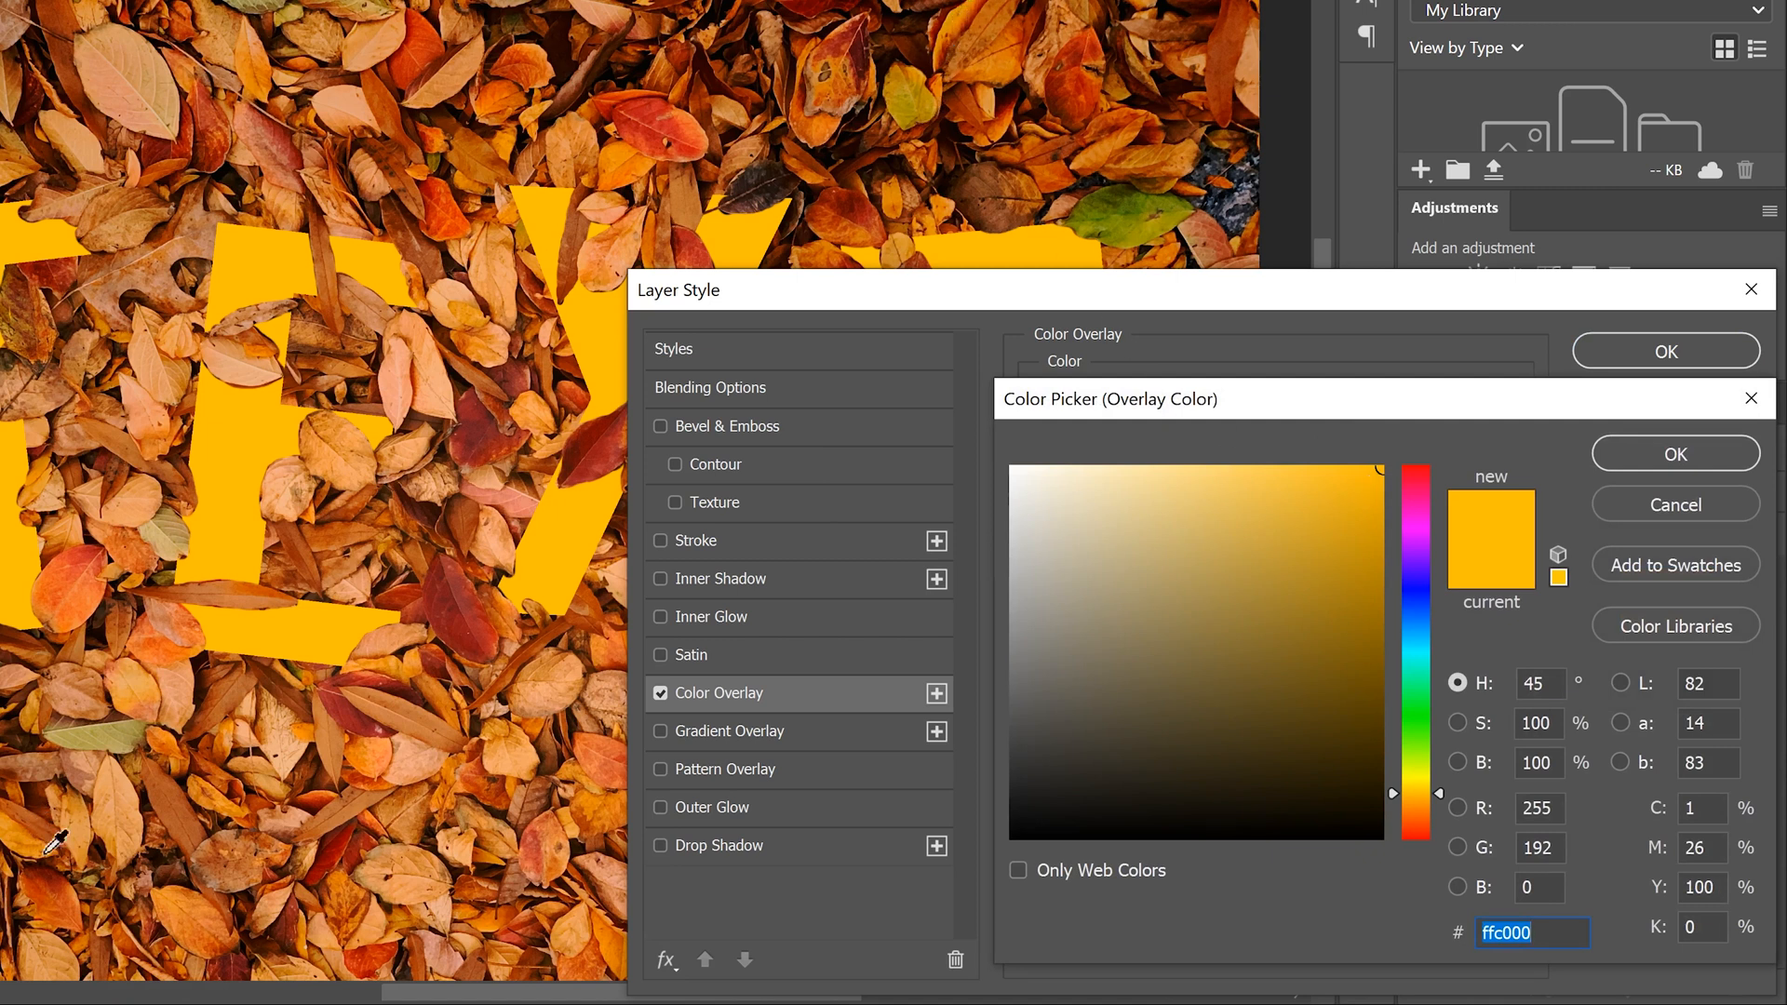
pyautogui.moveTo(575, 91)
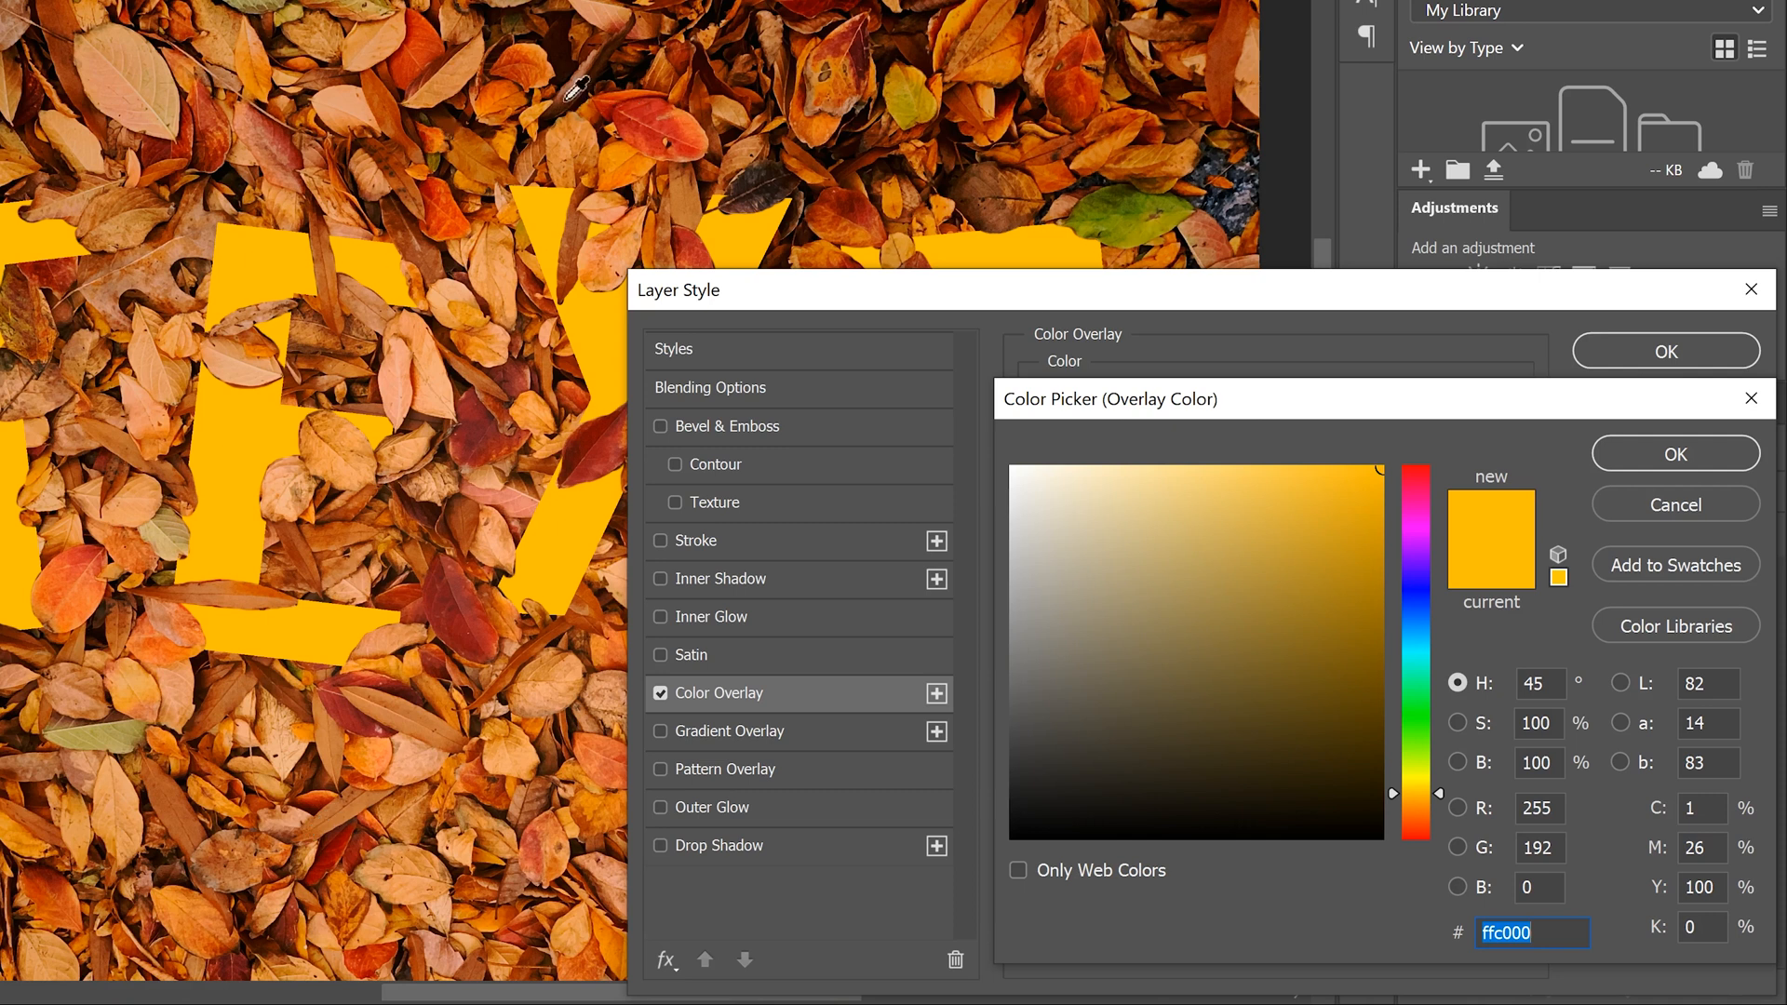
pyautogui.moveTo(516, 139)
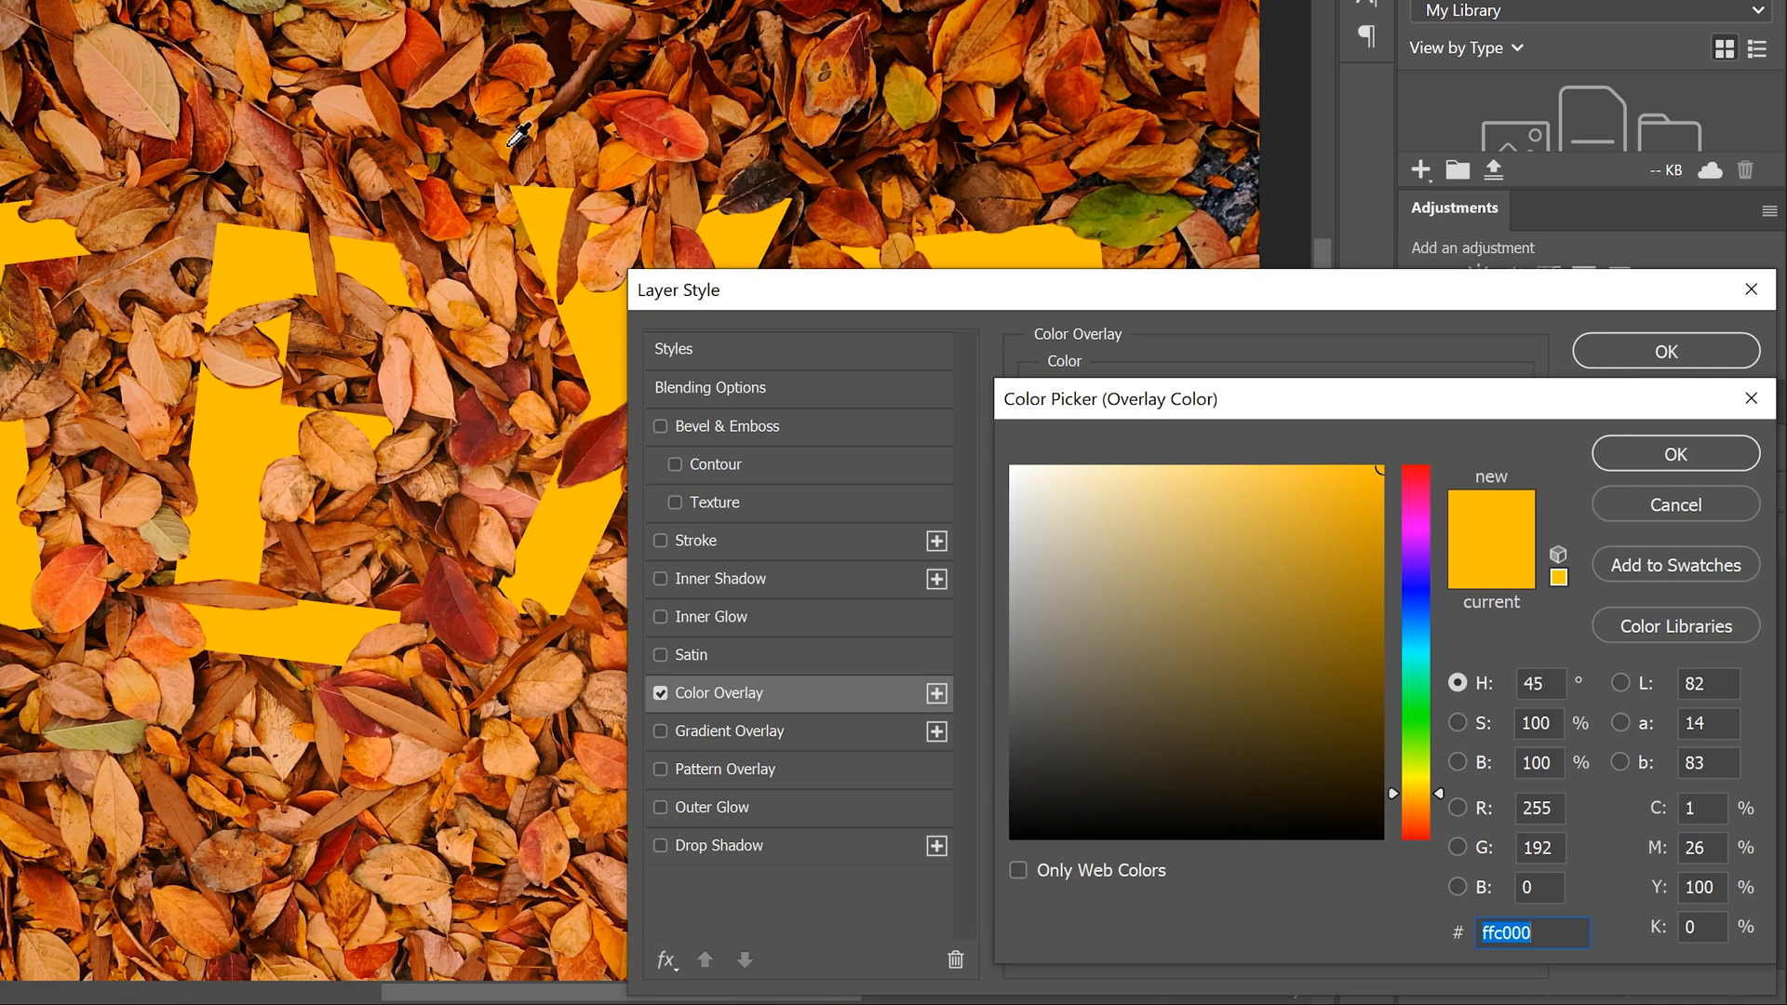
pyautogui.click(1368, 510)
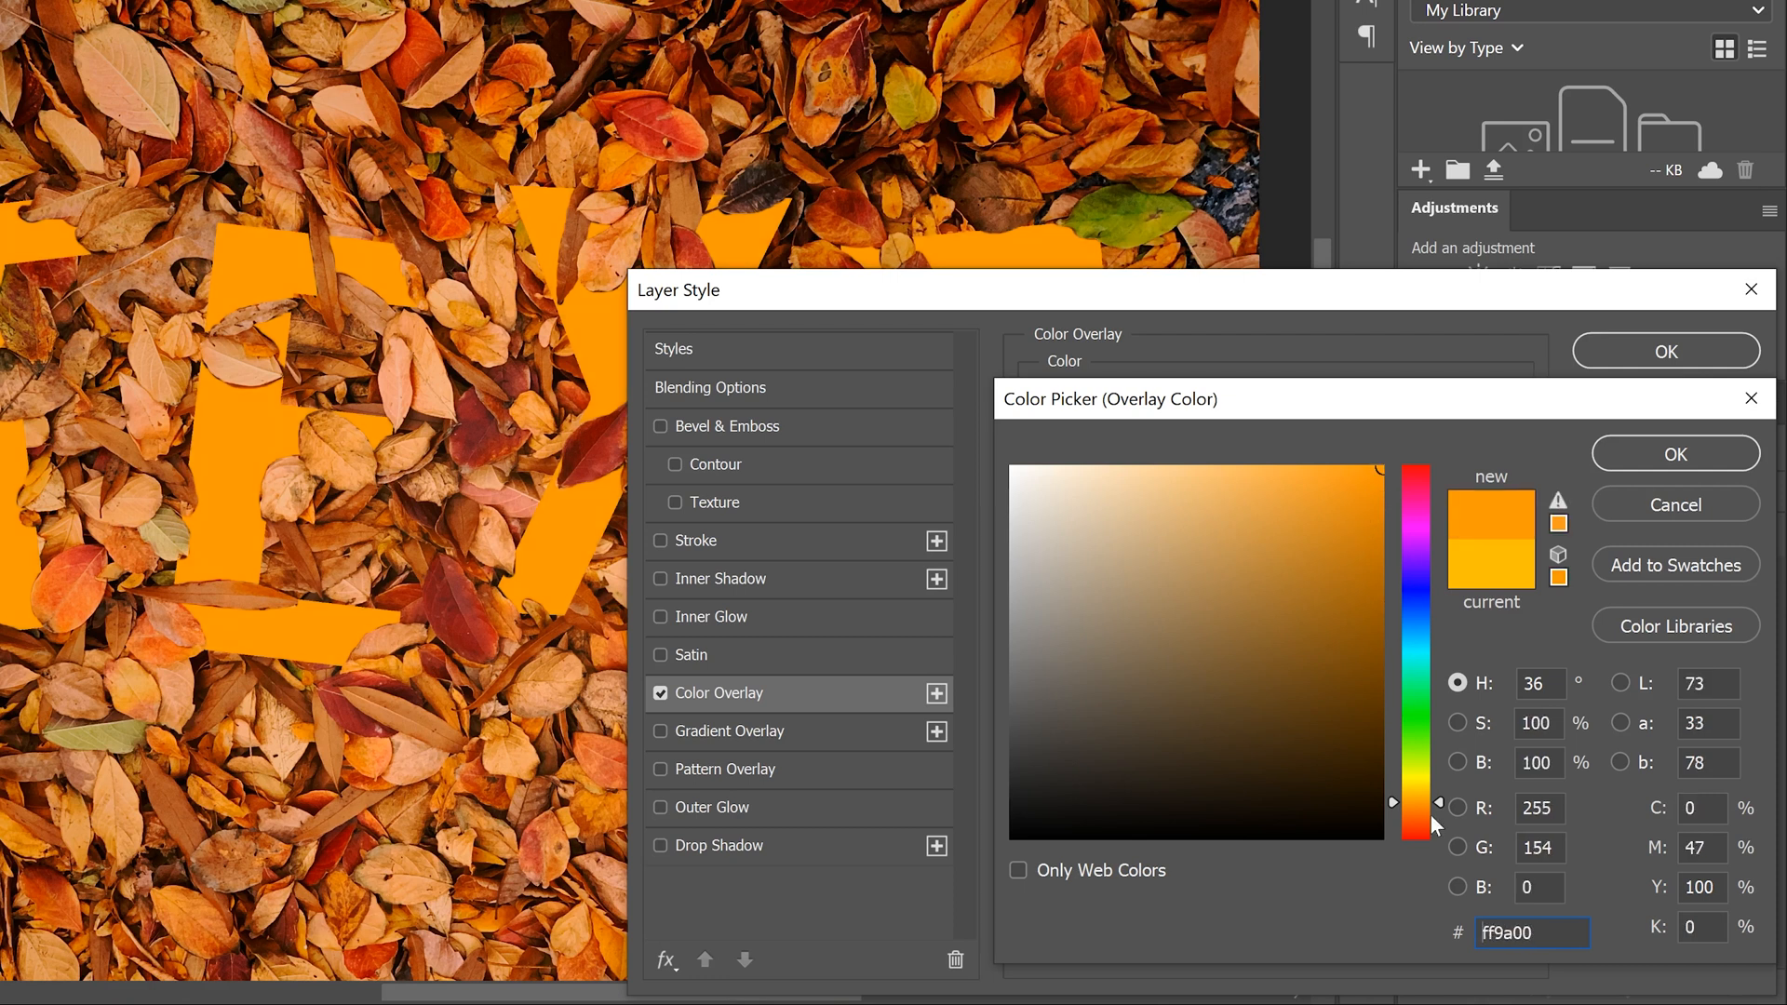
pyautogui.click(1415, 798)
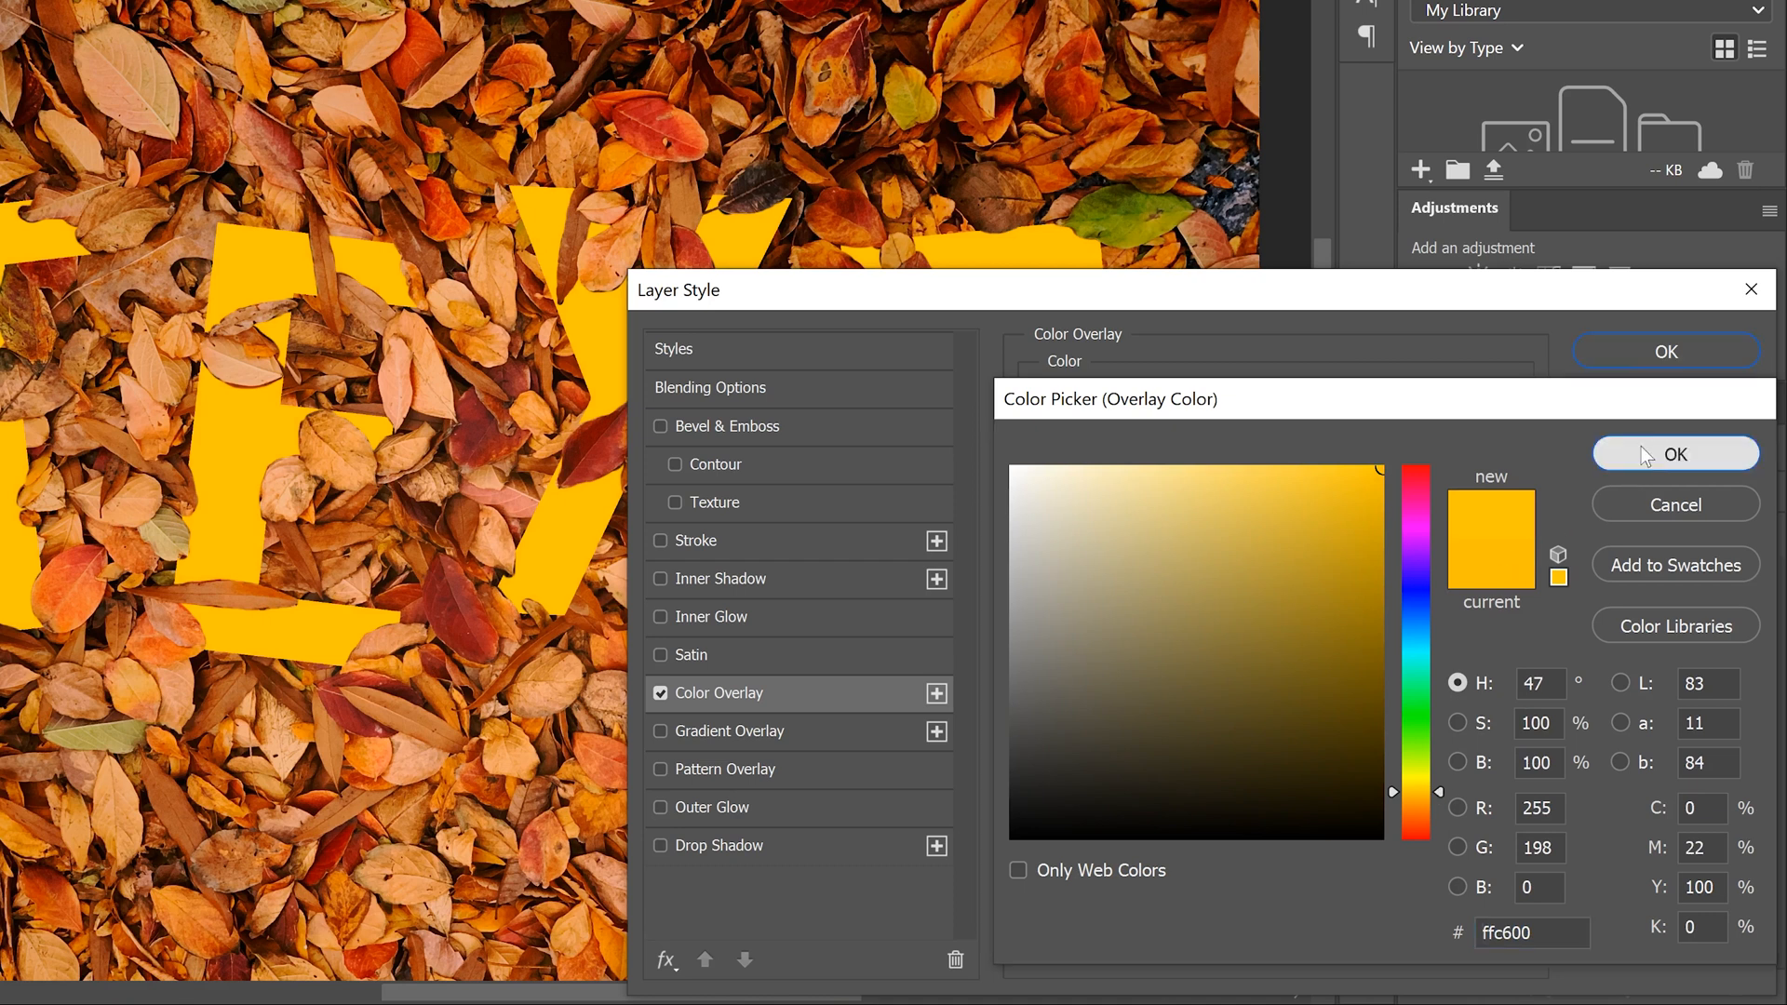
pyautogui.click(1673, 454)
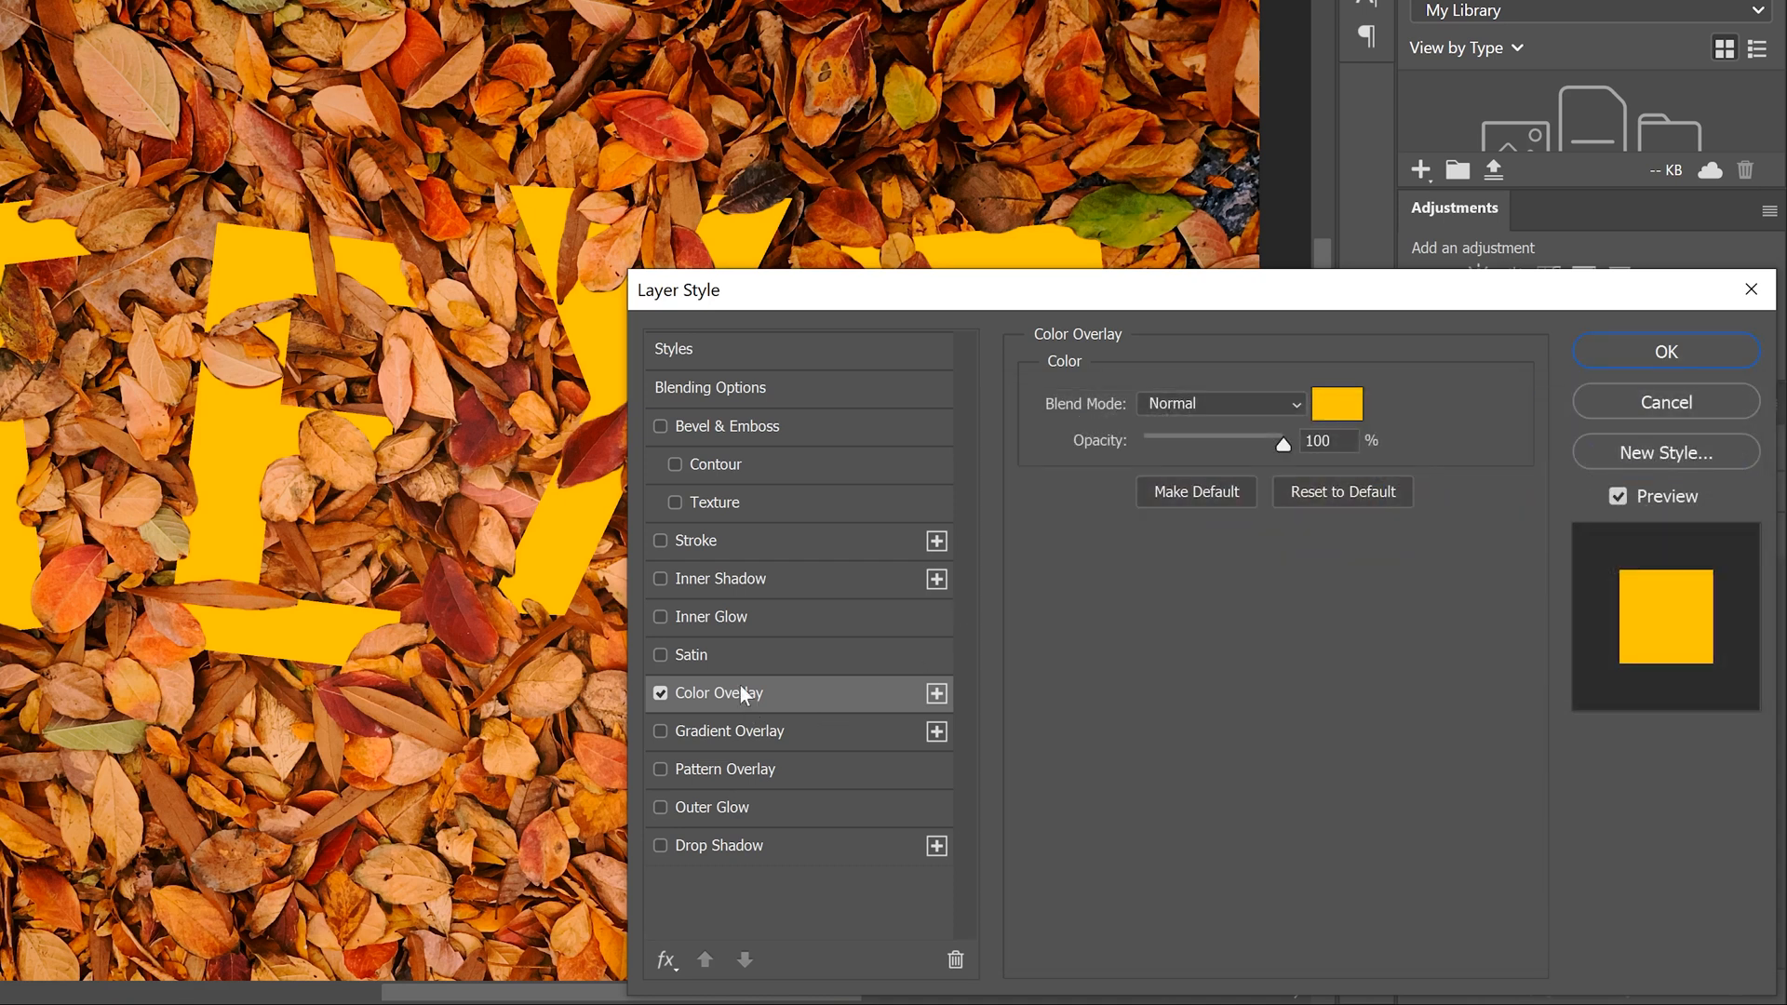
pyautogui.moveTo(668, 440)
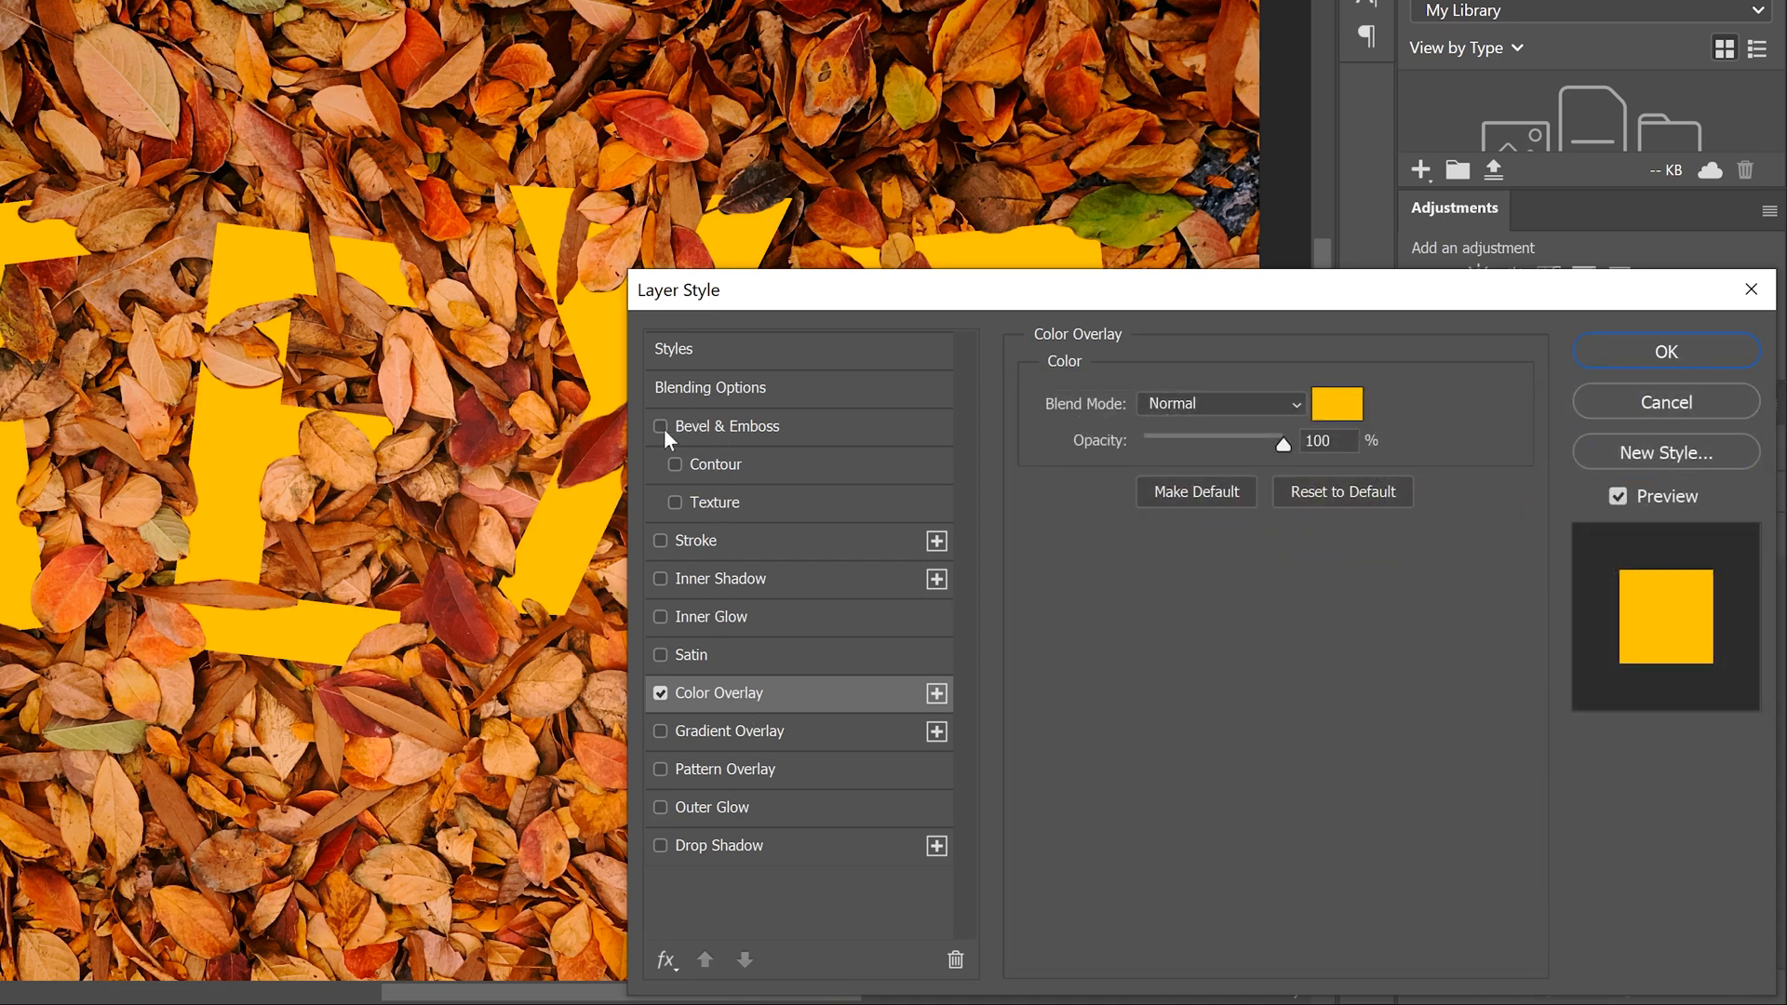
pyautogui.moveTo(694, 430)
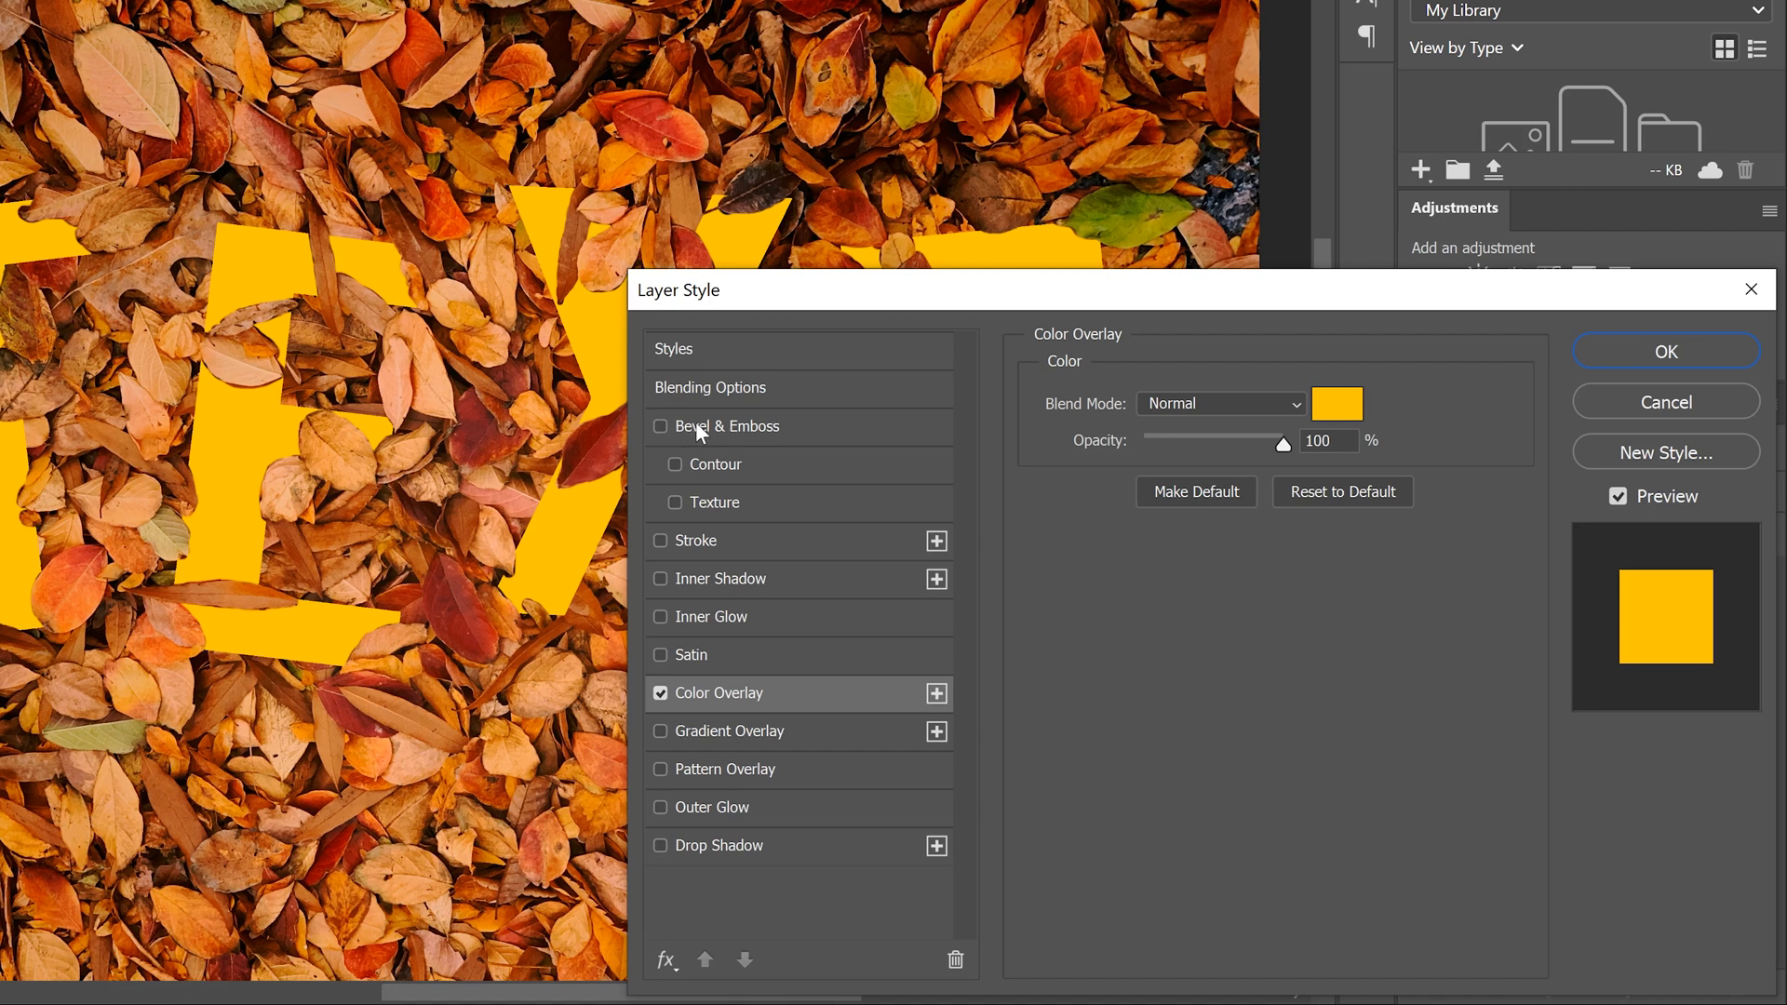
# Enable Bevel & Emboss on the letter layer
pyautogui.click(660, 427)
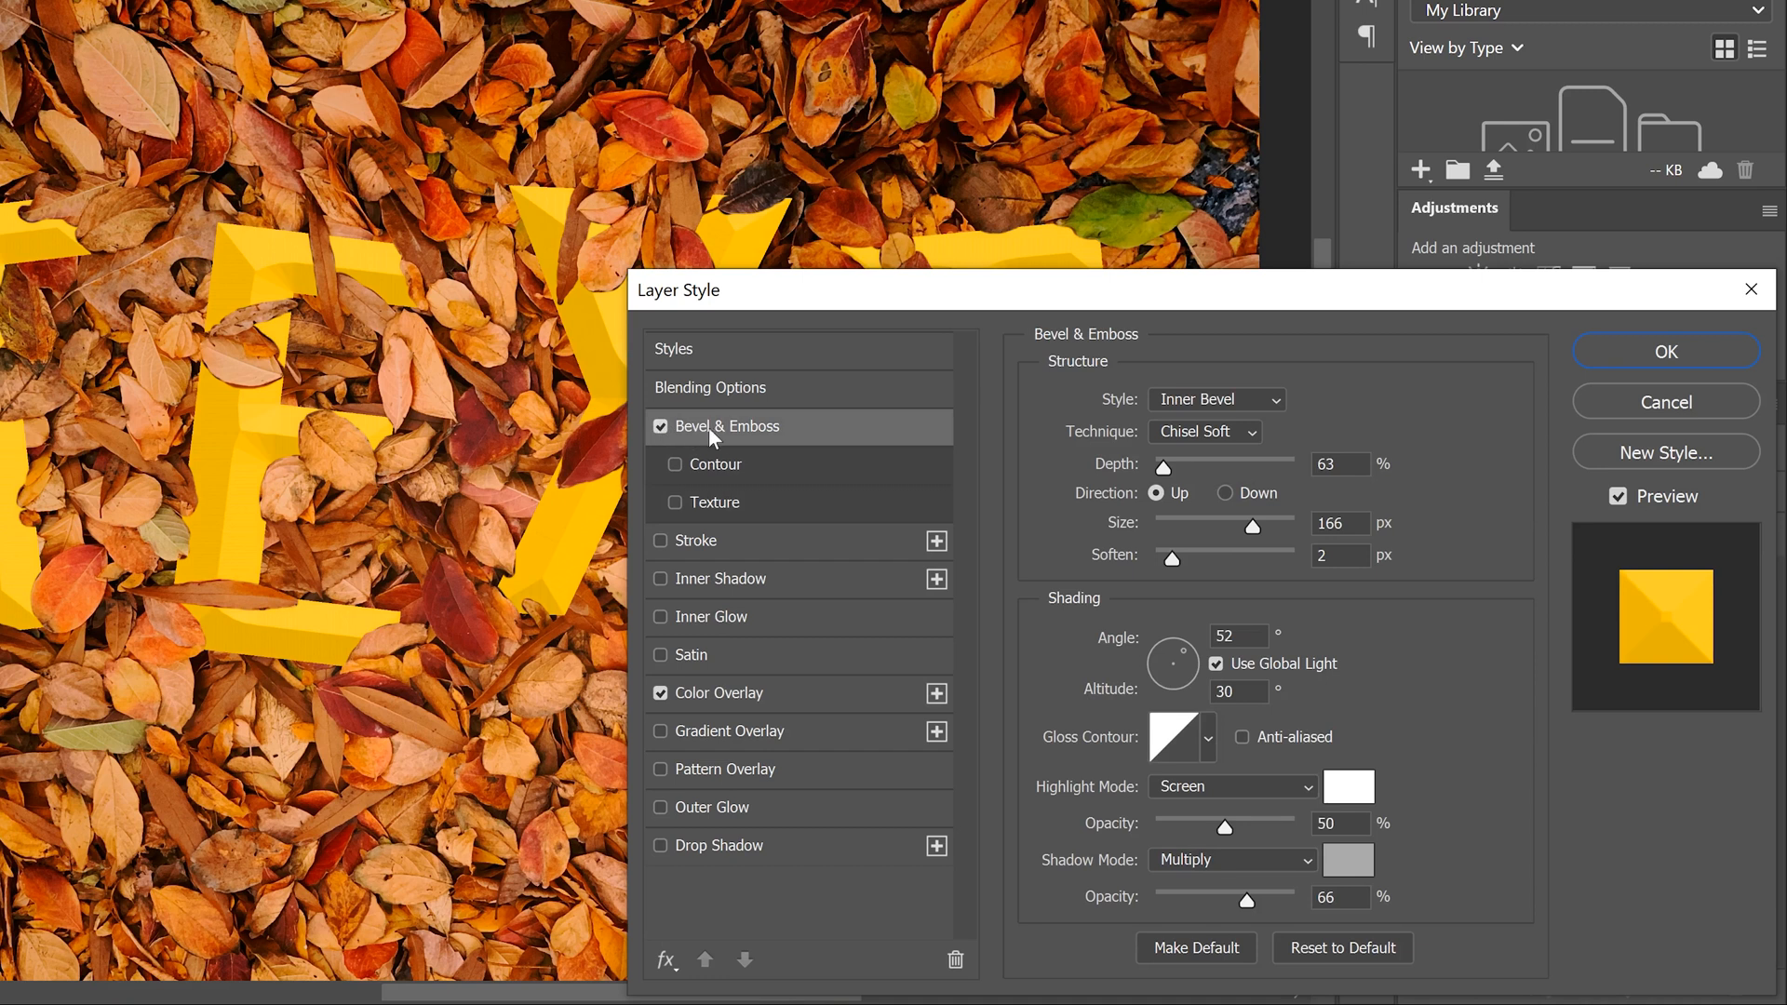
pyautogui.moveTo(735, 441)
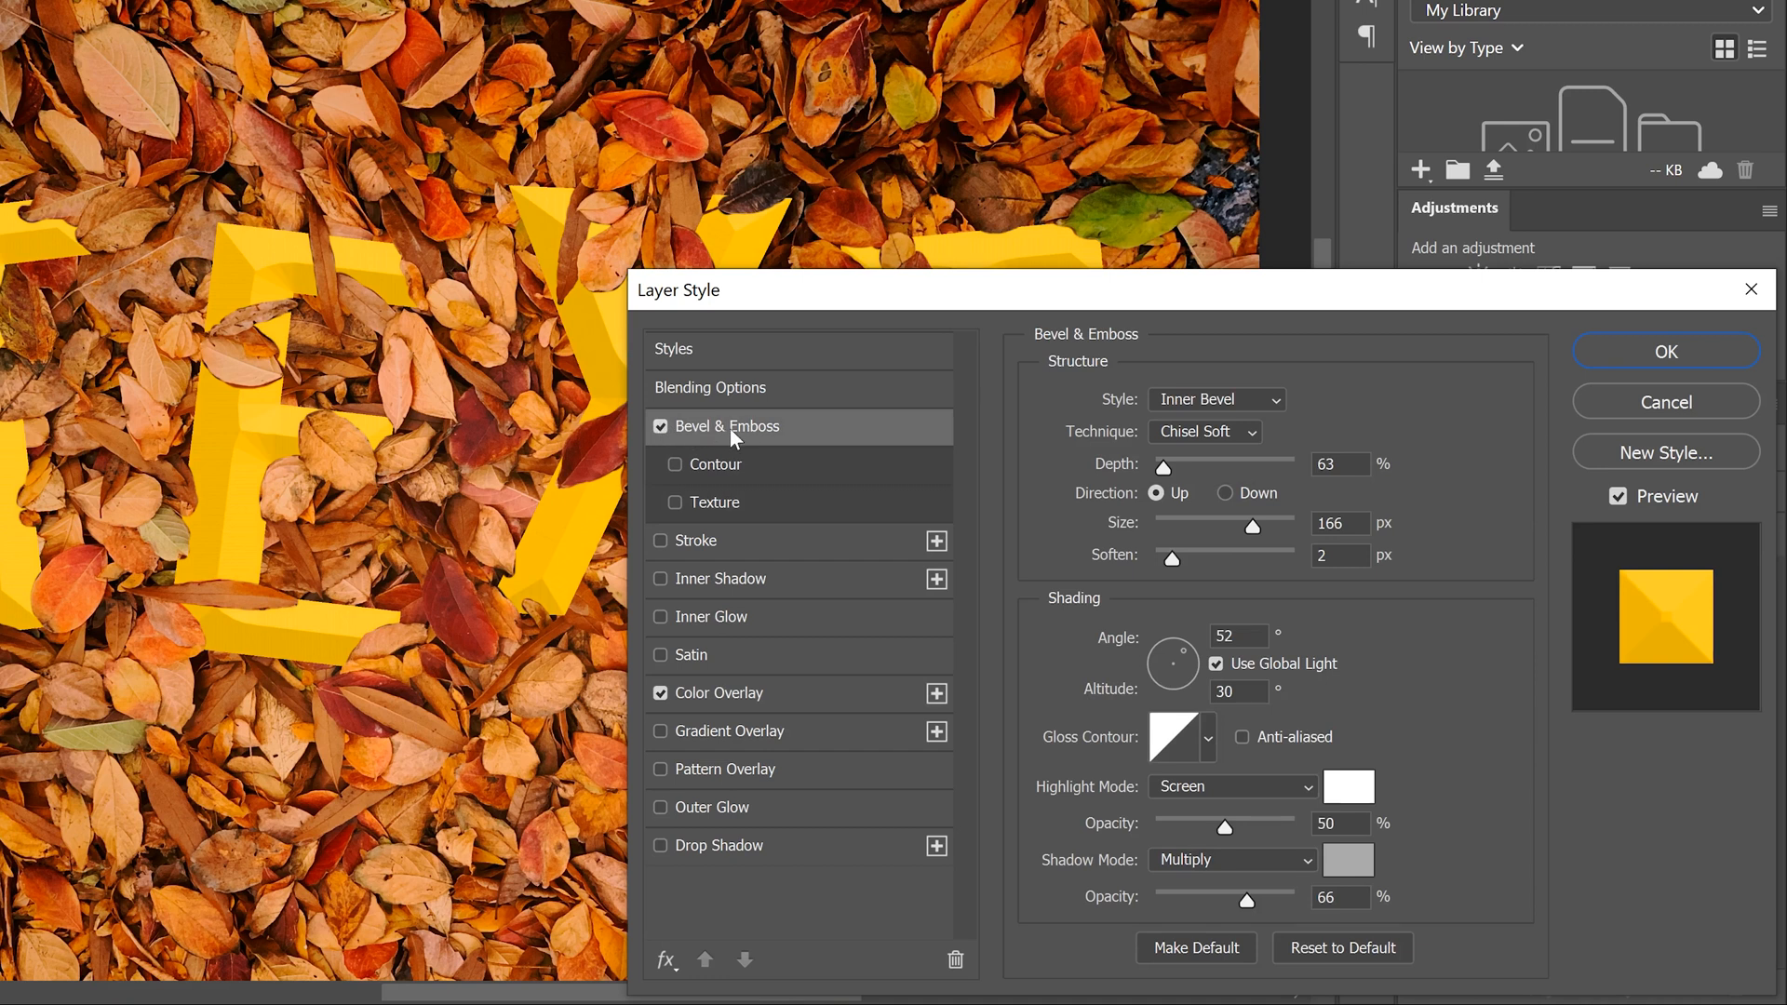
pyautogui.moveTo(266, 514)
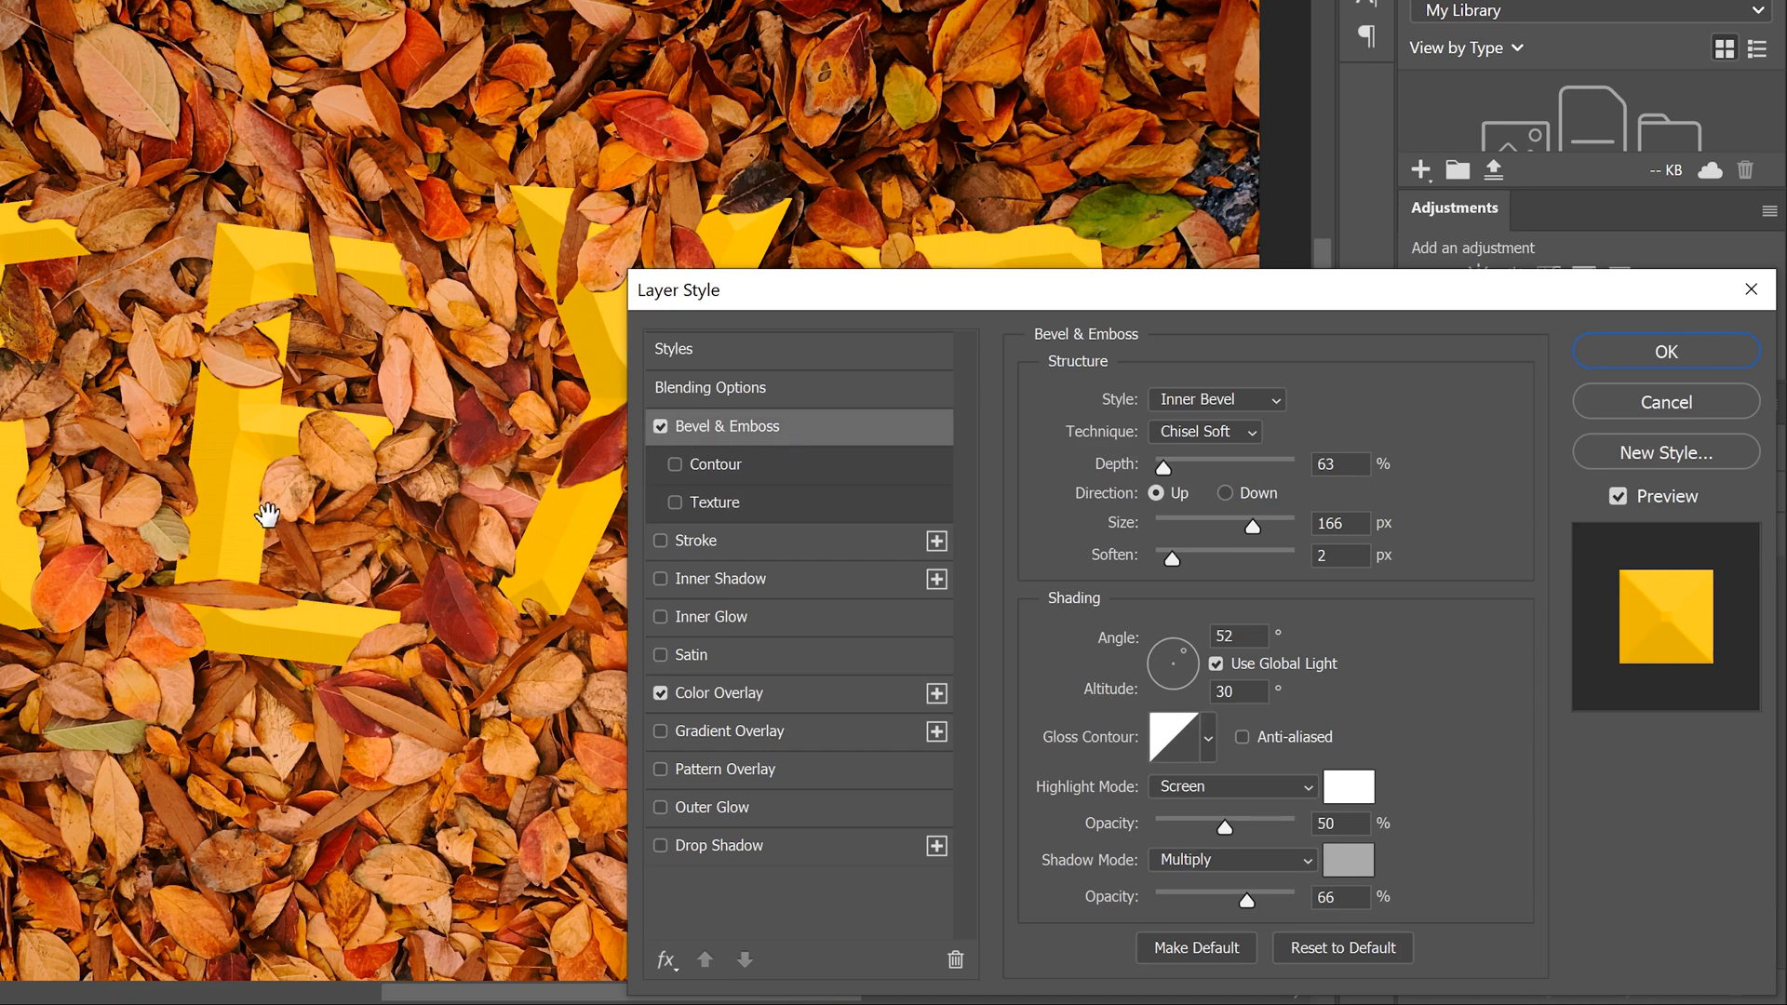
pyautogui.moveTo(1272, 410)
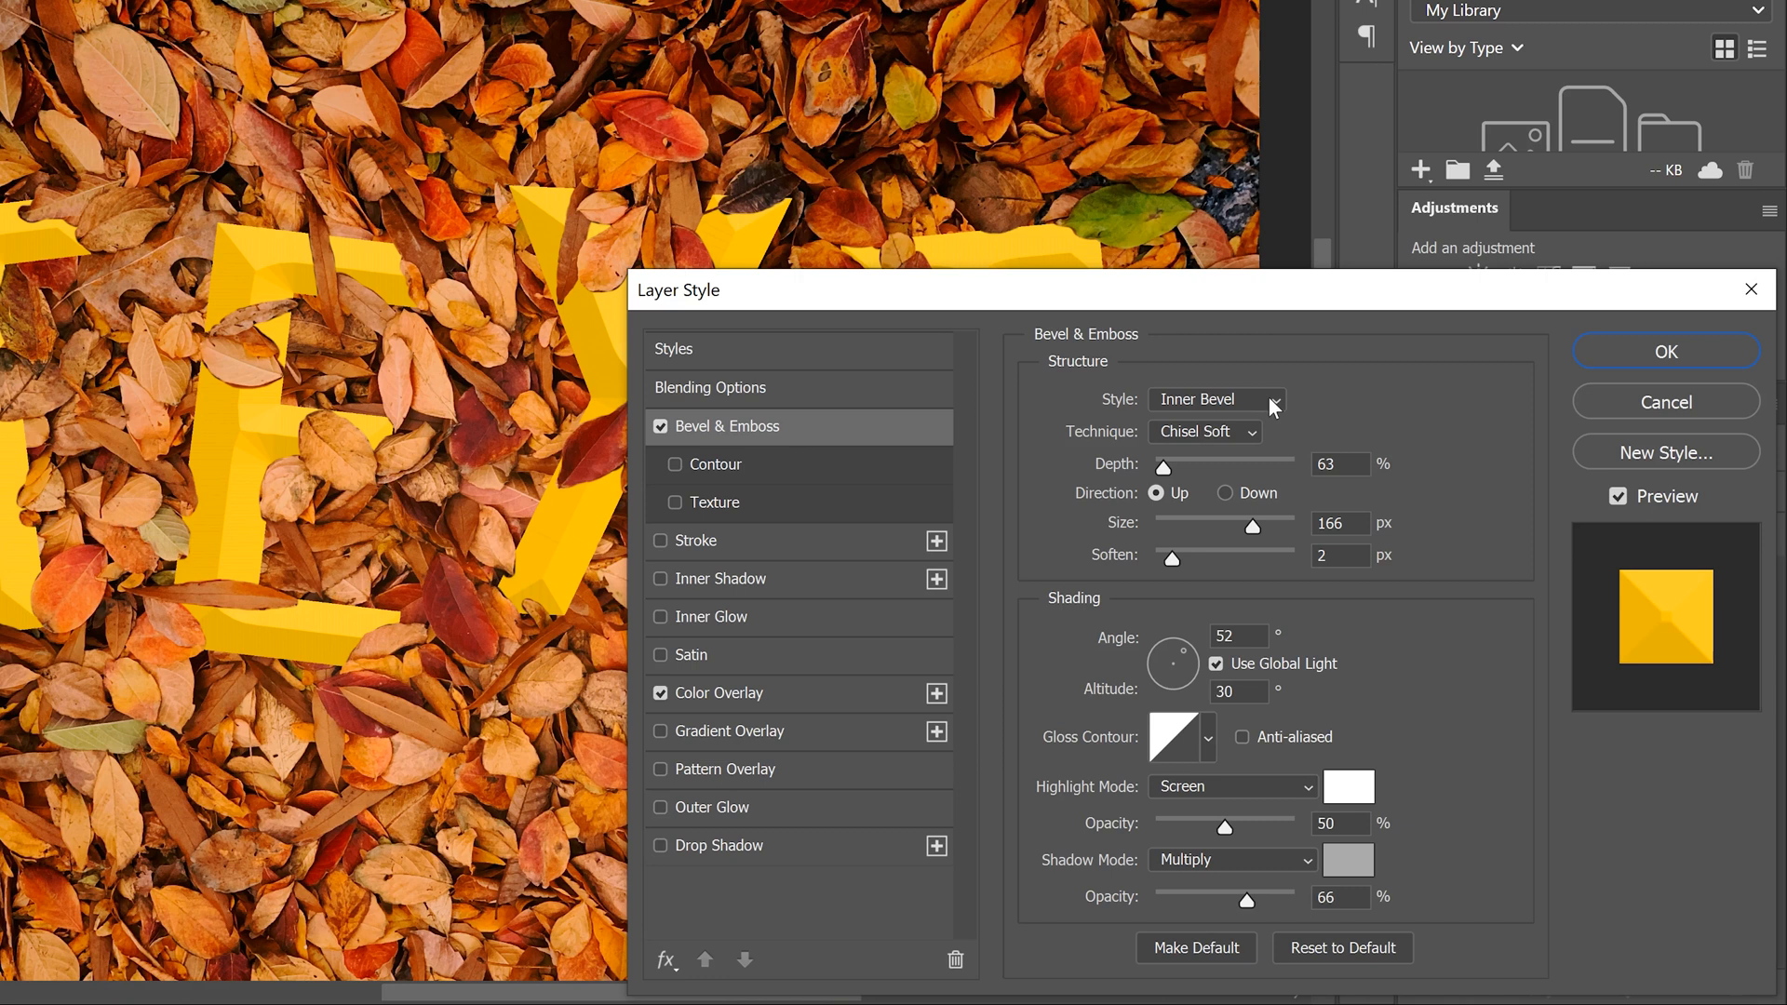
pyautogui.moveTo(1088, 448)
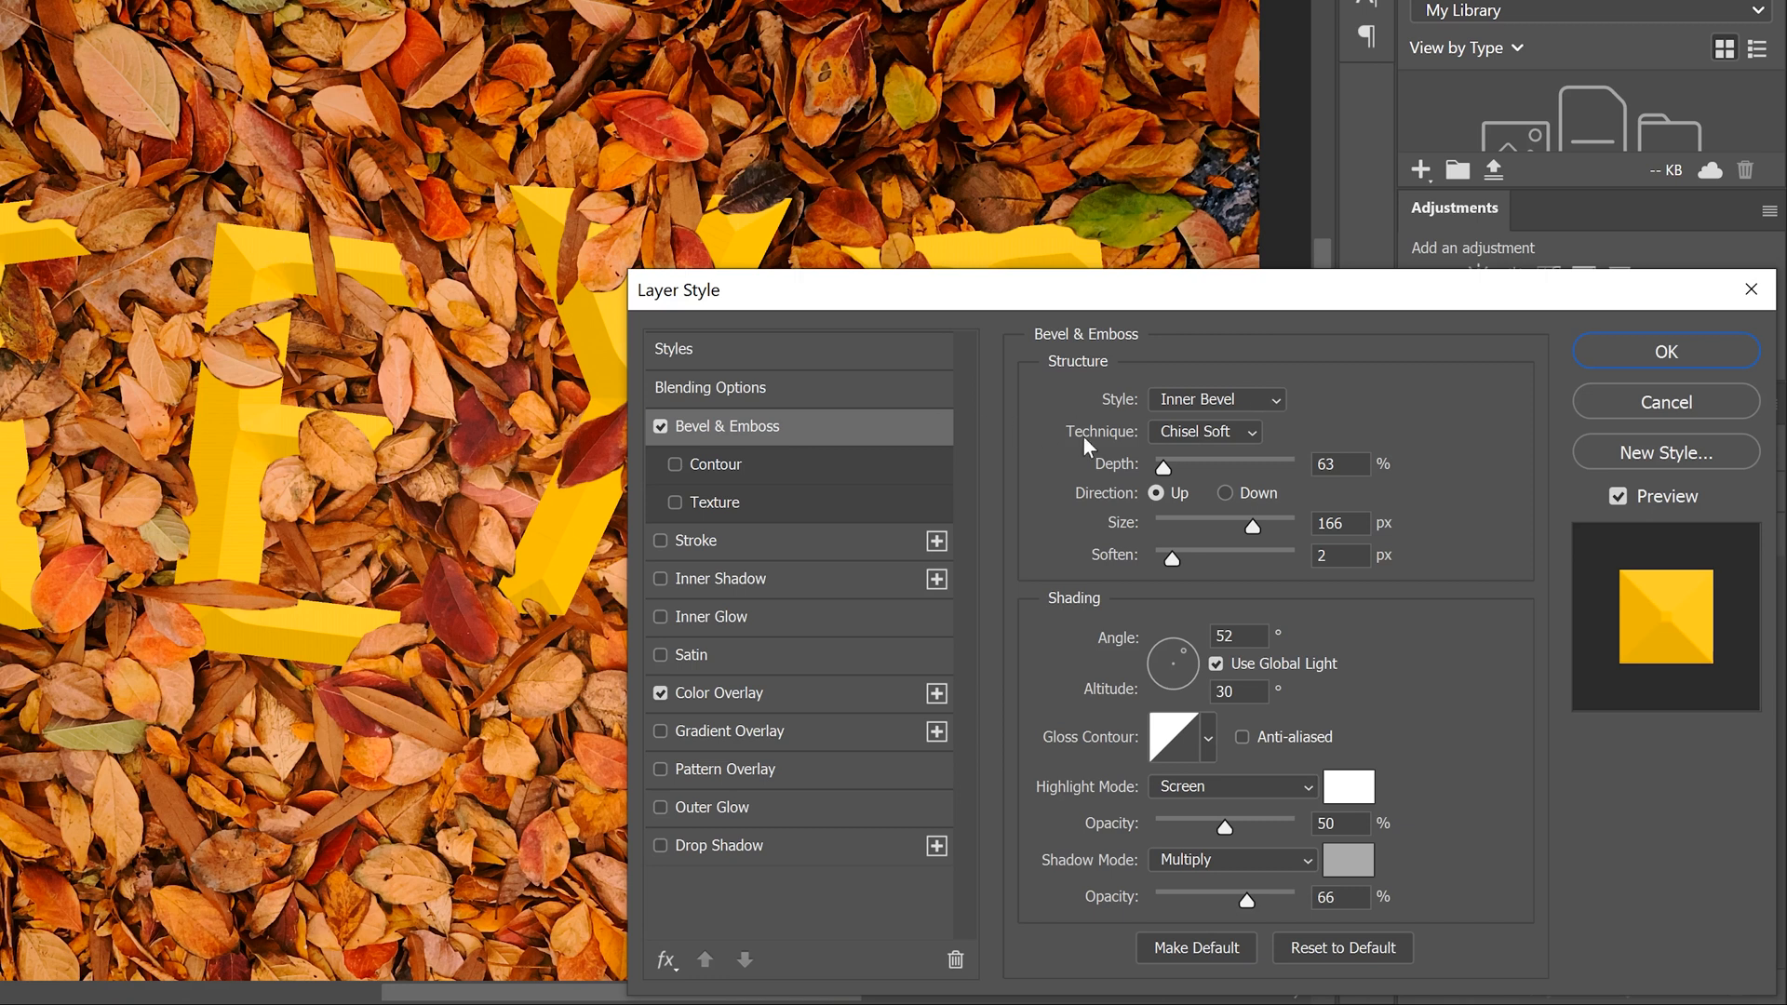
pyautogui.moveTo(1159, 482)
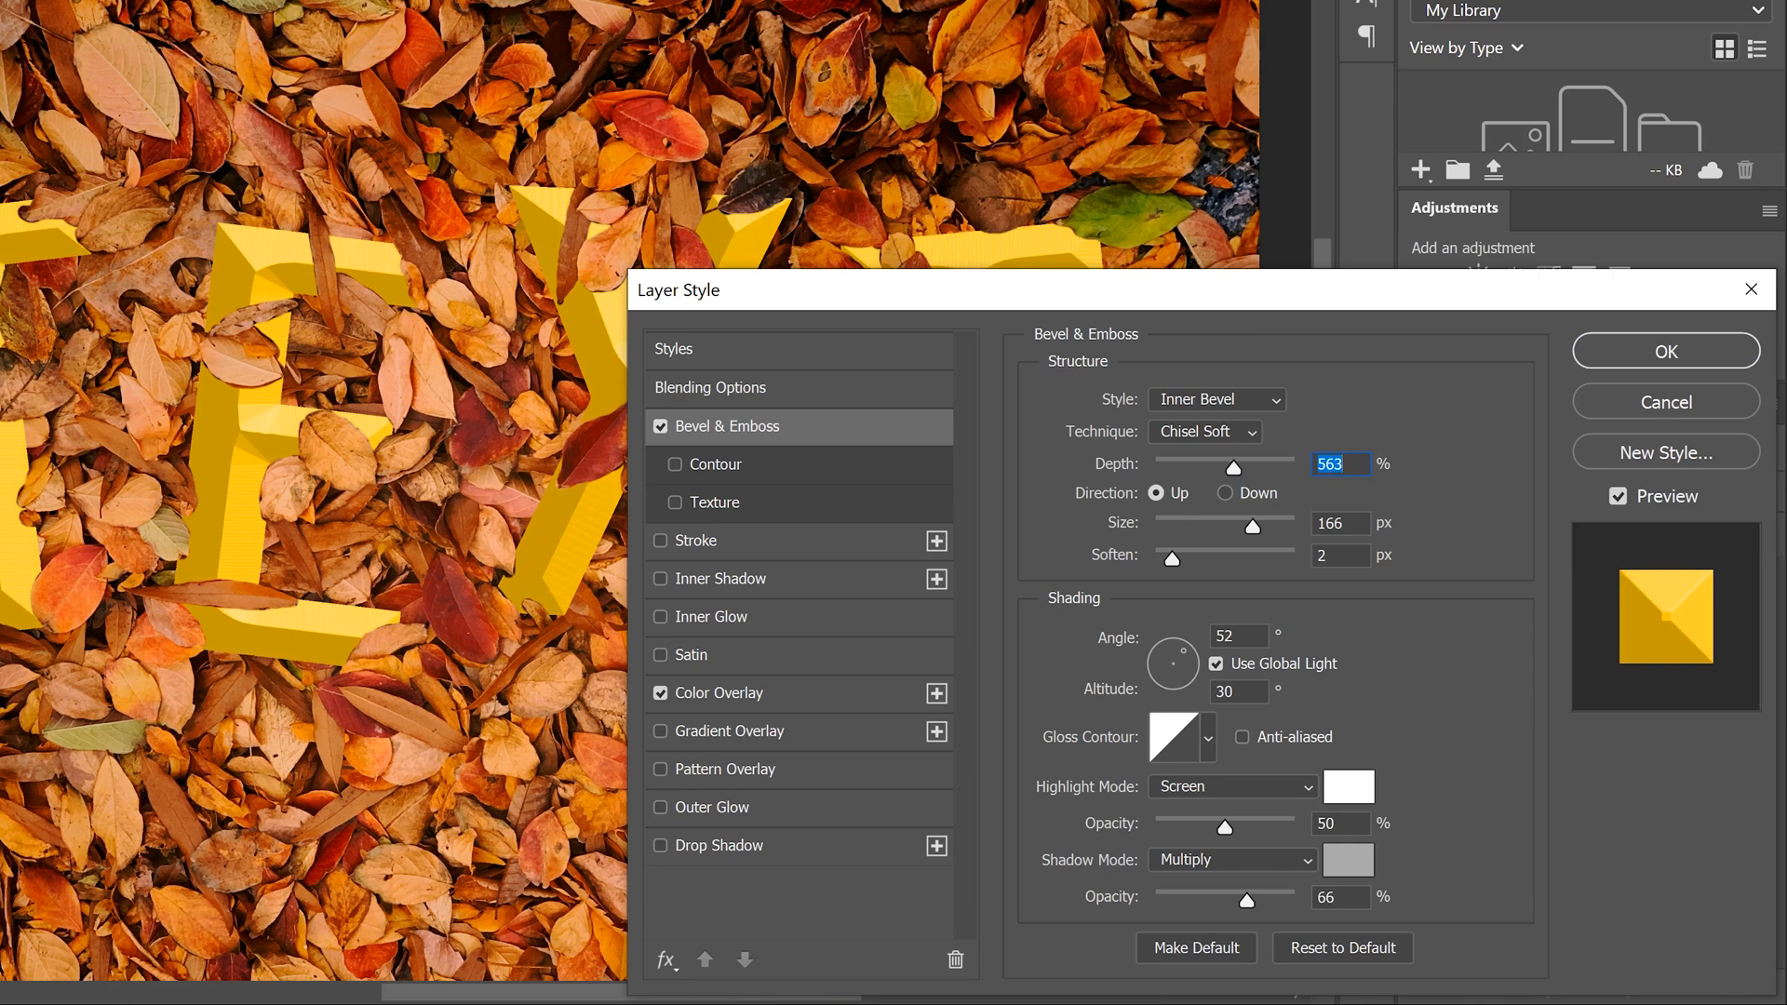
# Apply the chiselled inner bevel and yellow colour overlay with OK
pyautogui.click(1664, 352)
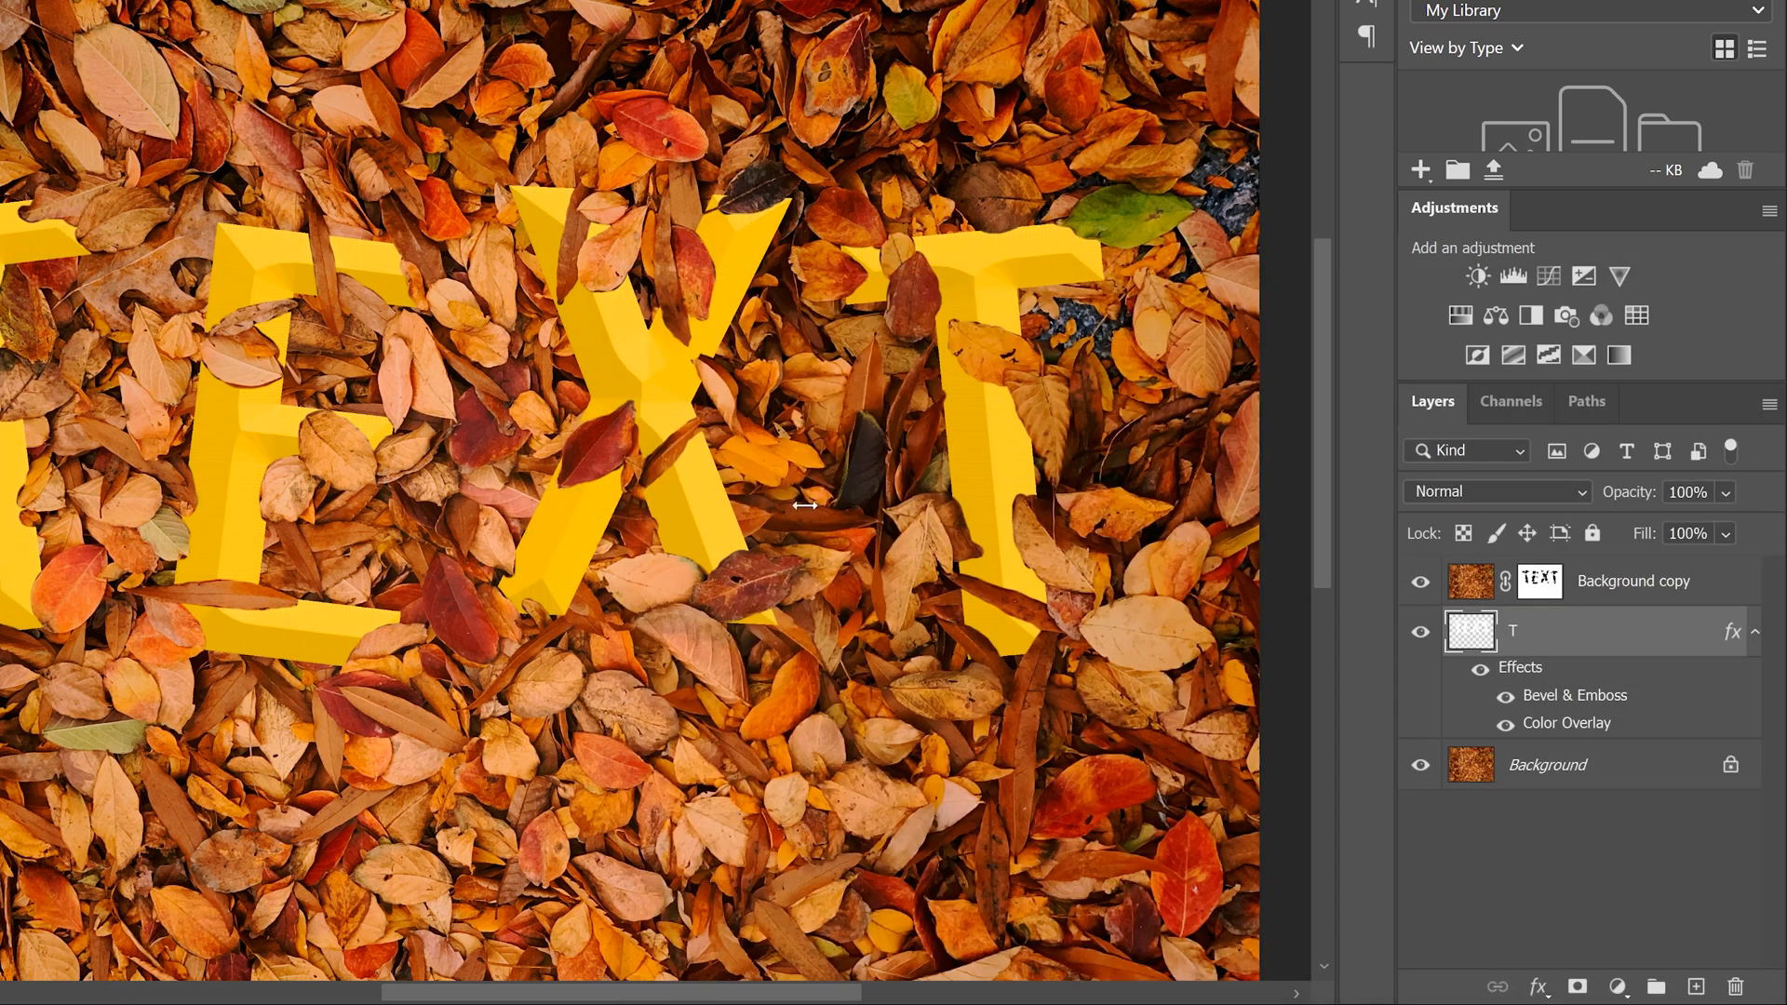
pyautogui.moveTo(1510, 673)
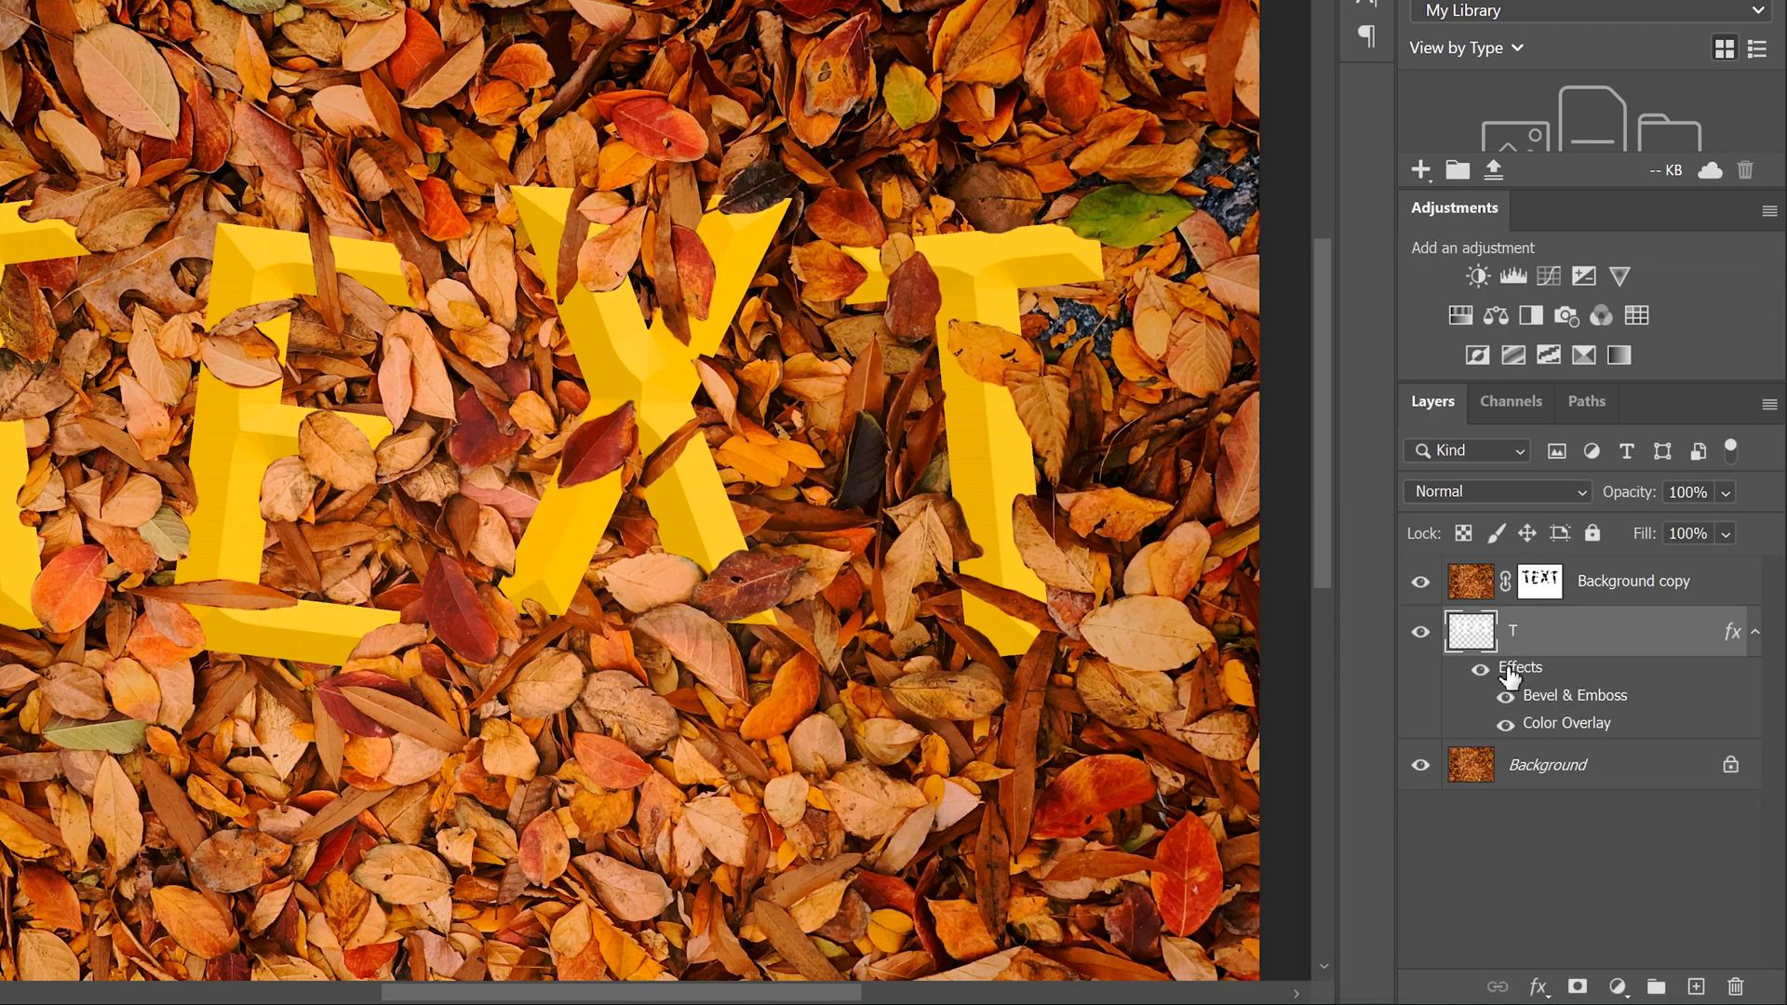
# Reopen the layer style and set the Bevel & Emboss size, ending at 163 px
pyautogui.doubleClick(1574, 694)
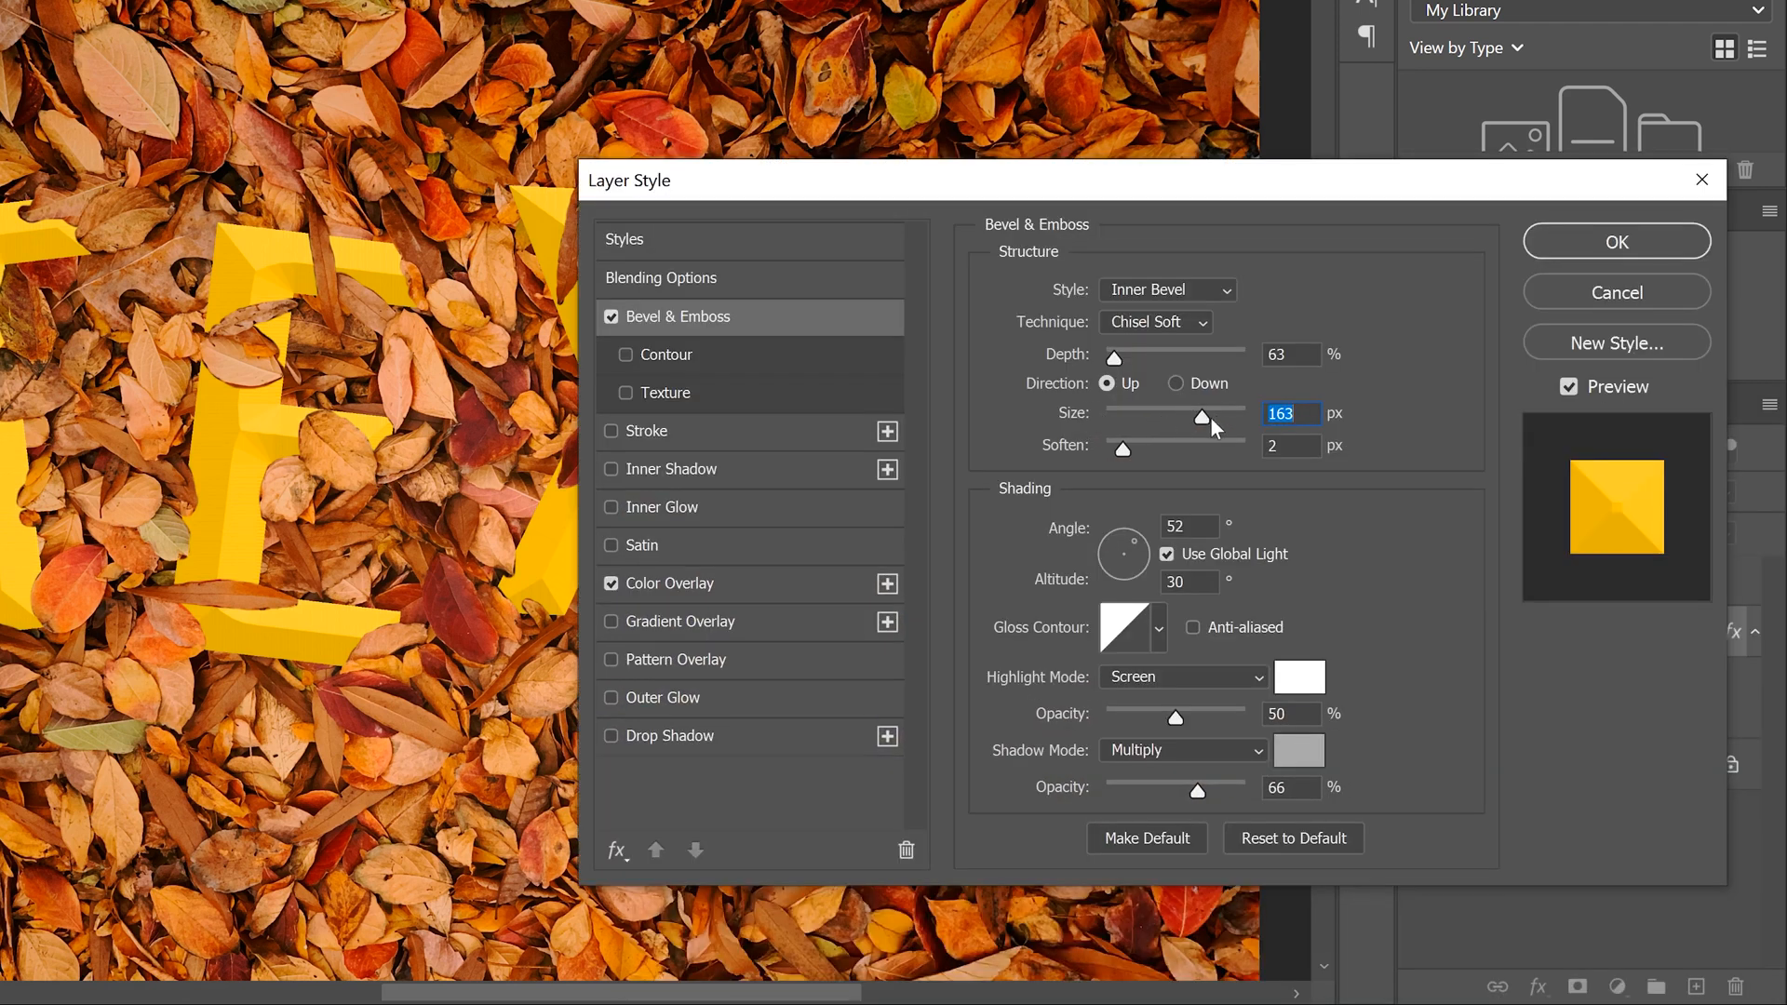
pyautogui.moveTo(1207, 419); pyautogui.dragTo(1133, 419)
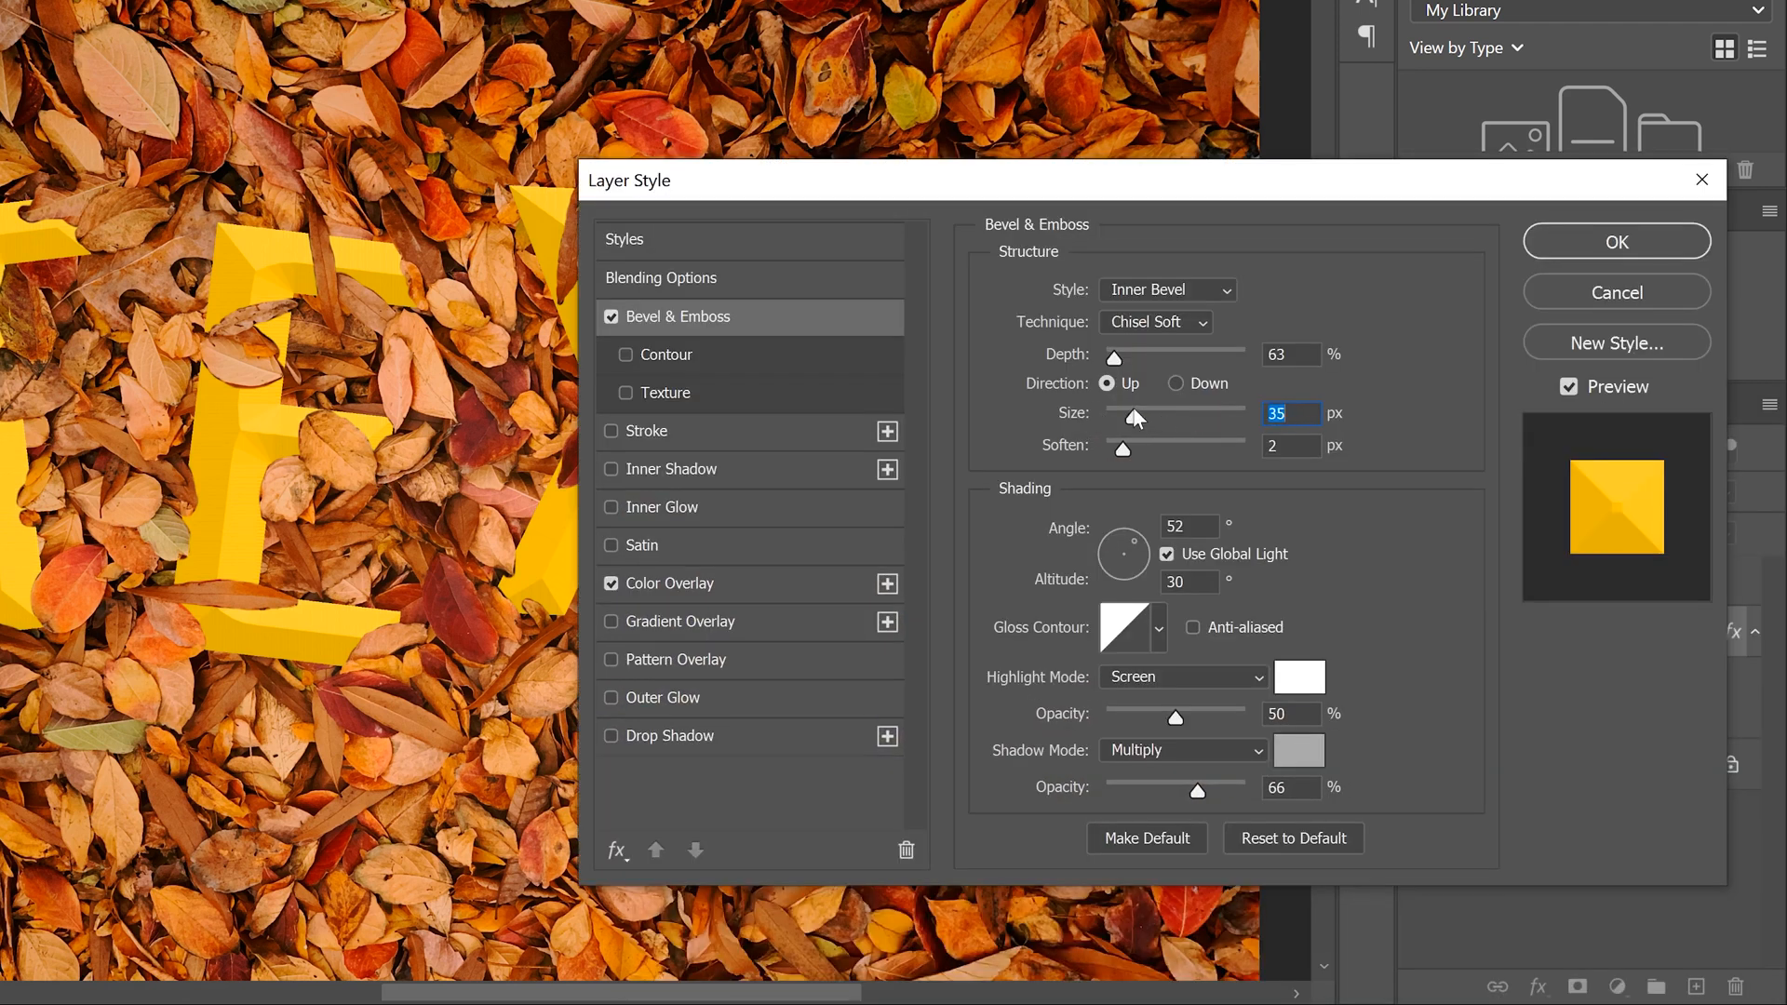
pyautogui.moveTo(1133, 413); pyautogui.dragTo(1104, 414)
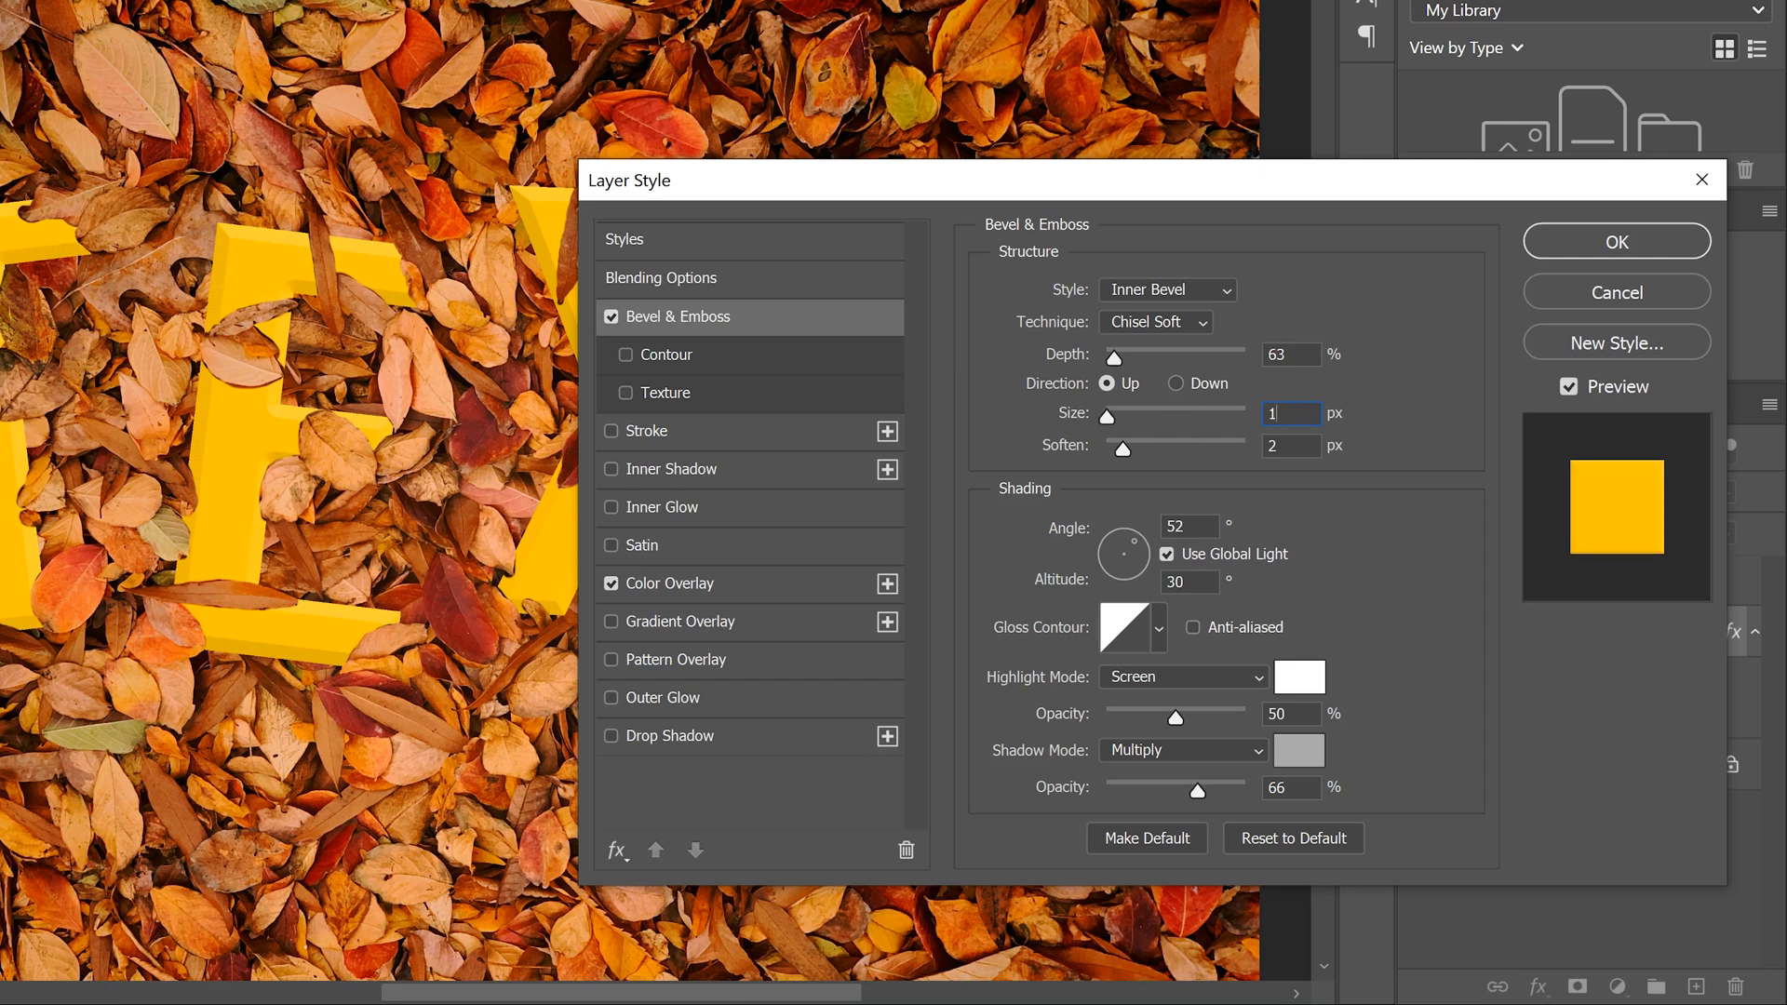
pyautogui.write('163')
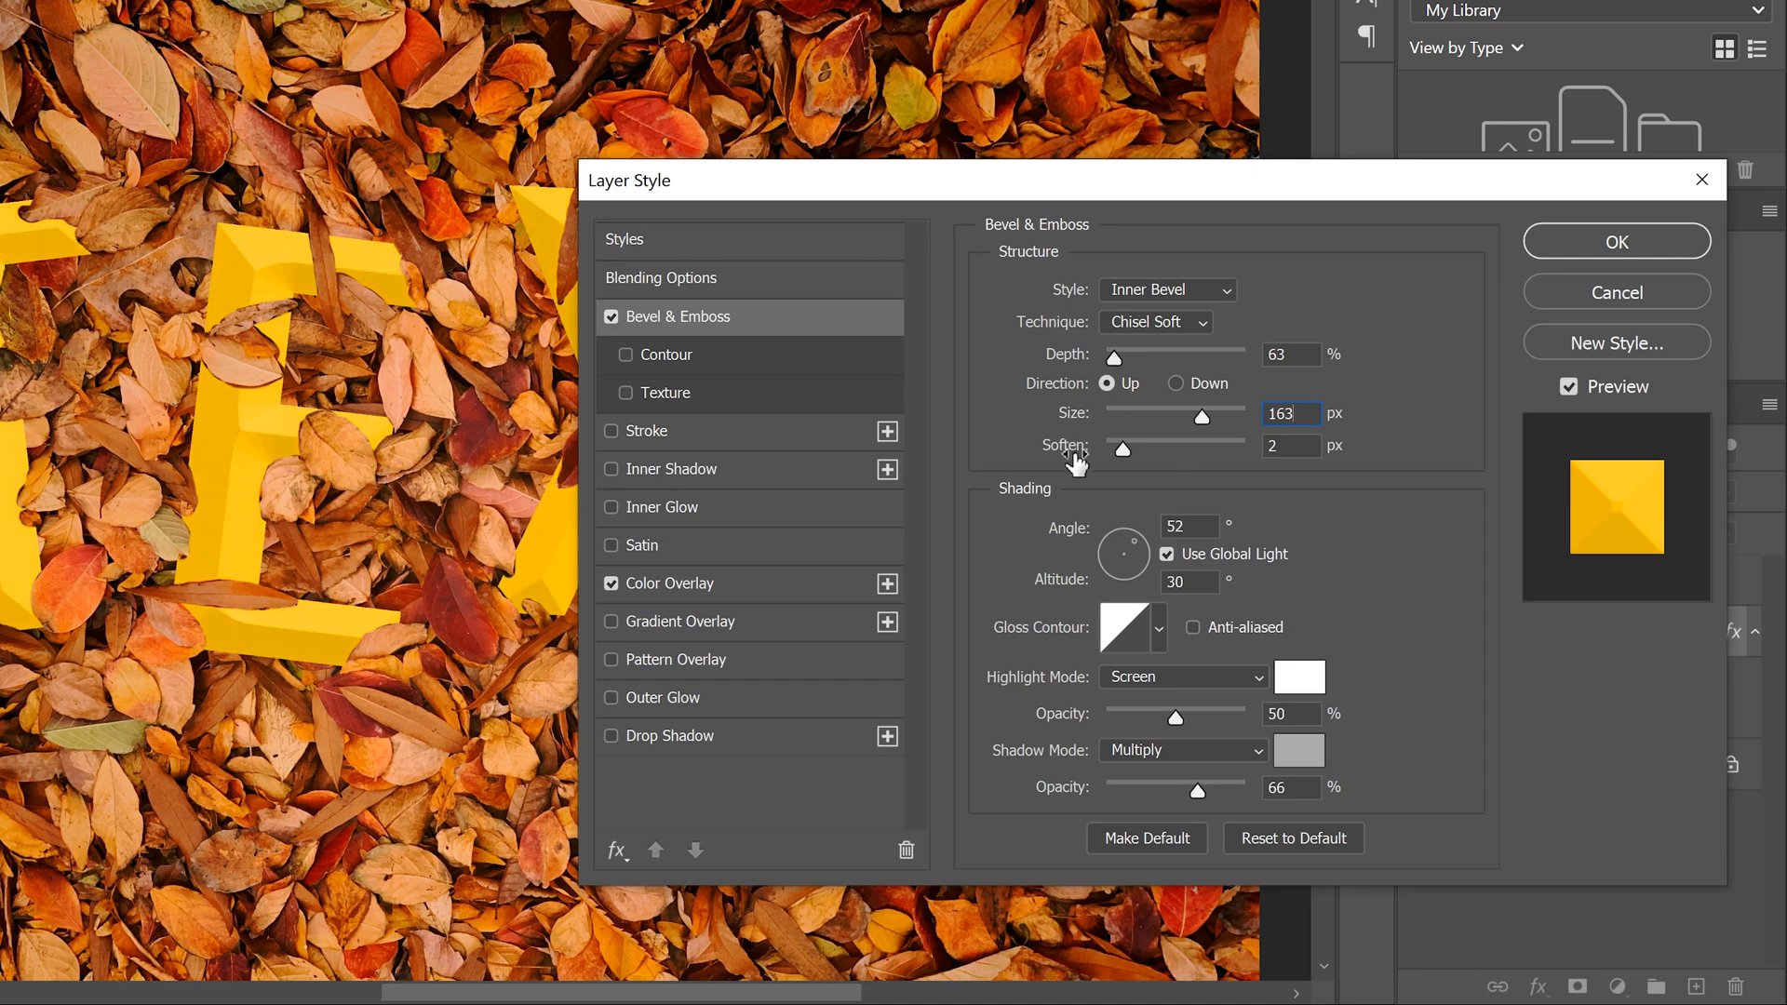
pyautogui.moveTo(1105, 564)
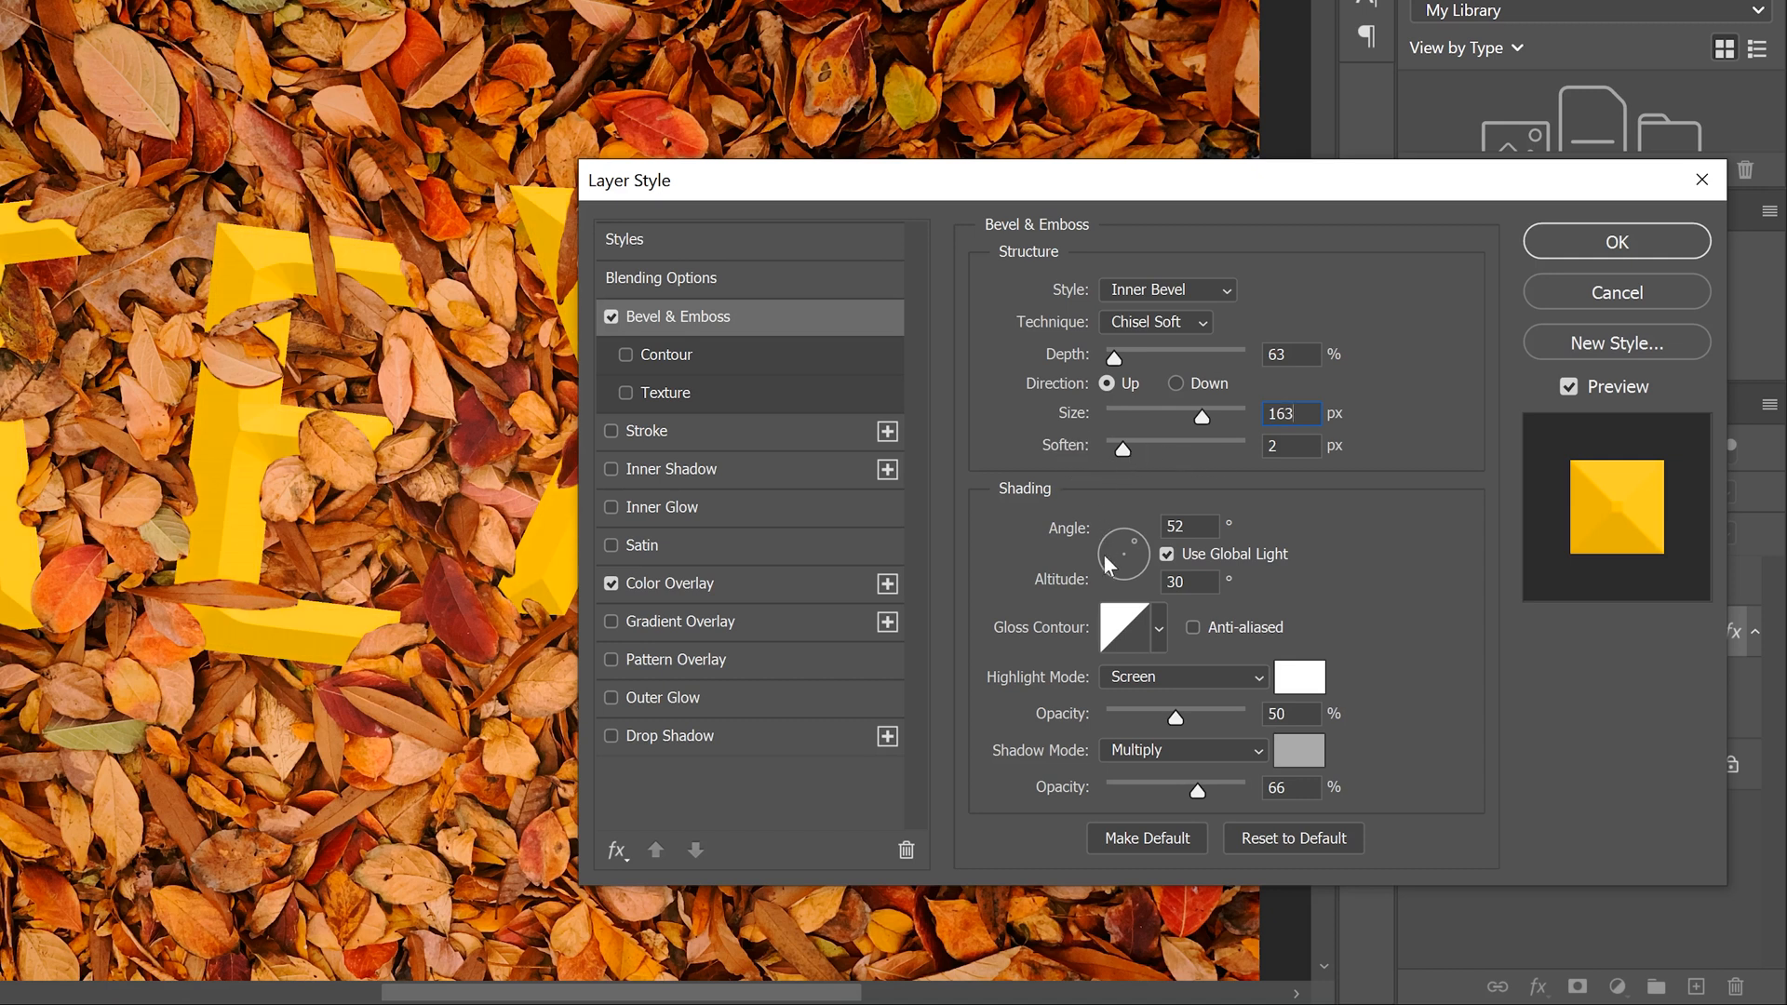
pyautogui.moveTo(1079, 780)
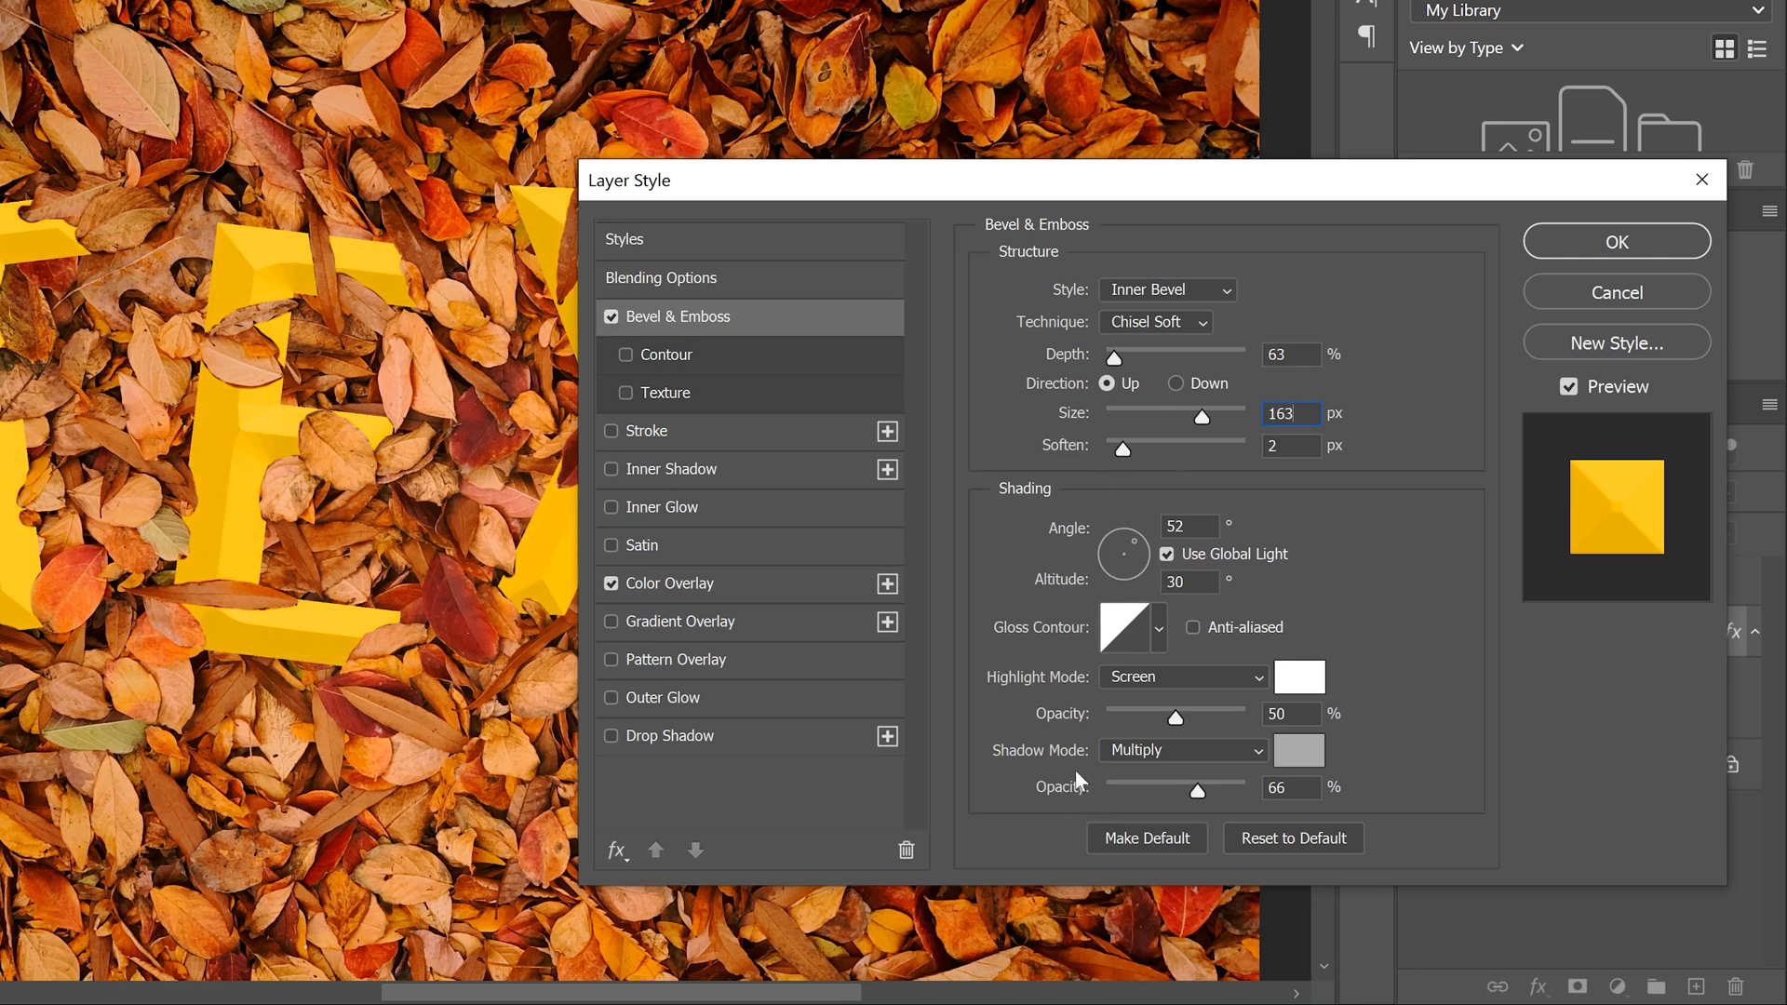
pyautogui.moveTo(1099, 795)
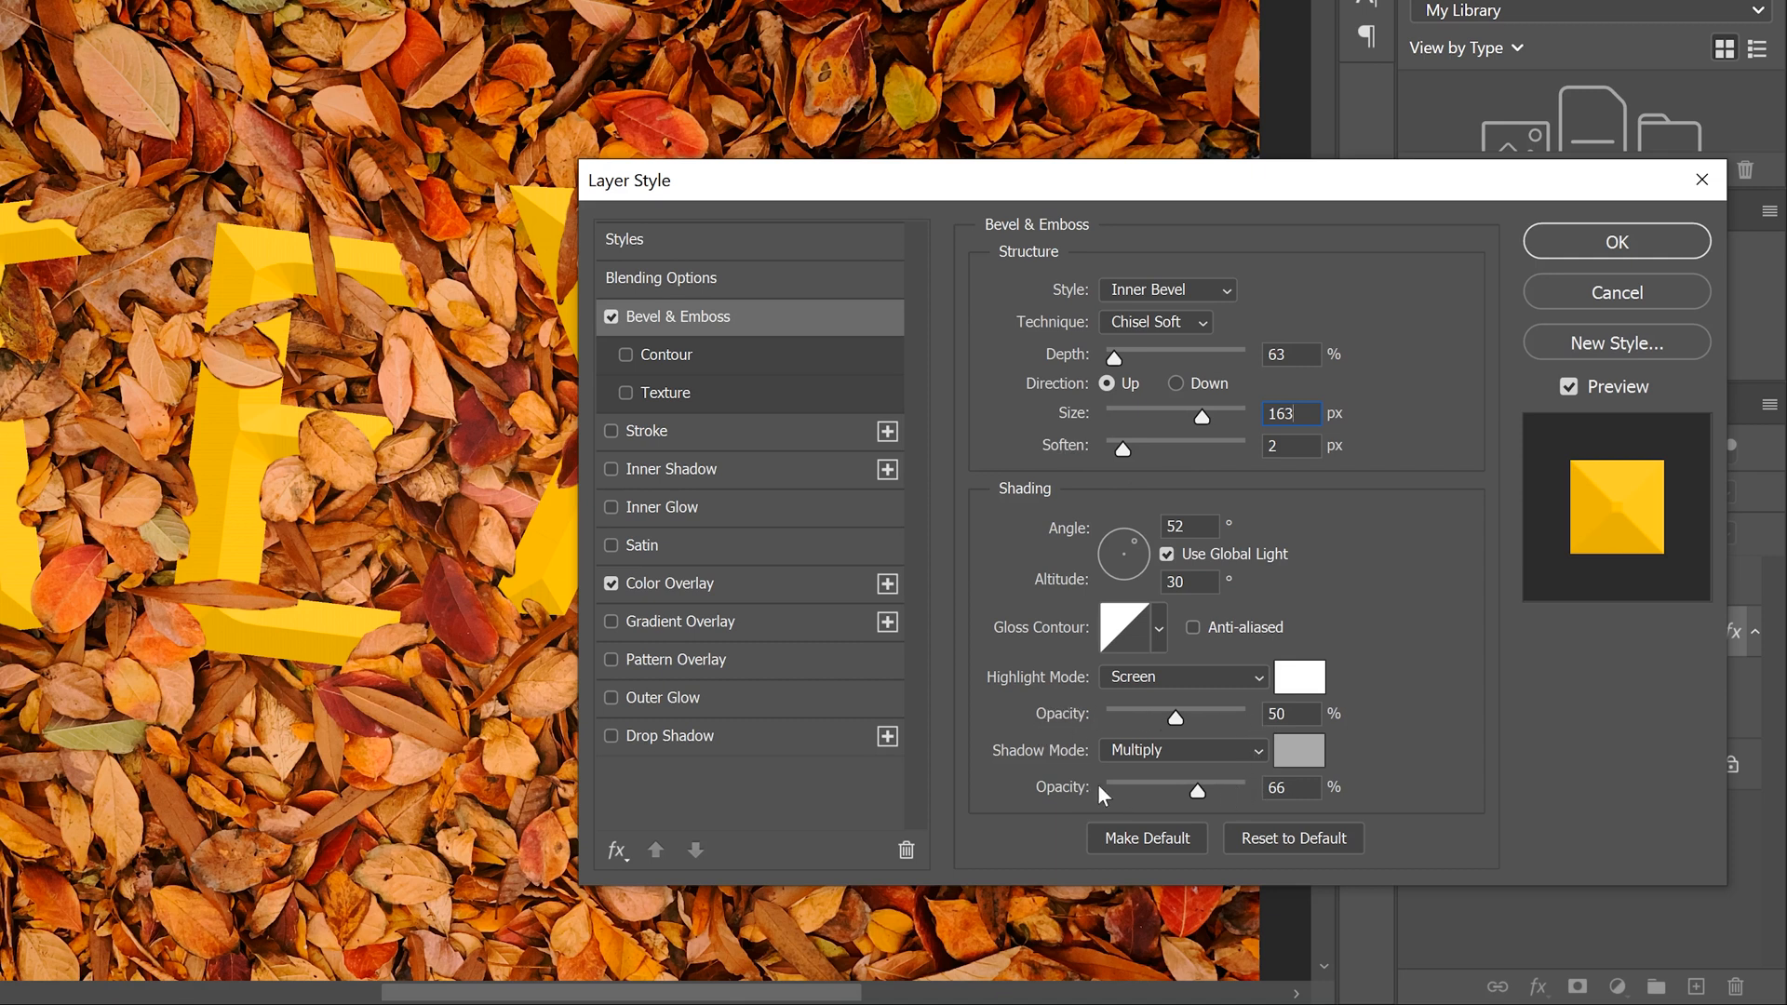
pyautogui.moveTo(1331, 709)
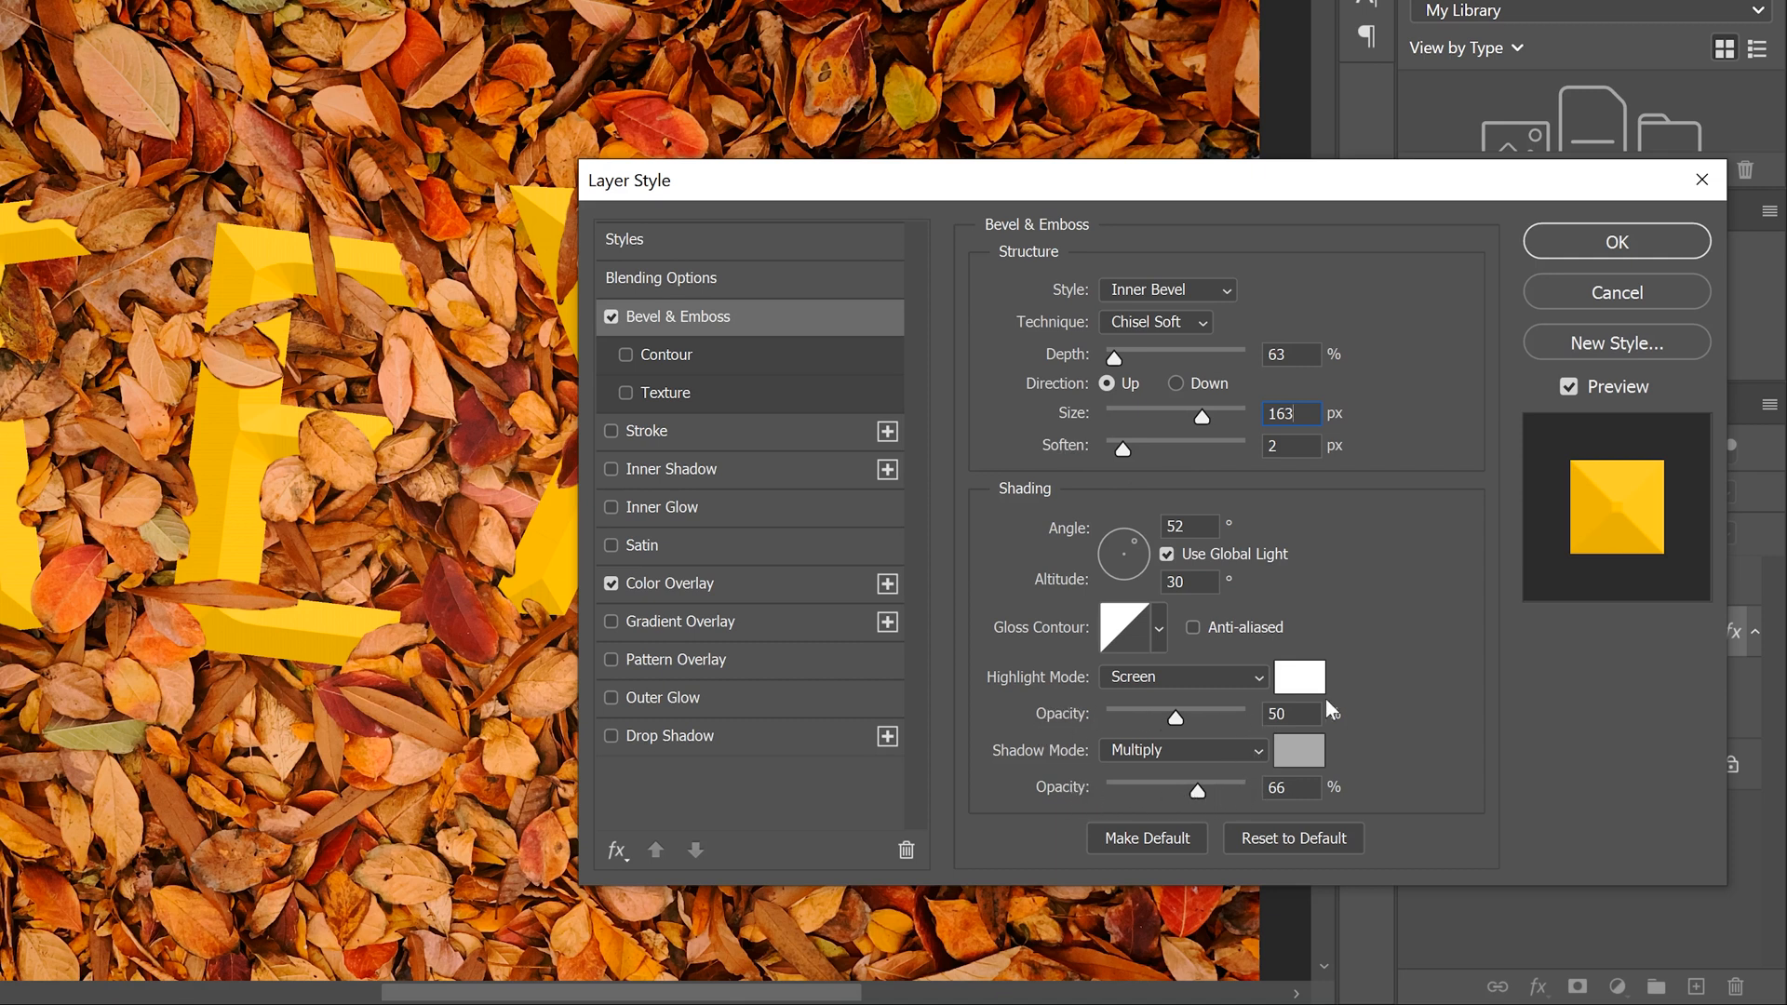
pyautogui.moveTo(672, 439)
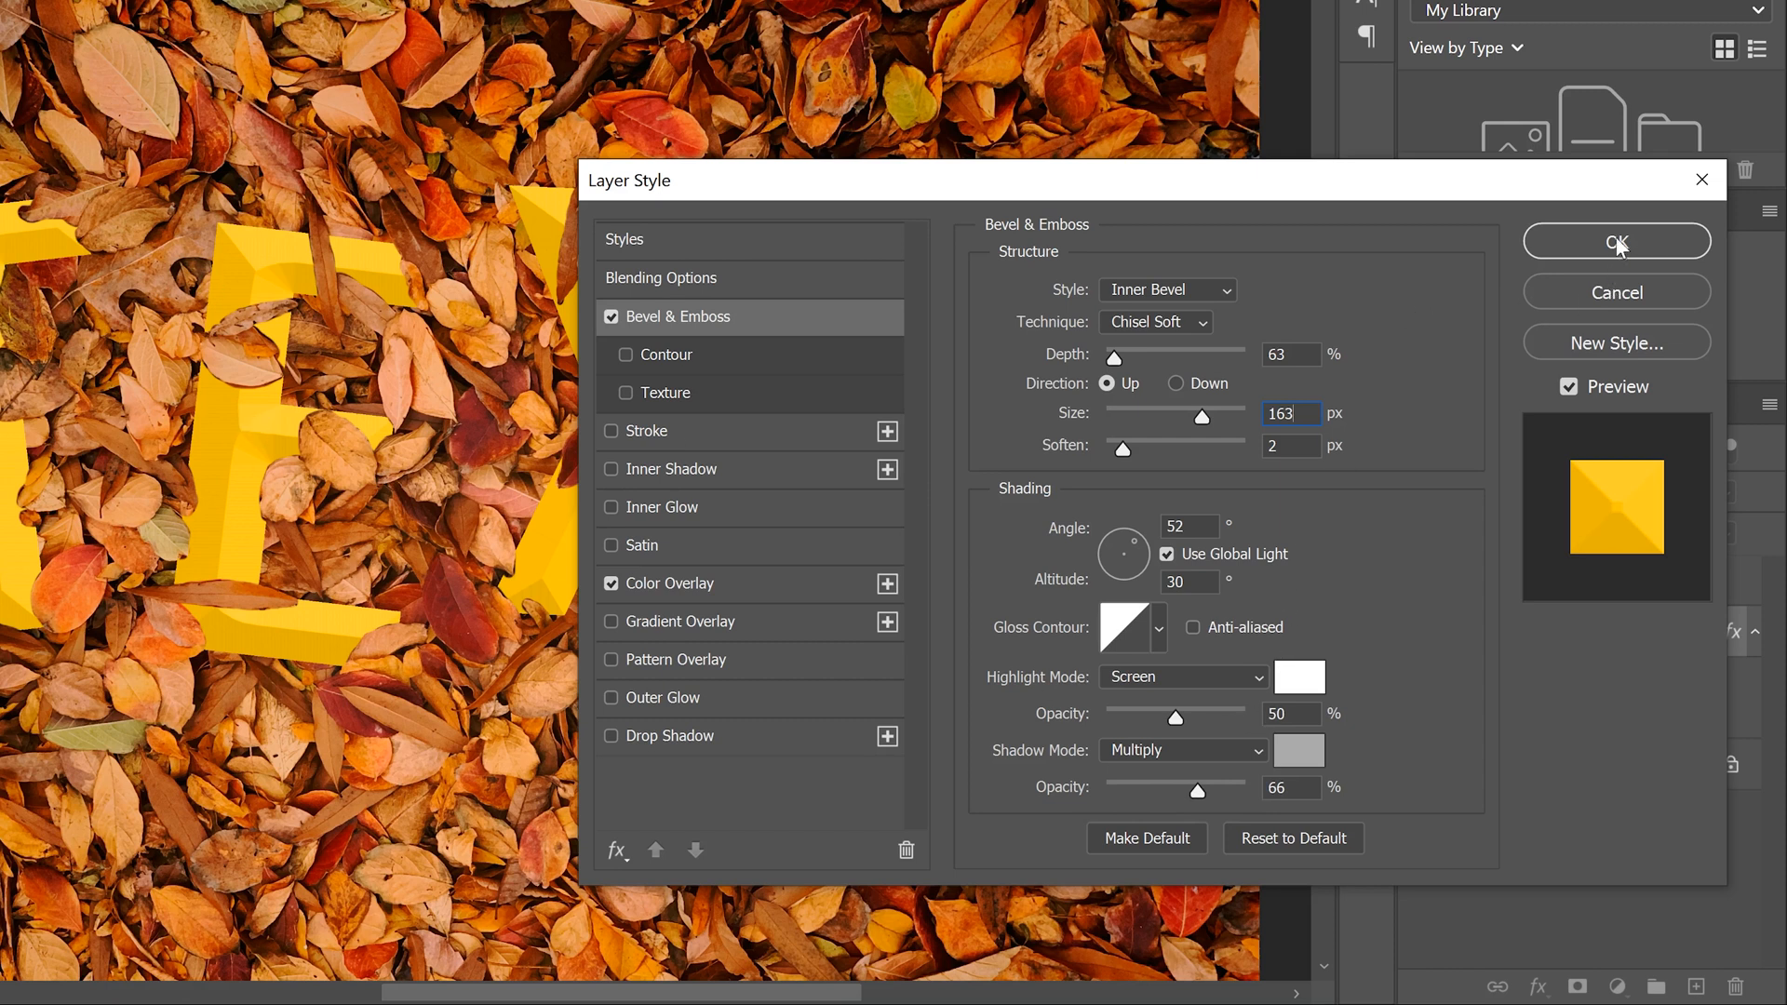
# Commit the 163 px bevel and bring up Blending Options for the masked Background copy leaf layer
pyautogui.click(1614, 240)
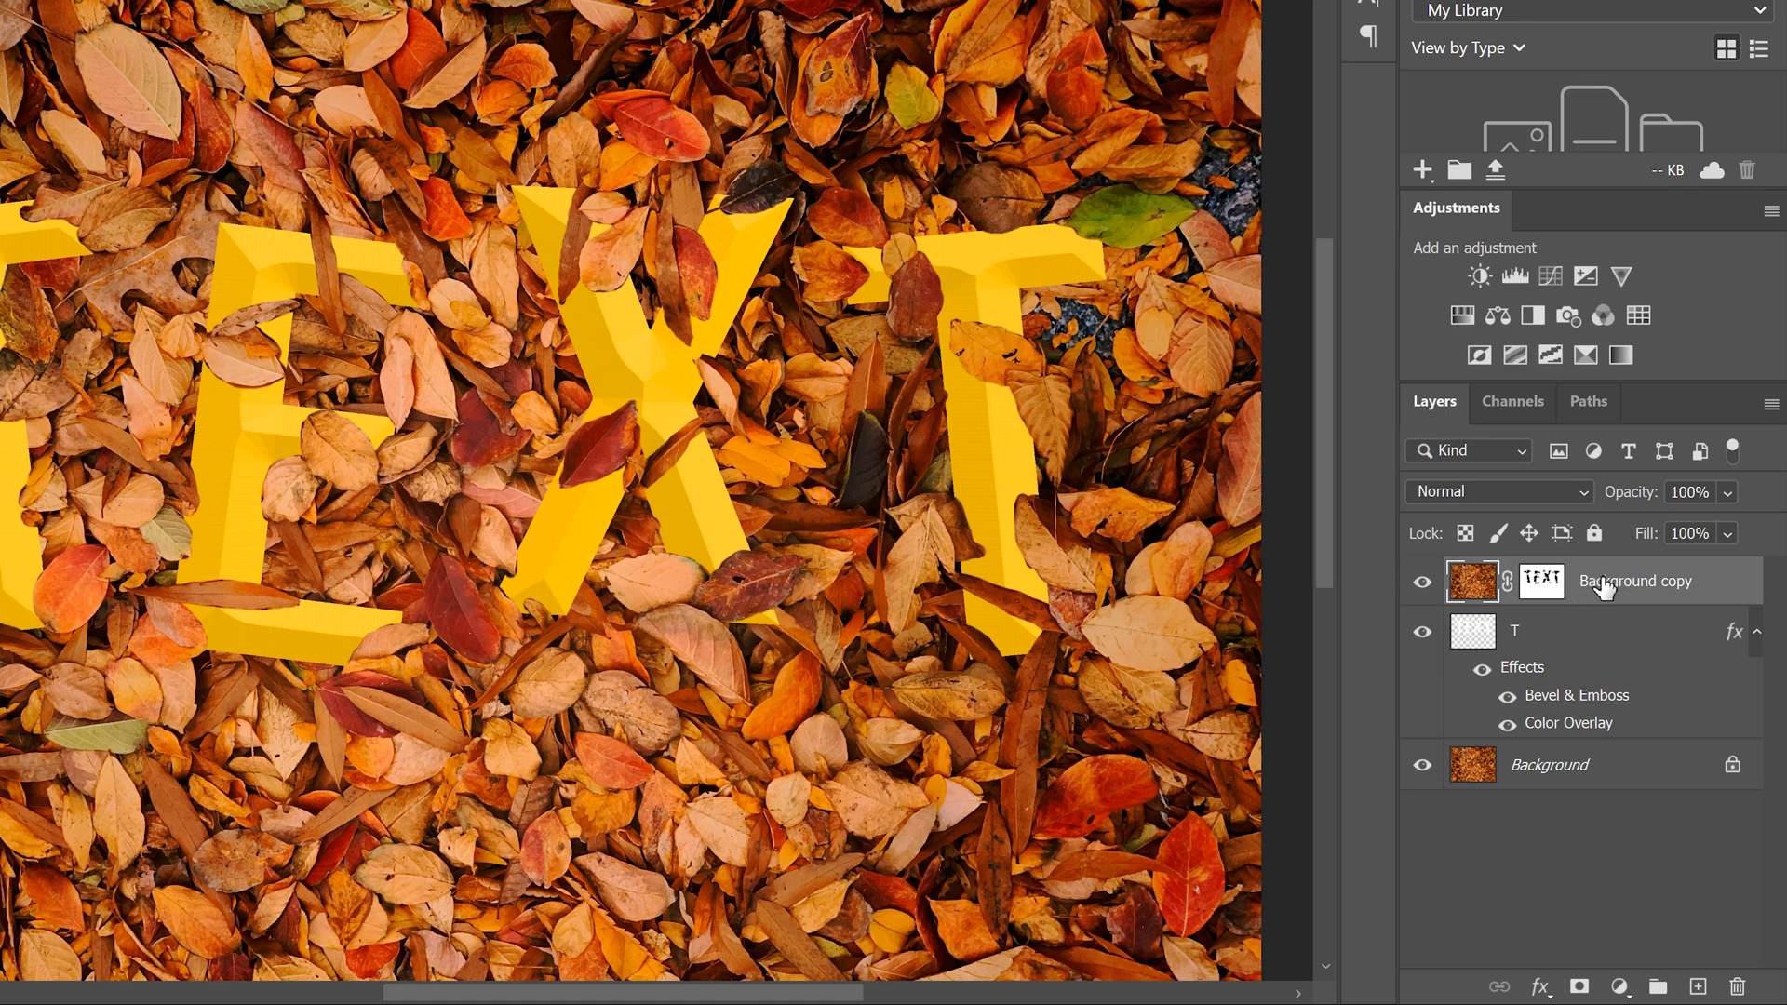
pyautogui.rightClick(1634, 581)
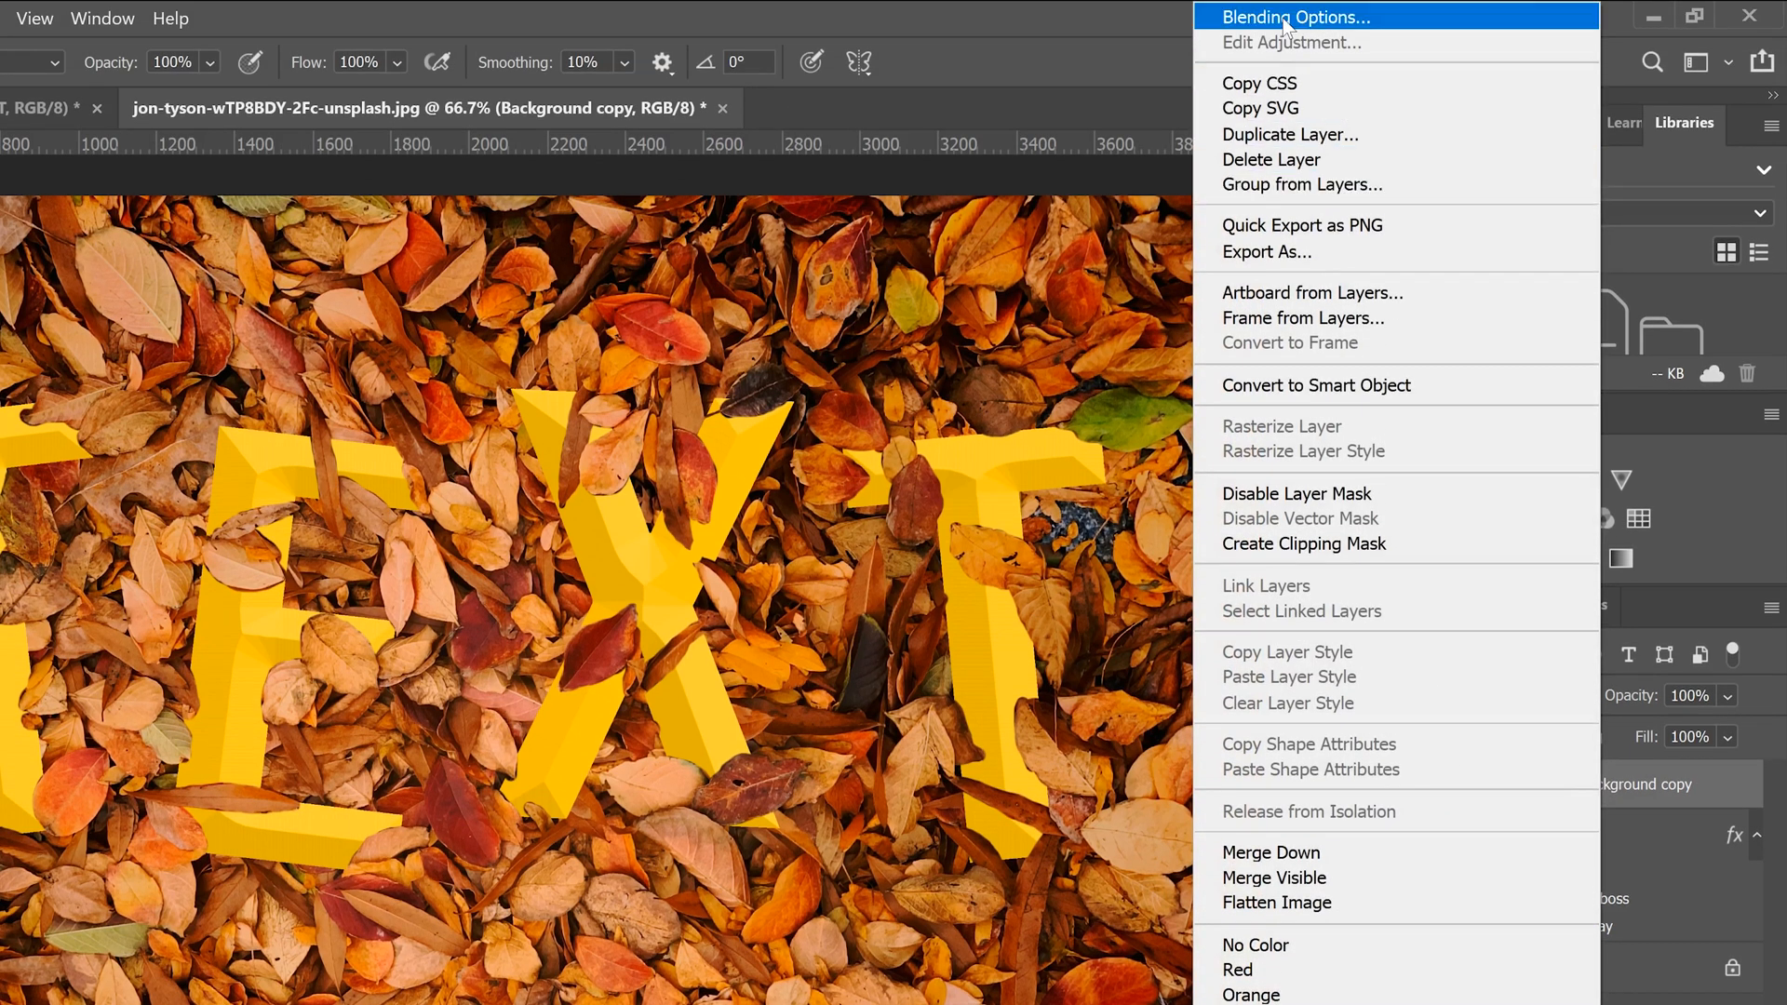
pyautogui.click(1295, 17)
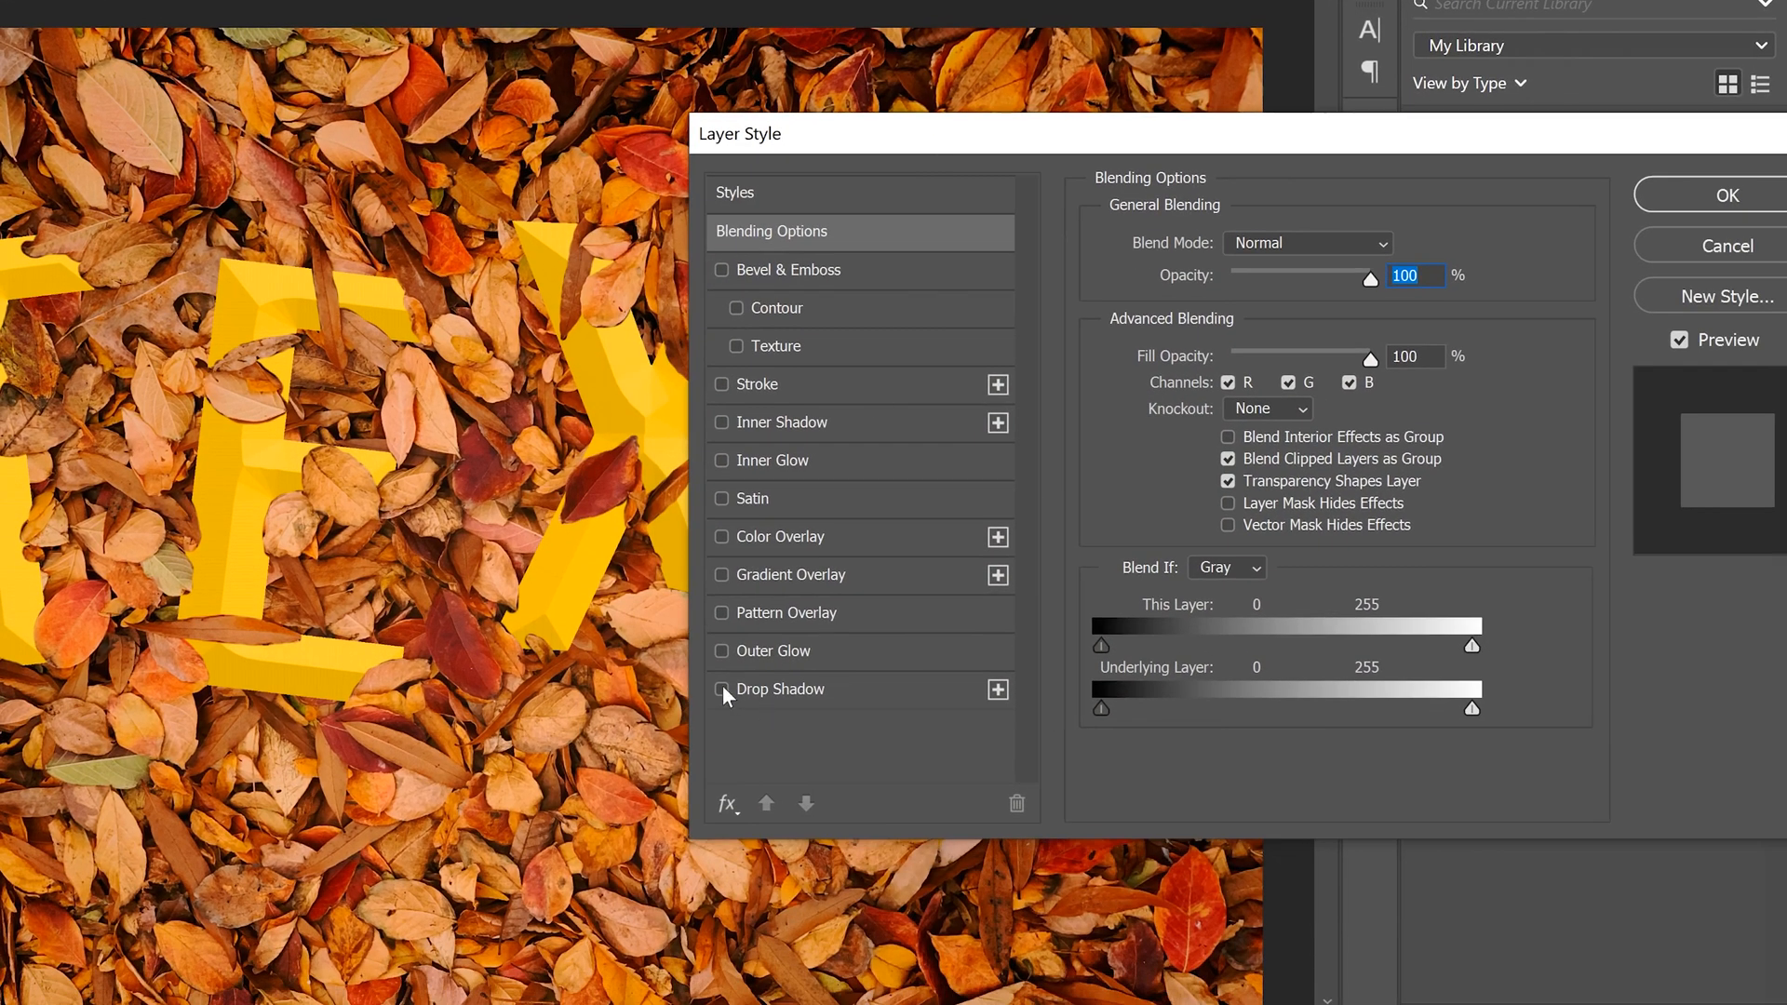
# Enable Drop Shadow on the leaves at 35% opacity, 32° angle, 5 px distance, 18 px size
pyautogui.click(721, 688)
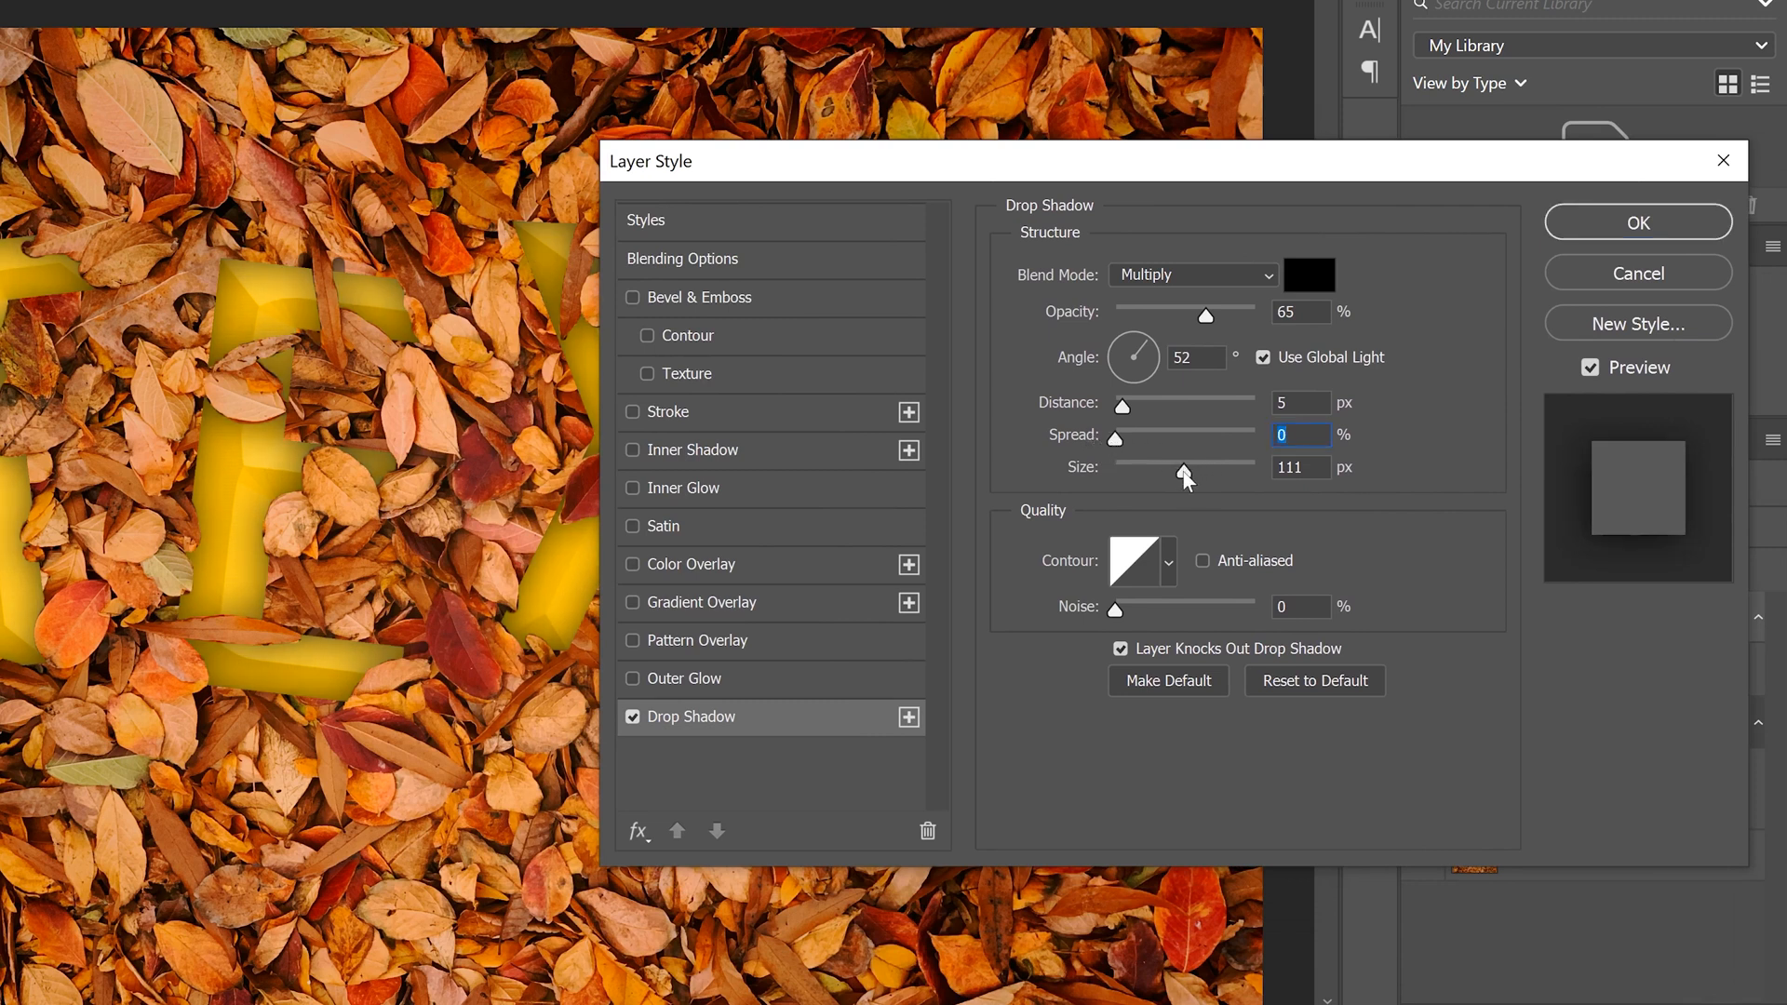
pyautogui.moveTo(1183, 468); pyautogui.dragTo(1133, 467)
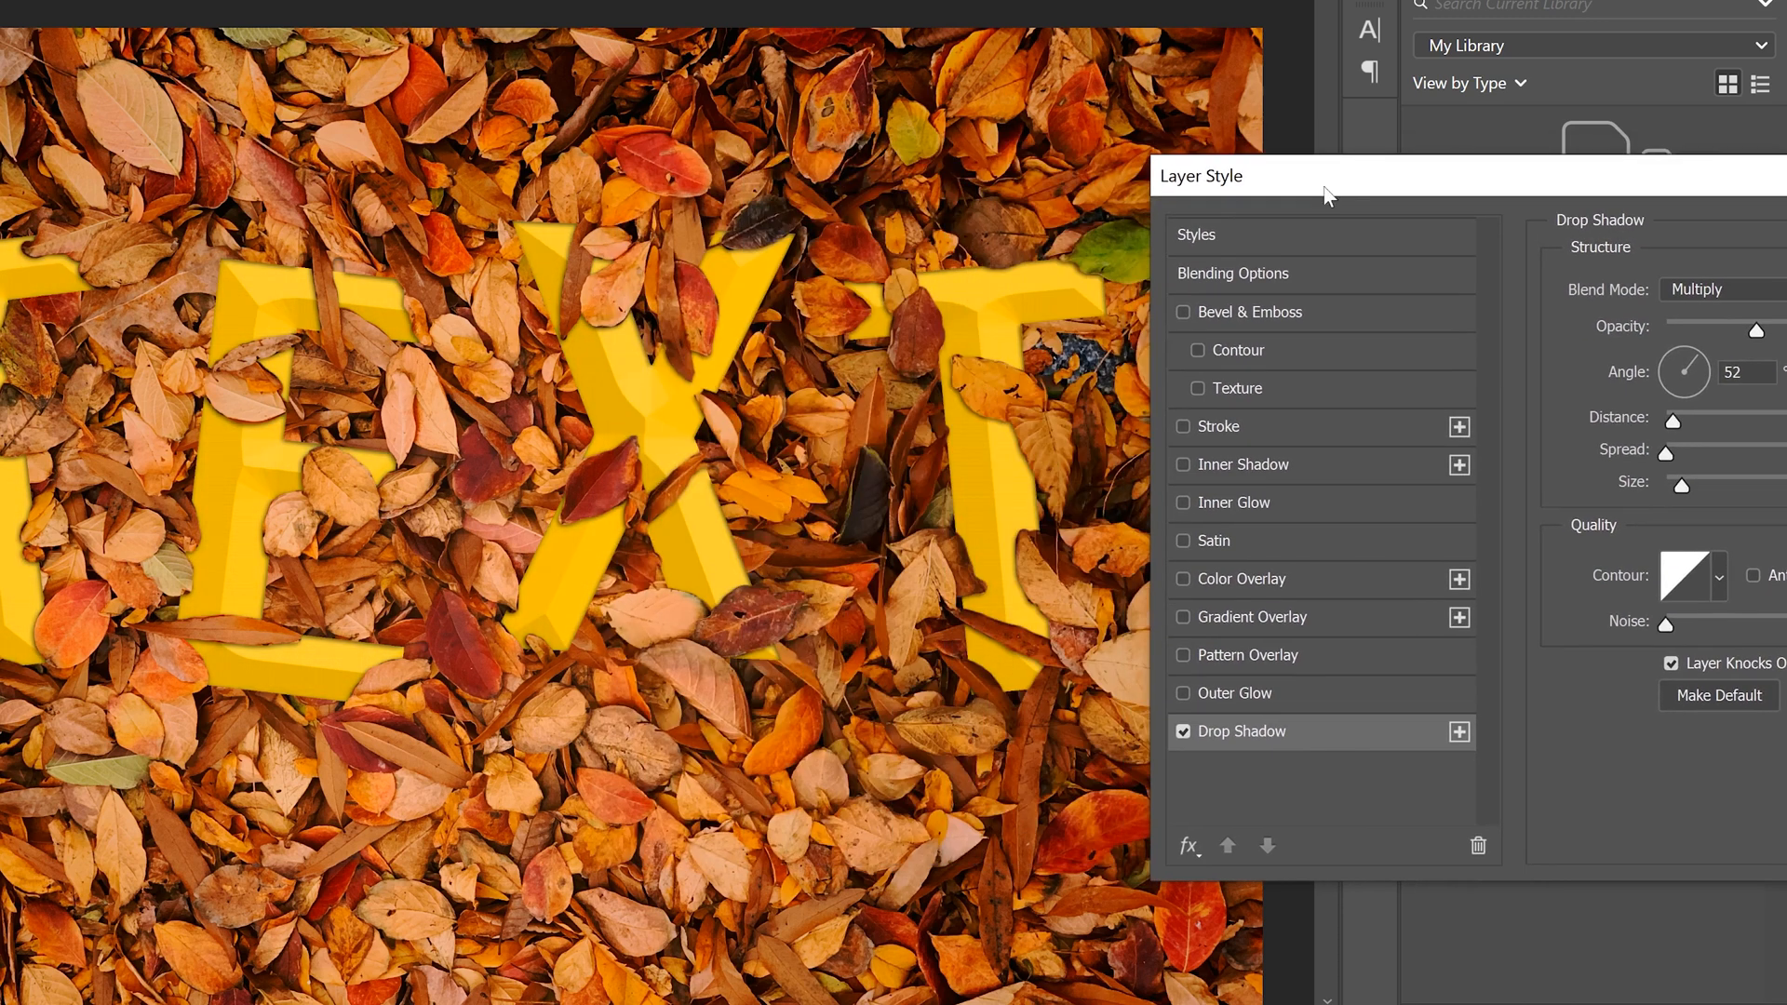
pyautogui.moveTo(584, 318)
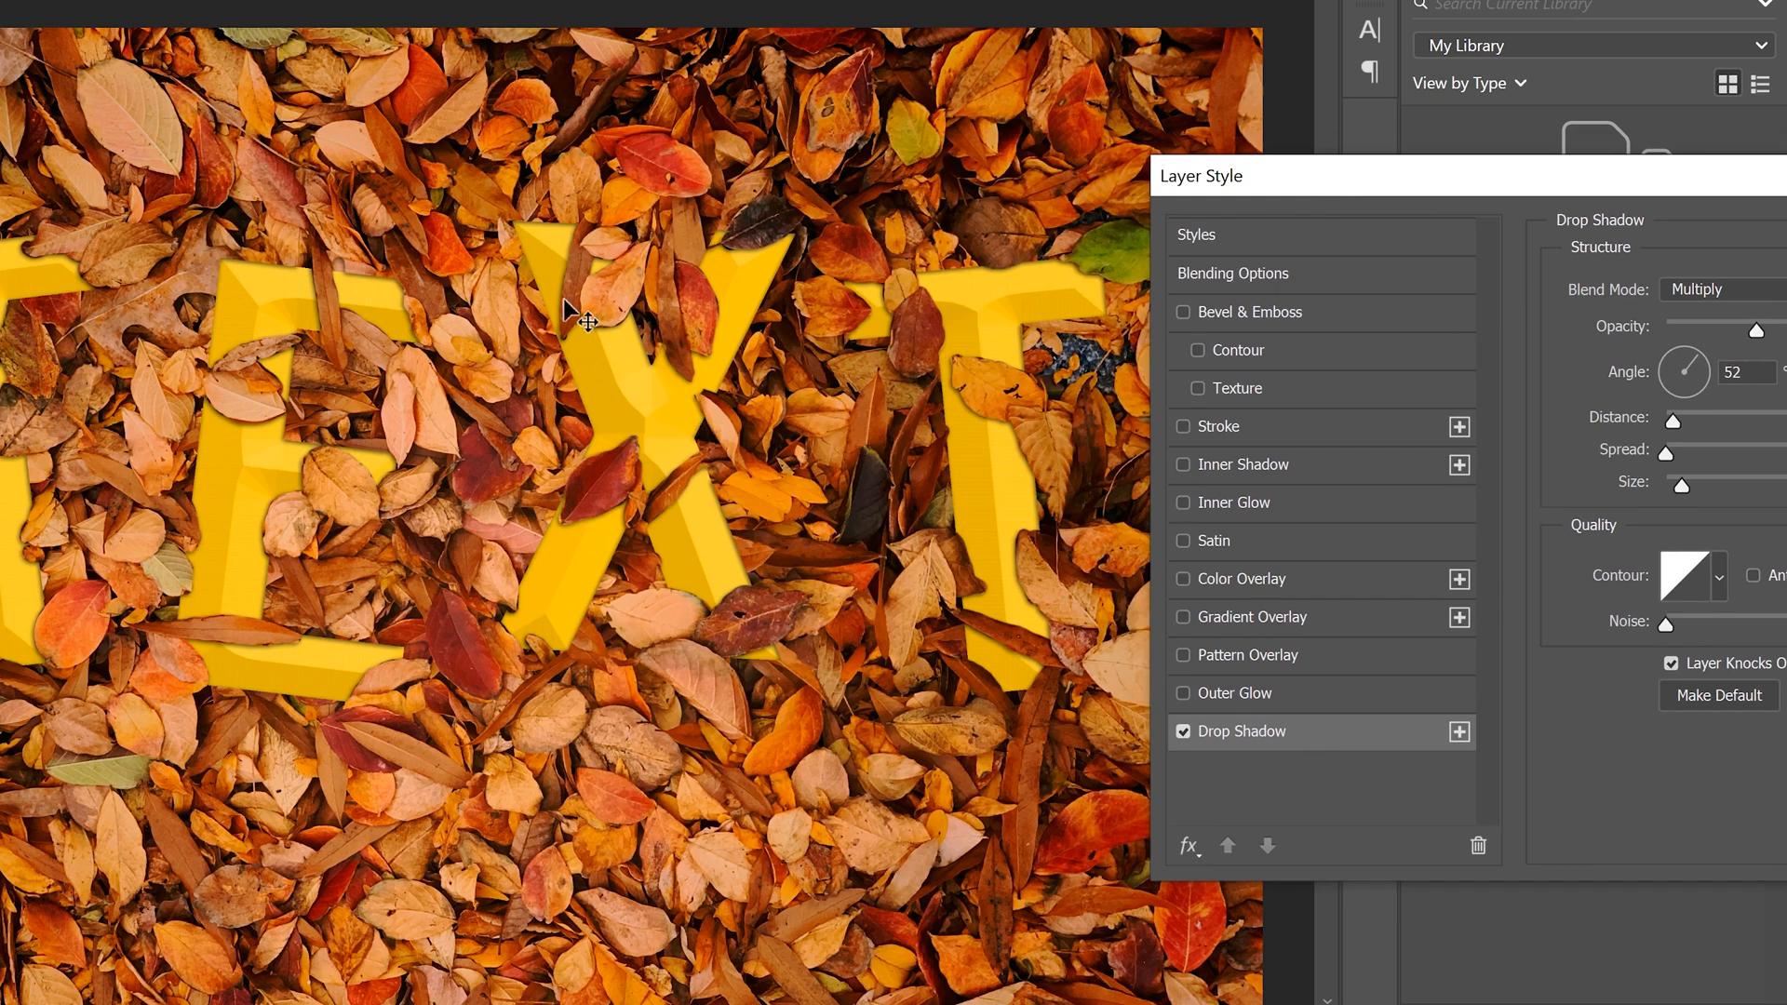
pyautogui.moveTo(626, 456)
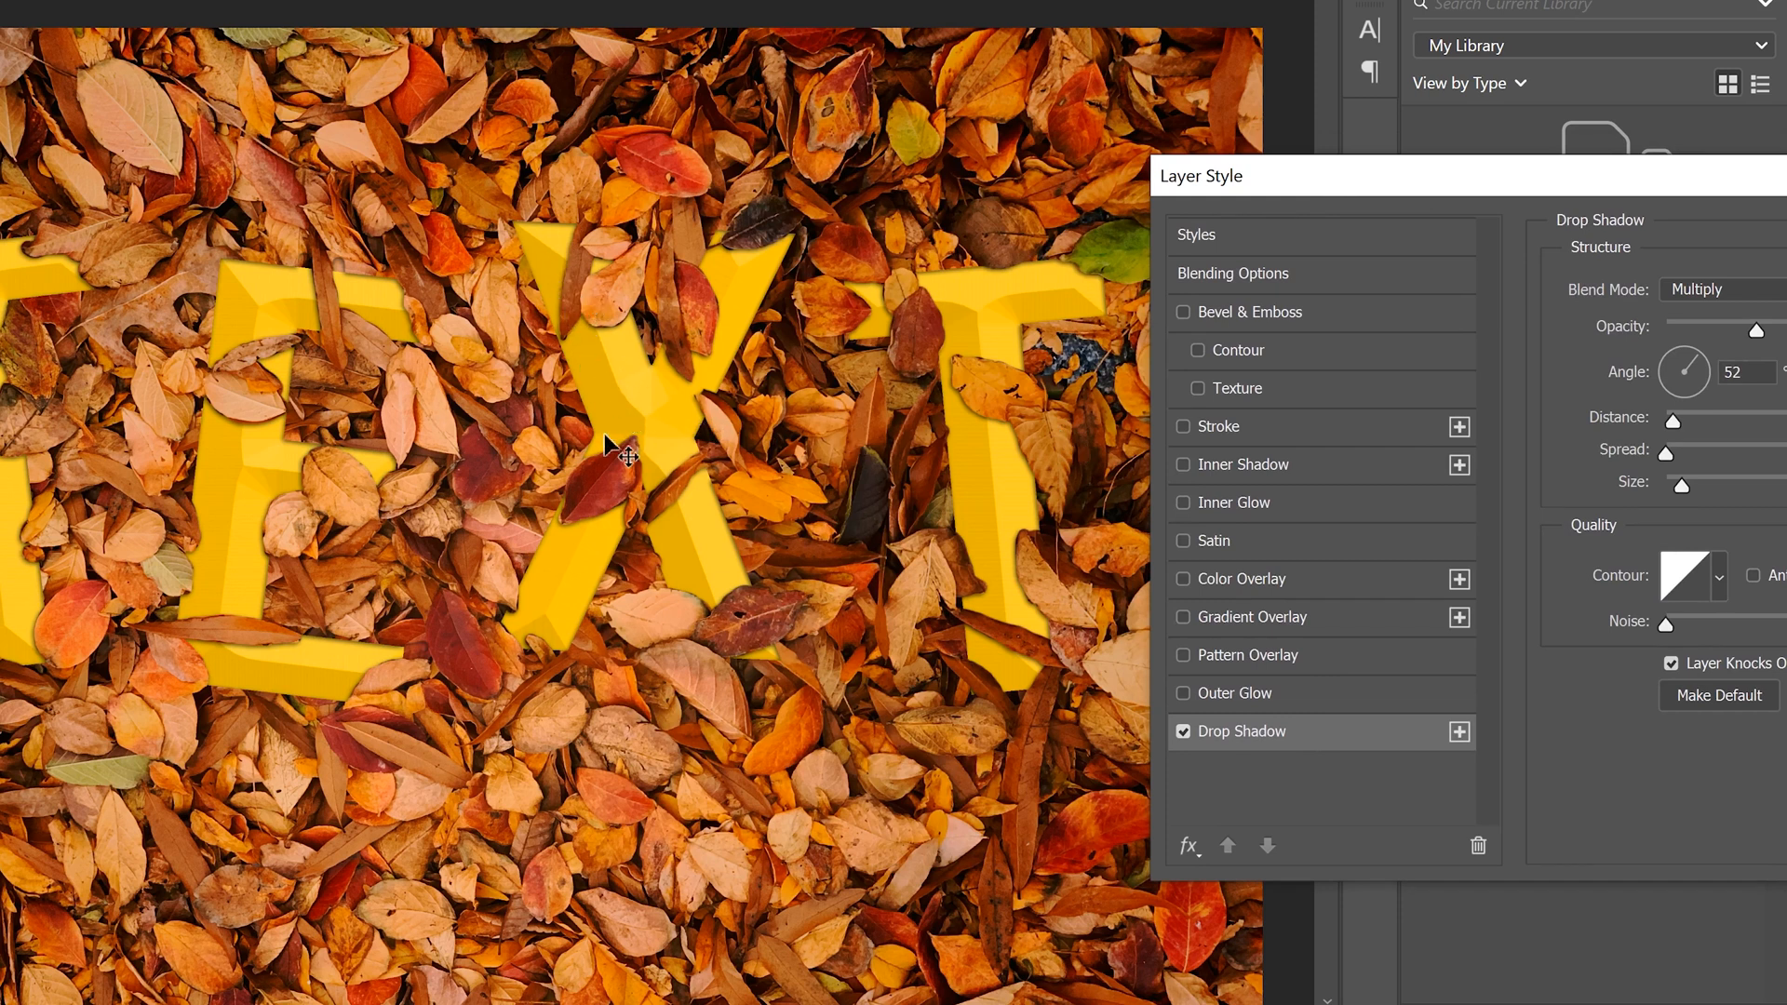
pyautogui.moveTo(44, 513)
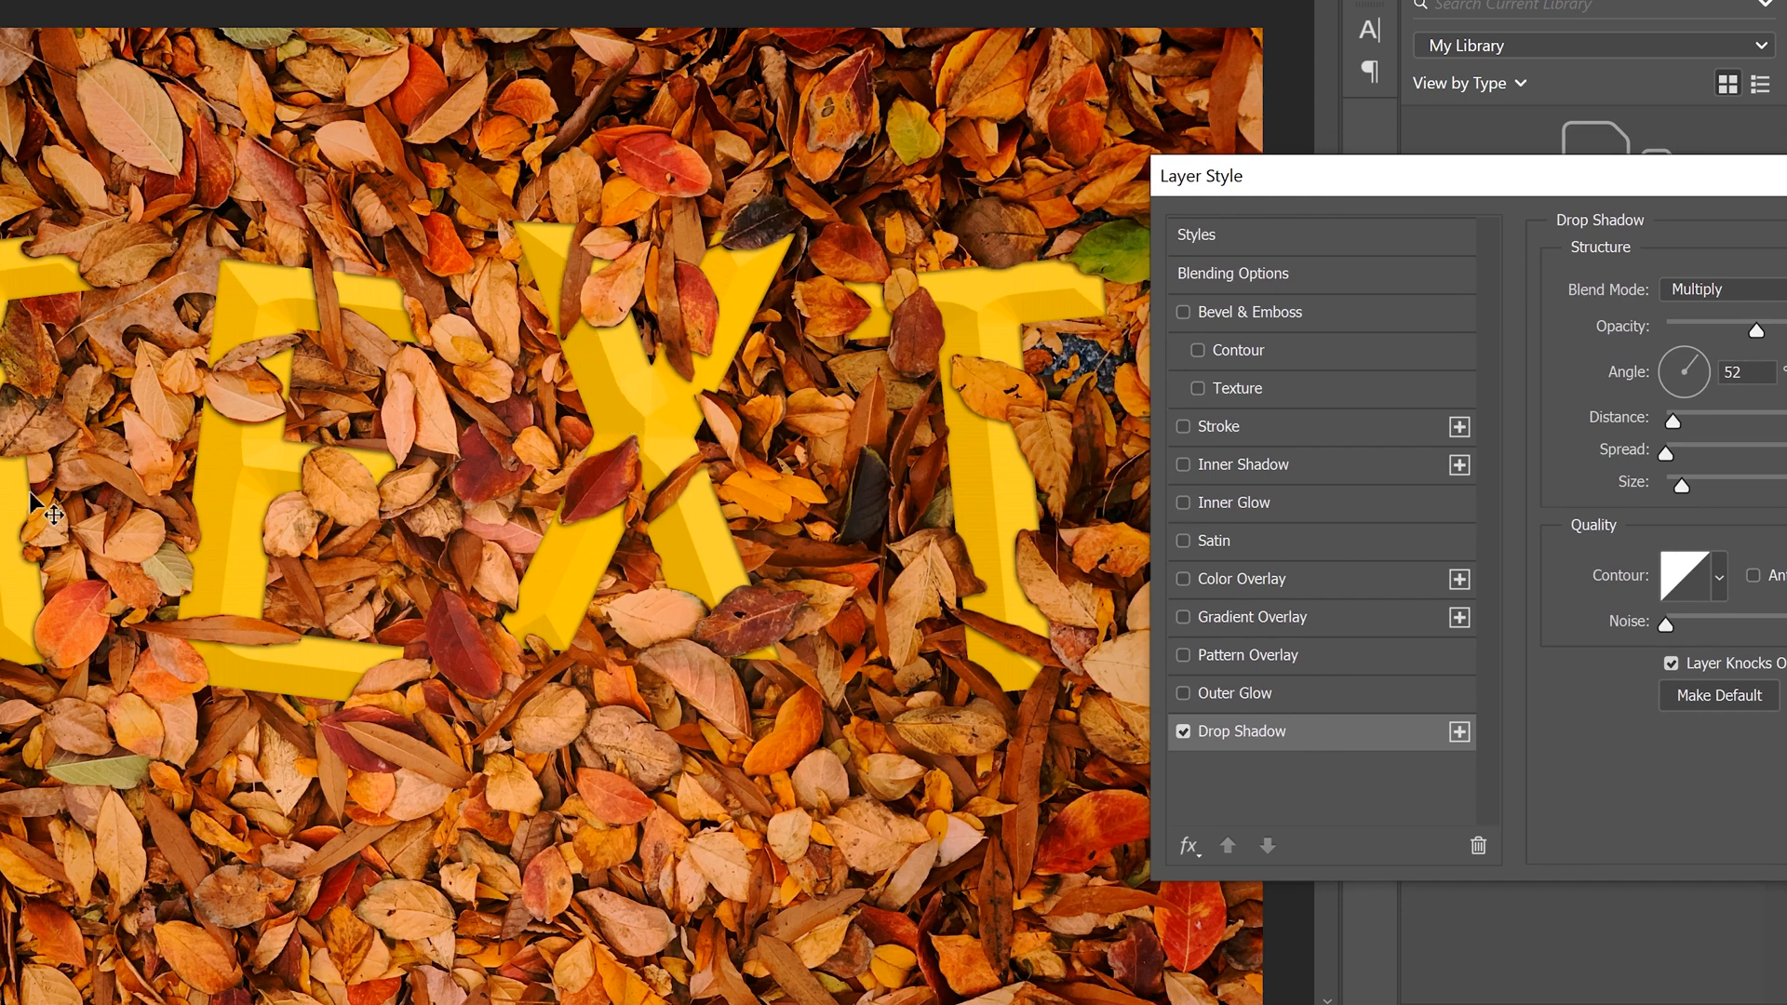
pyautogui.moveTo(551, 471)
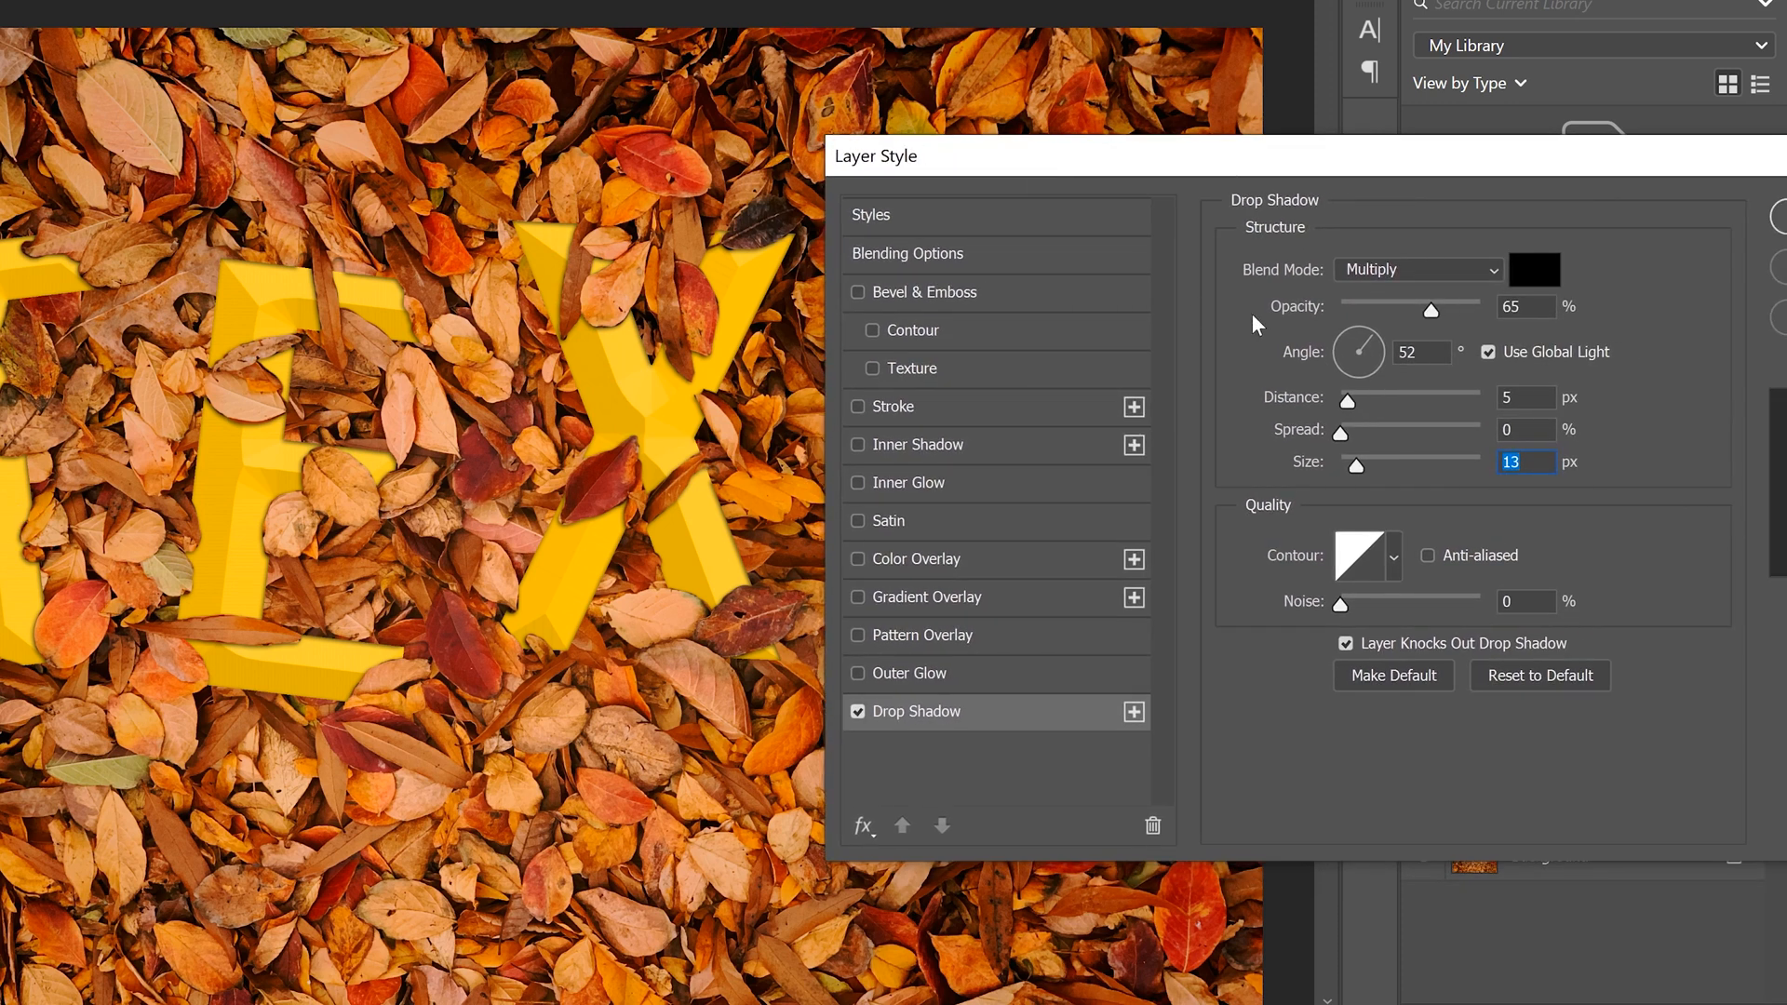
pyautogui.moveTo(1356, 352); pyautogui.dragTo(1356, 365)
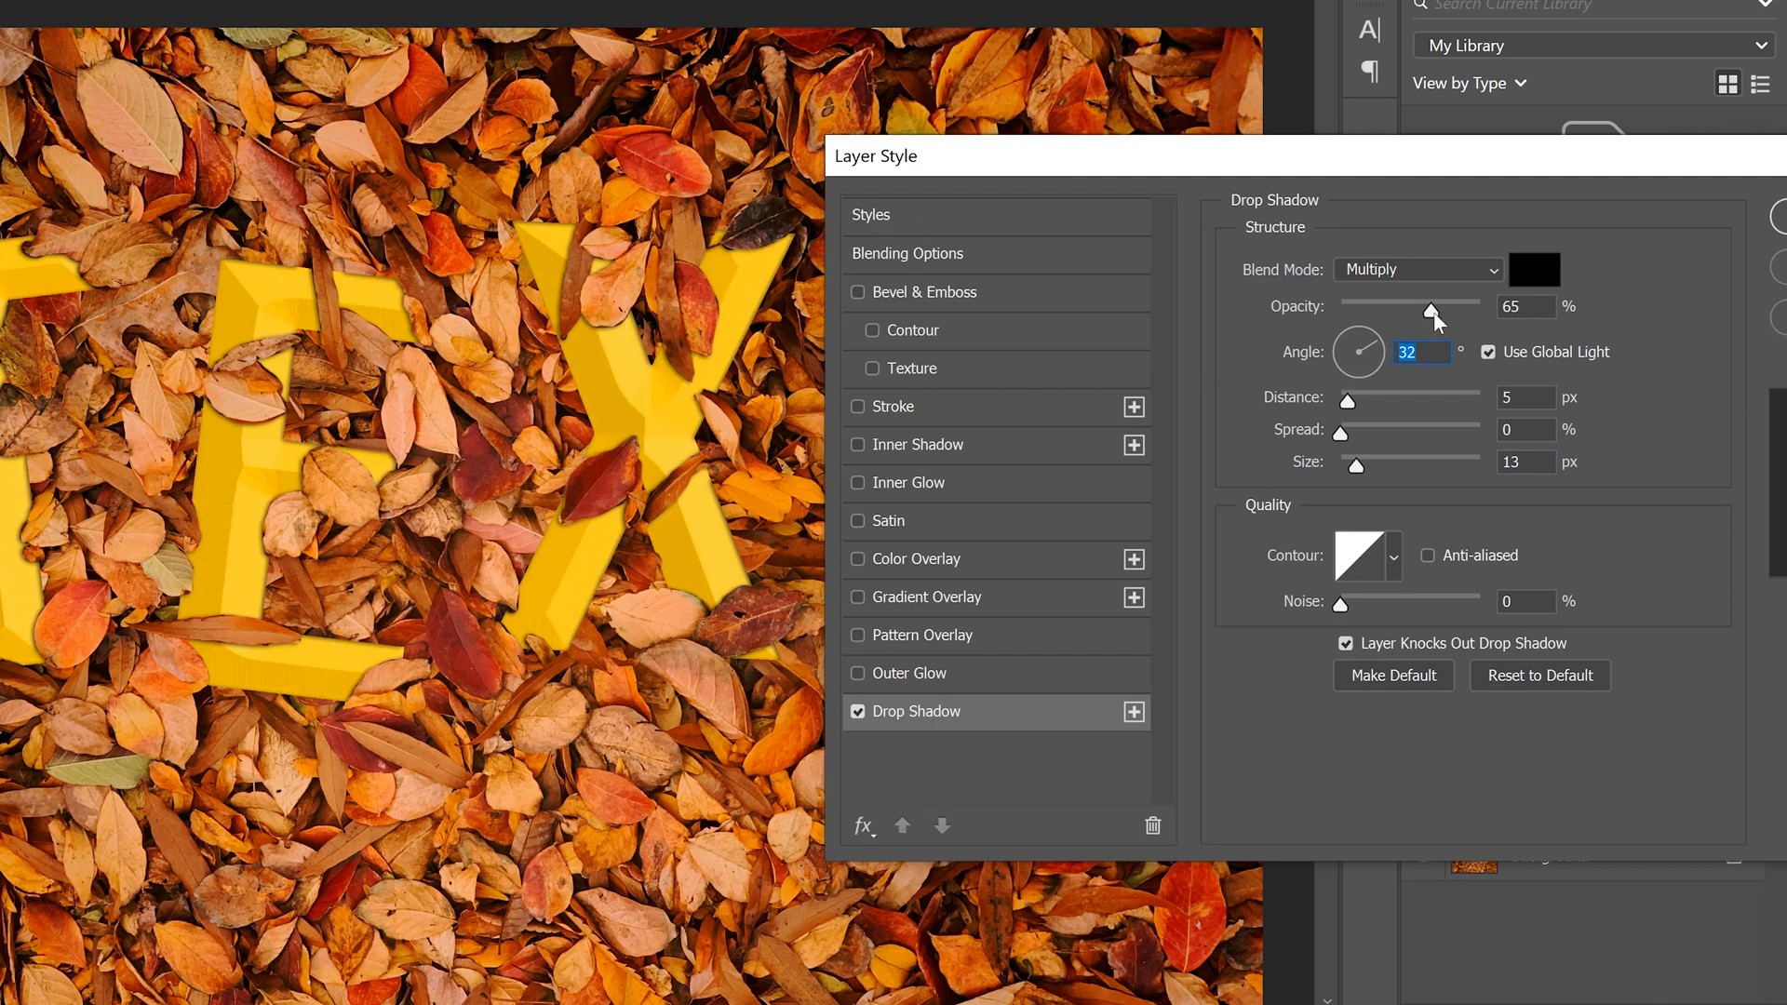
pyautogui.moveTo(1433, 305); pyautogui.dragTo(1410, 305)
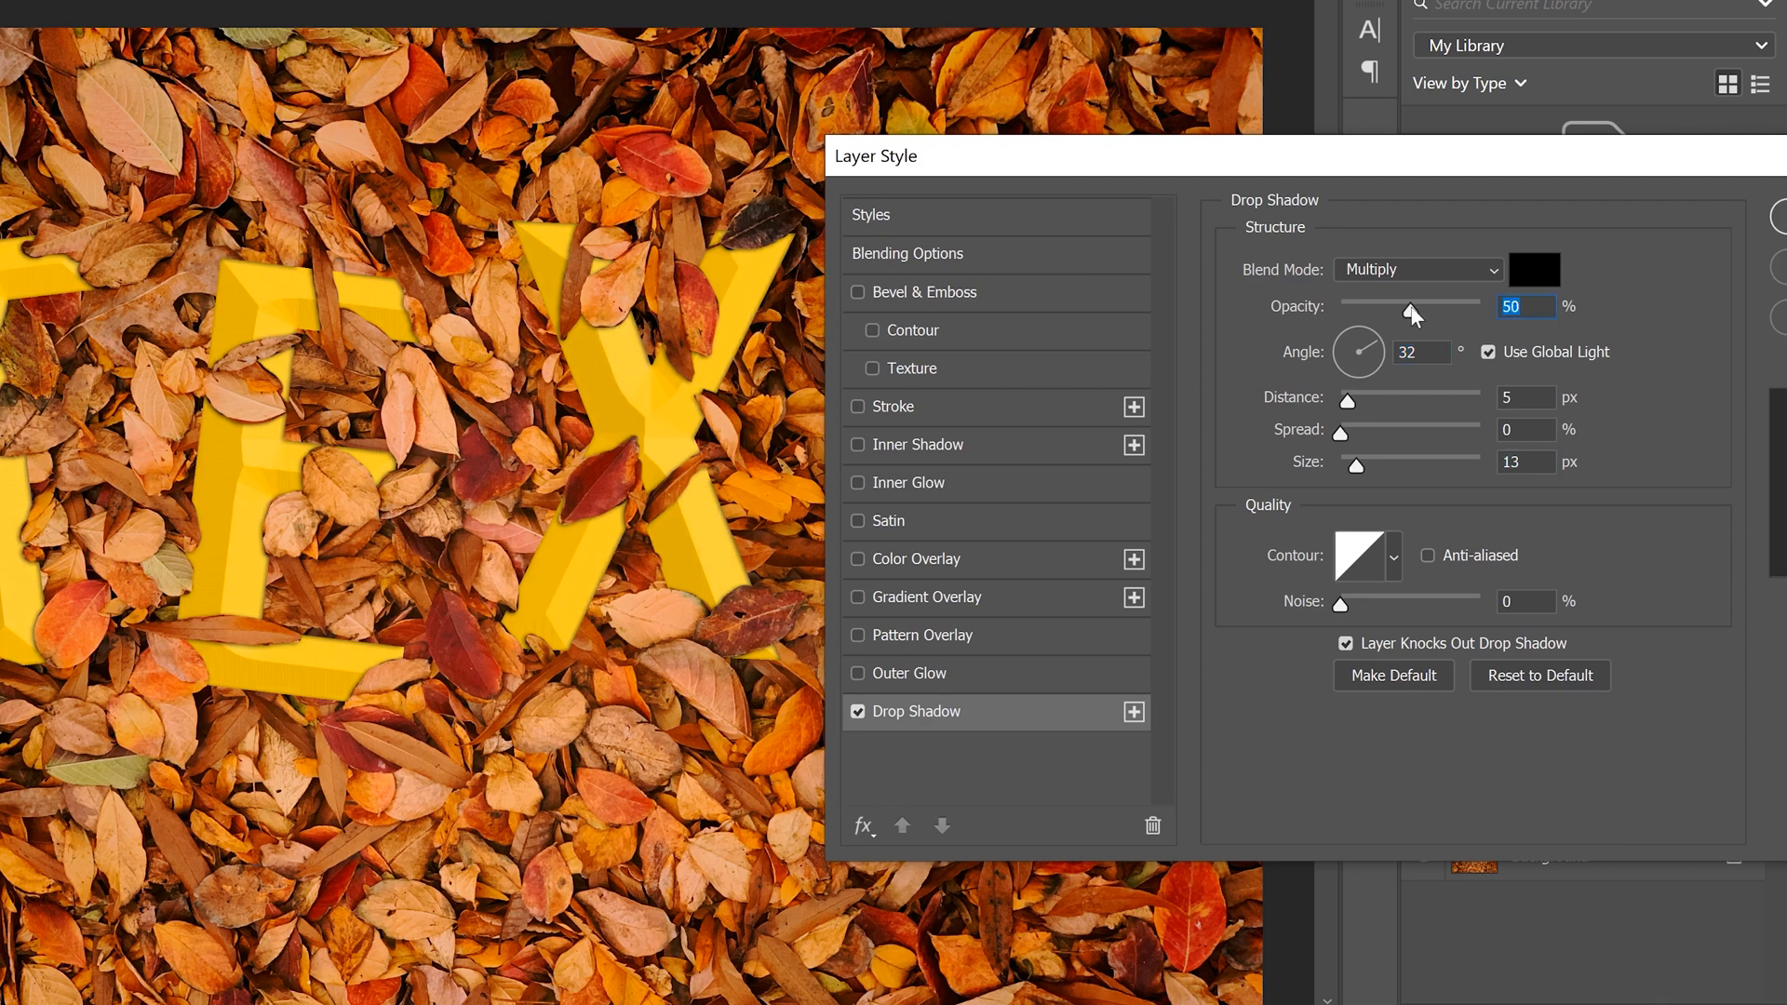
pyautogui.moveTo(1410, 309); pyautogui.dragTo(1388, 309)
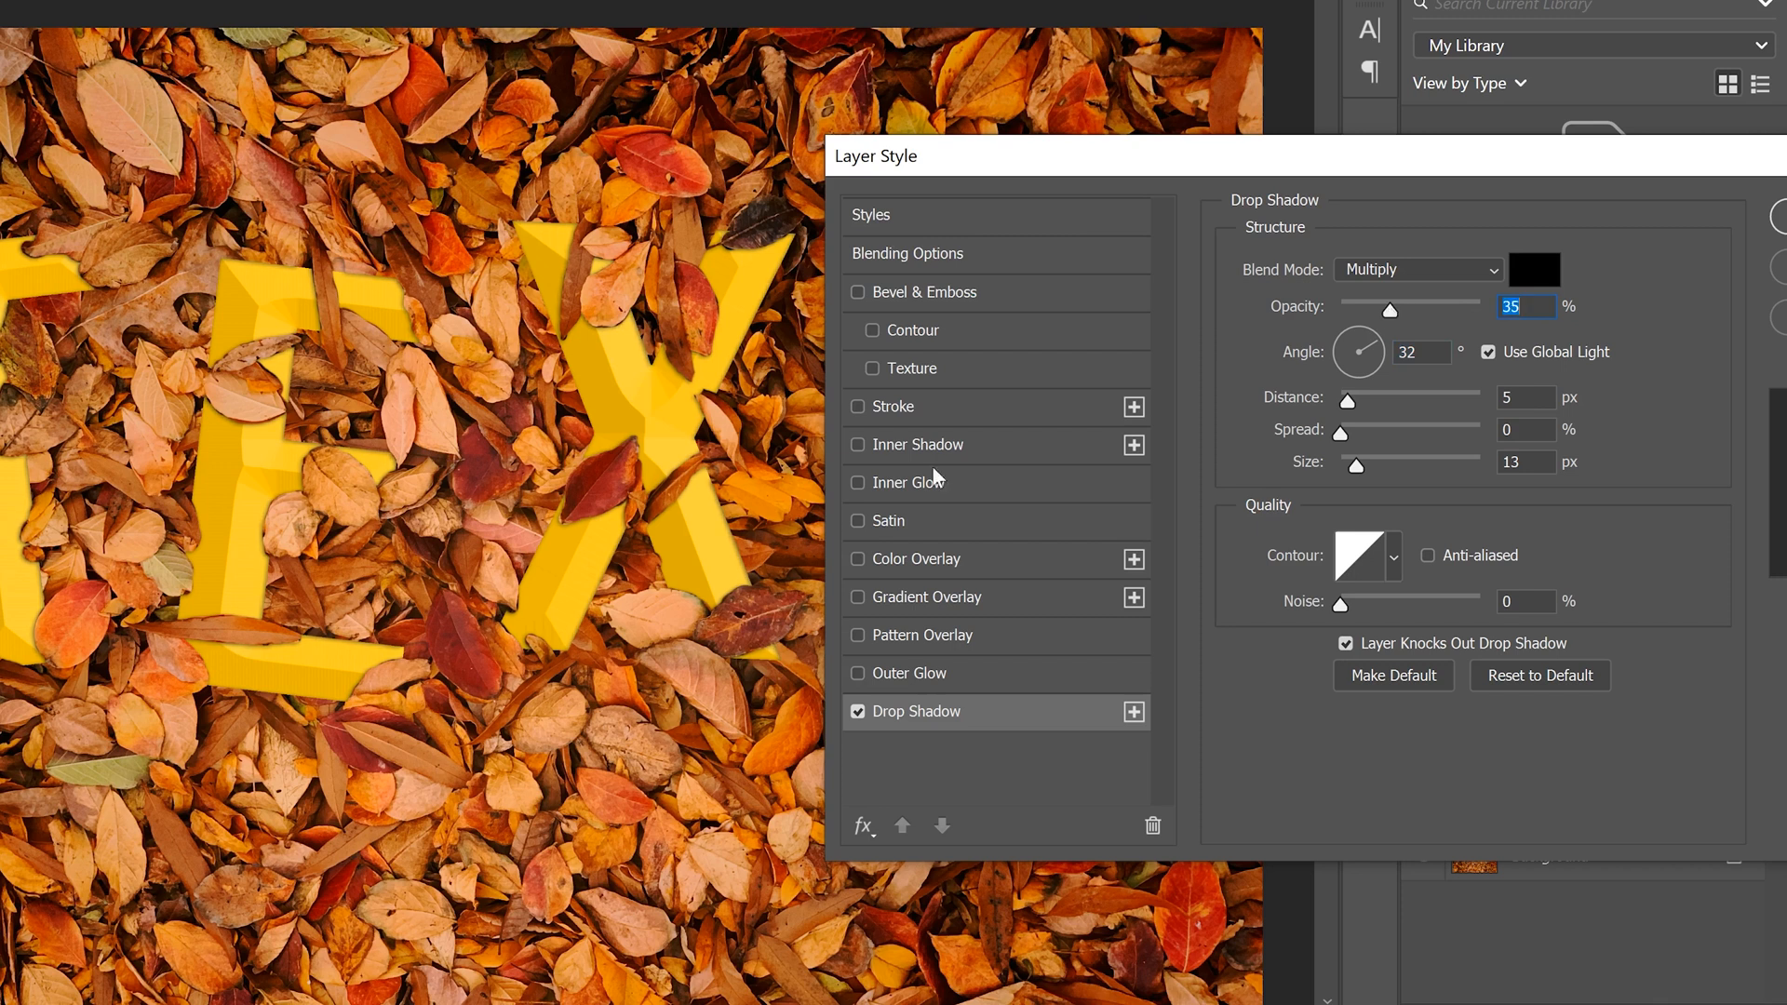
pyautogui.moveTo(282, 543)
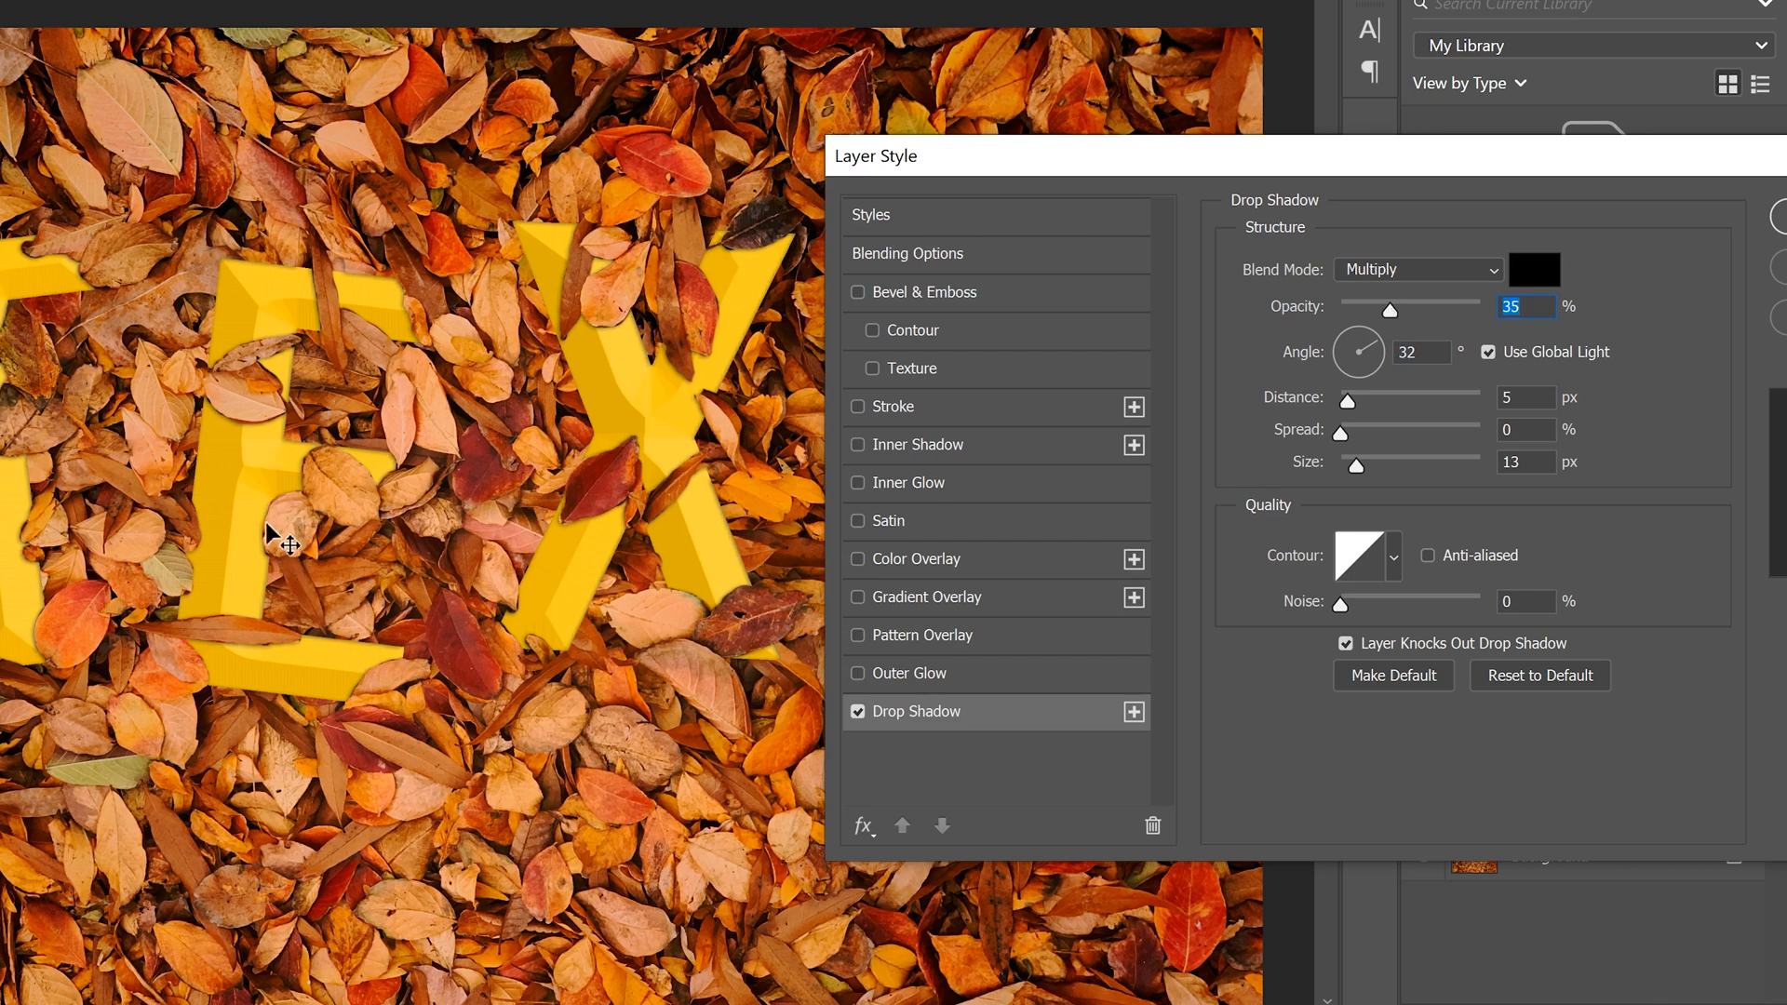
pyautogui.moveTo(1357, 467); pyautogui.dragTo(1367, 467)
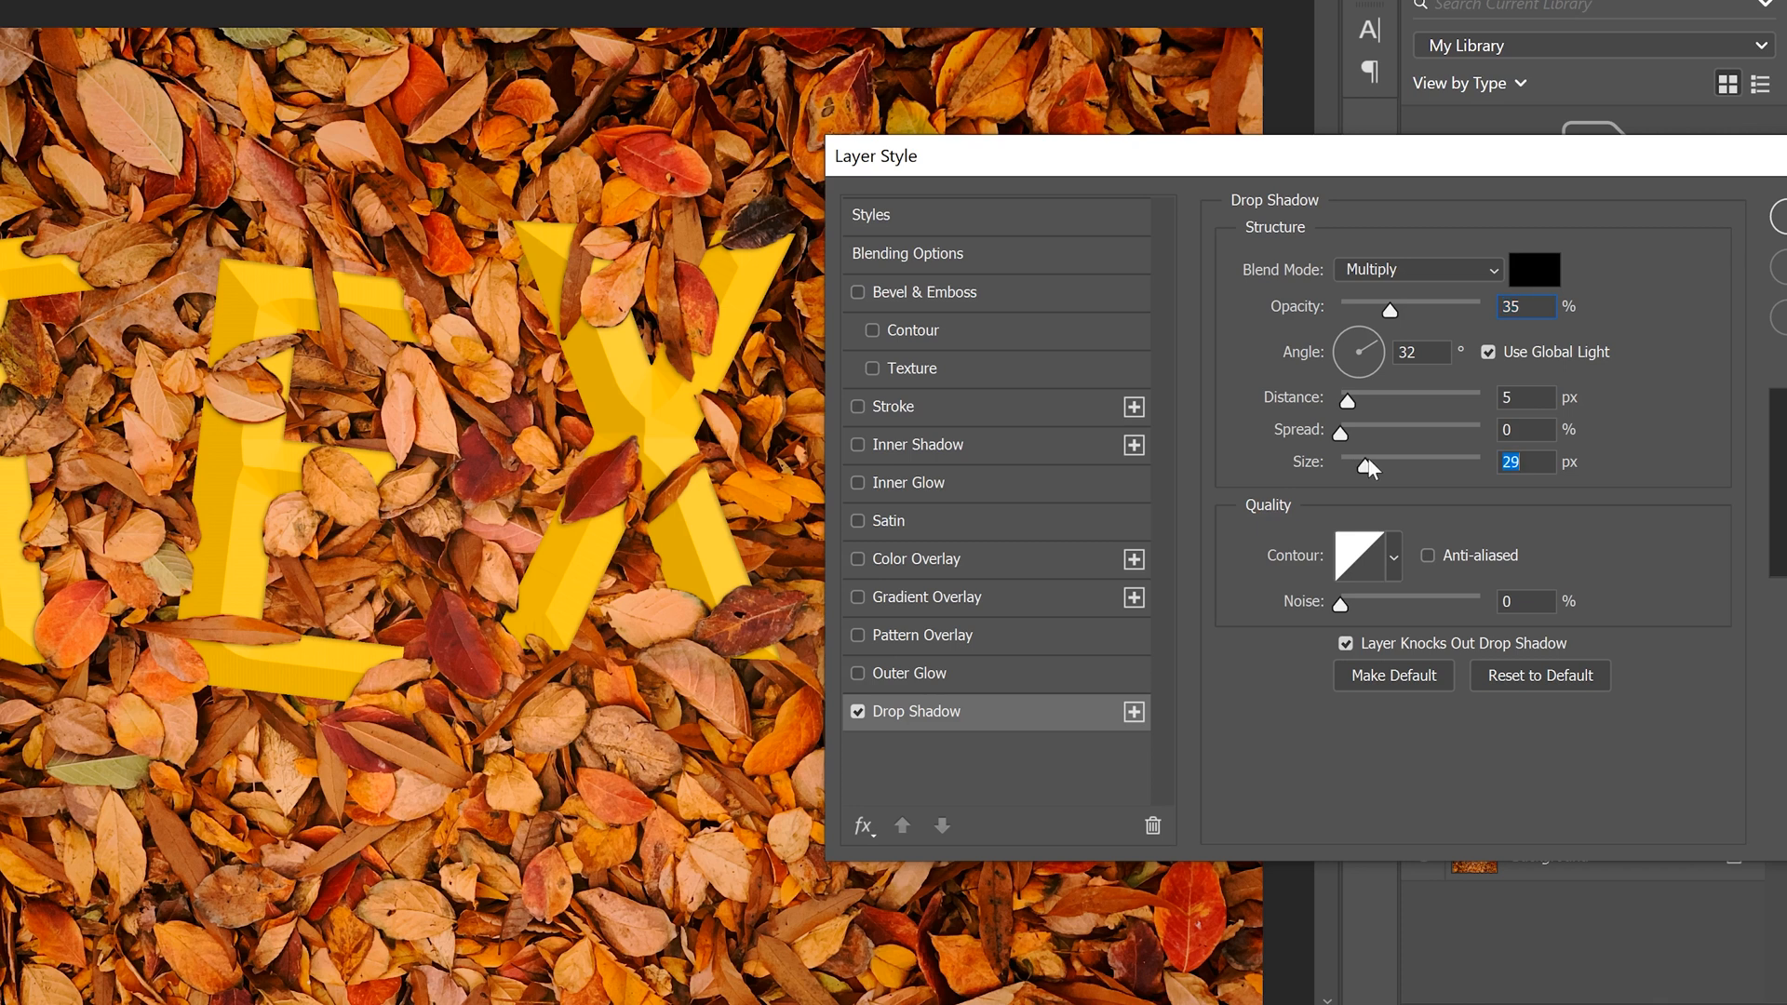
pyautogui.moveTo(1375, 467); pyautogui.dragTo(1362, 467)
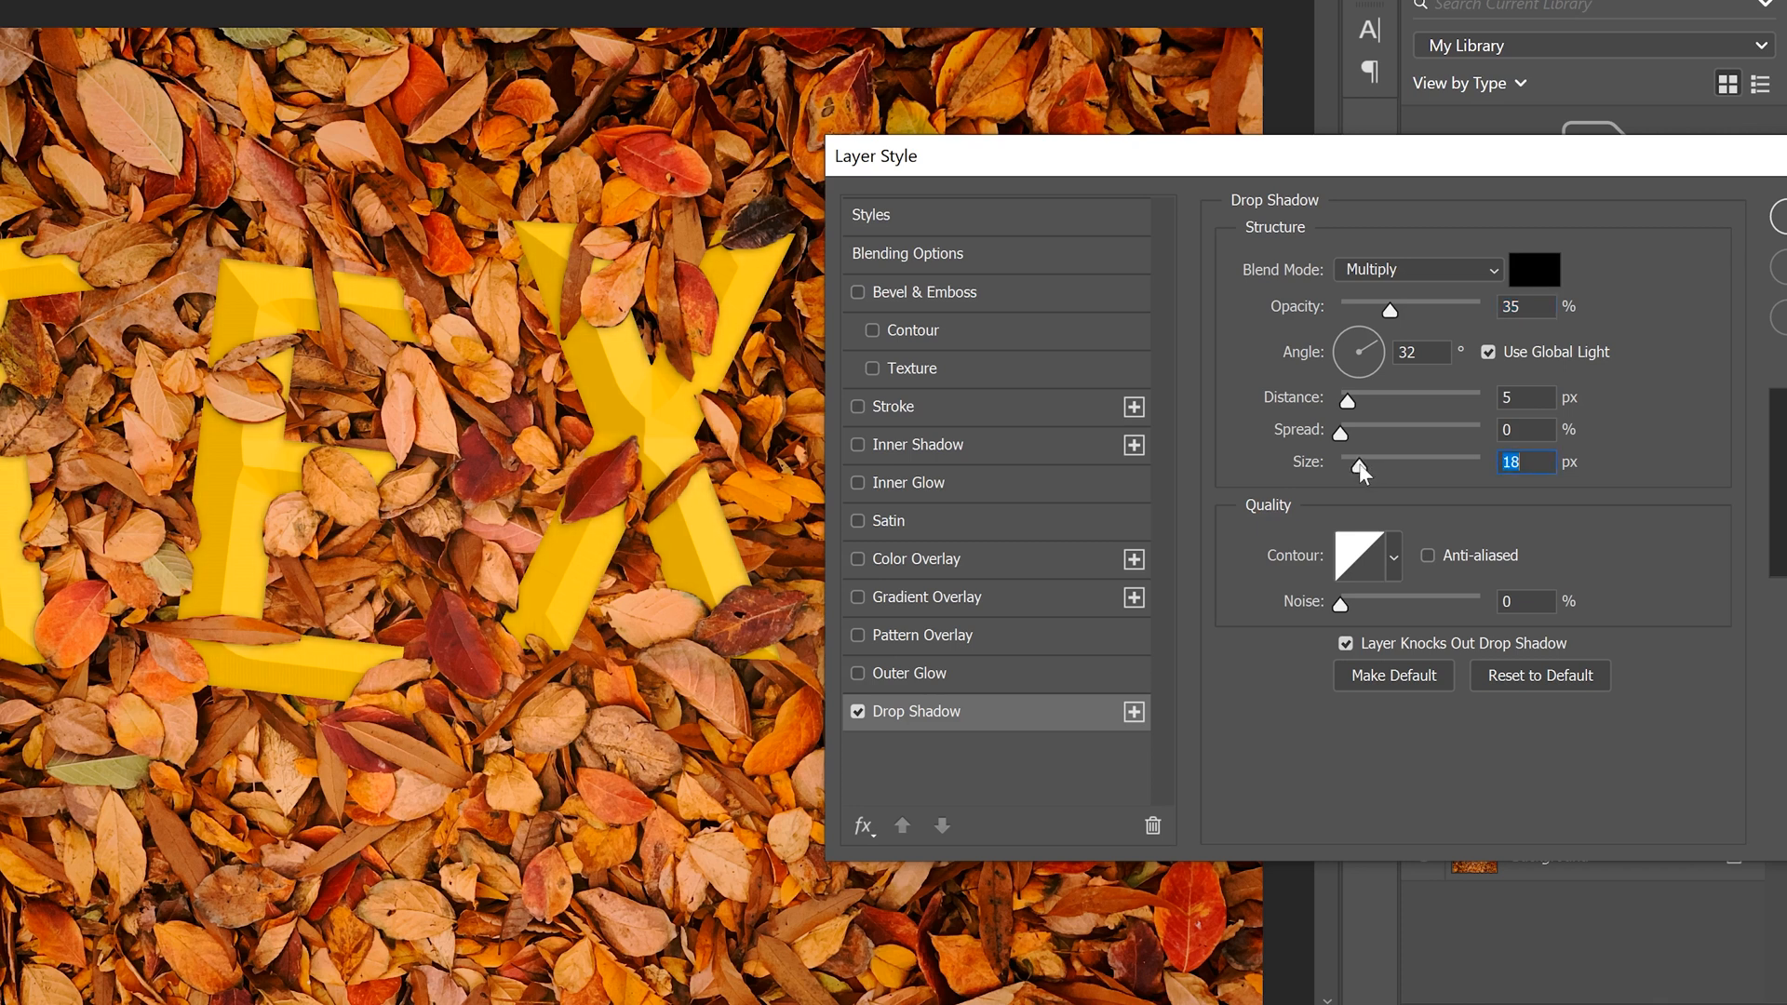
pyautogui.moveTo(286, 520)
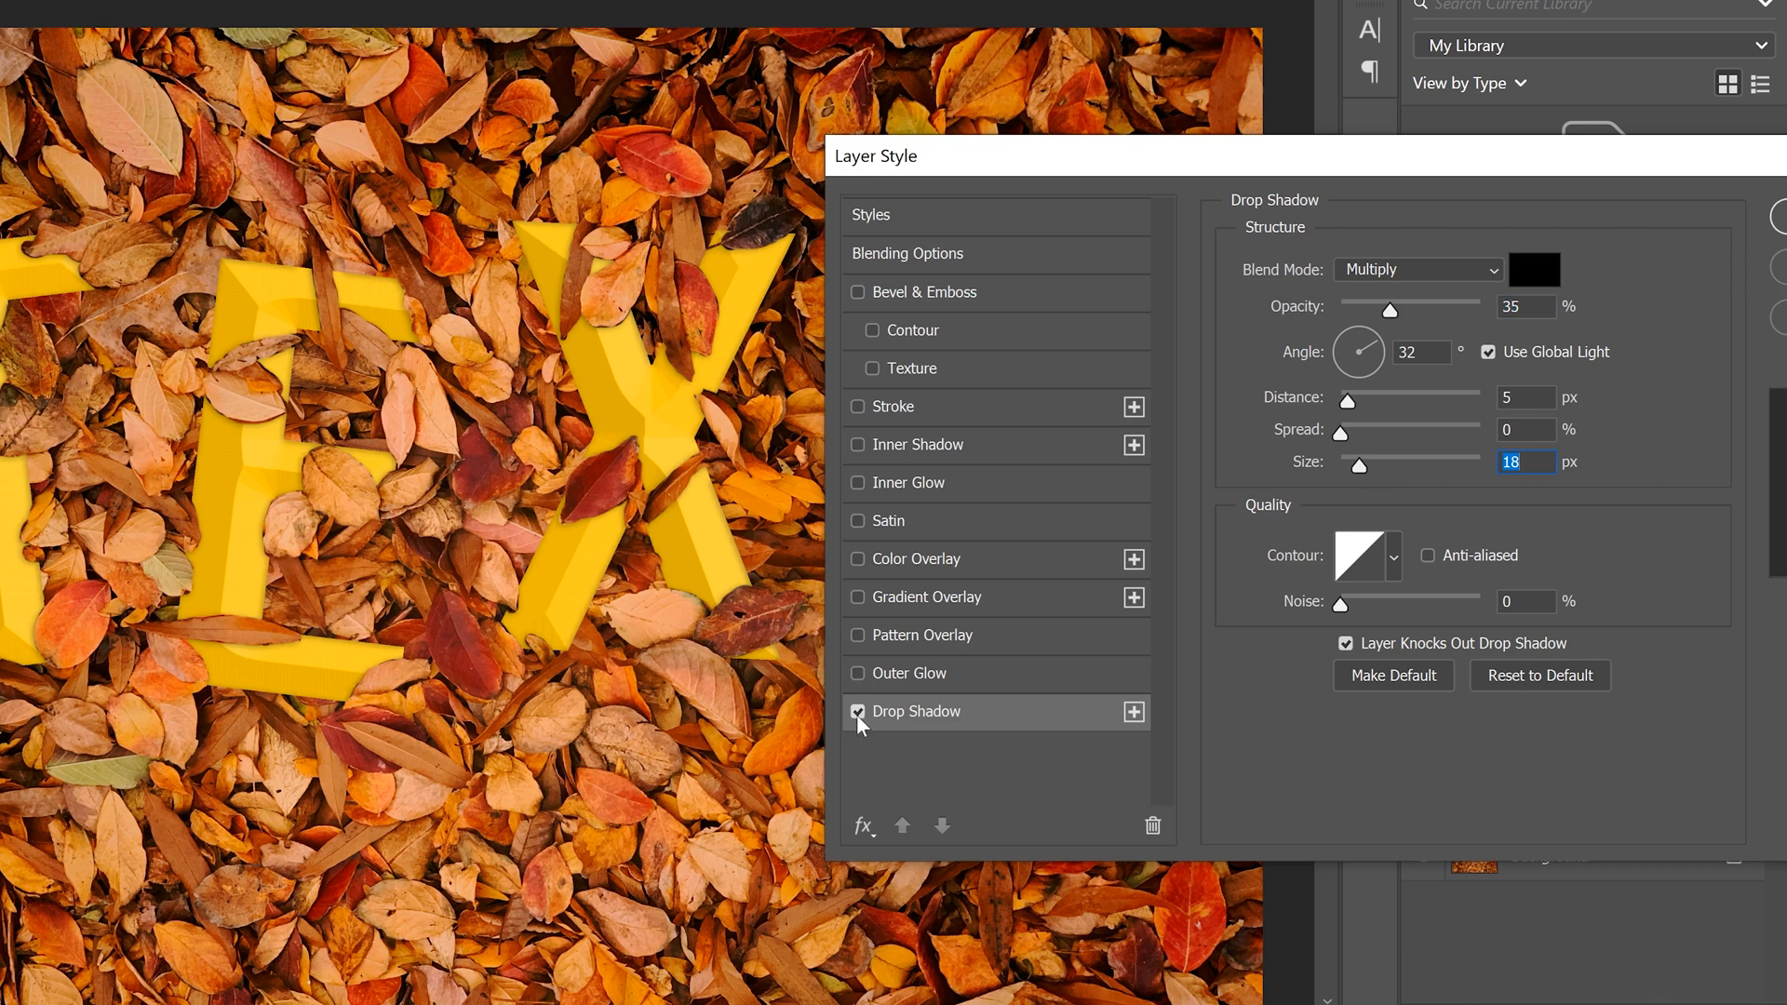
# Toggle the leaf drop shadow off and on to compare, leaving it enabled at 18 px
pyautogui.click(856, 711)
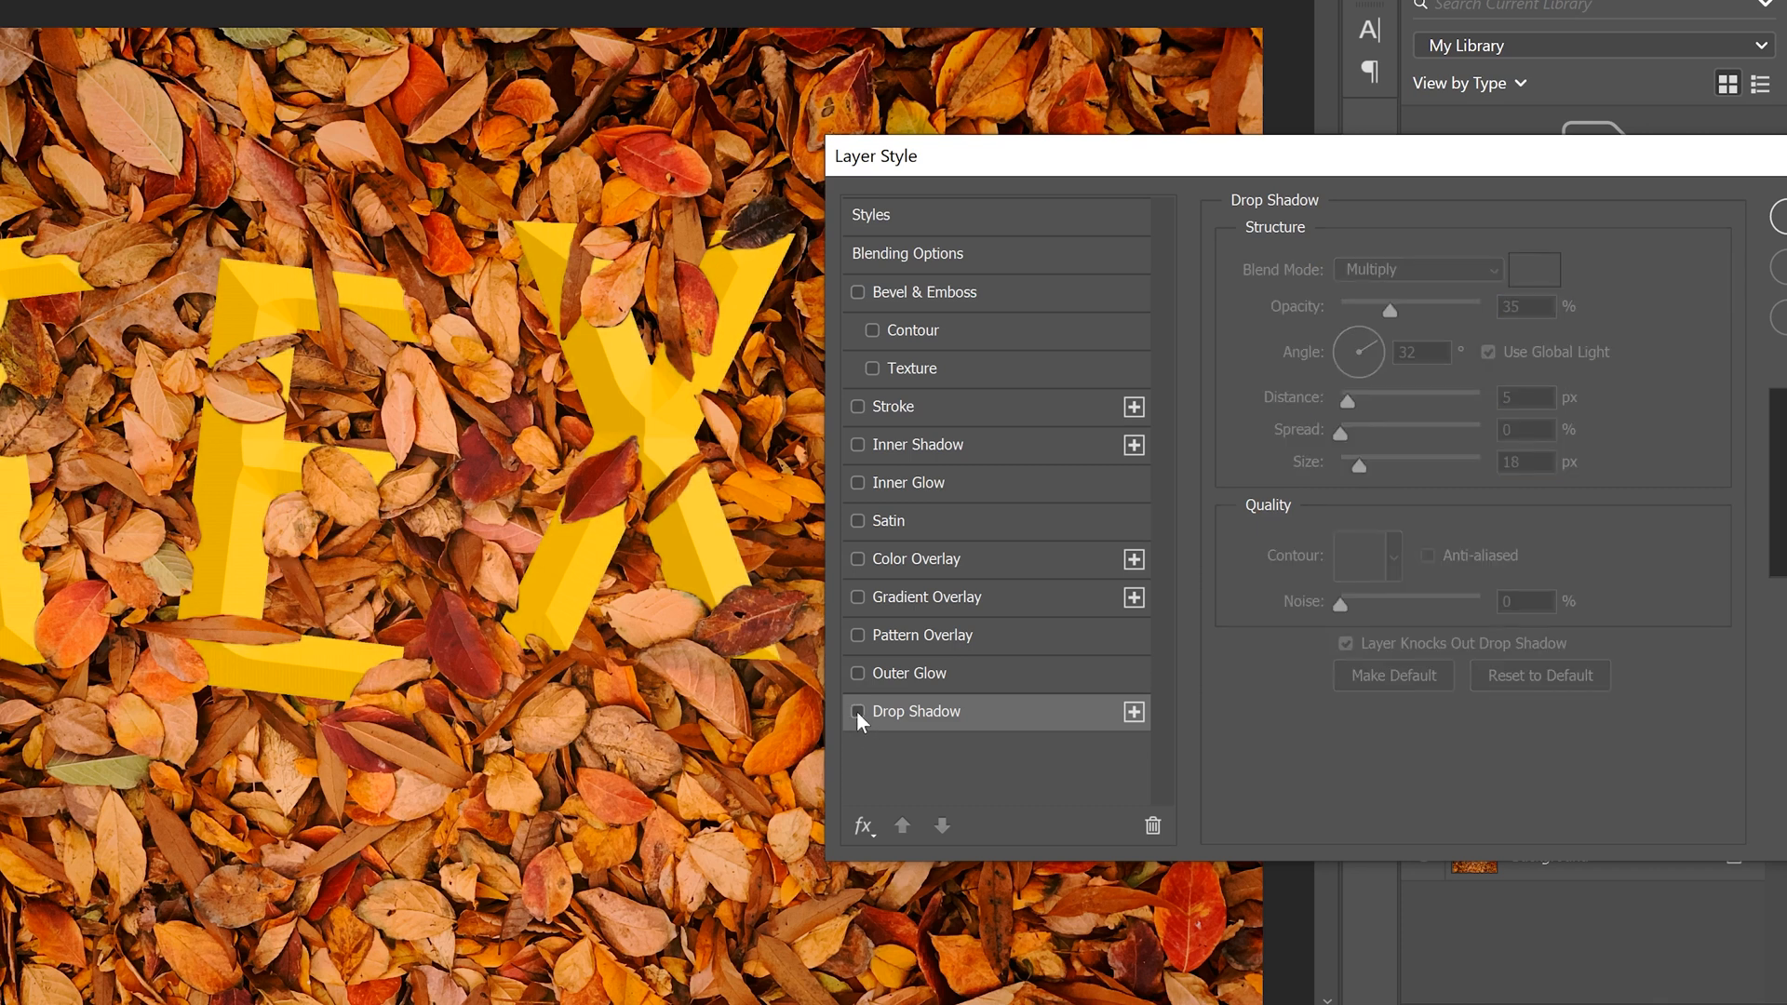
pyautogui.click(856, 711)
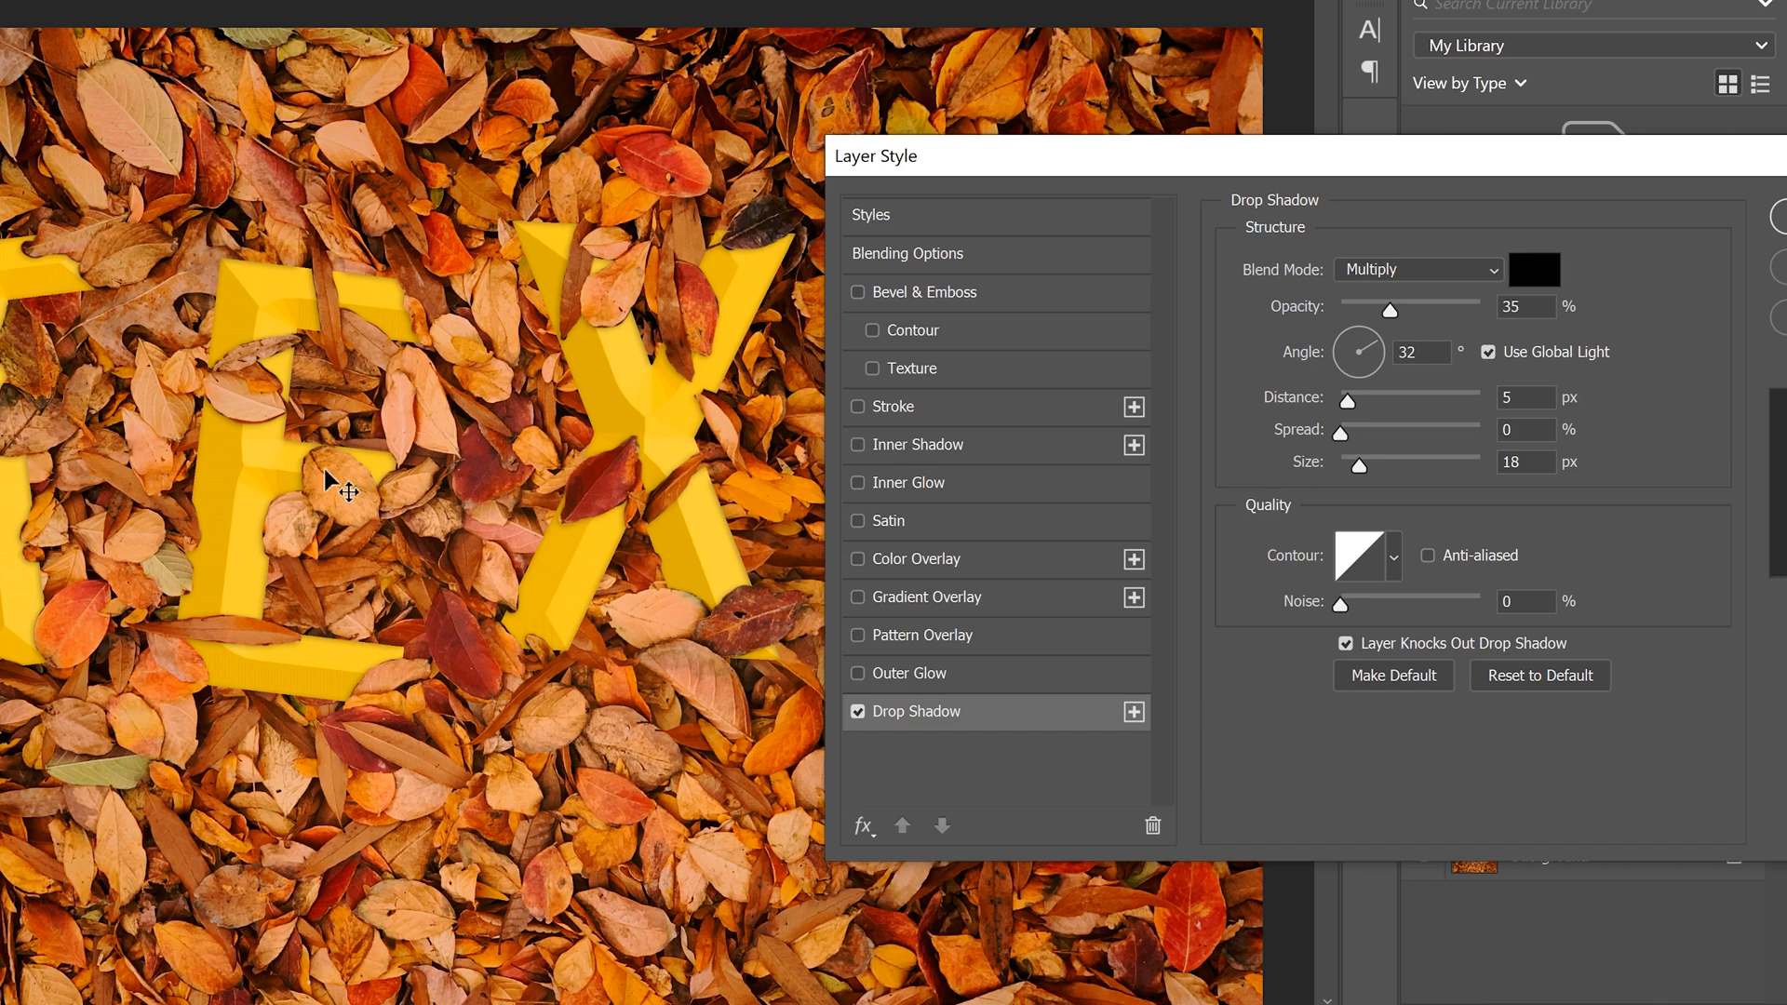
pyautogui.moveTo(392, 510)
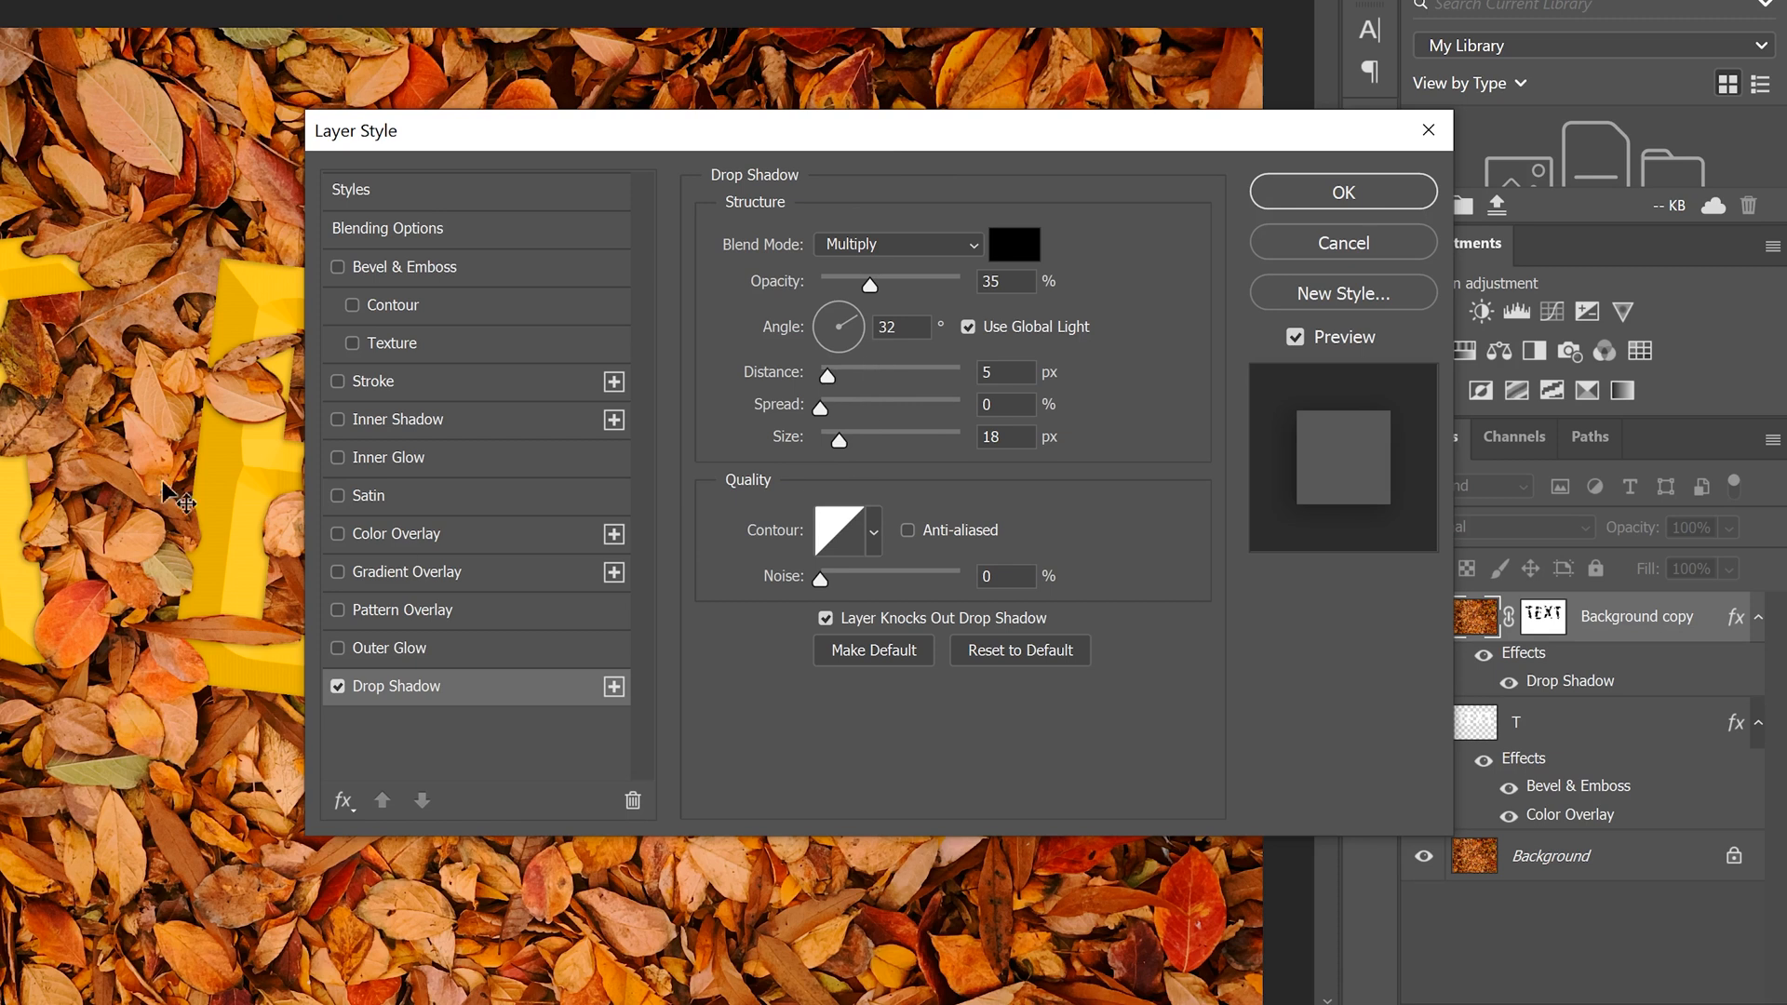
pyautogui.moveTo(1342, 191)
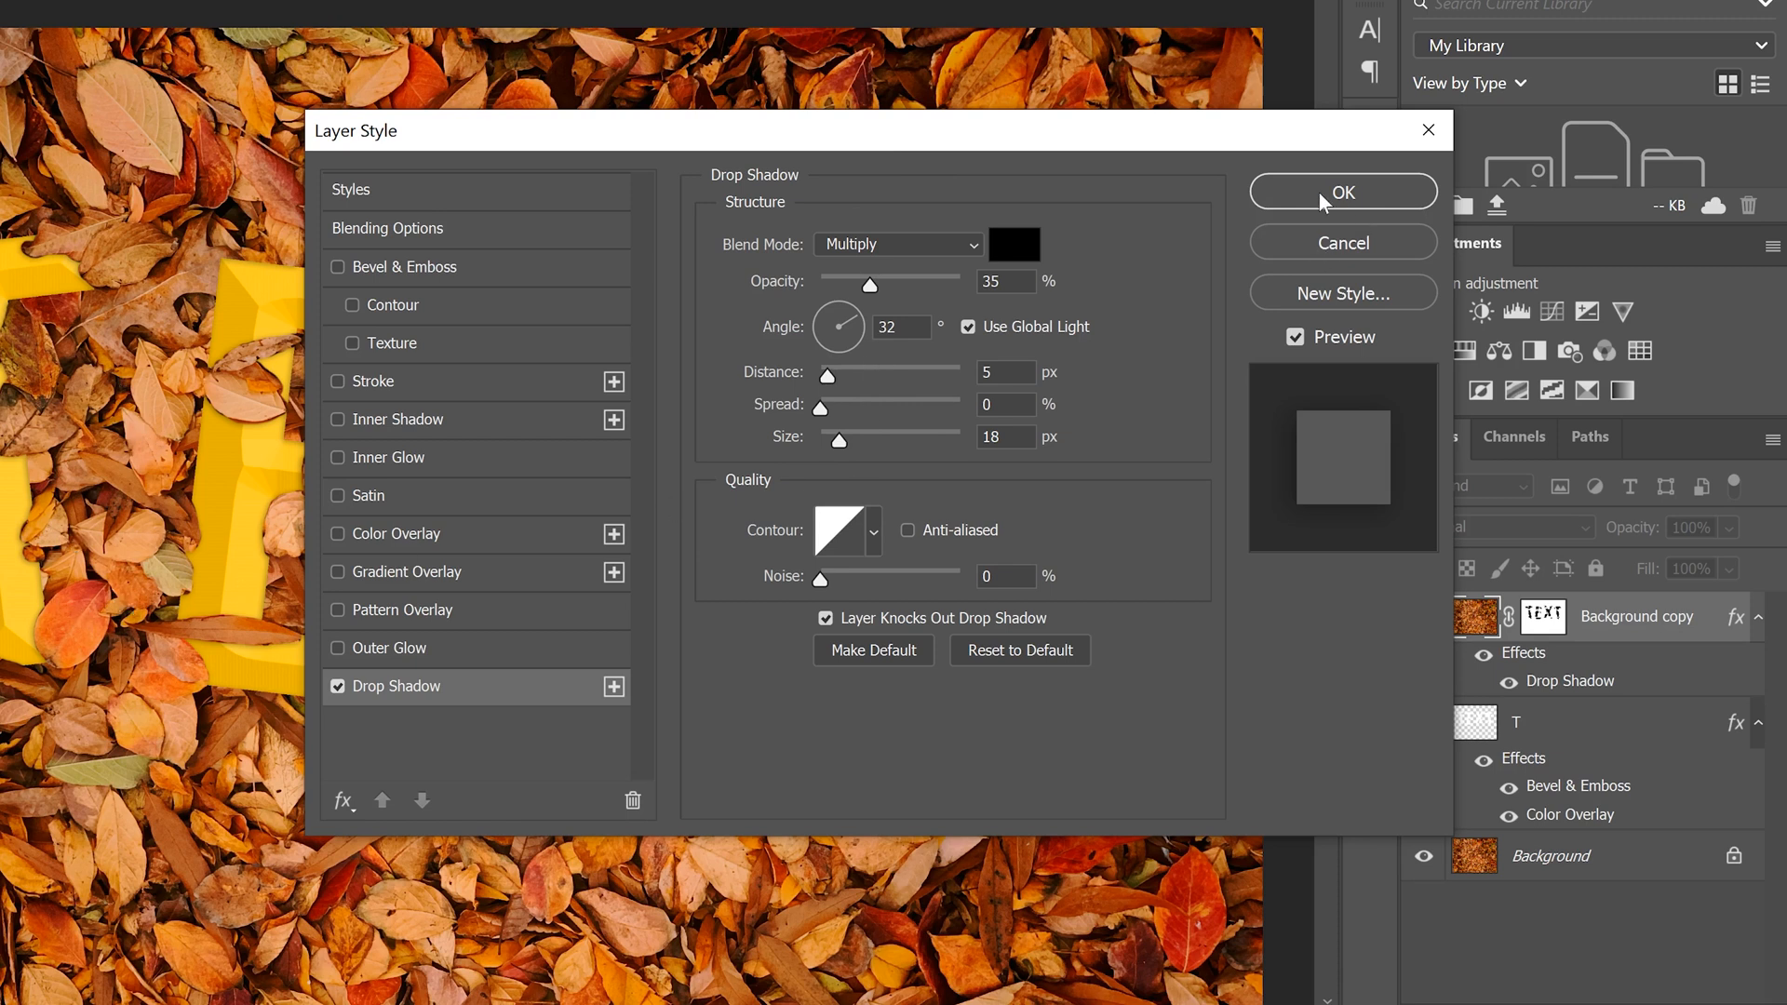